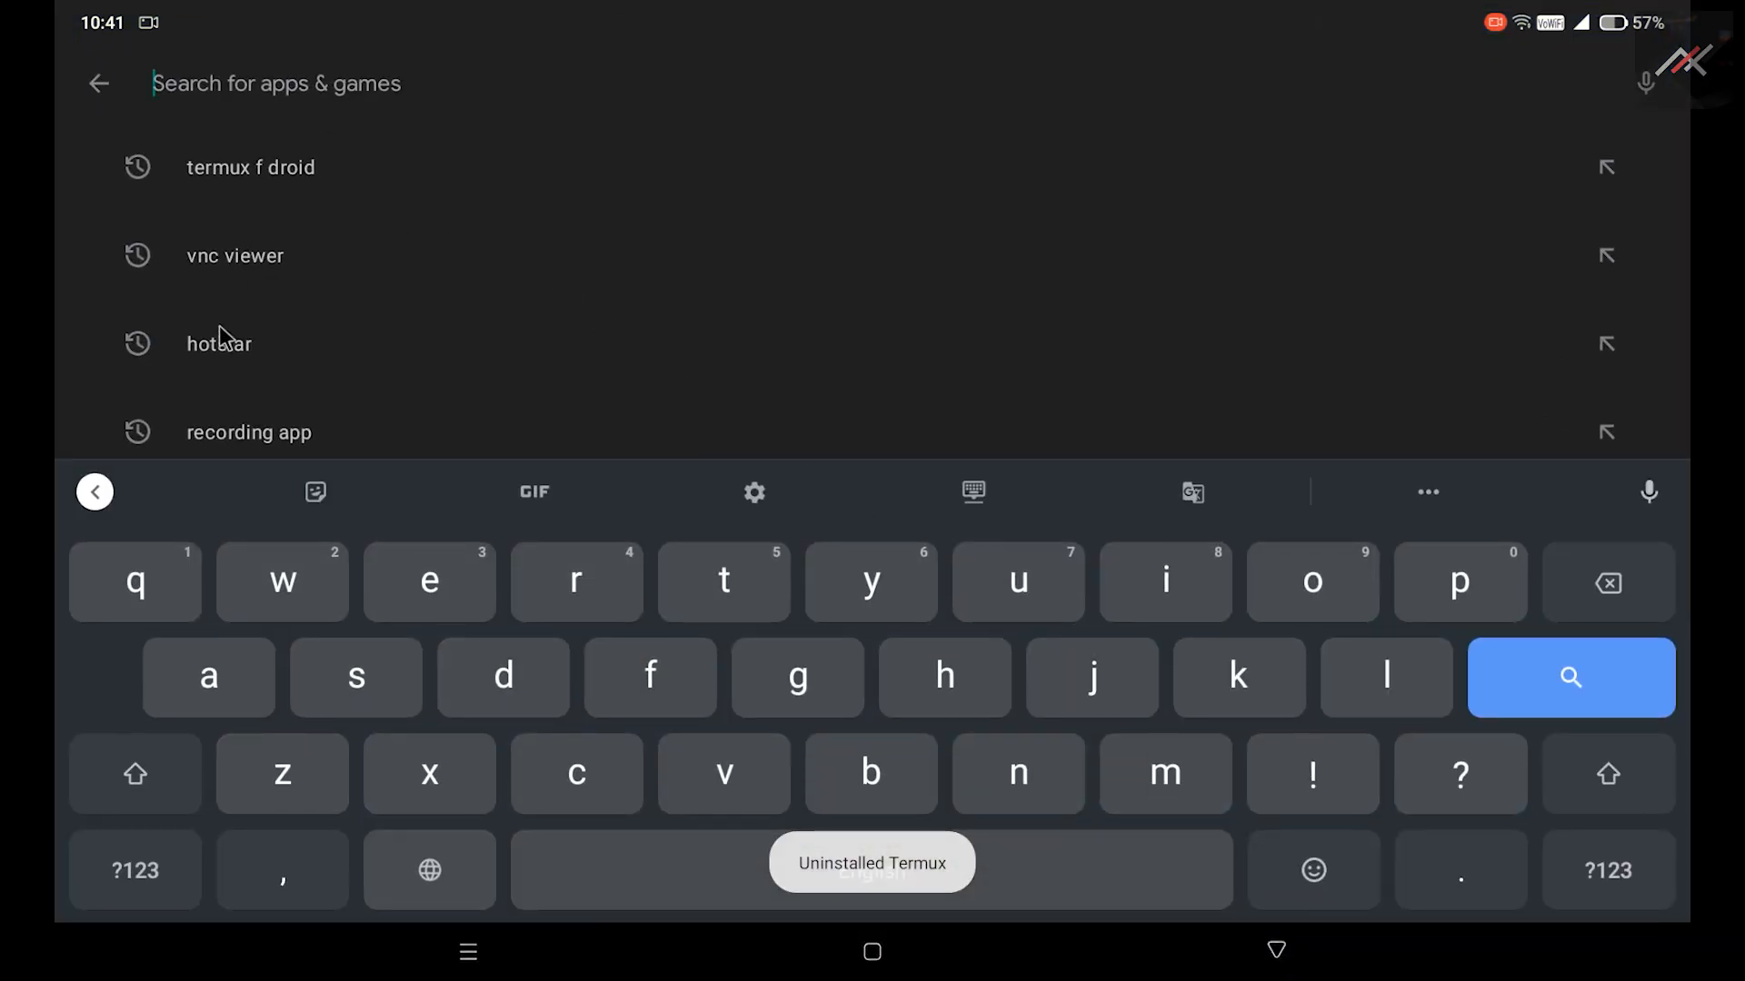
Search the Play Store for 'andronix' and install Andronix – Linux on Android.
{"action": "type", "text": "aundronix"}
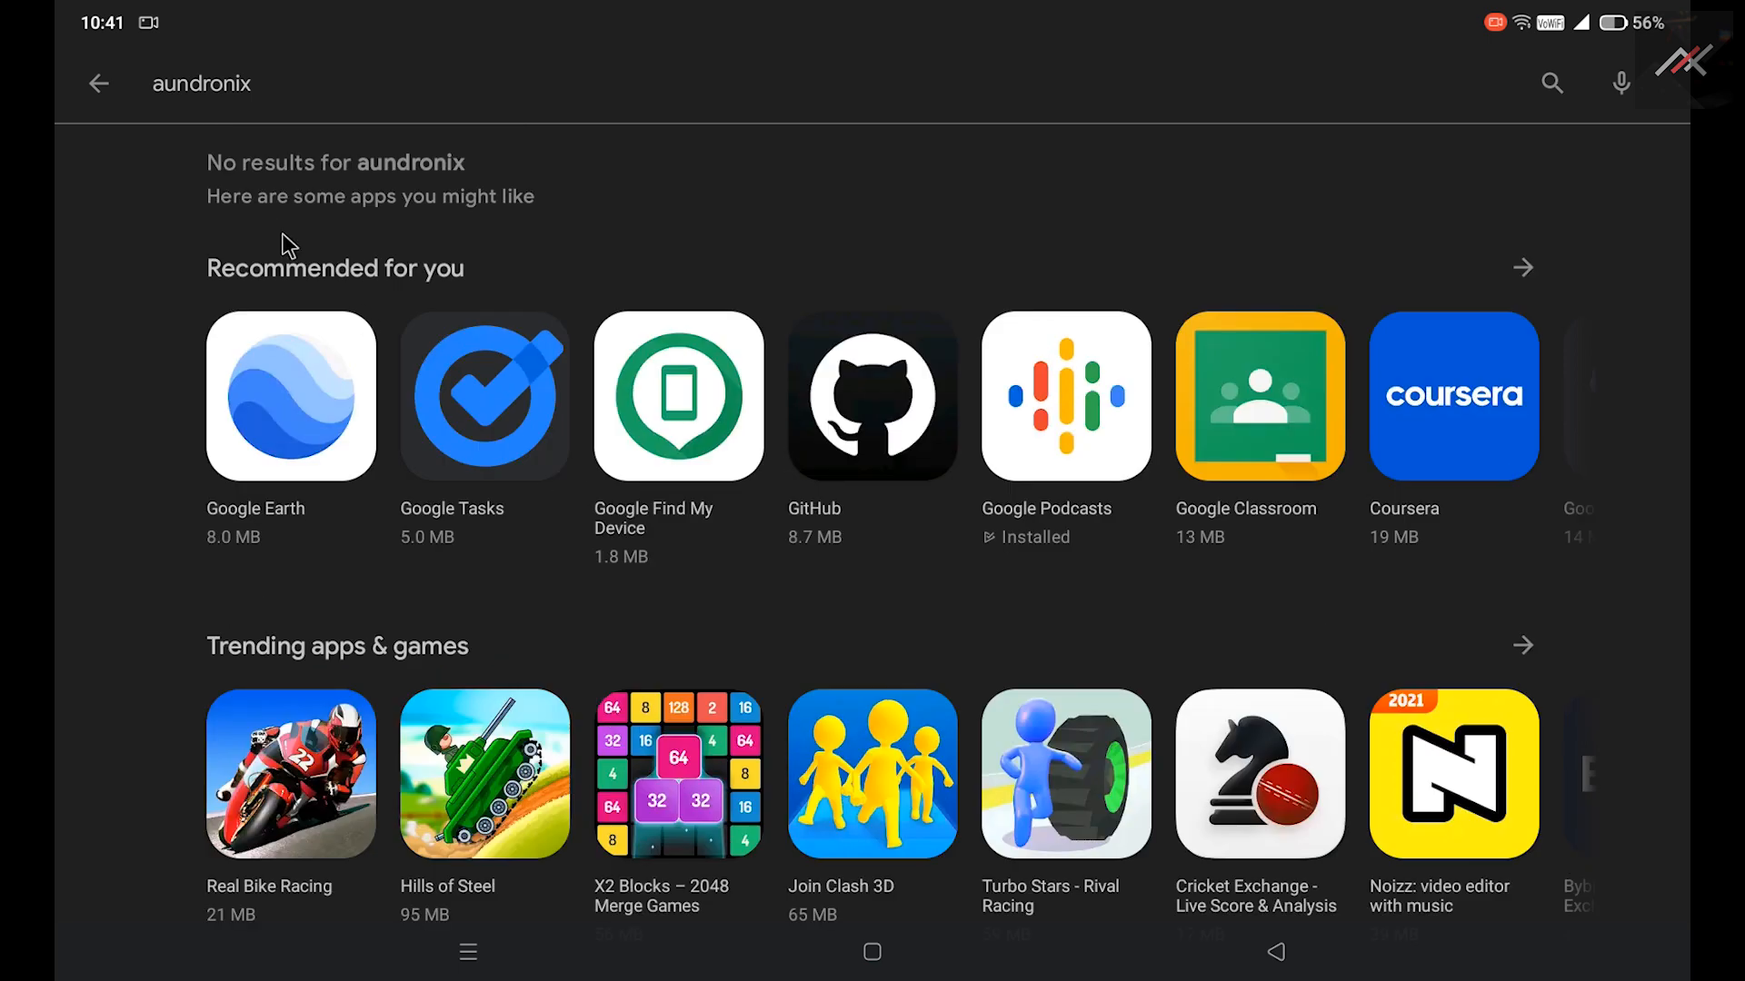
{"action": "left_click", "coordinate": [202, 84]}
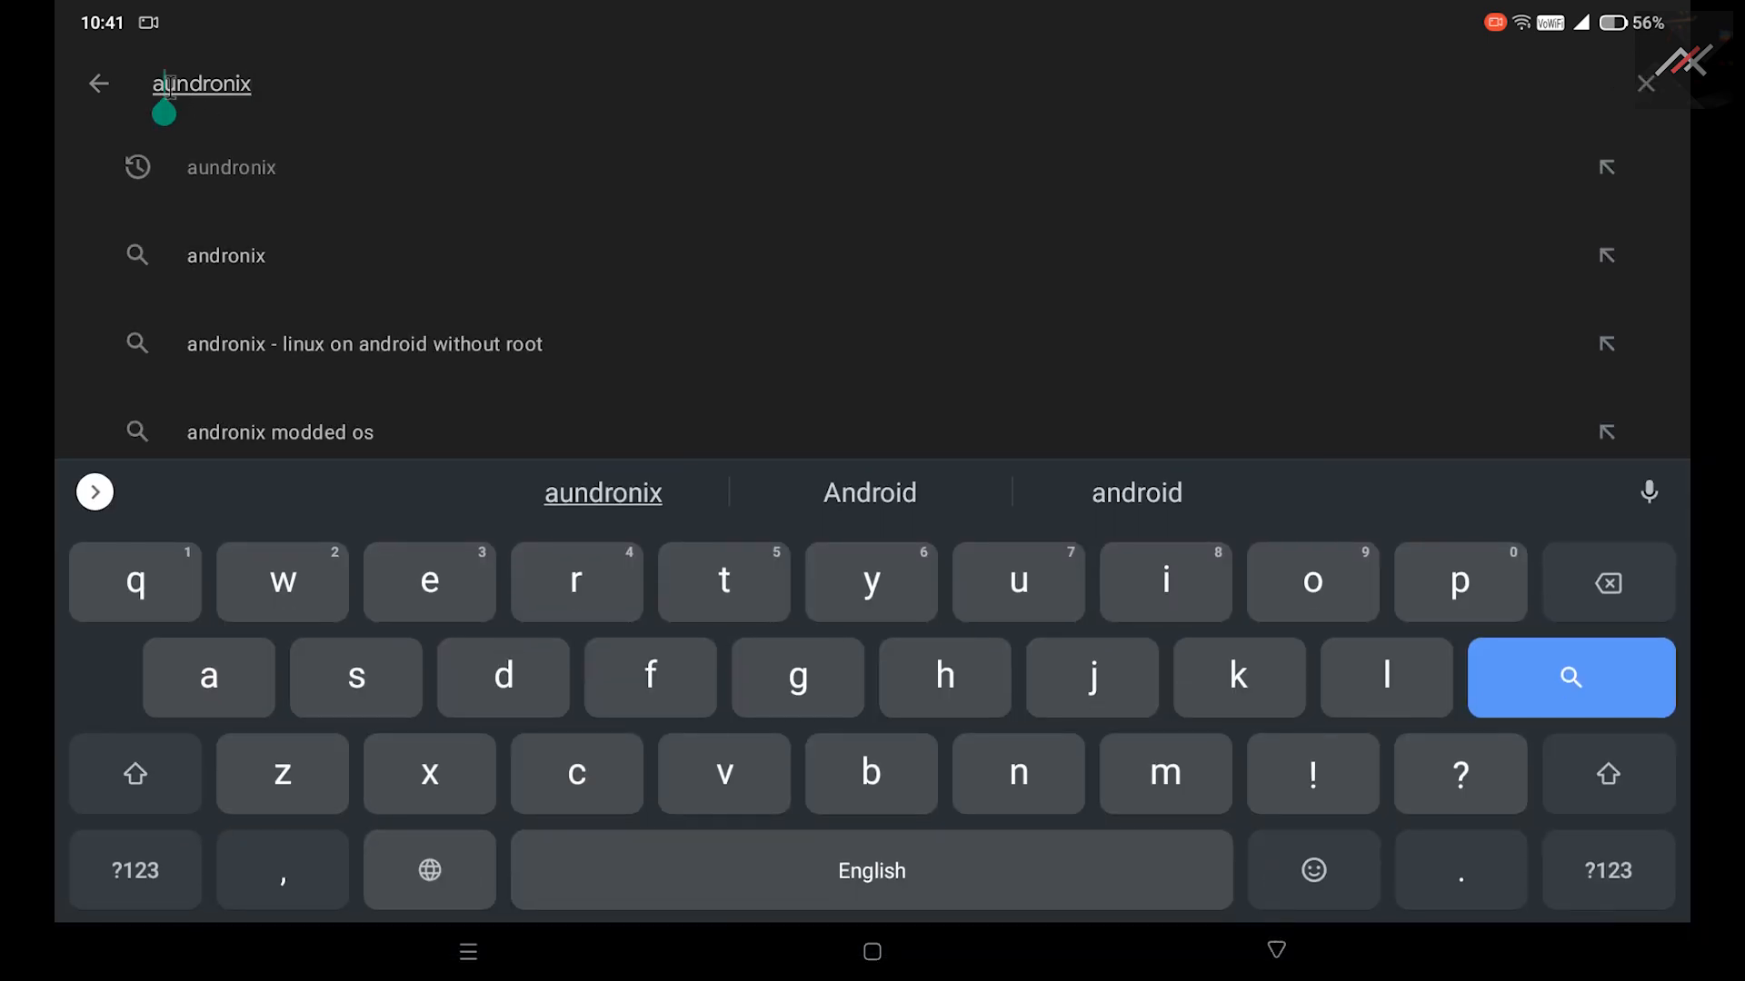
{"action": "left_click", "coordinate": [224, 254]}
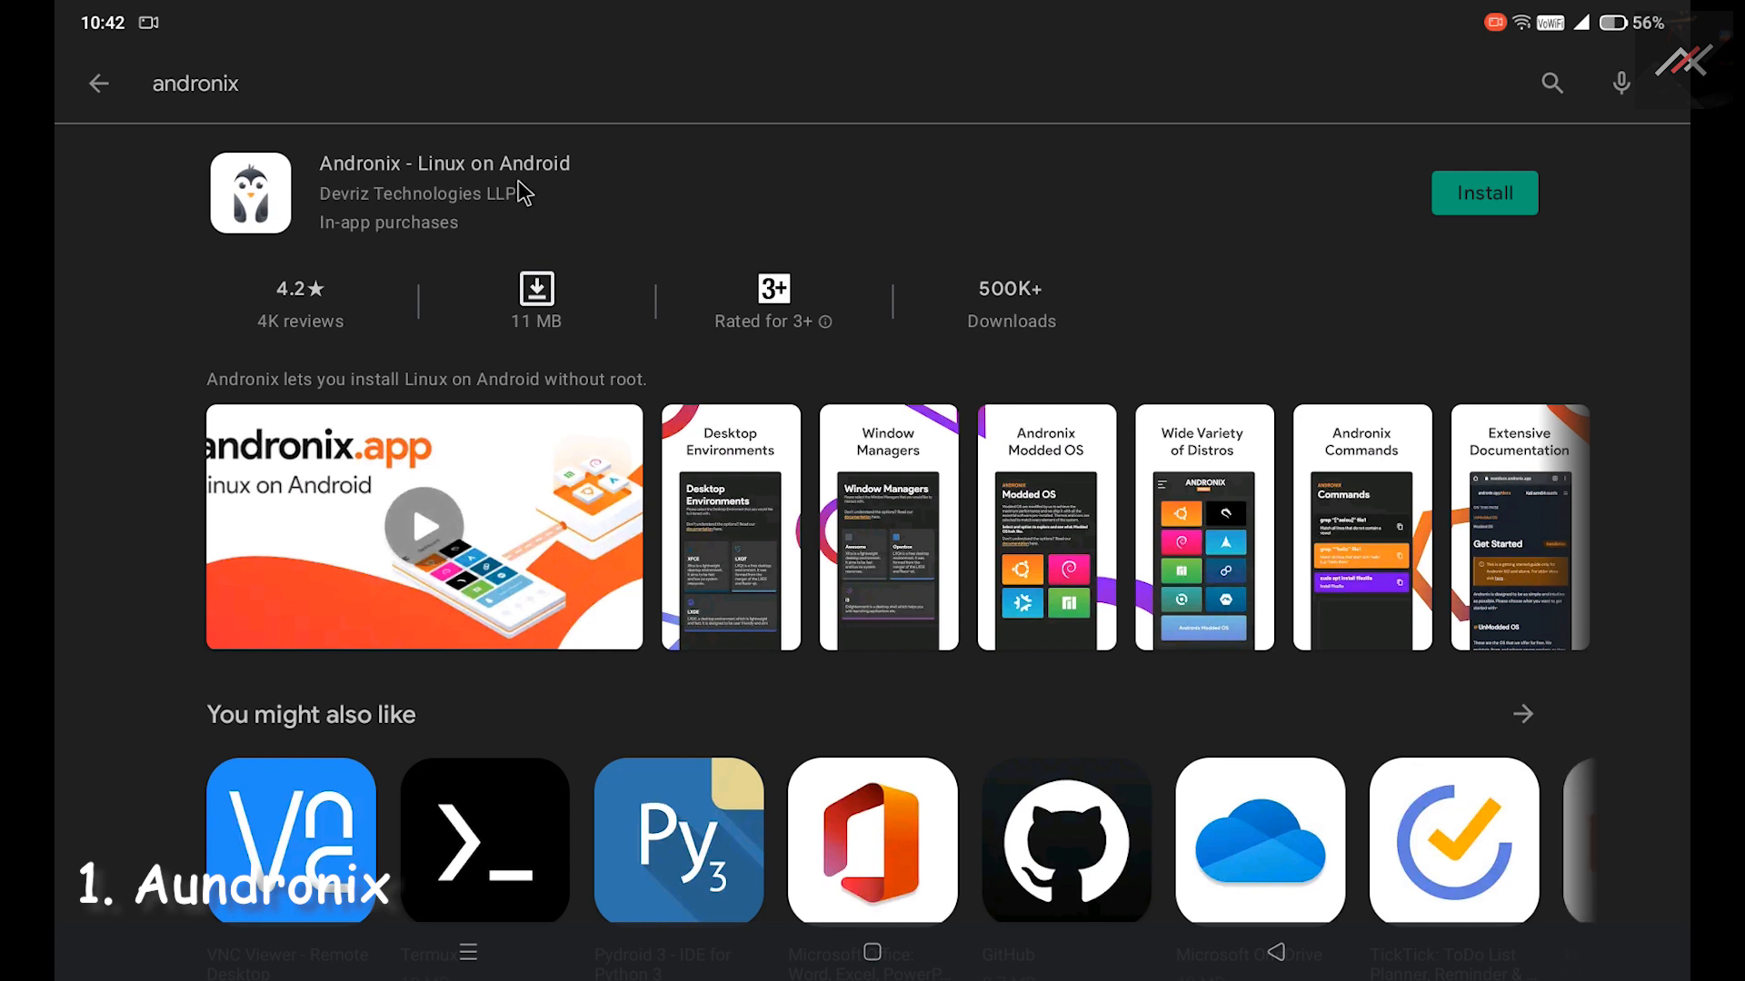
{"action": "left_click", "coordinate": [1484, 192]}
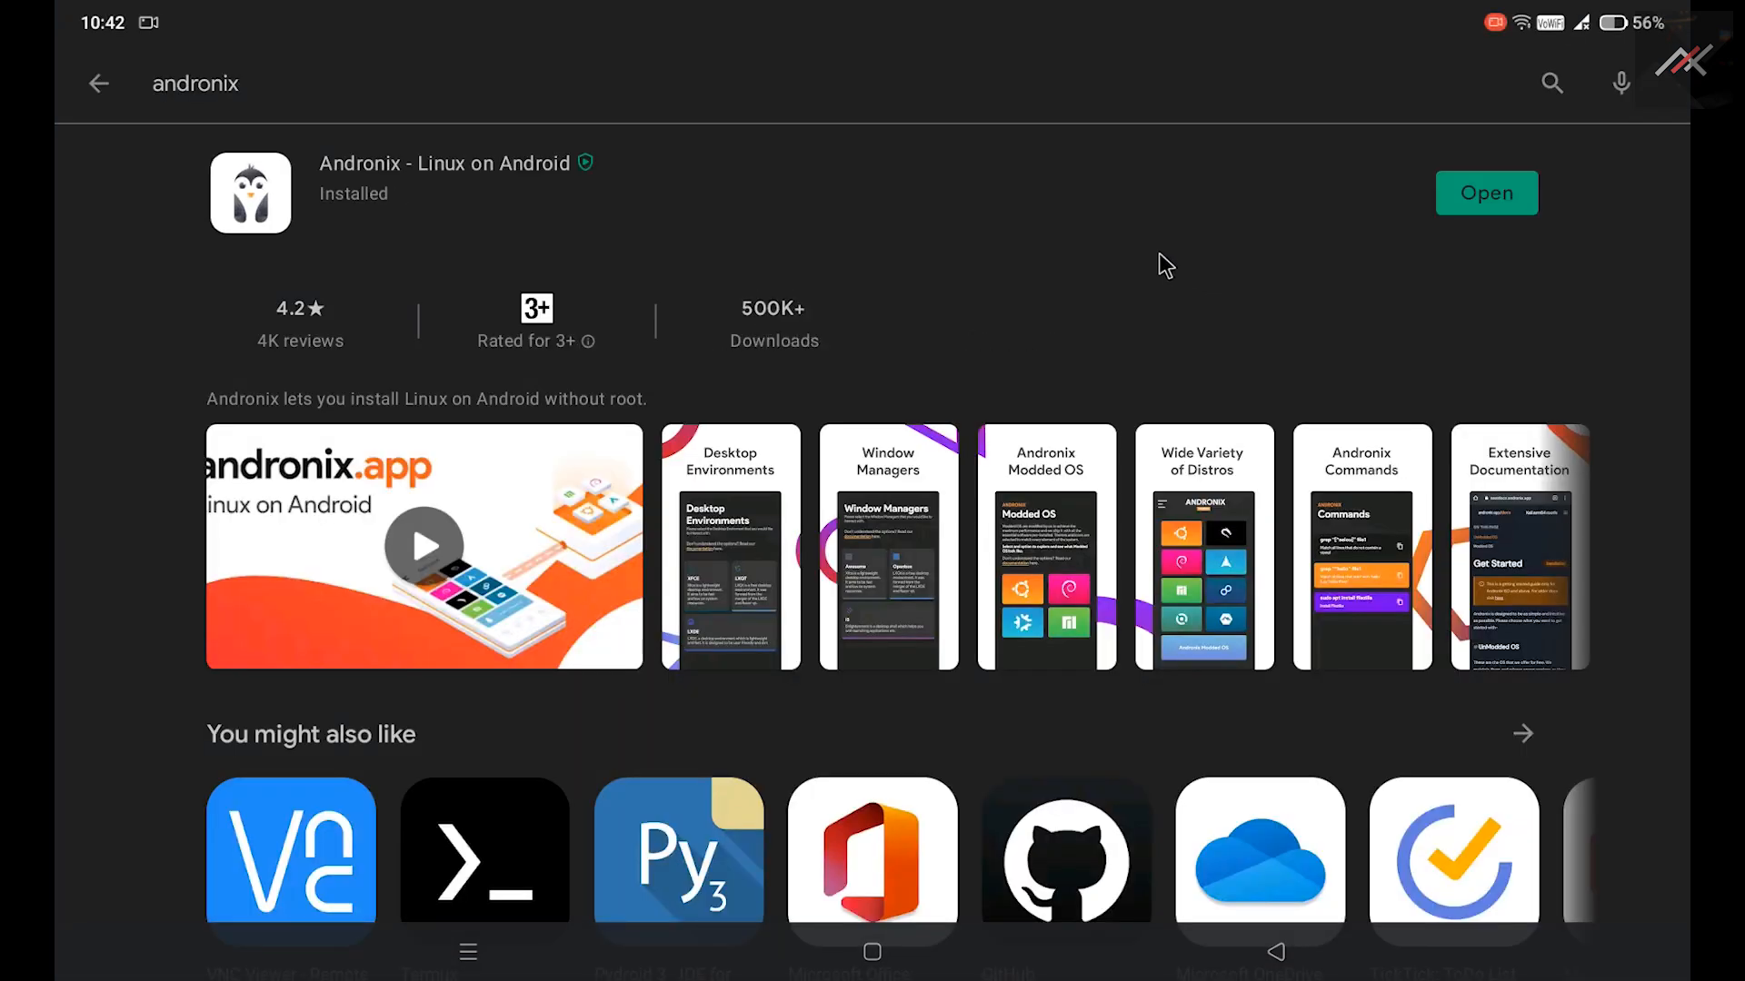
{"action": "mouse_move", "coordinate": [1502, 90]}
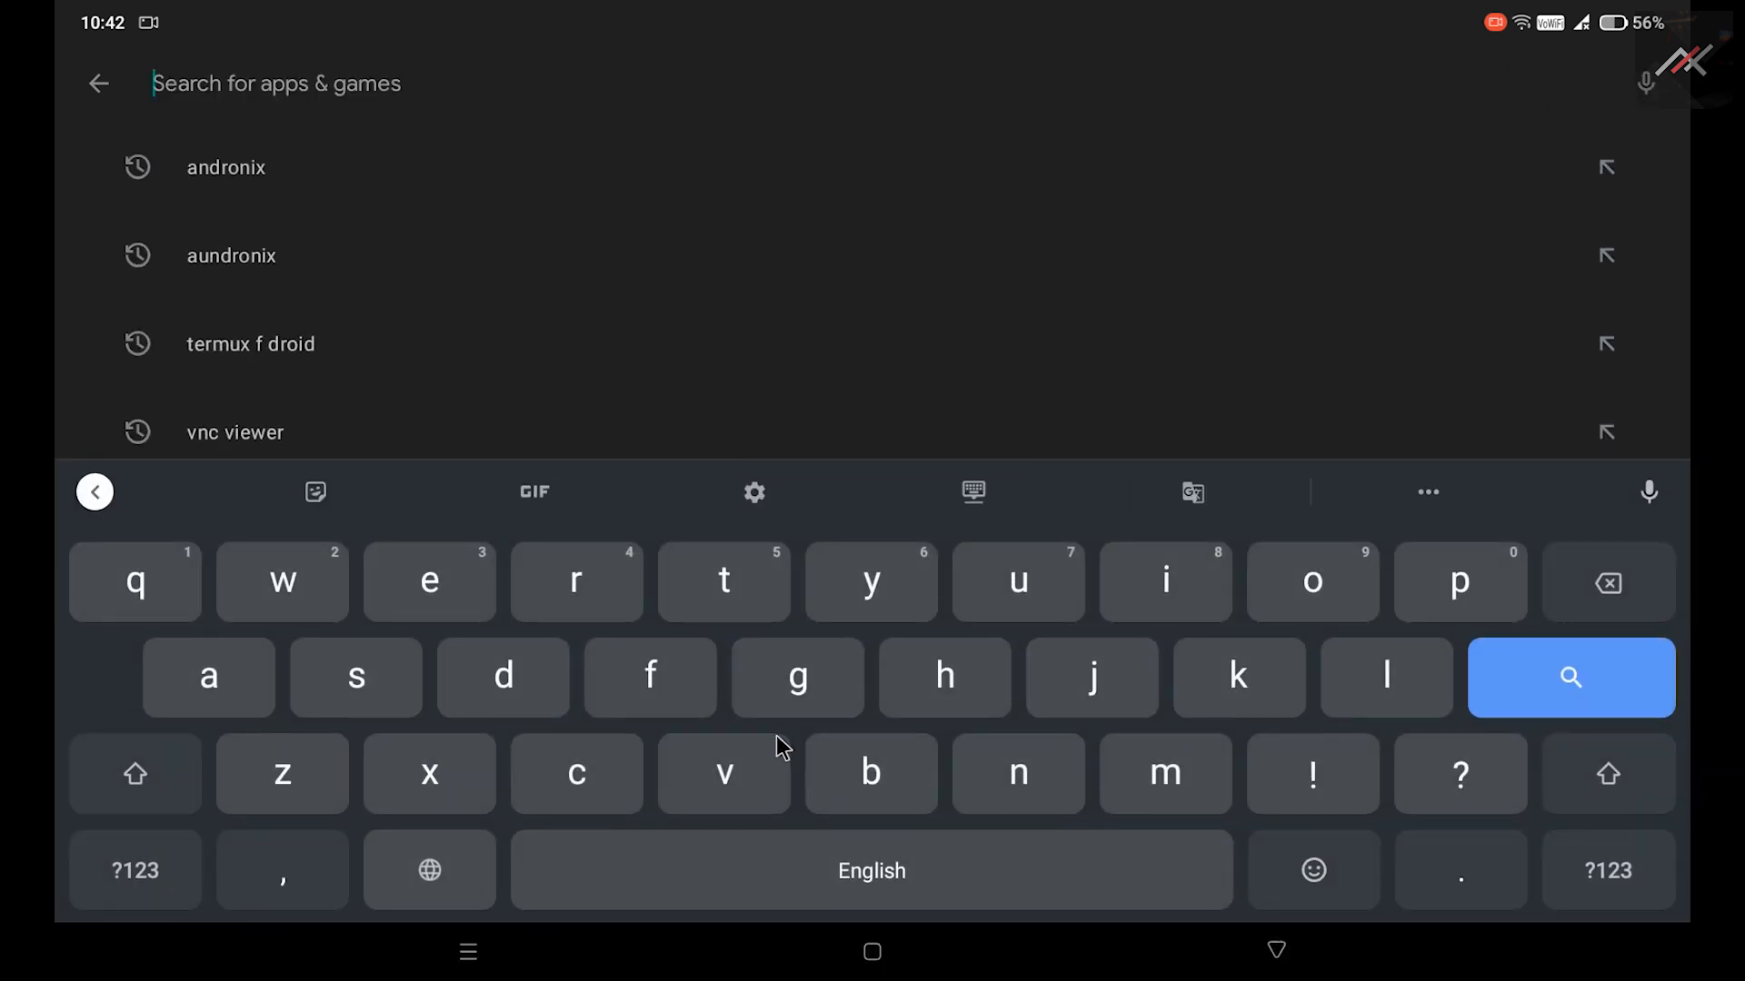
Search the Play Store for 'vnc viewer' and install VNC Viewer – Remote Desktop.
{"action": "type", "text": "vnc"}
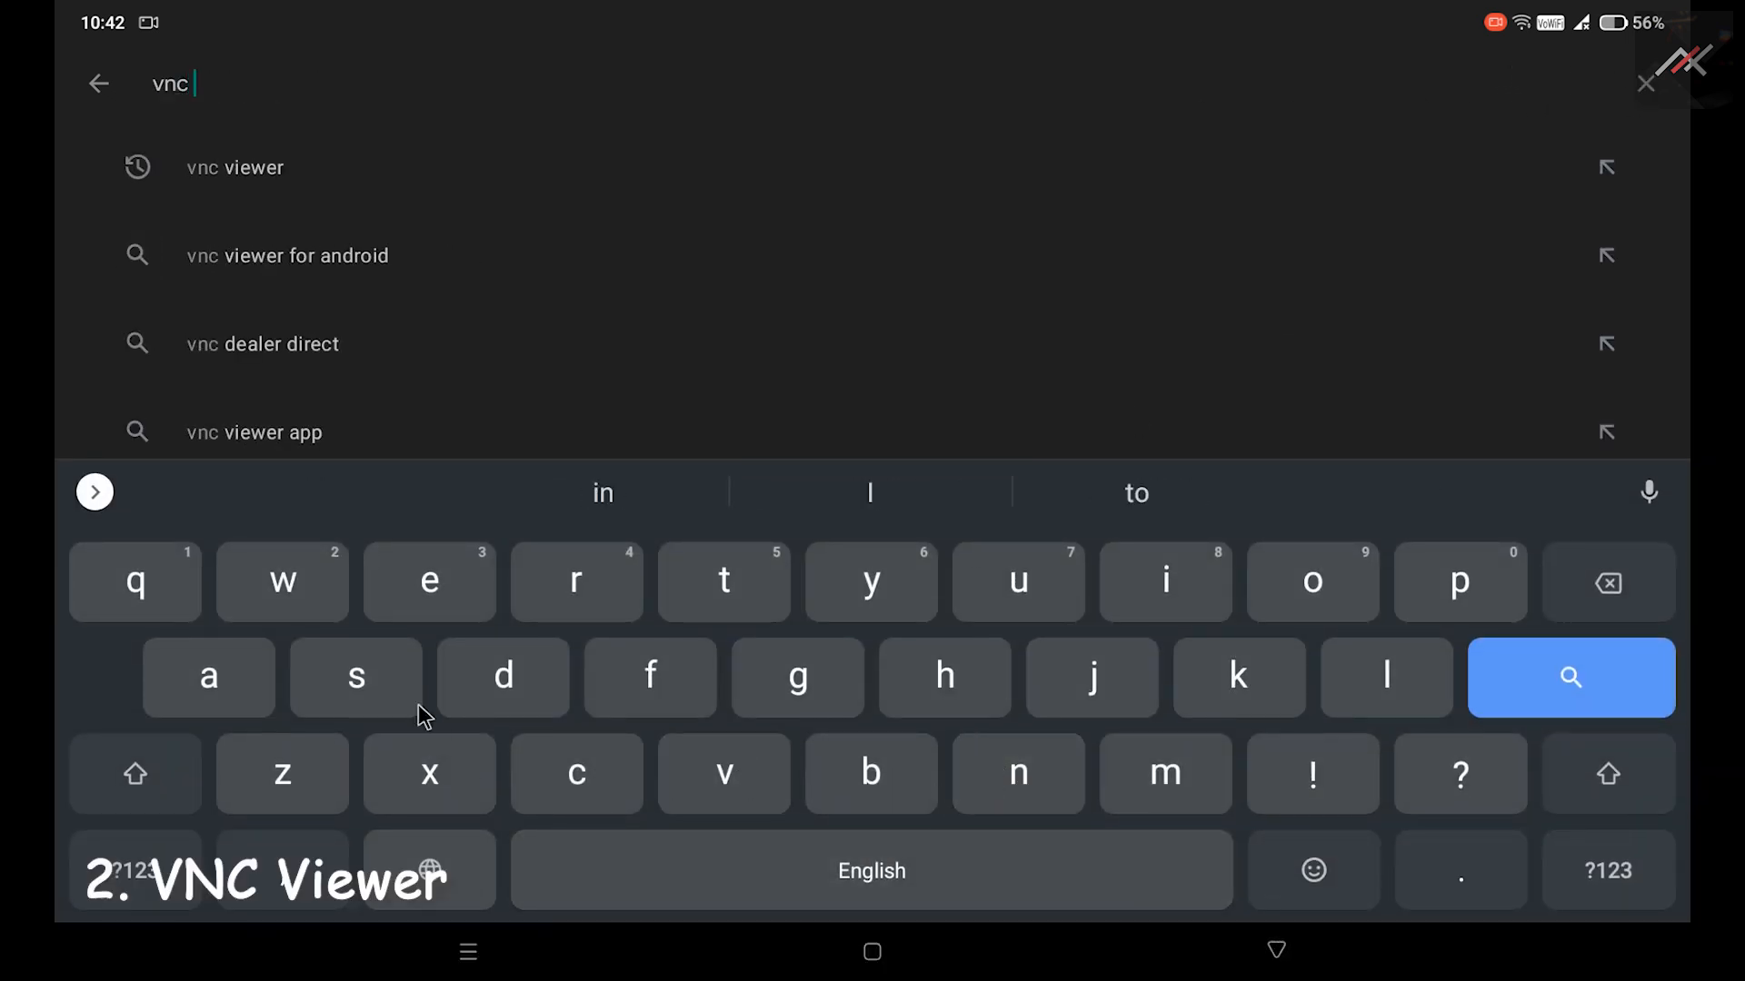
{"action": "type", "text": "ser"}
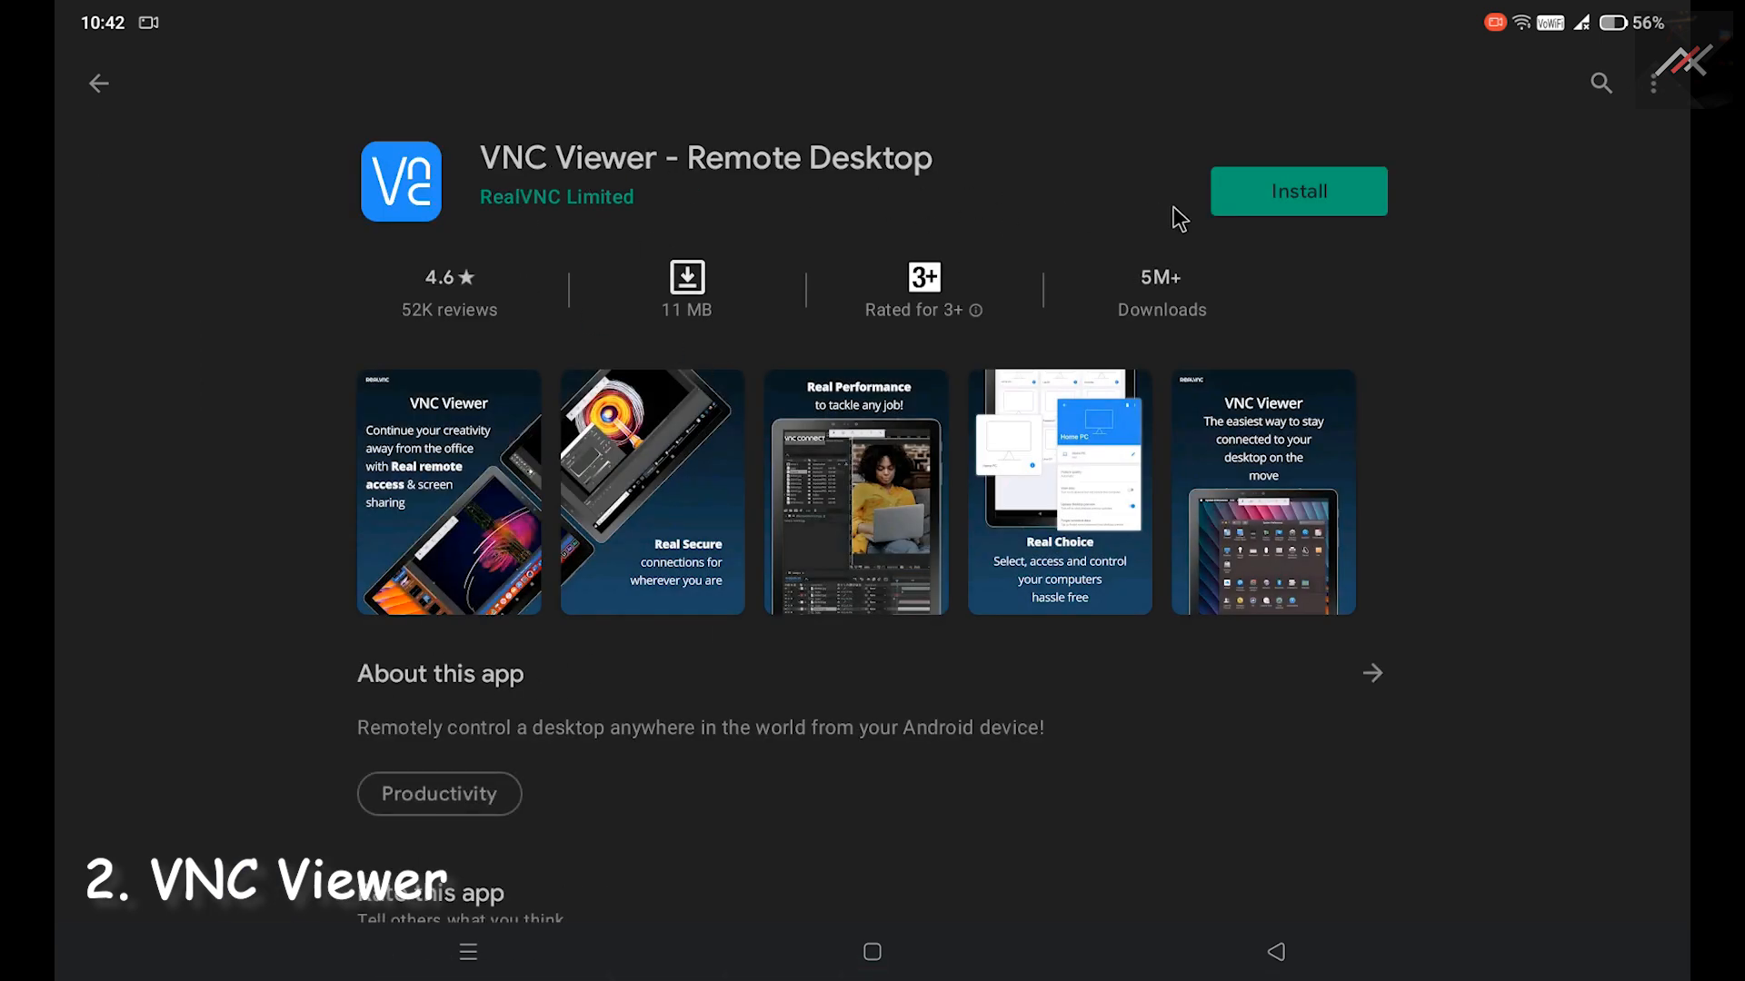
{"action": "left_click", "coordinate": [1298, 190]}
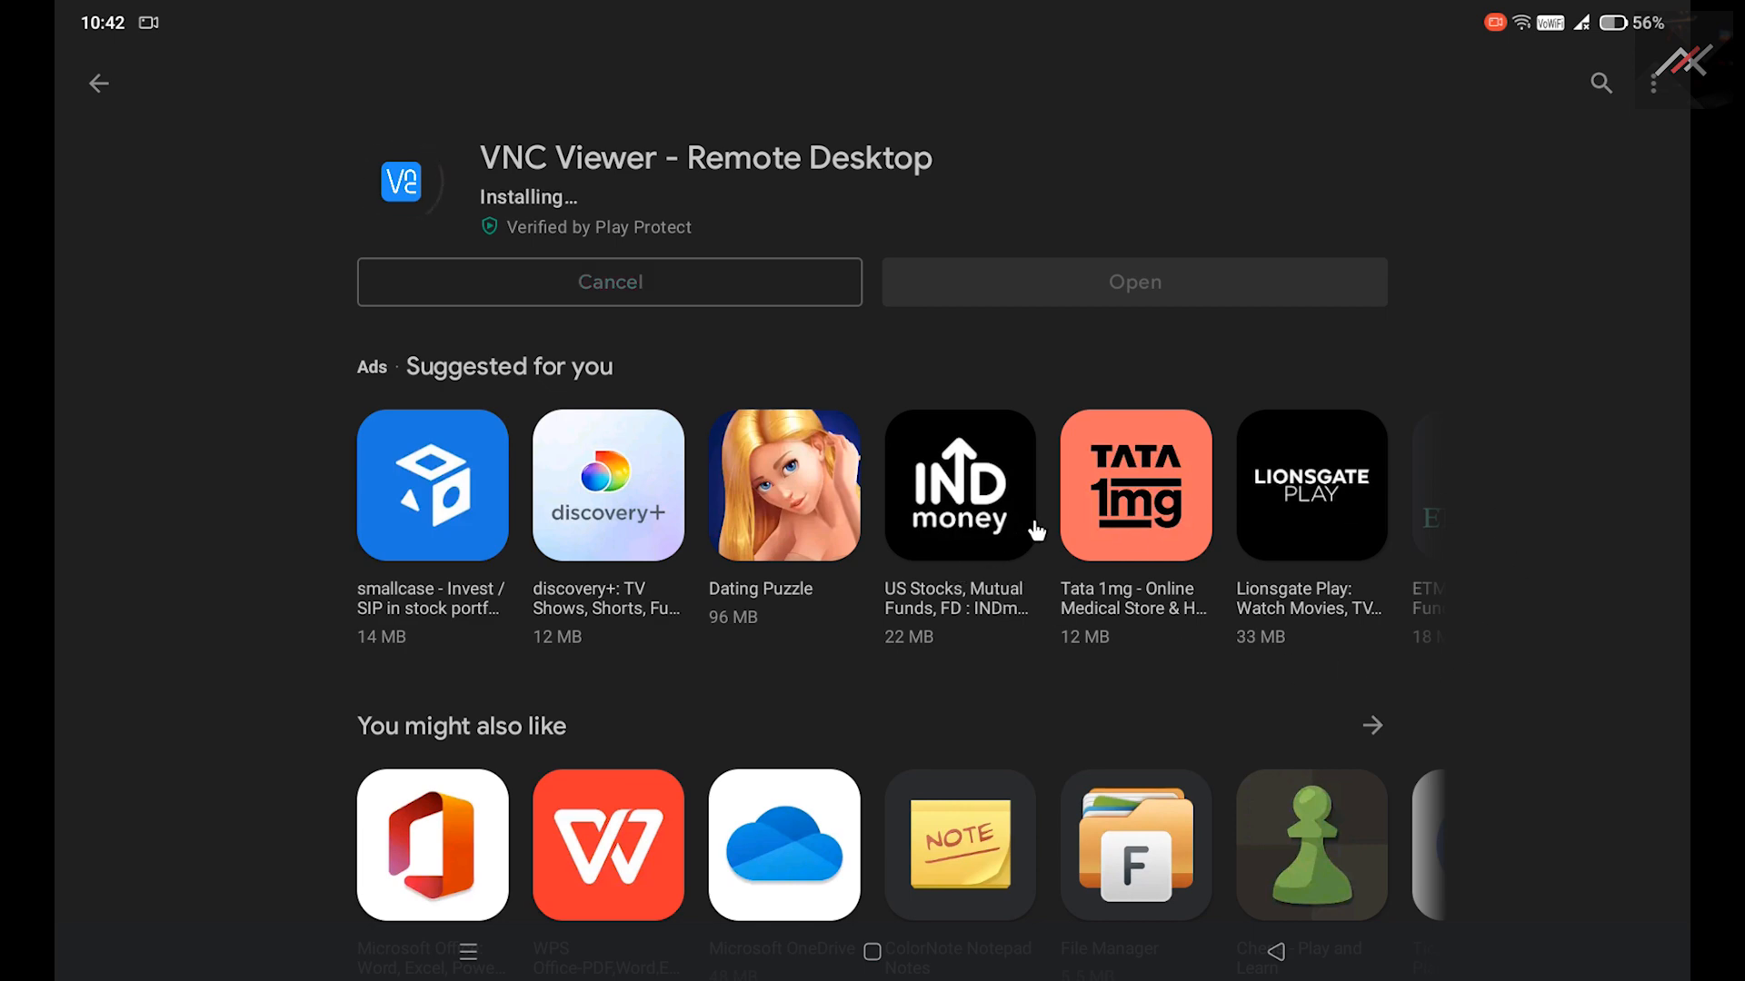
{"action": "mouse_move", "coordinate": [670, 306]}
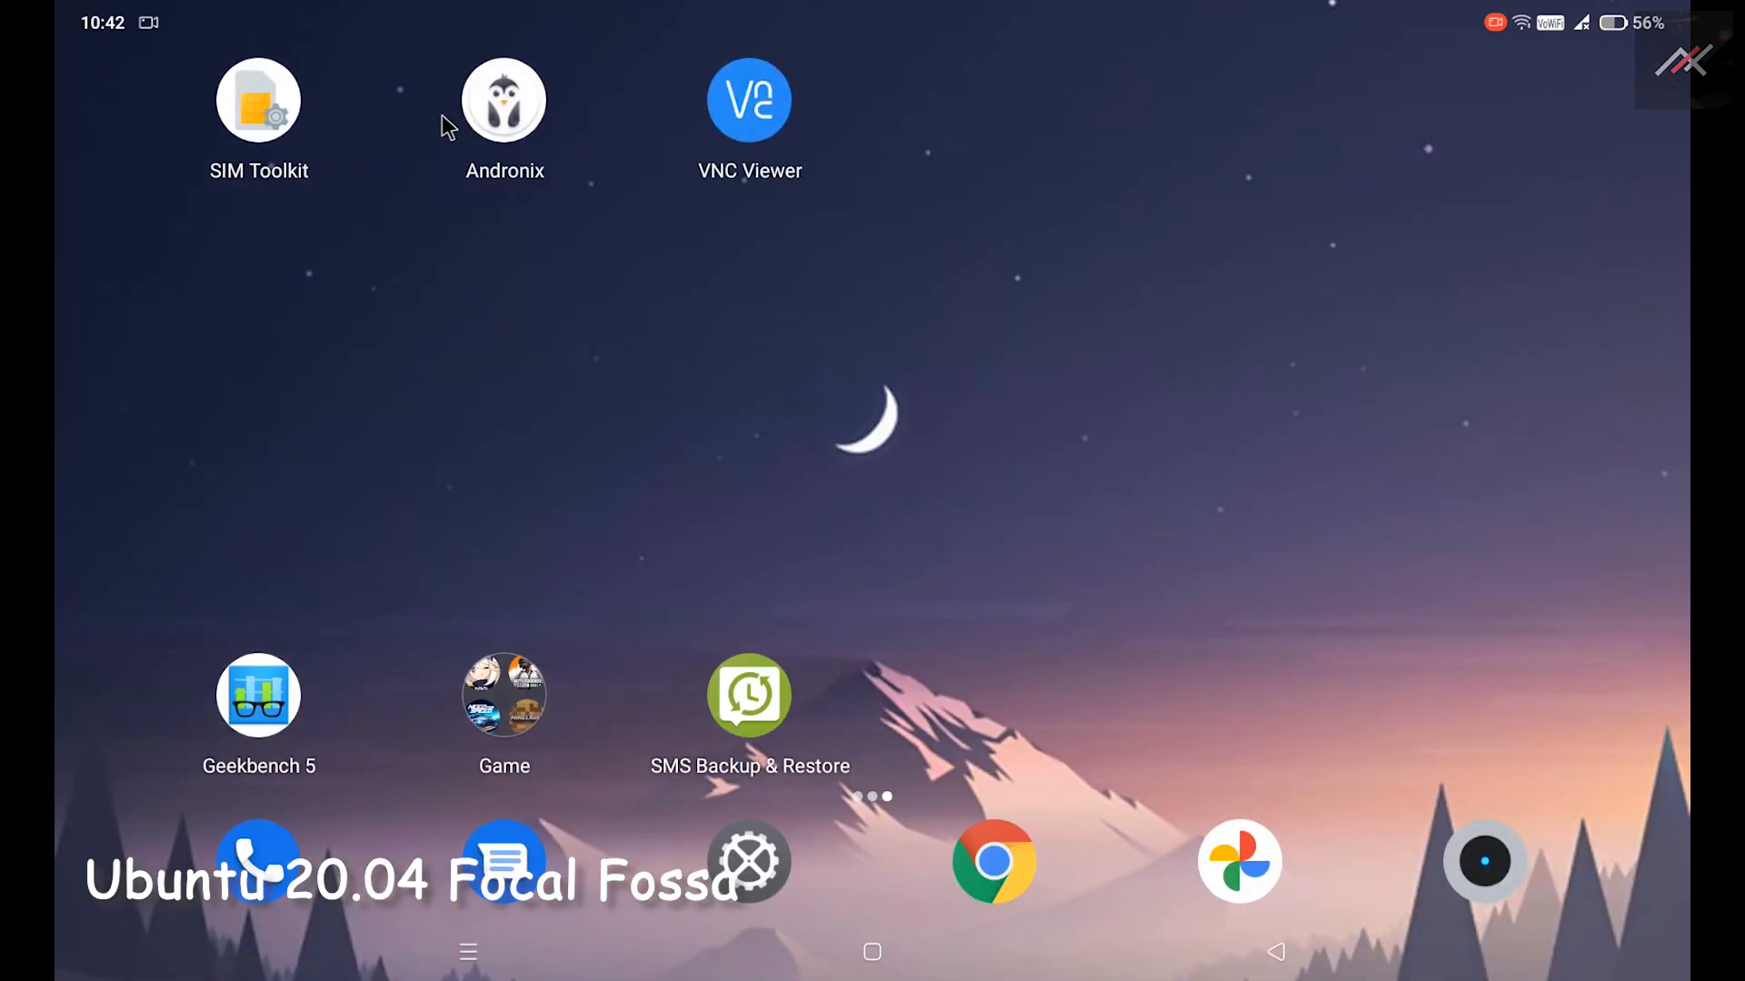
{"action": "mouse_move", "coordinate": [688, 178]}
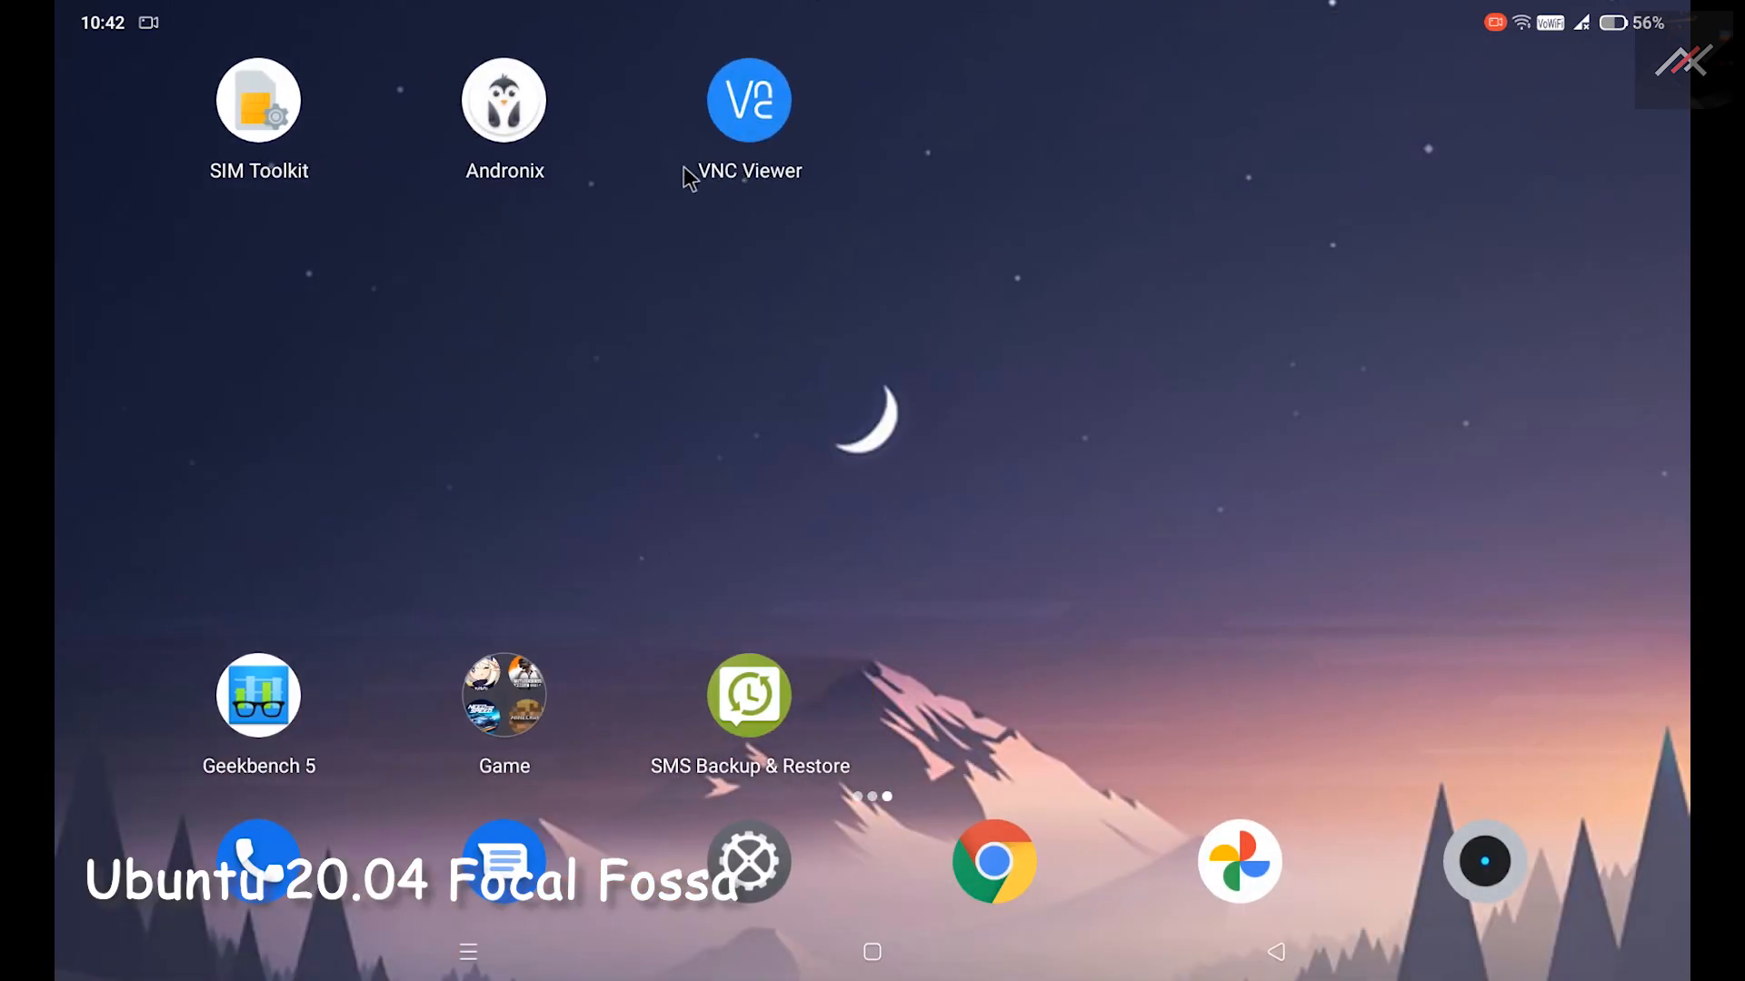
Launch Andronix, dismiss the Termux notice and view the paid Ubuntu XFCE Modded OS page.
{"action": "left_click", "coordinate": [503, 99]}
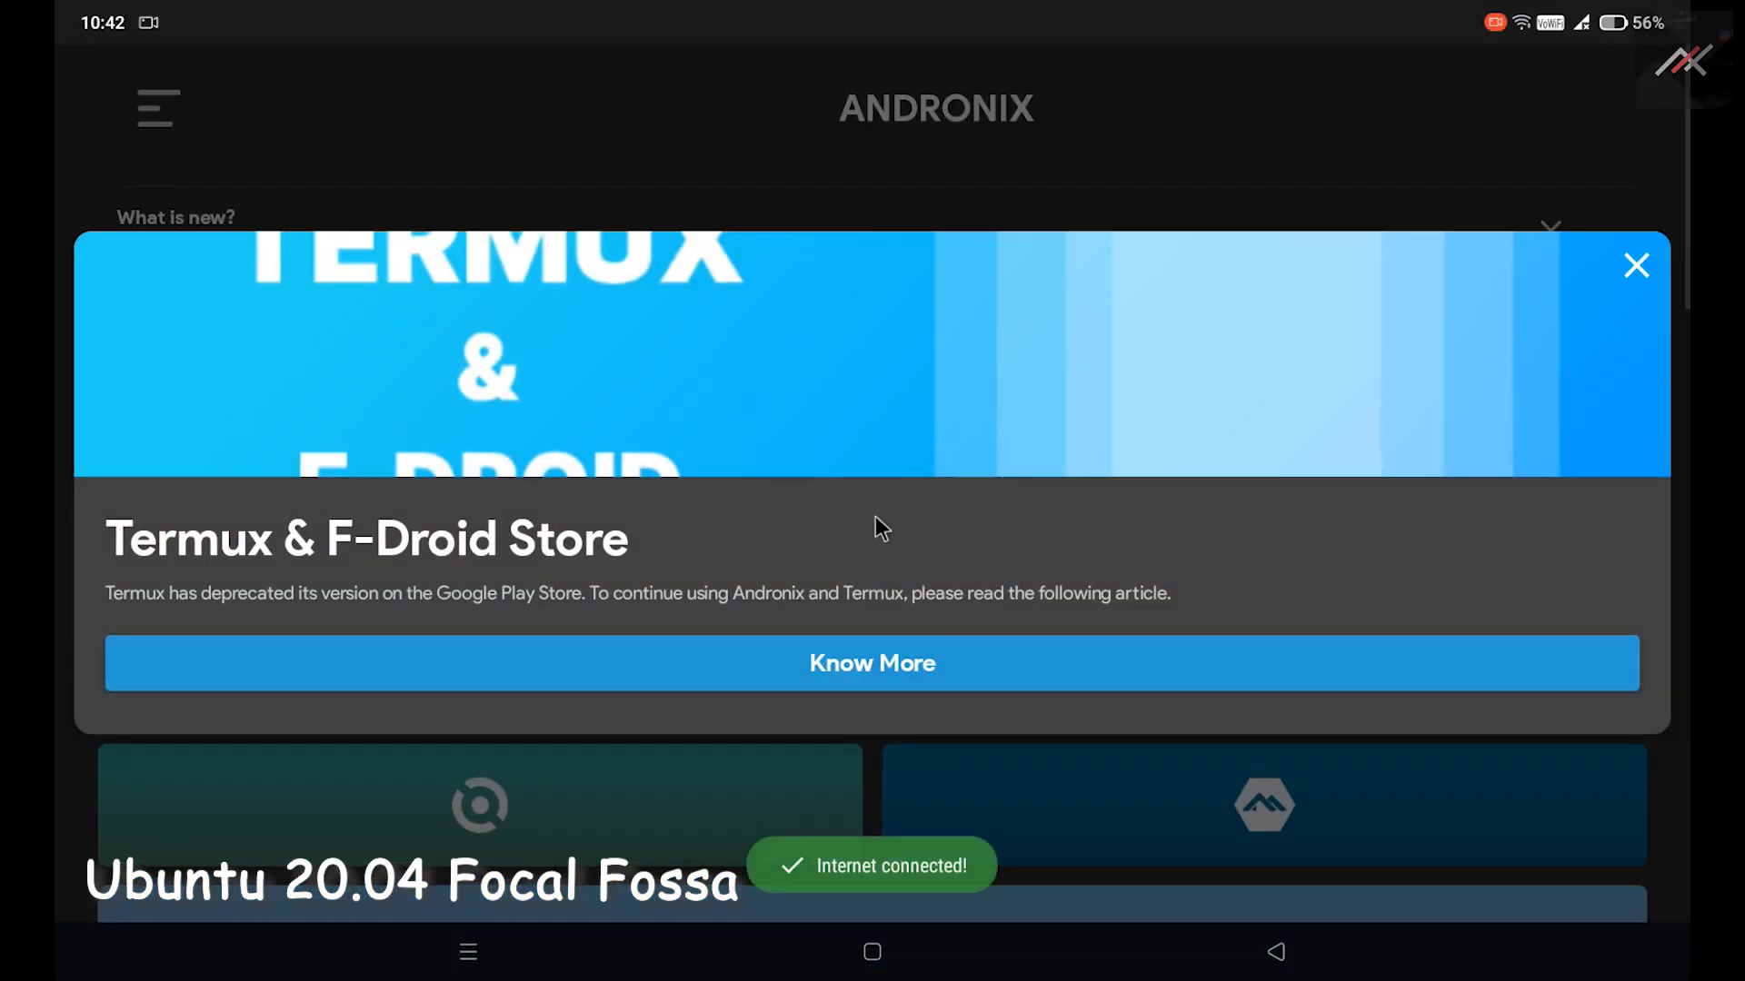
{"action": "left_click", "coordinate": [1635, 266]}
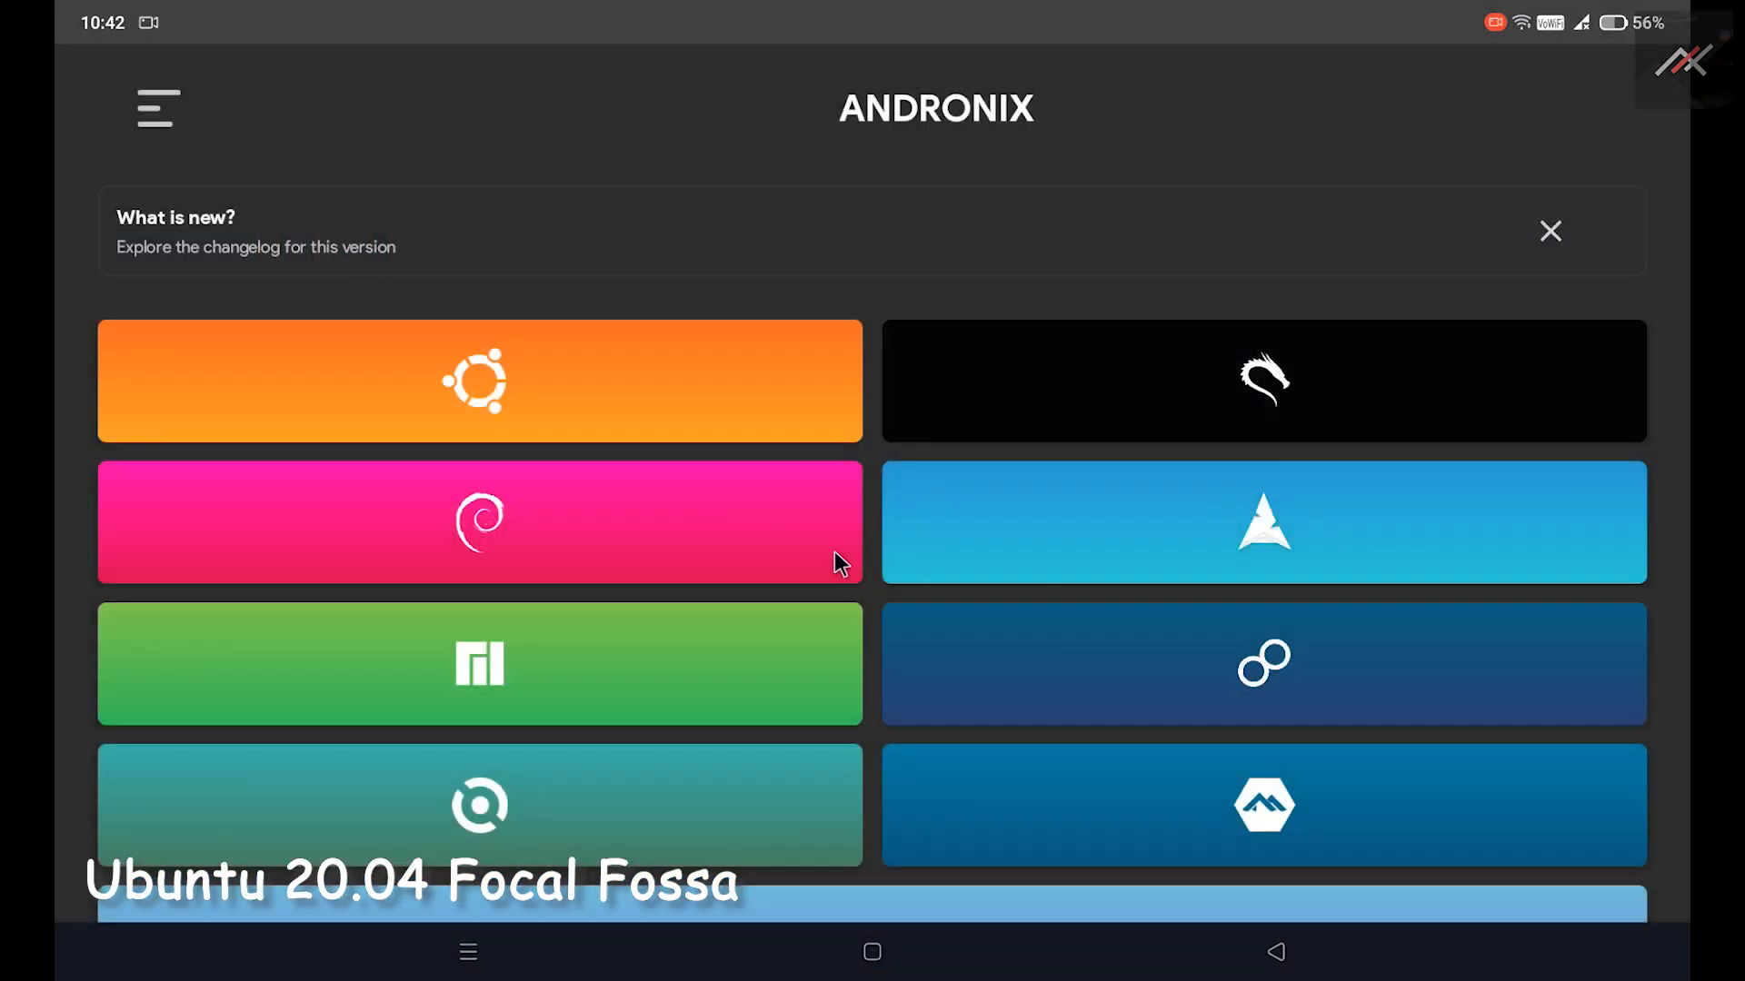
{"action": "scroll", "scroll_direction": "down", "scroll_amount": 3}
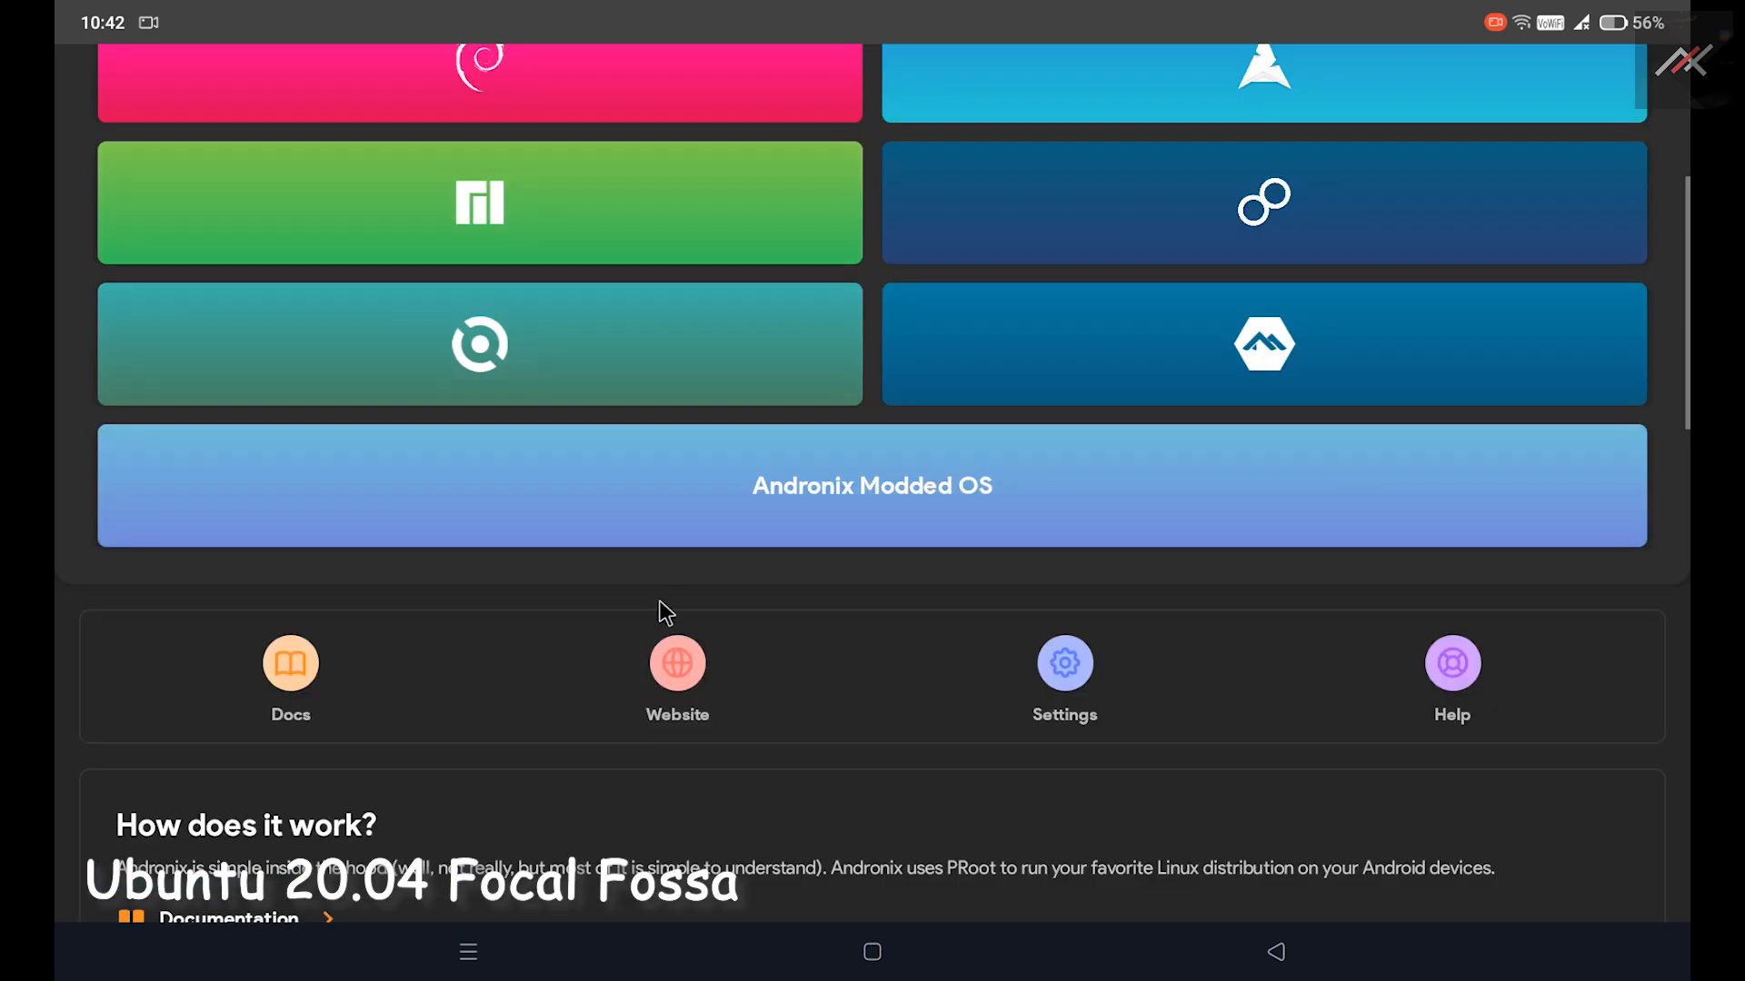
{"action": "left_click", "coordinate": [871, 486]}
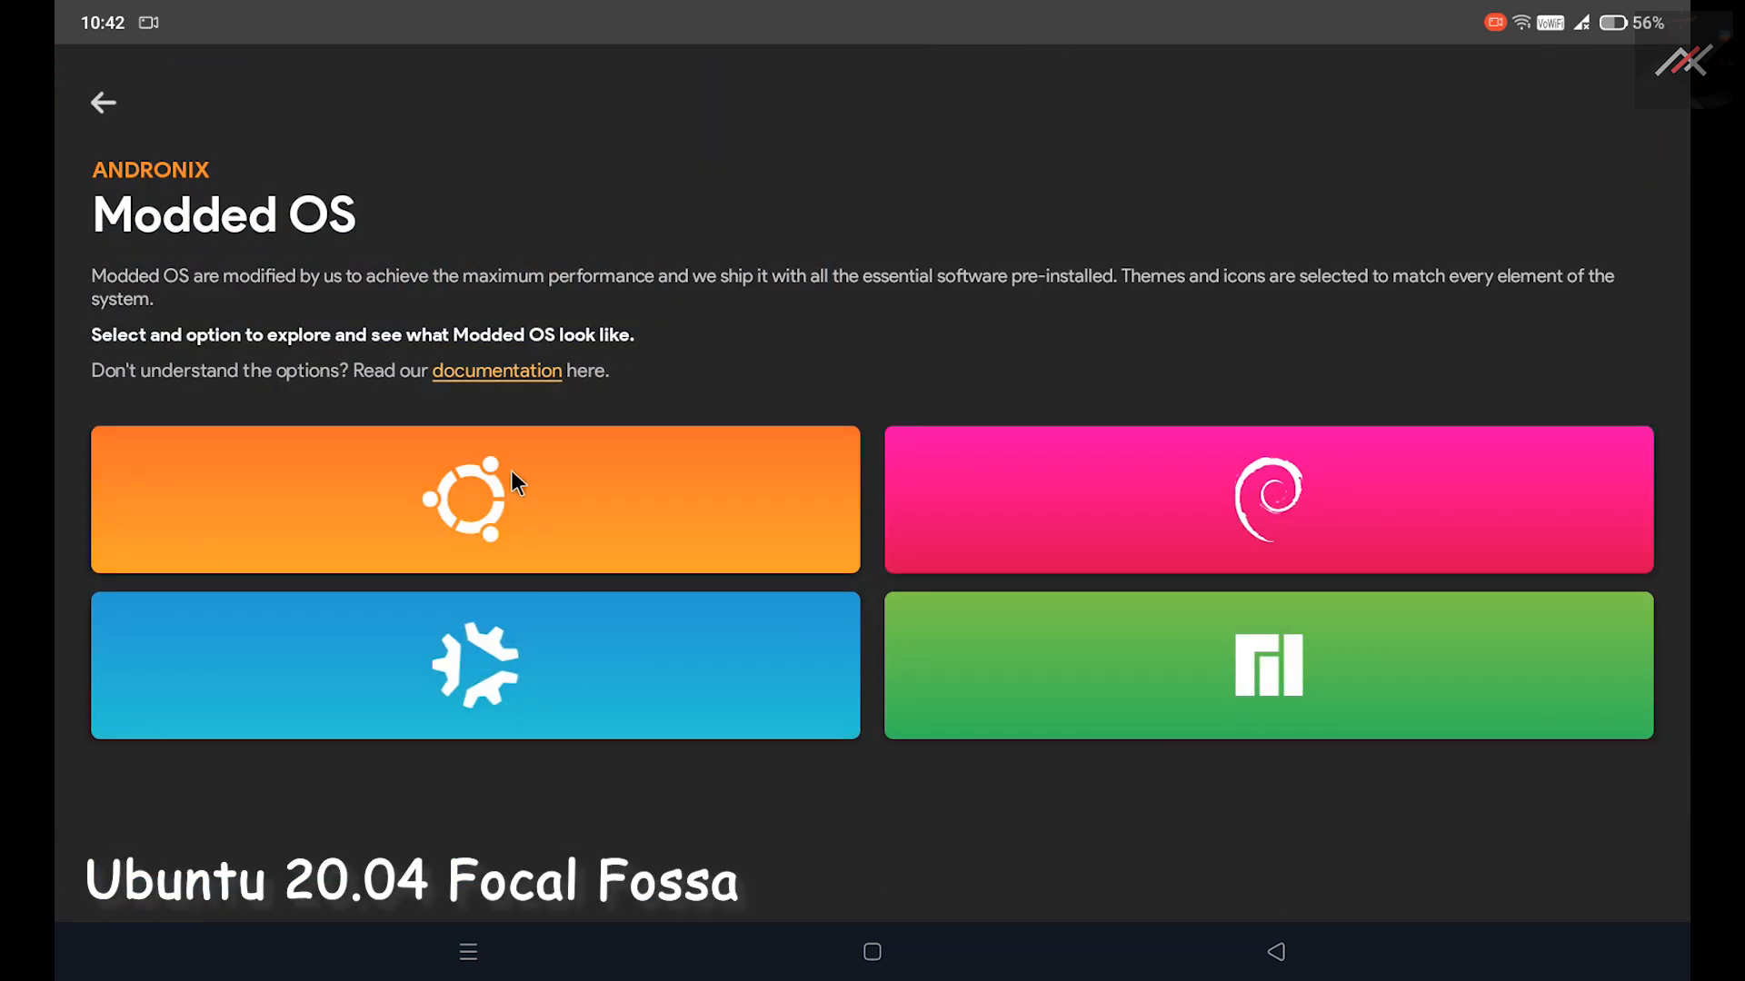
{"action": "left_click", "coordinate": [474, 499]}
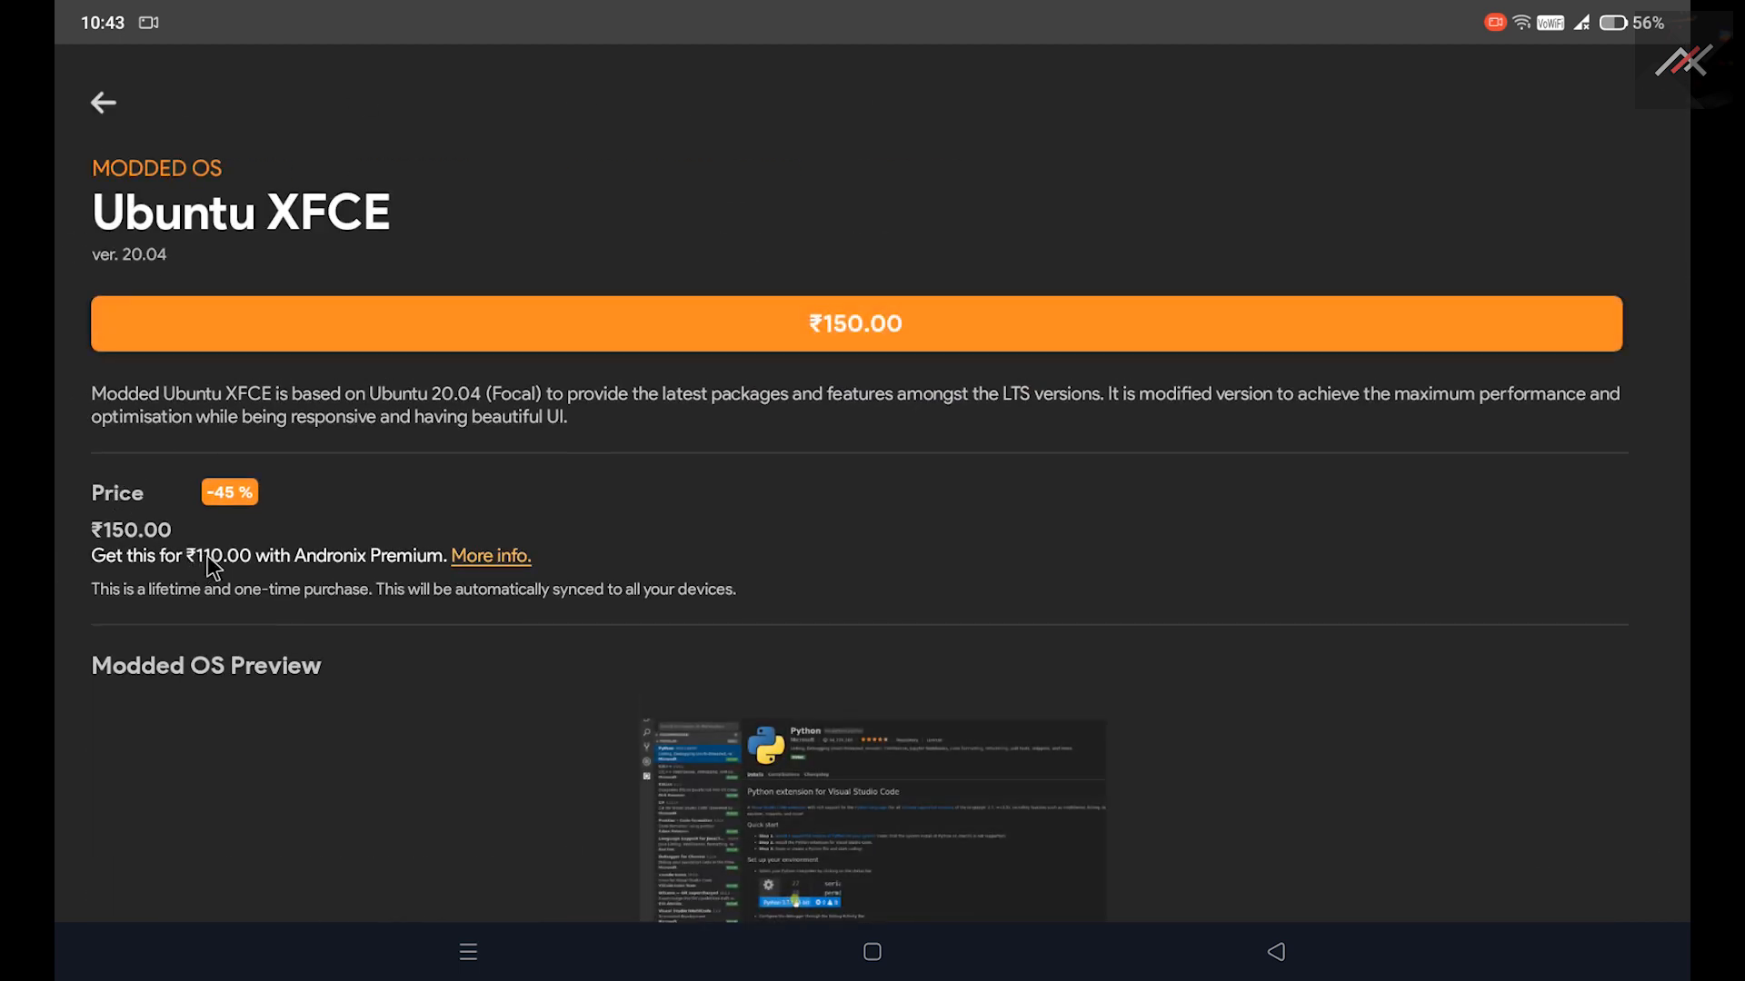
Go back from the Modded OS page to the main distro list.
{"action": "left_click", "coordinate": [103, 103]}
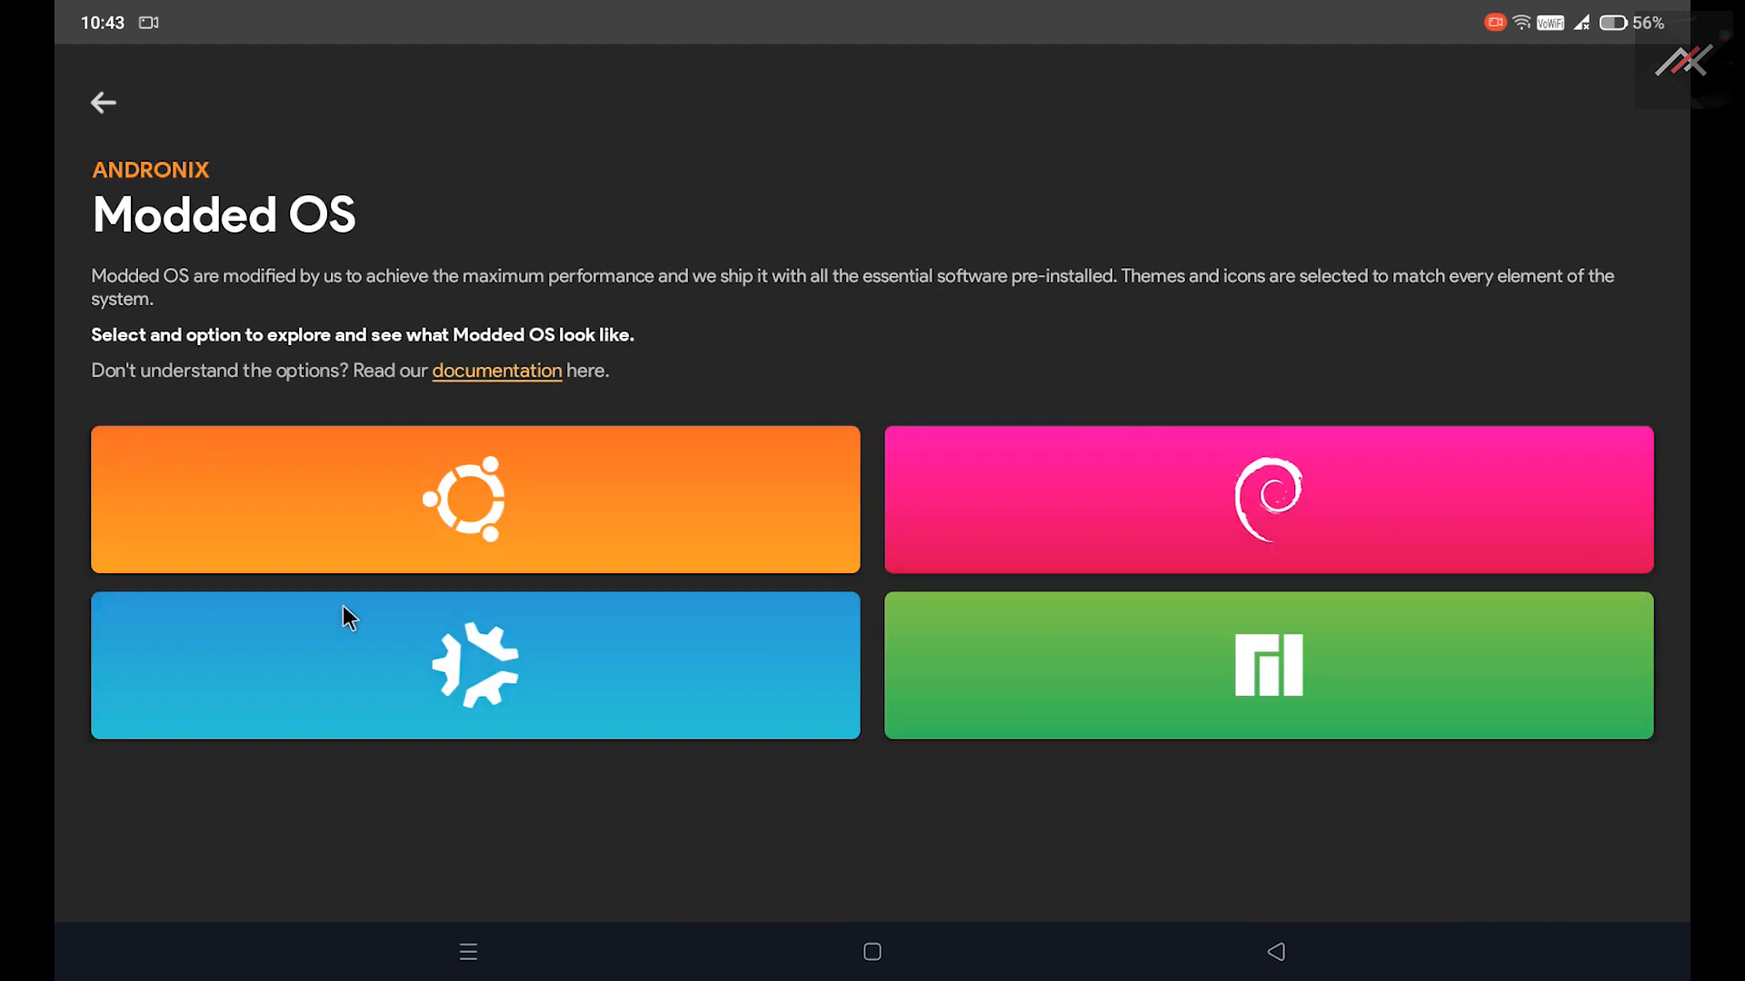
{"action": "left_click", "coordinate": [102, 103]}
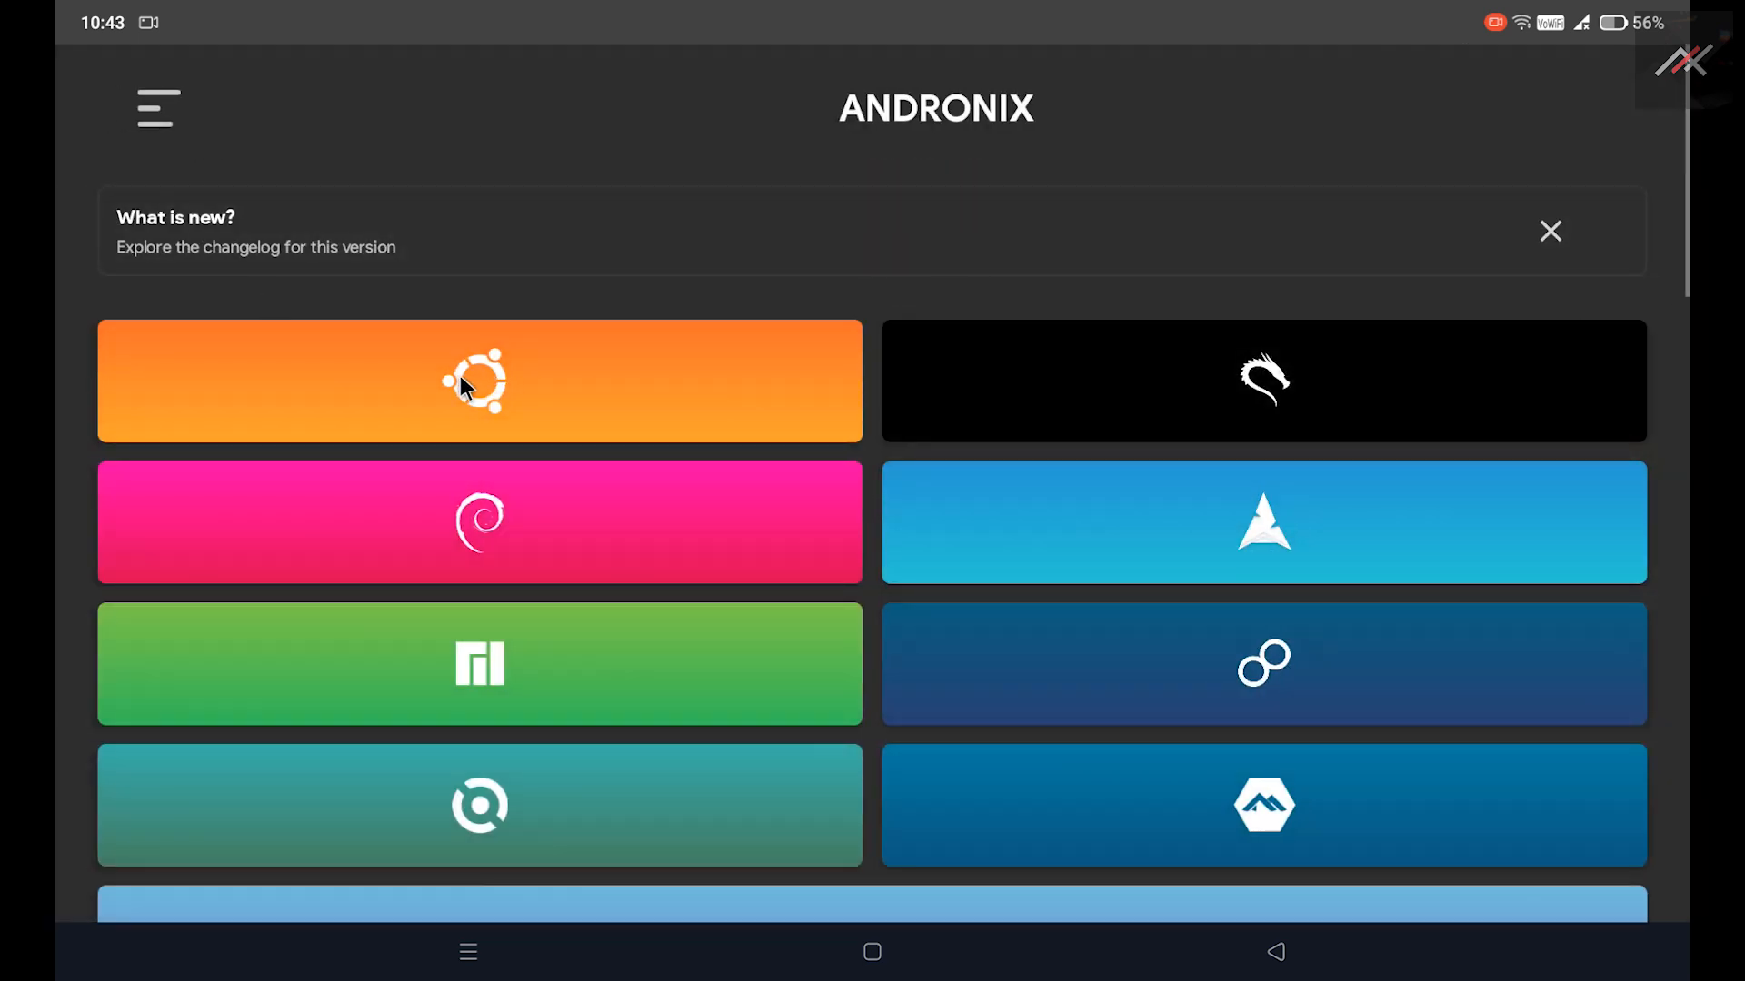
{"action": "left_click", "coordinate": [478, 381]}
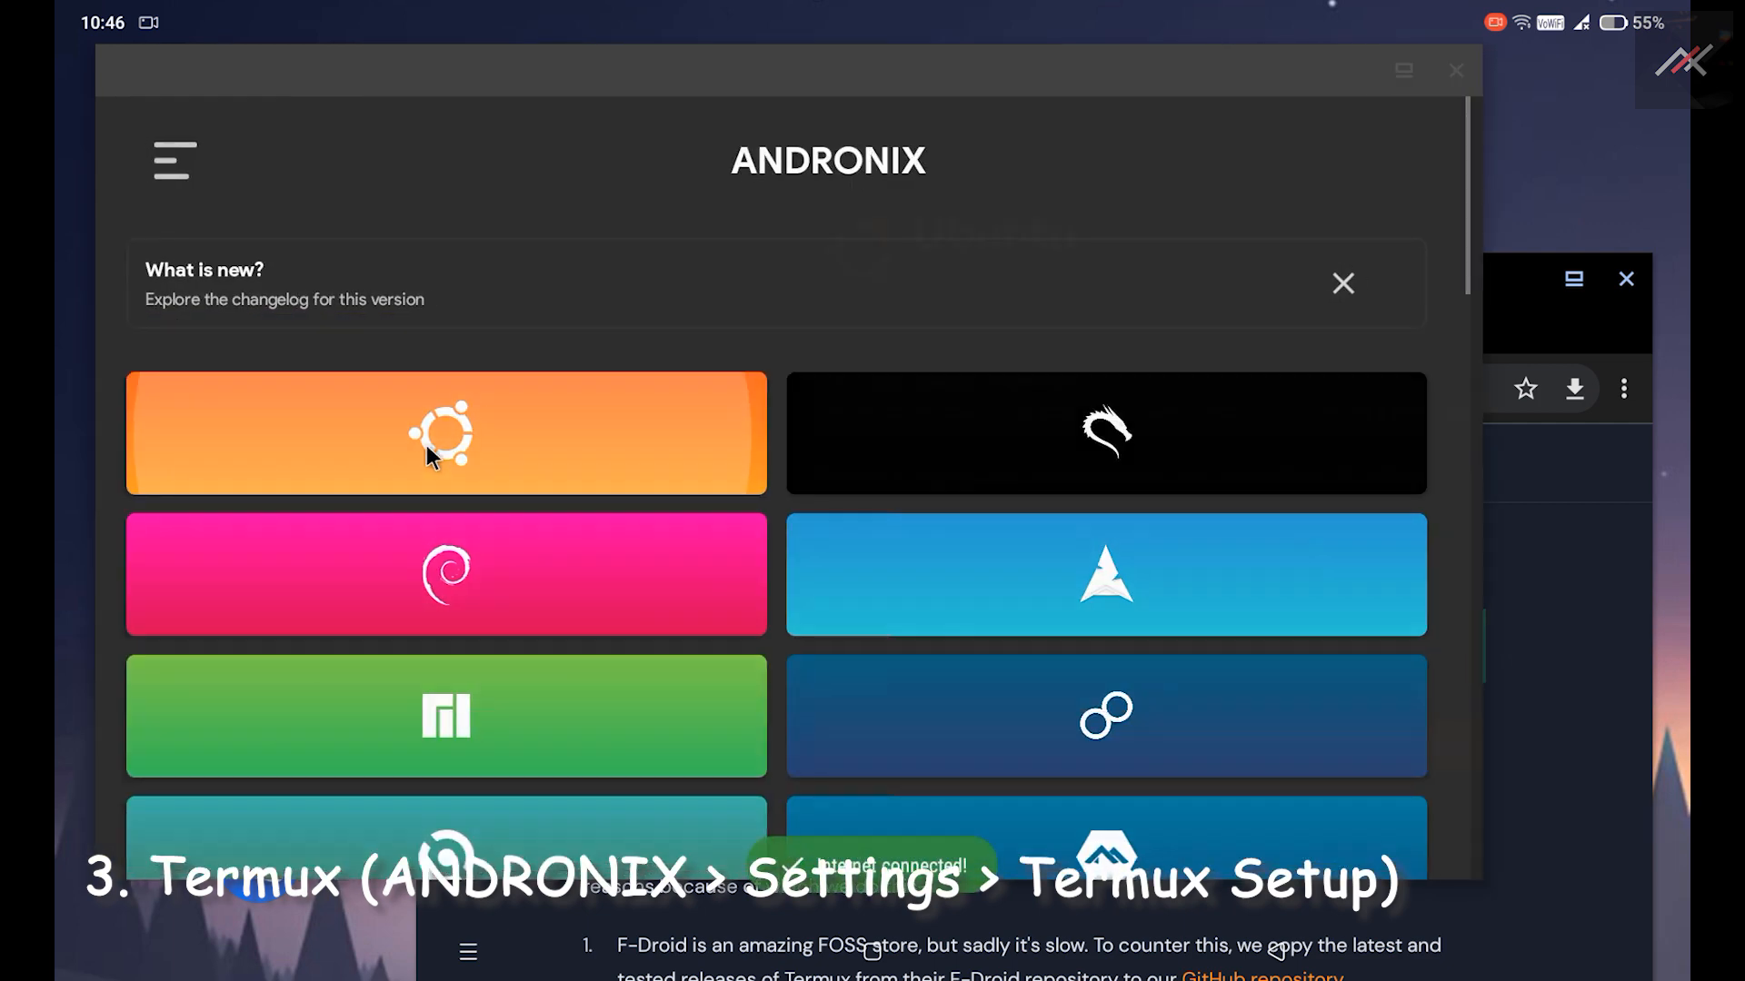
Open Andronix Settings from the navigation menu and view the theme choices.
{"action": "left_click", "coordinate": [173, 160]}
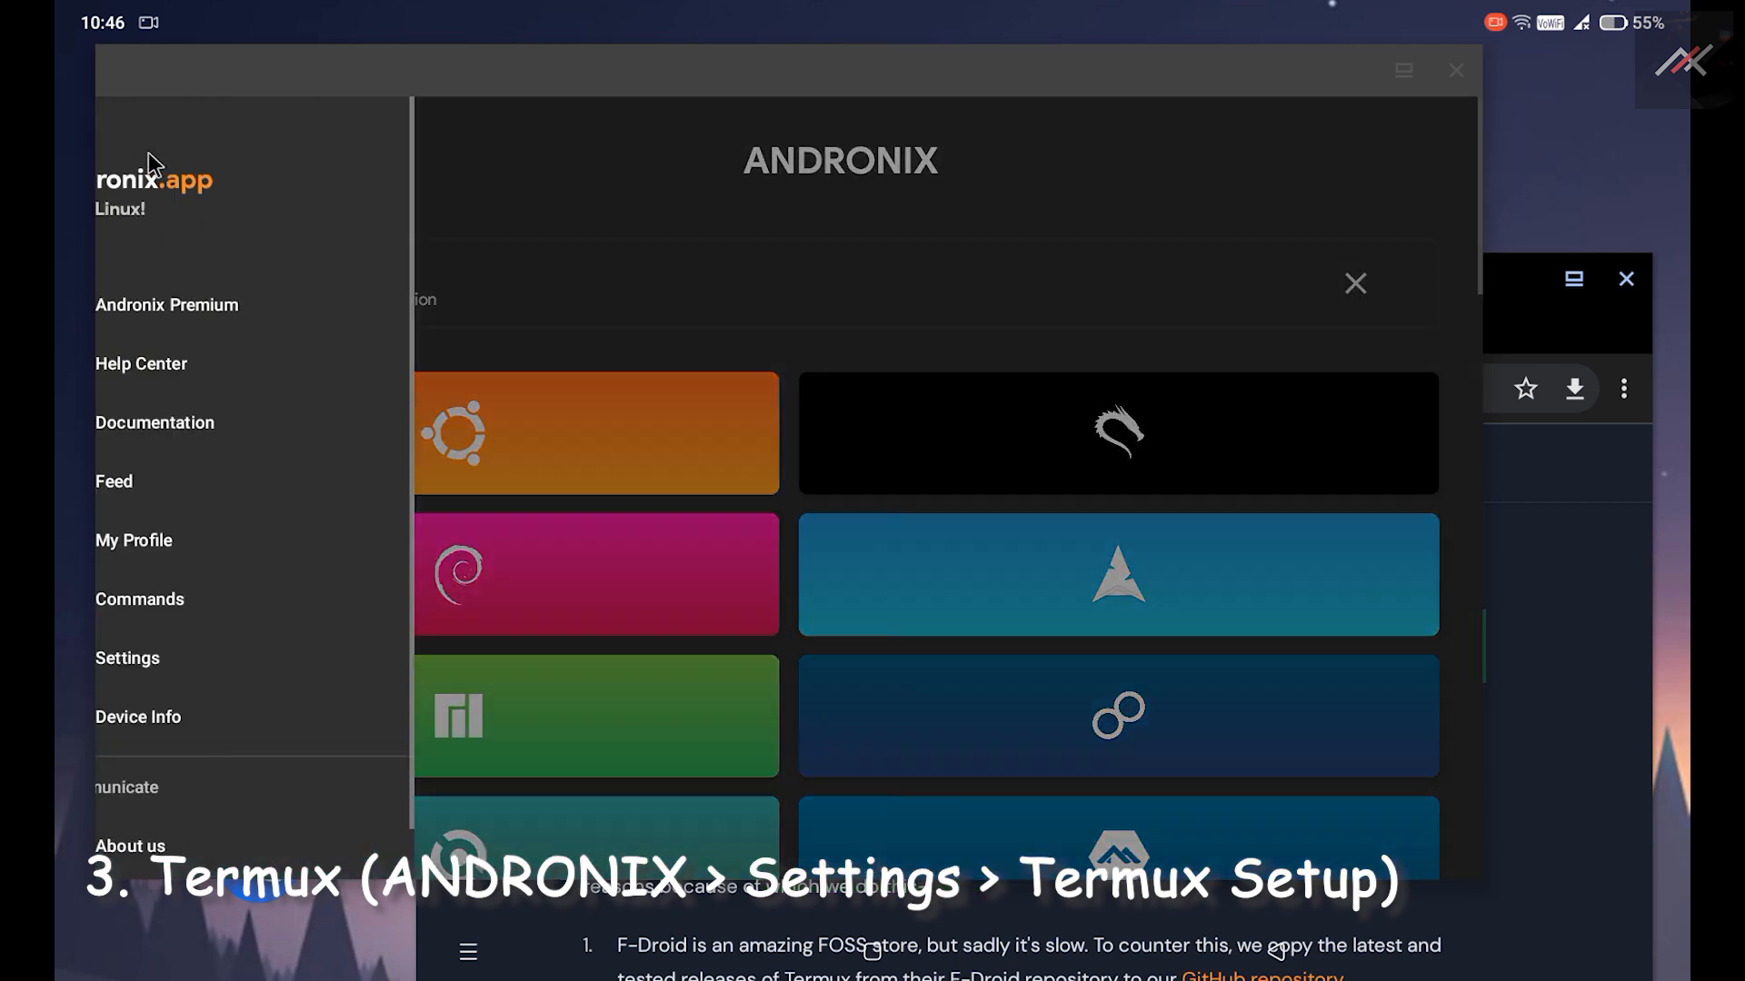
{"action": "left_click", "coordinate": [127, 658]}
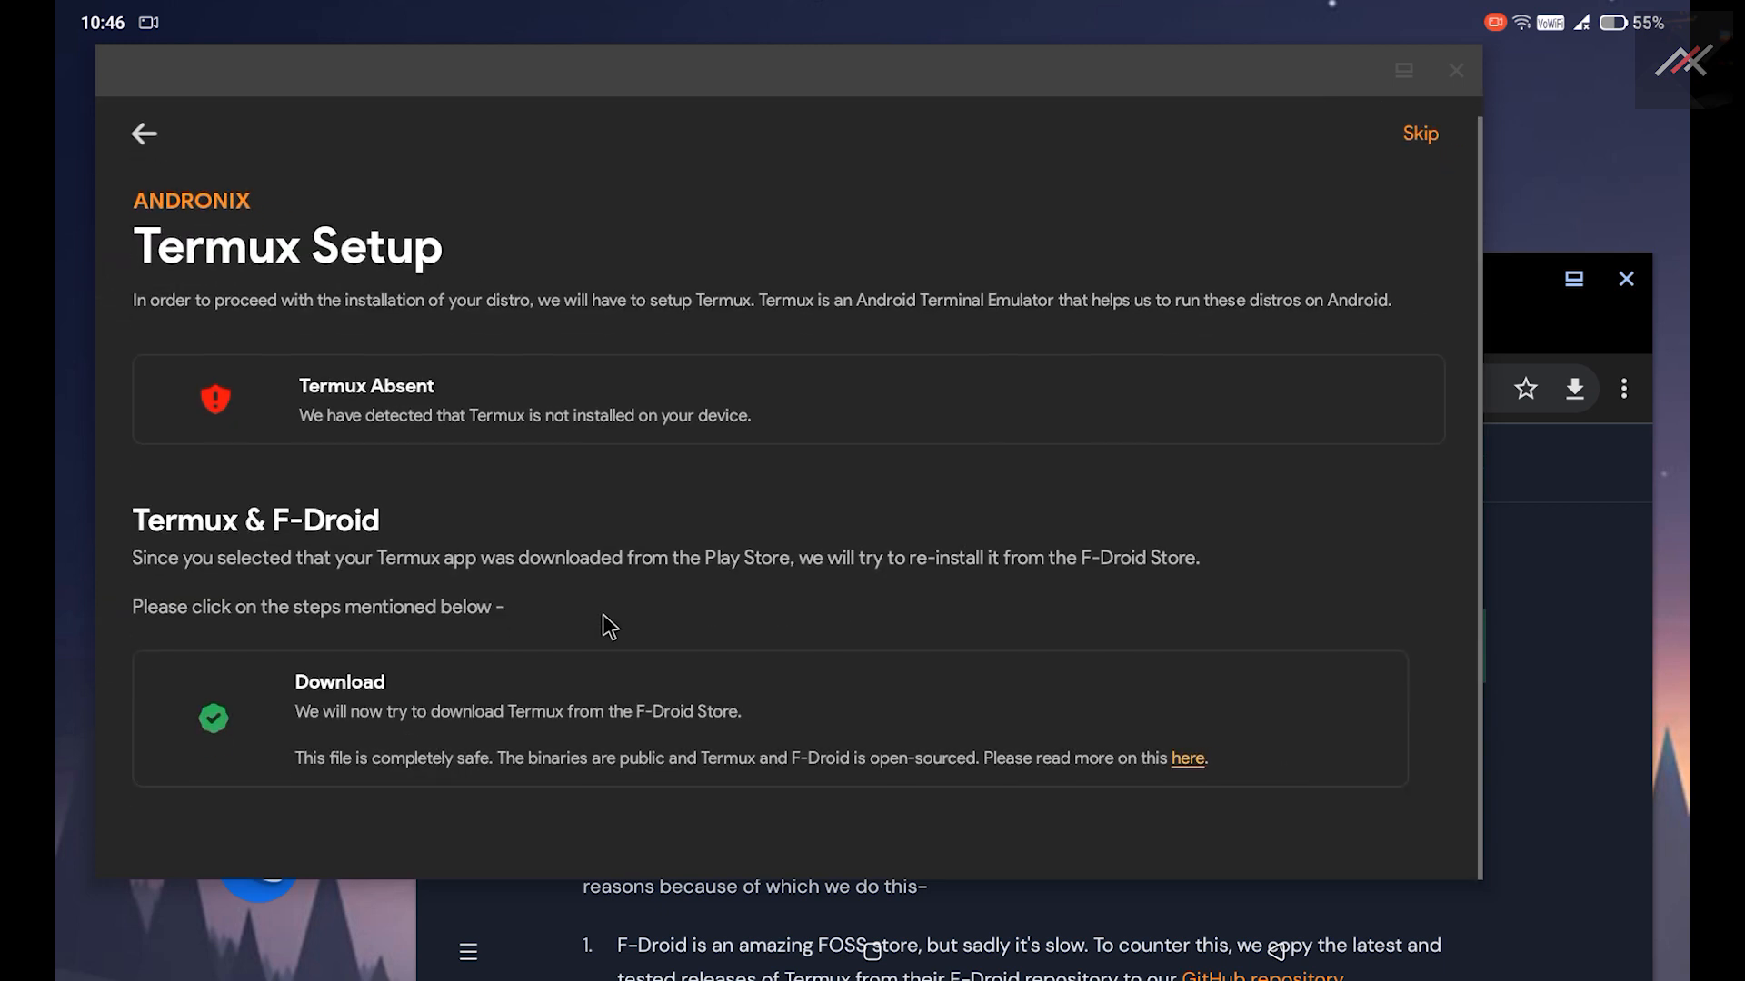
{"action": "mouse_move", "coordinate": [373, 727]}
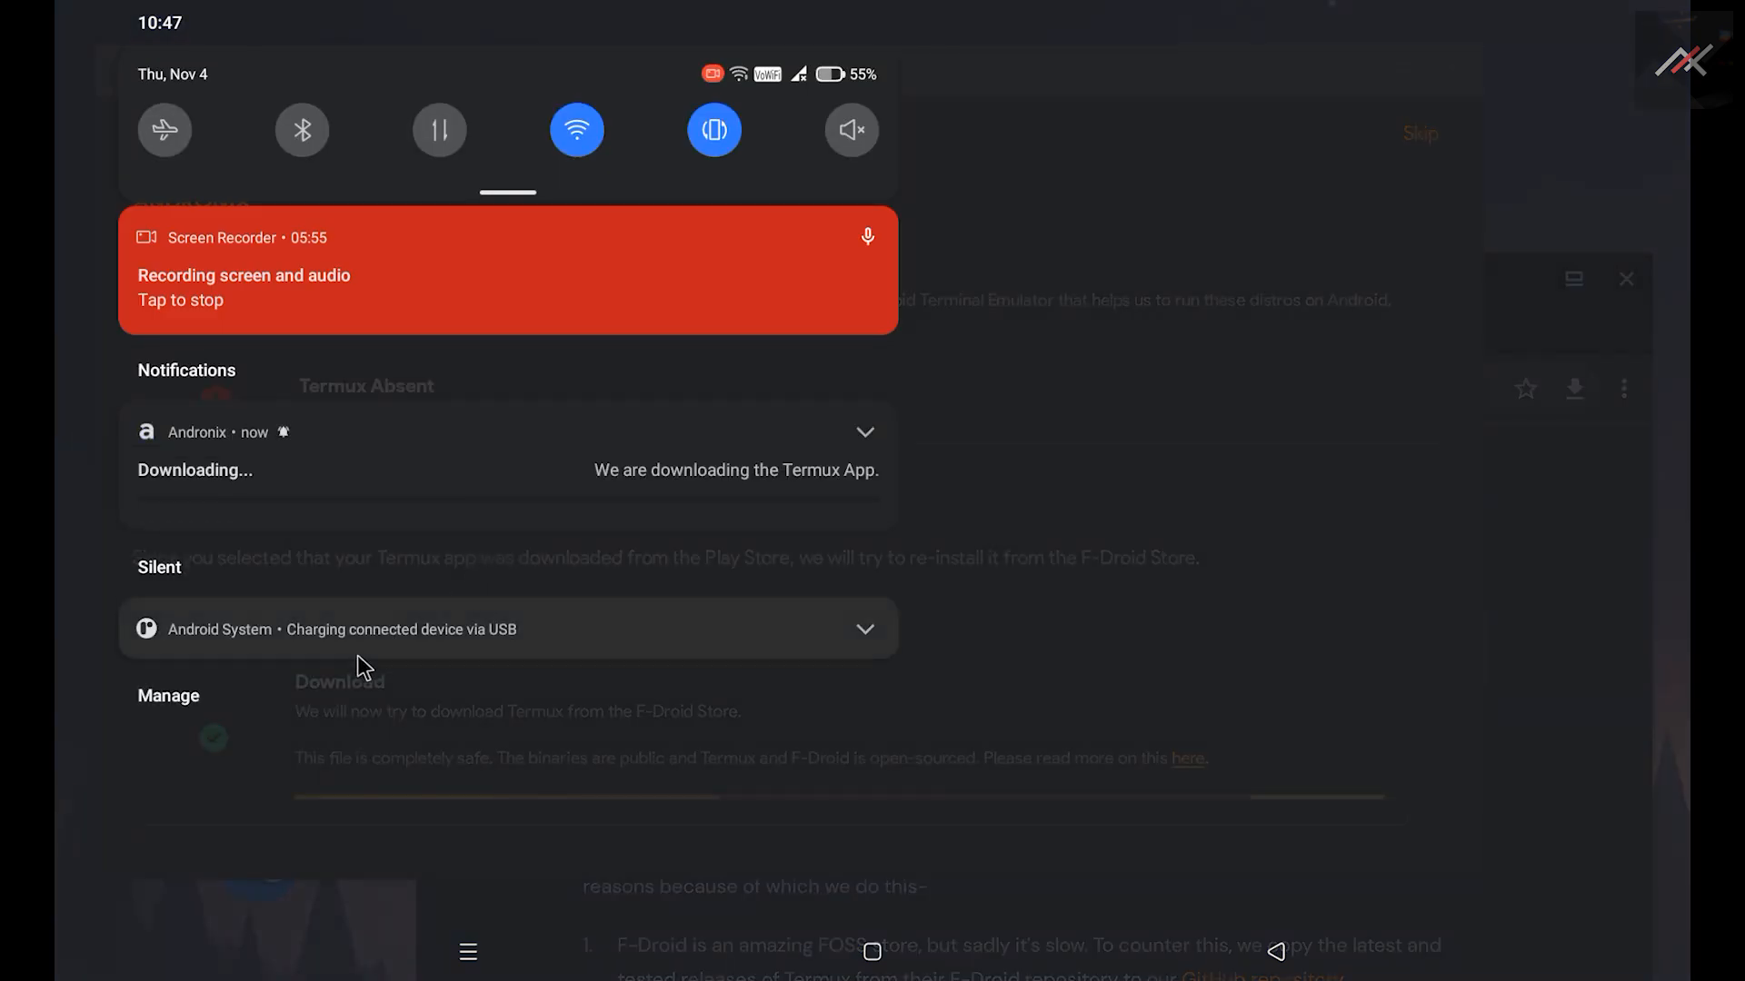
{"action": "mouse_move", "coordinate": [569, 565]}
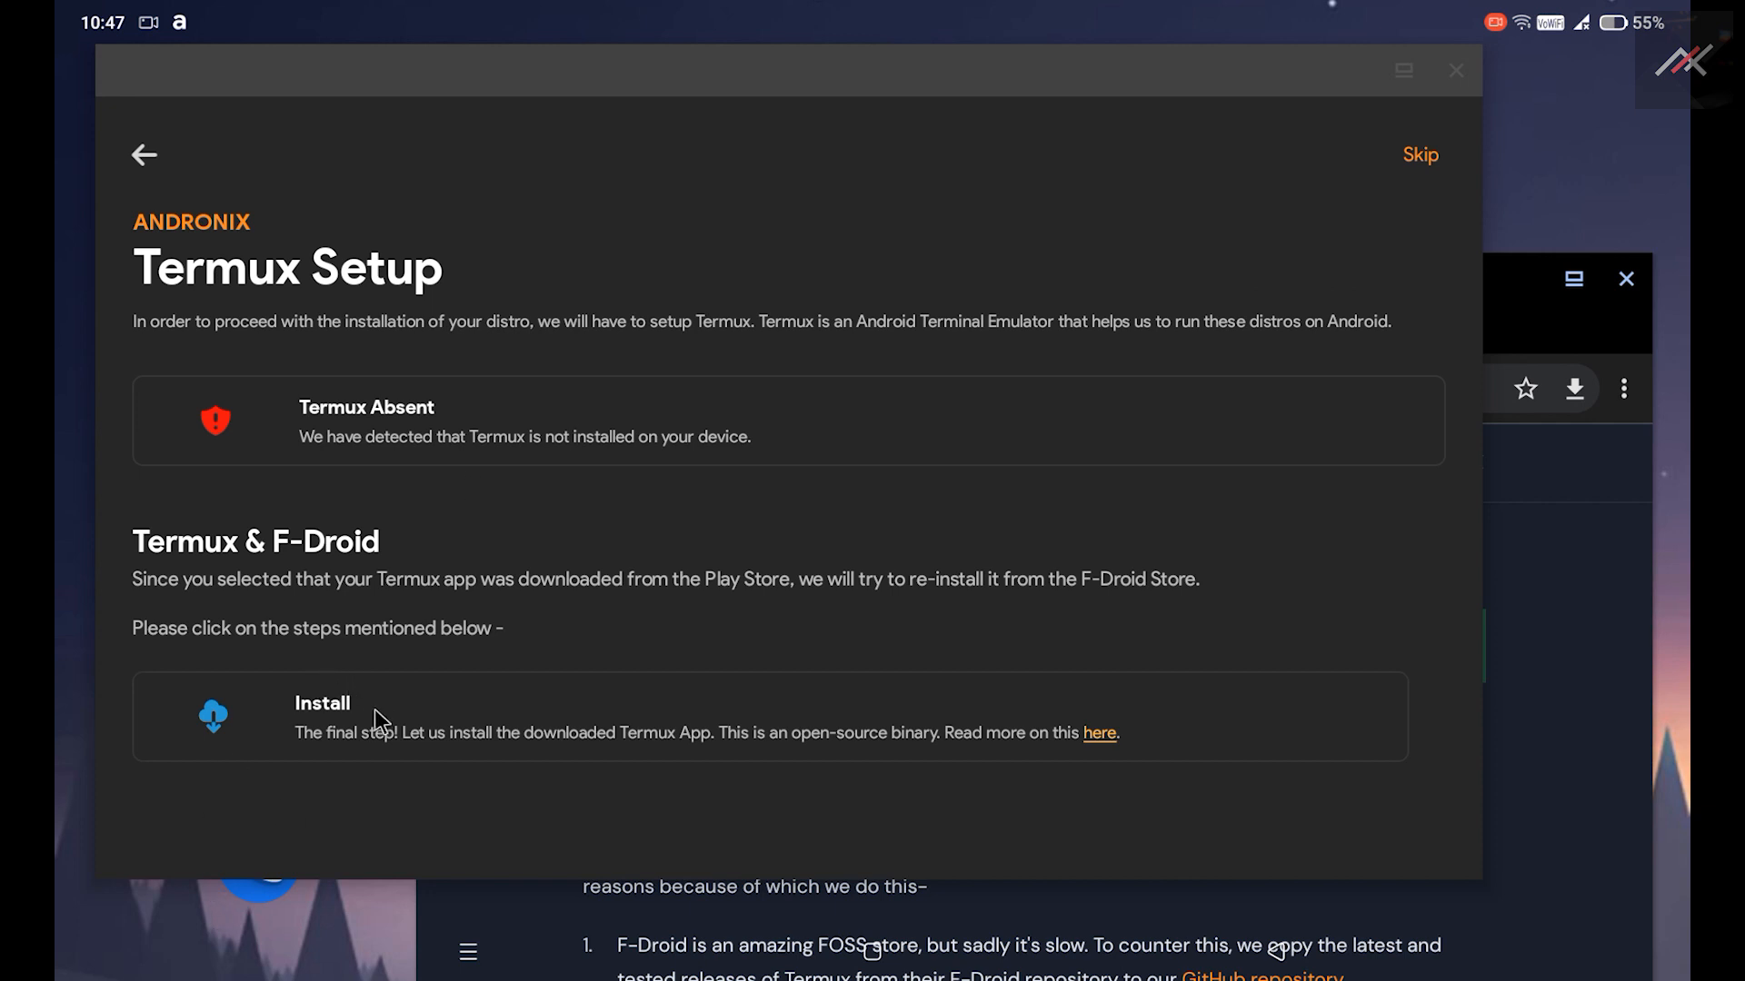
{"action": "mouse_move", "coordinate": [481, 752]}
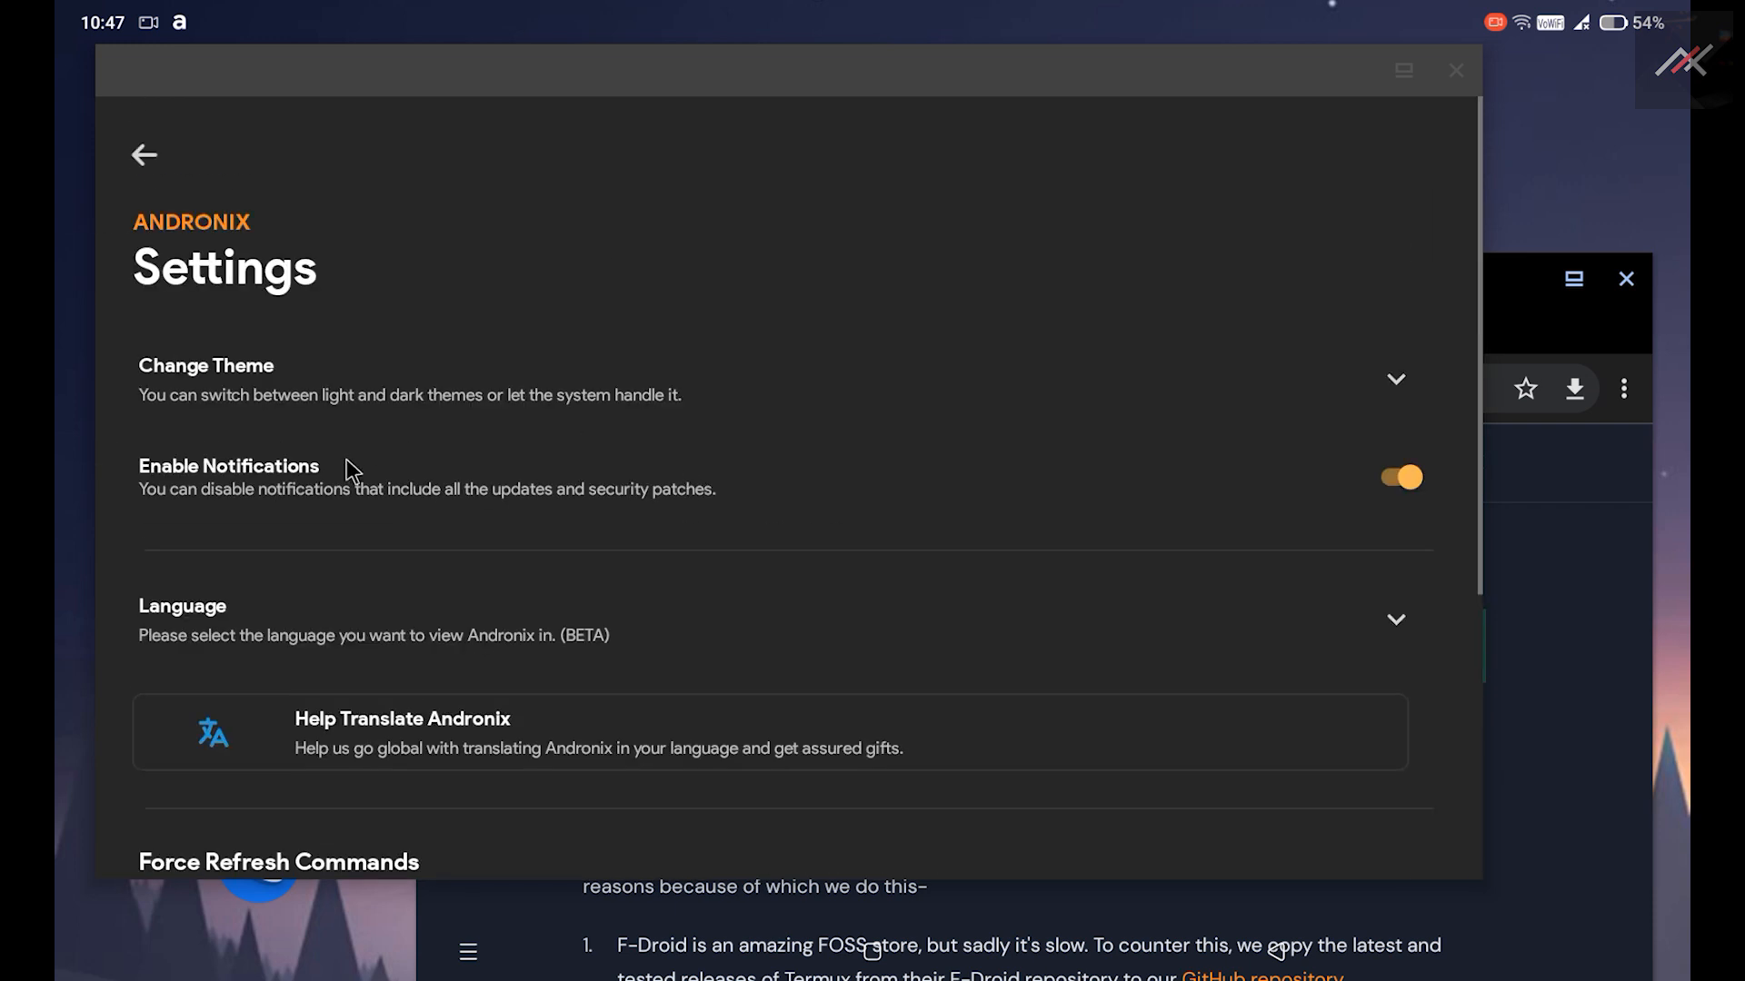
{"action": "left_click", "coordinate": [1394, 380]}
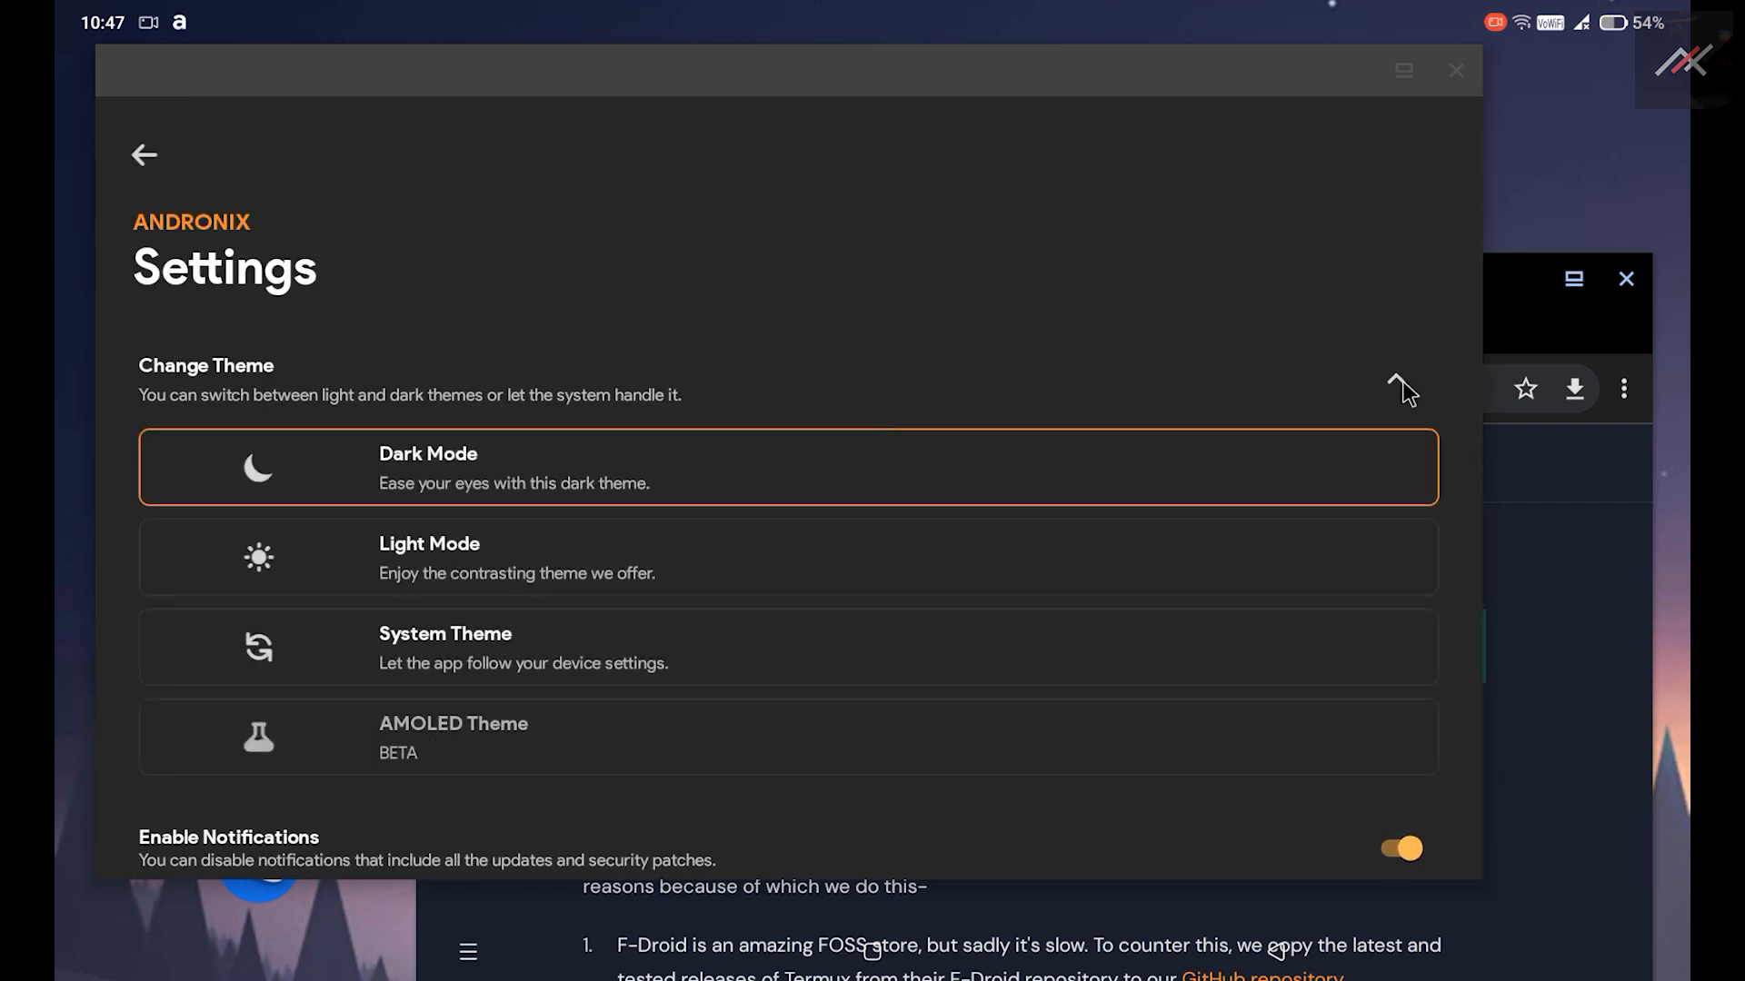
Scroll through the settings and view the available display languages.
{"action": "scroll", "scroll_direction": "down", "scroll_amount": 3}
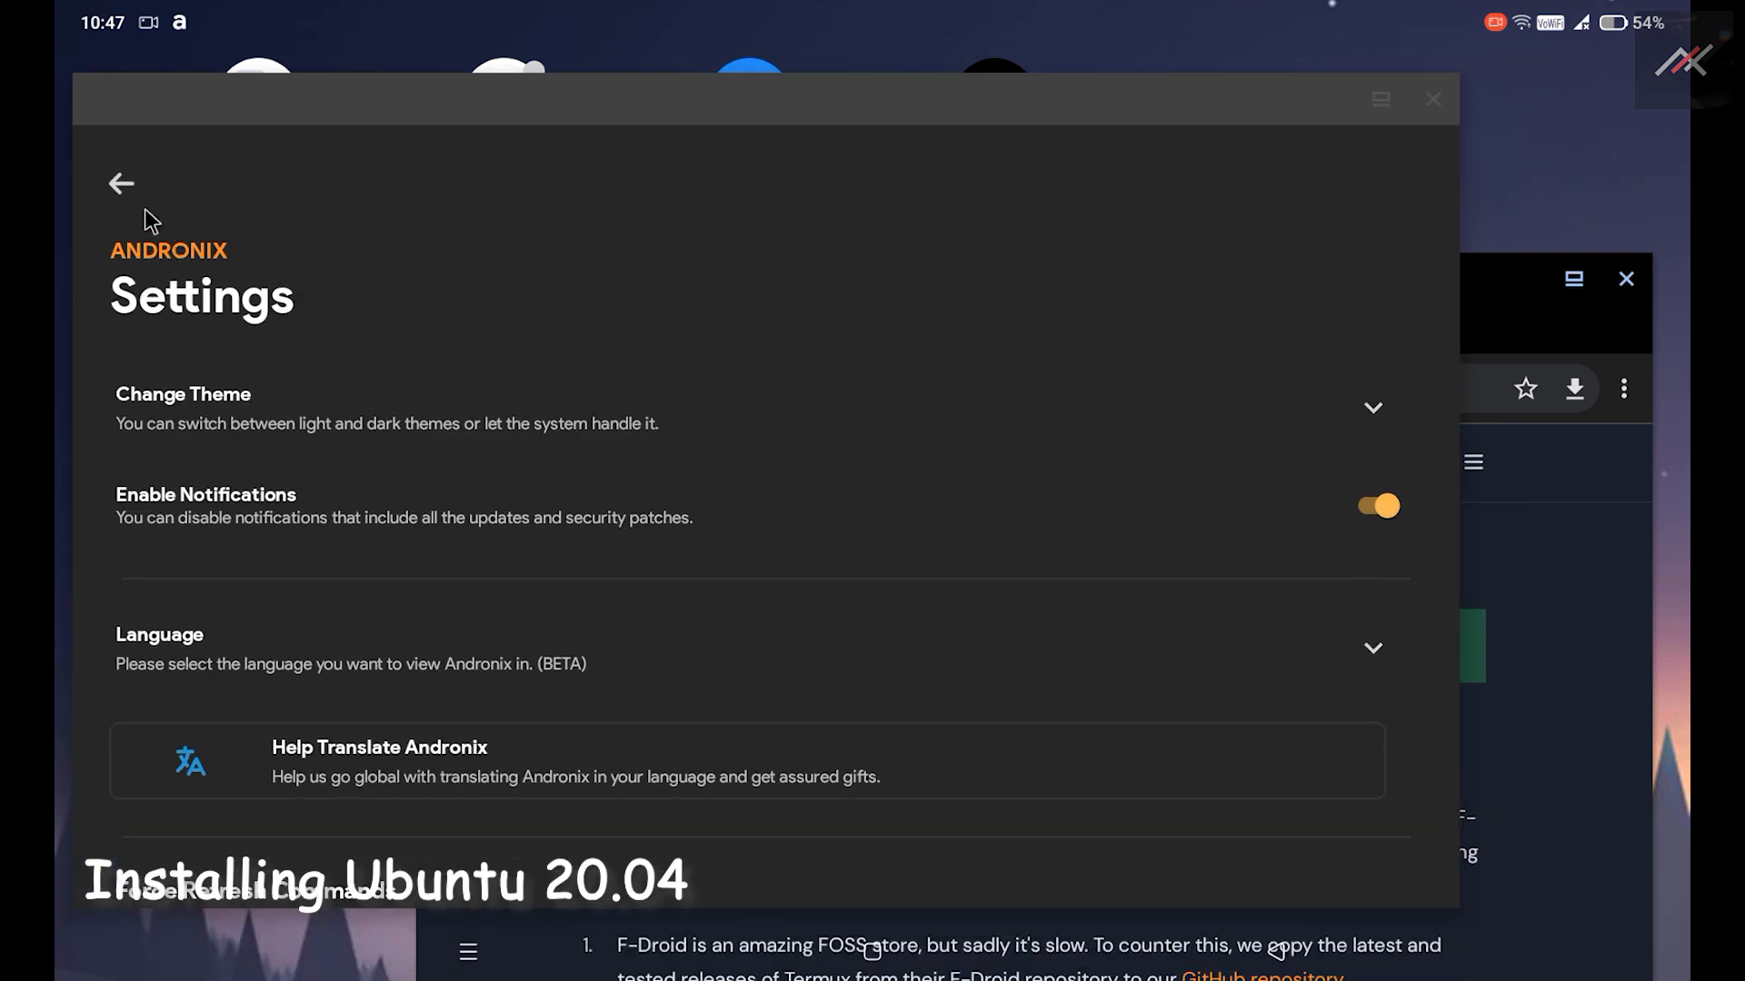
{"action": "scroll", "scroll_direction": "down", "scroll_amount": 3}
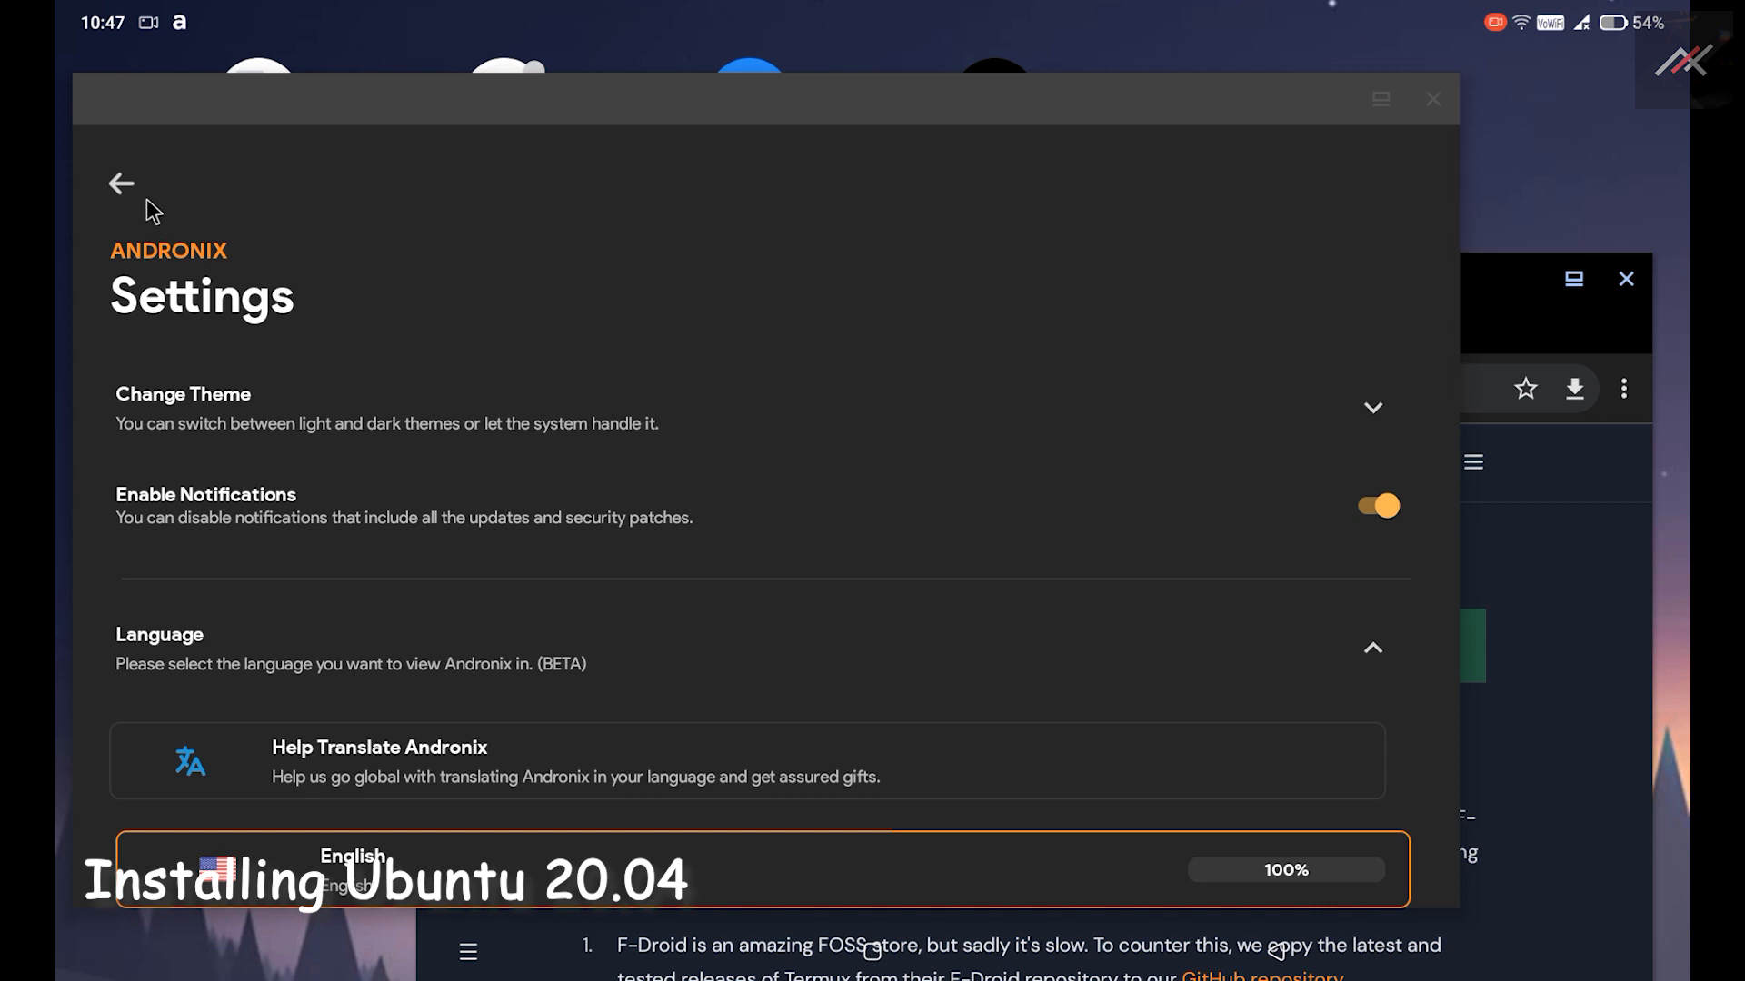
{"action": "left_click", "coordinate": [121, 184]}
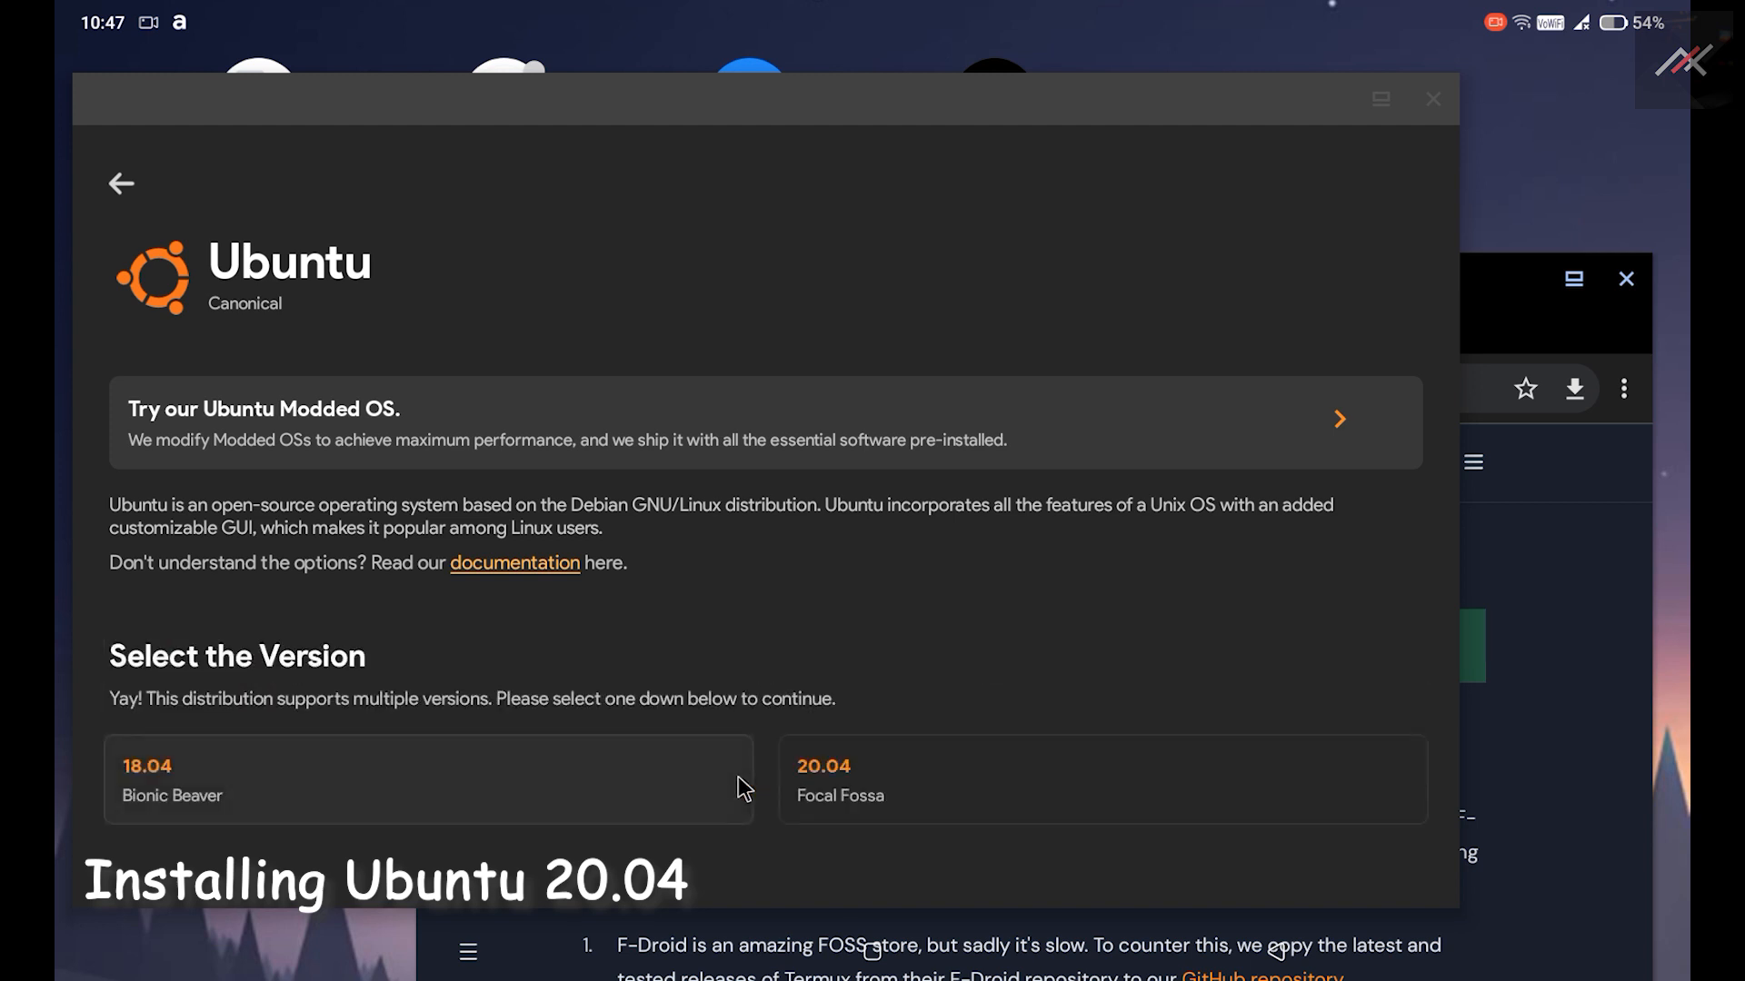
Select the Ubuntu distribution and choose the 20.04 Focal Fossa release instead of 18.04.
{"action": "left_click", "coordinate": [427, 779]}
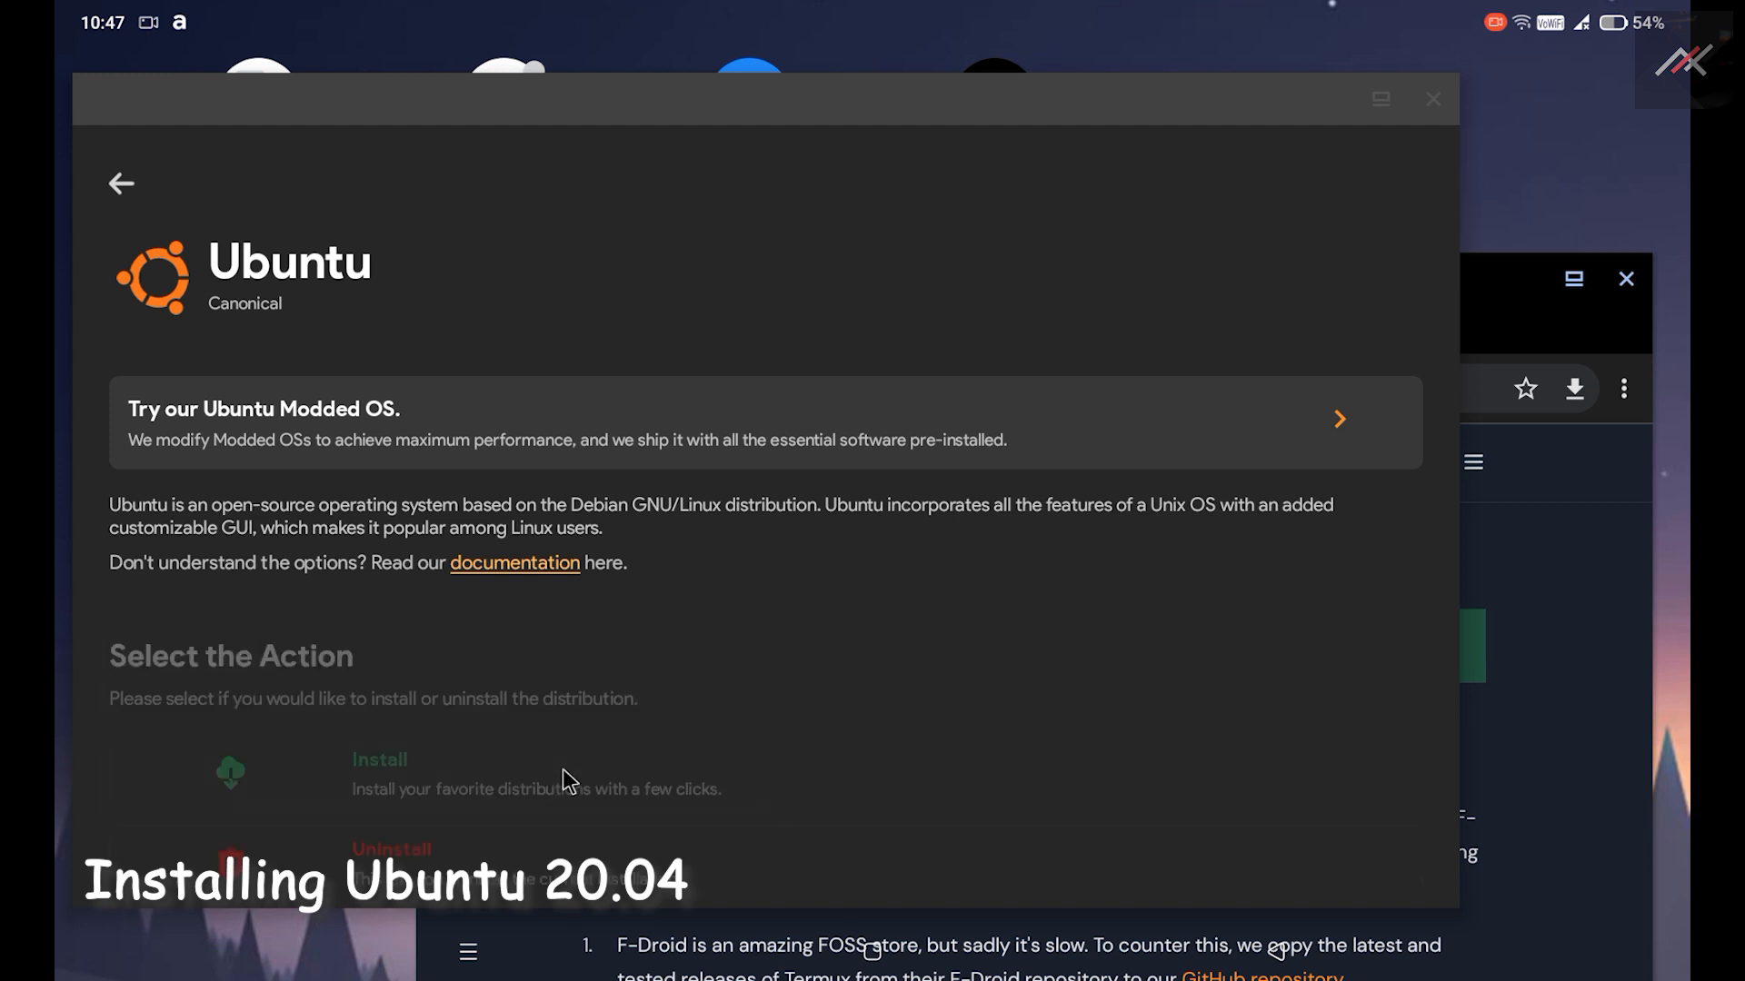
{"action": "left_click", "coordinate": [121, 183]}
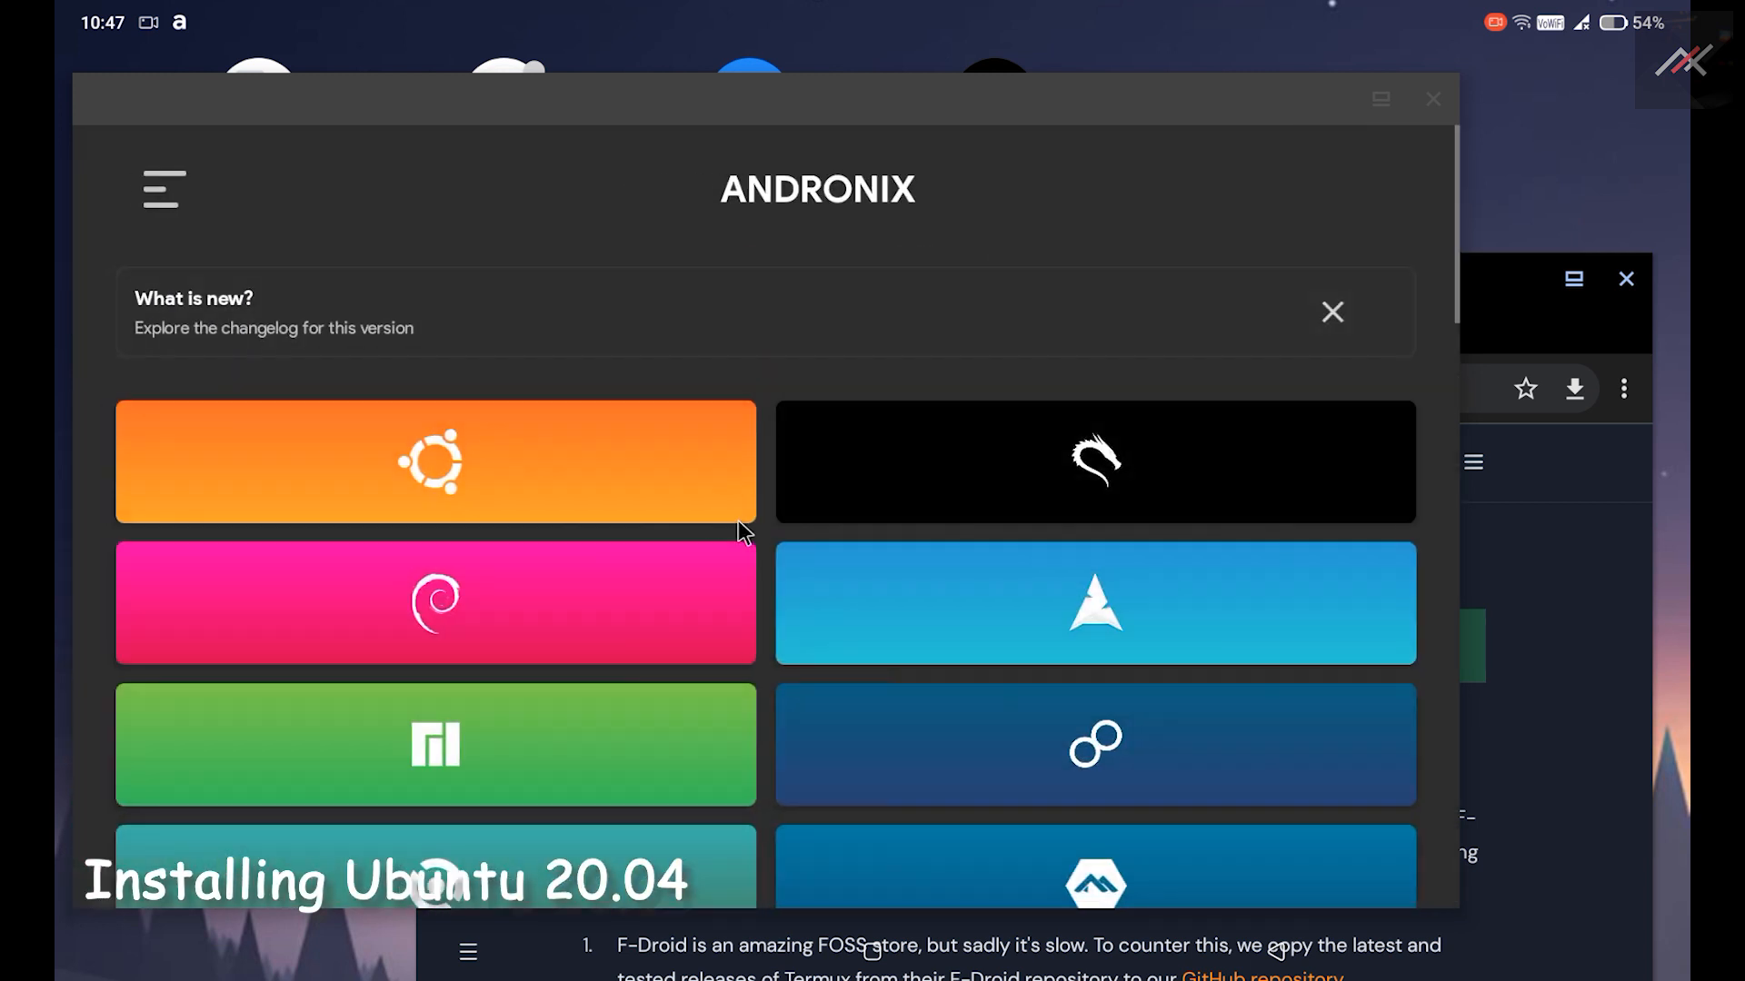
{"action": "left_click", "coordinate": [436, 461]}
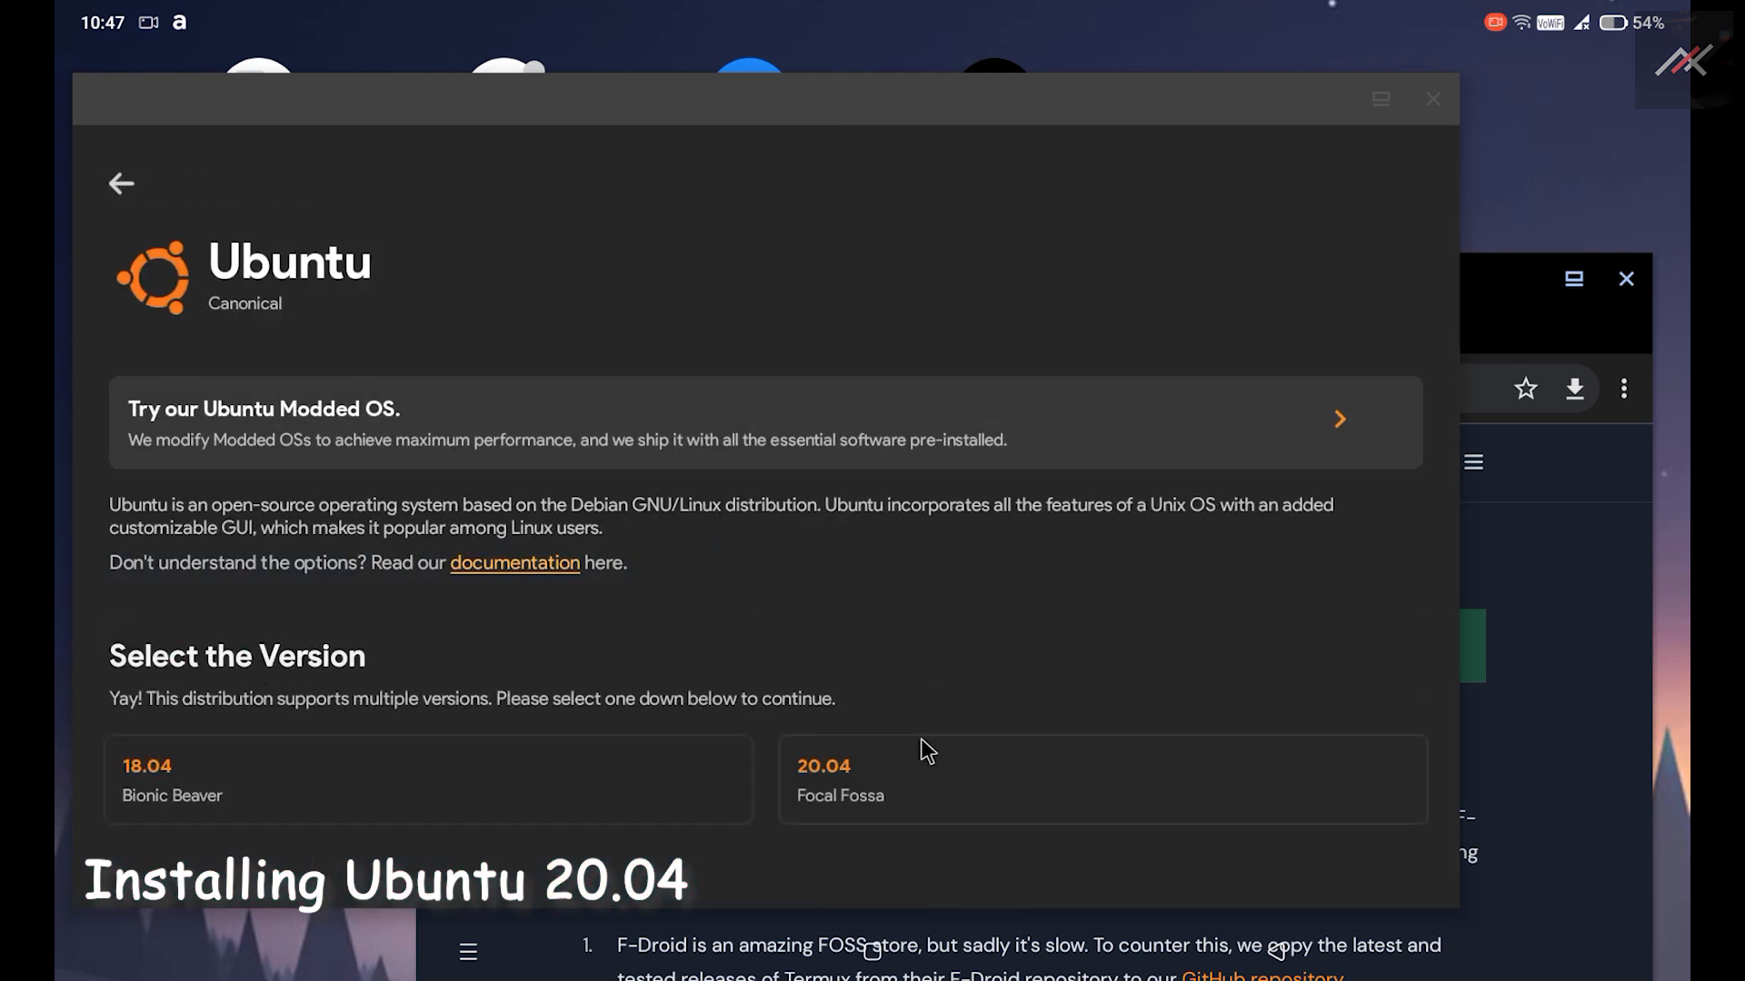
{"action": "left_click", "coordinate": [1101, 779]}
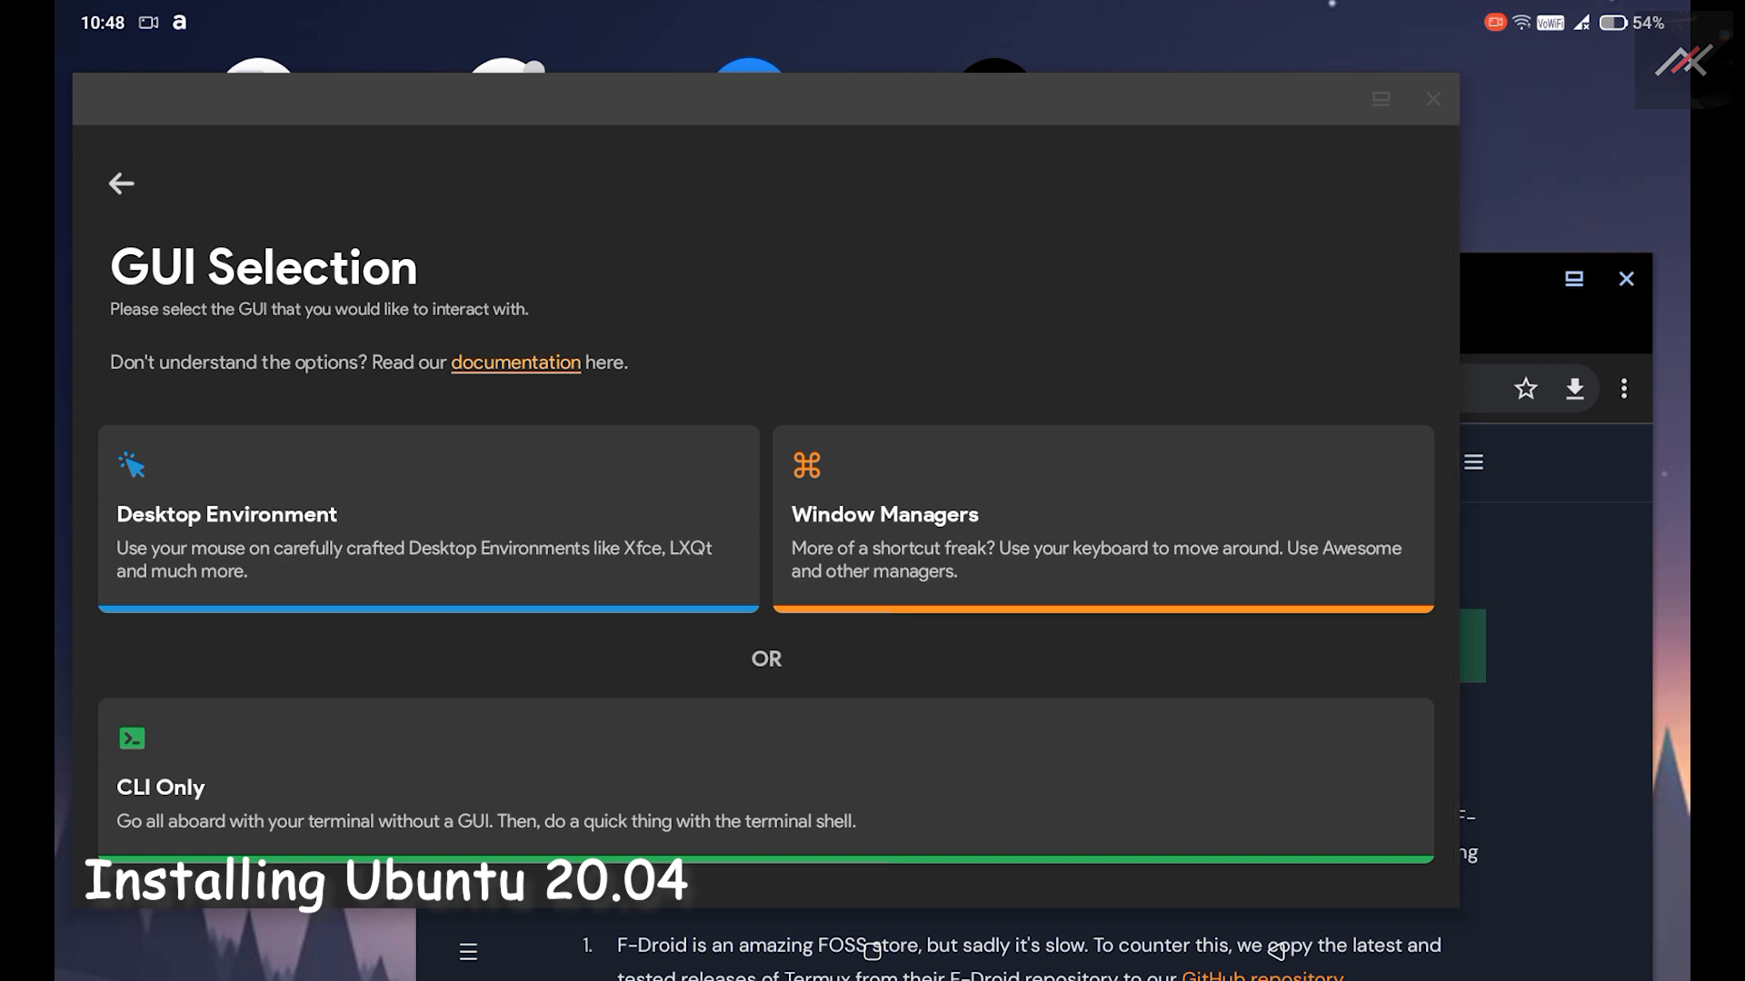
{"action": "mouse_move", "coordinate": [502, 329]}
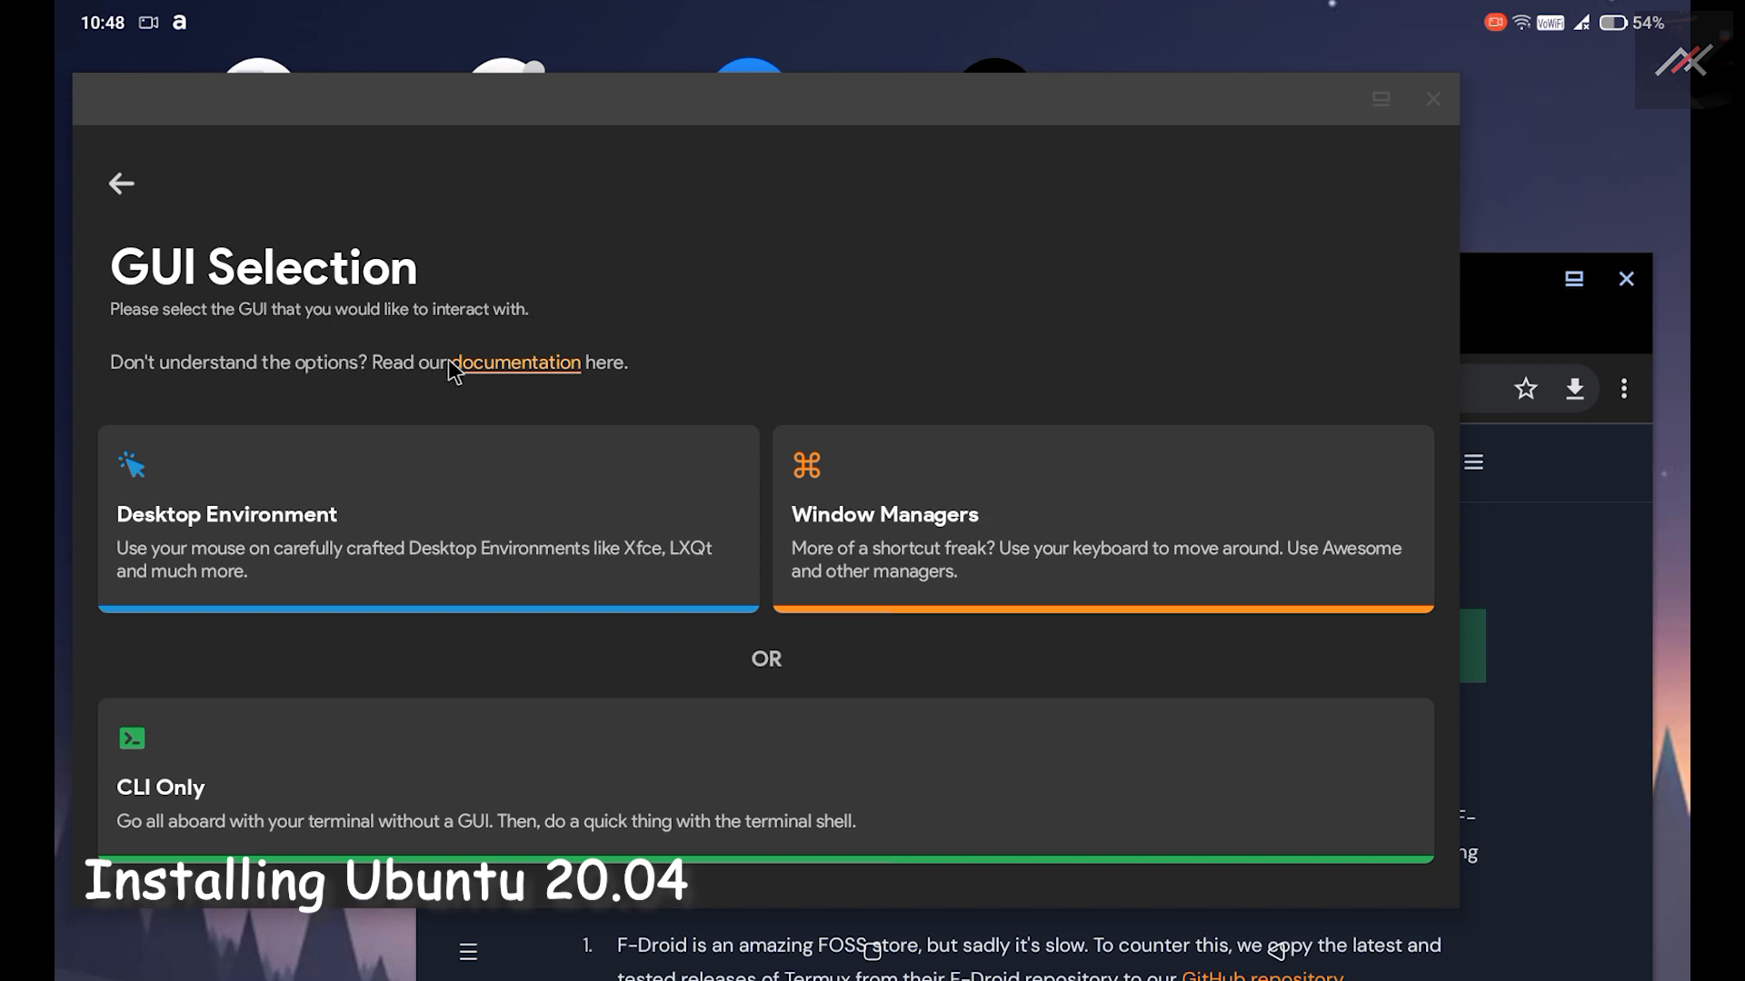
Pick a desktop environment install with XFCE, copying the install command for Termux.
{"action": "left_click", "coordinate": [428, 517]}
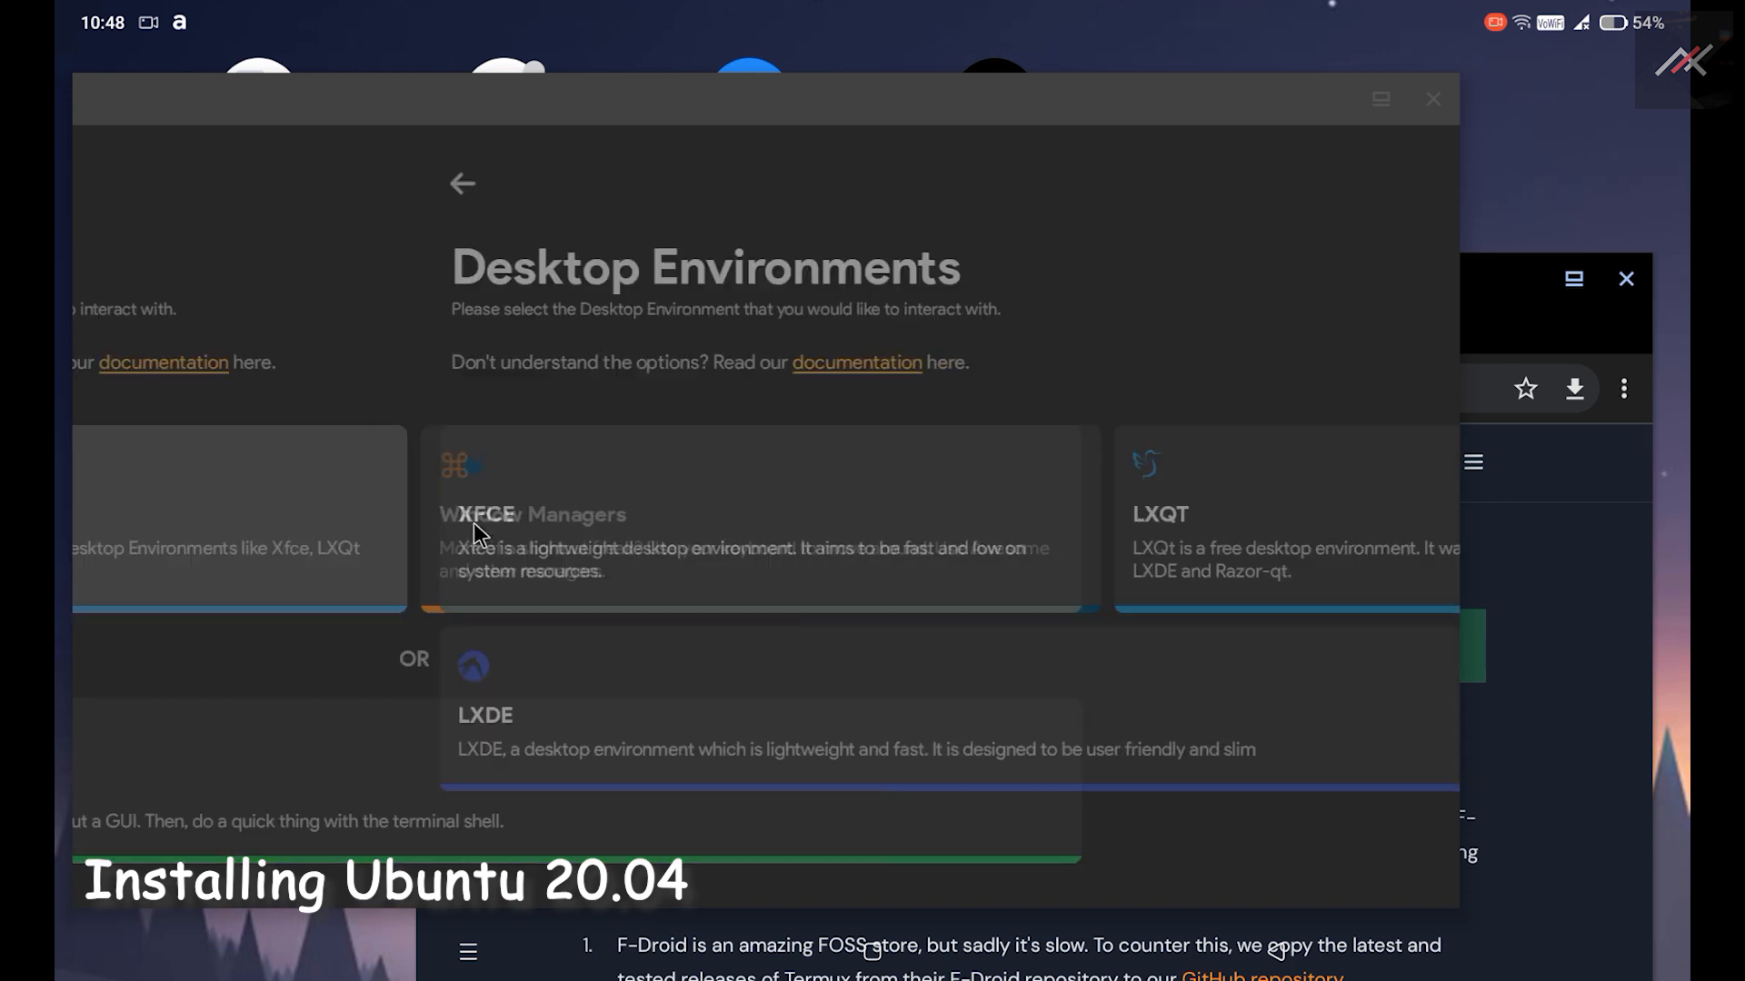
{"action": "left_click", "coordinate": [754, 517]}
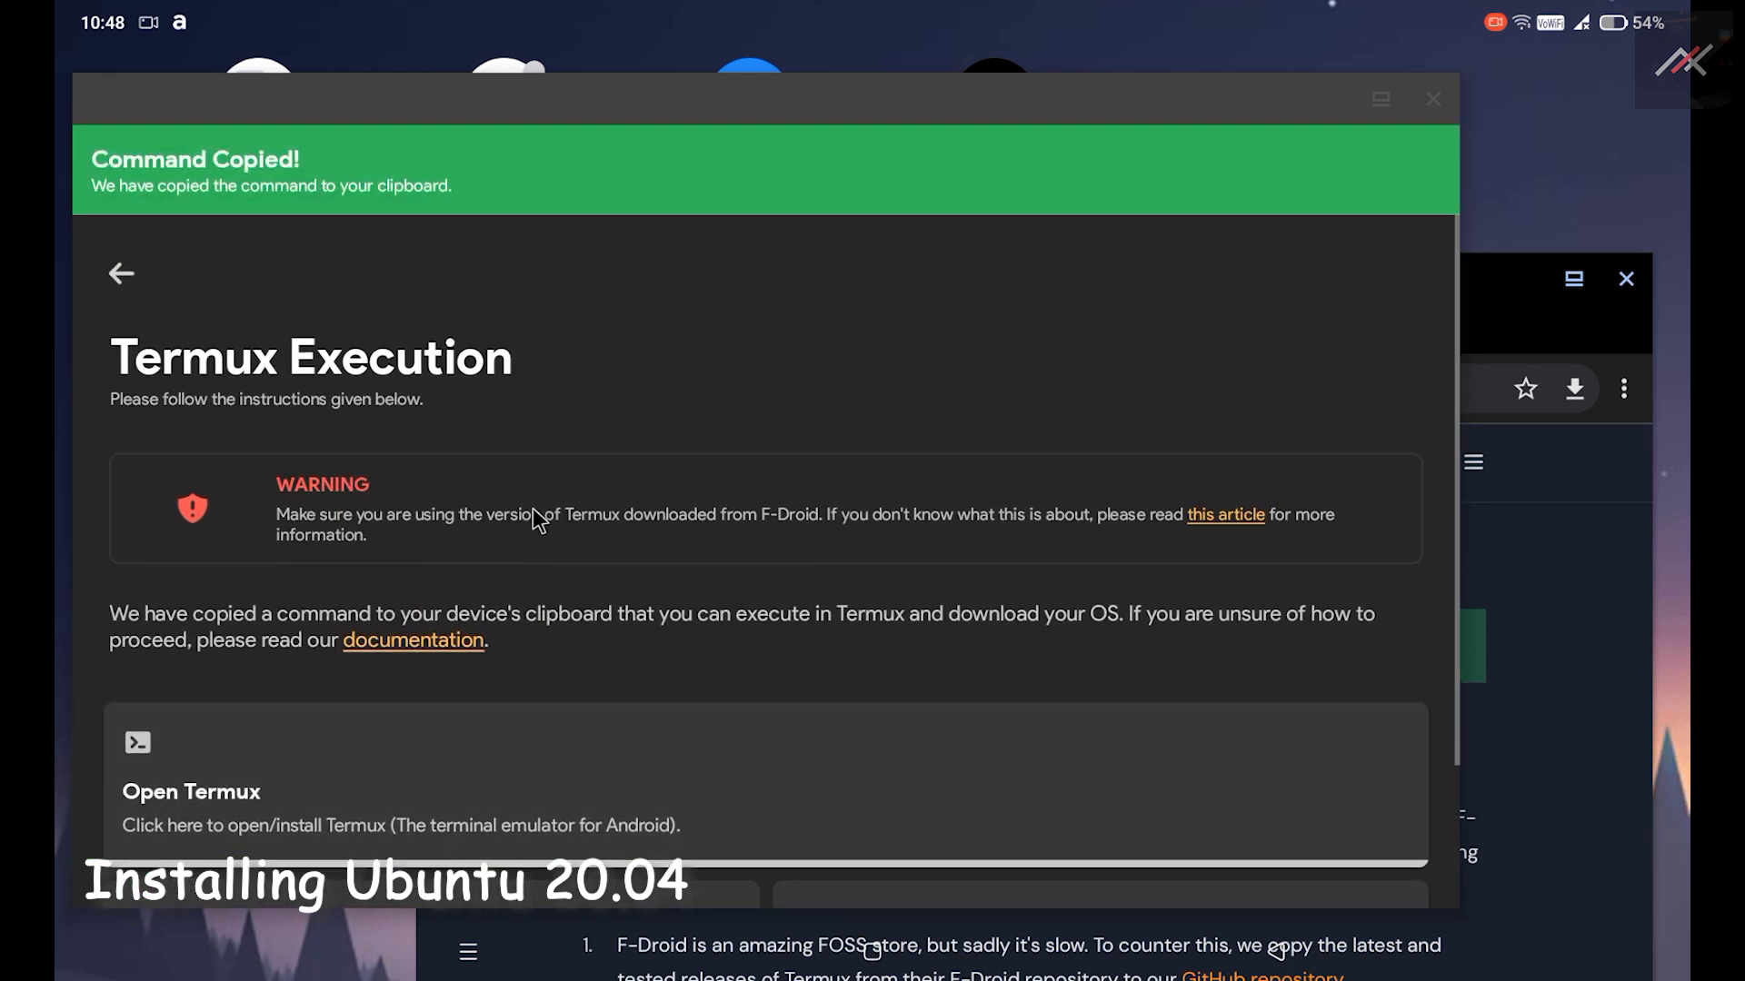
{"action": "scroll", "scroll_direction": "down", "scroll_amount": 3}
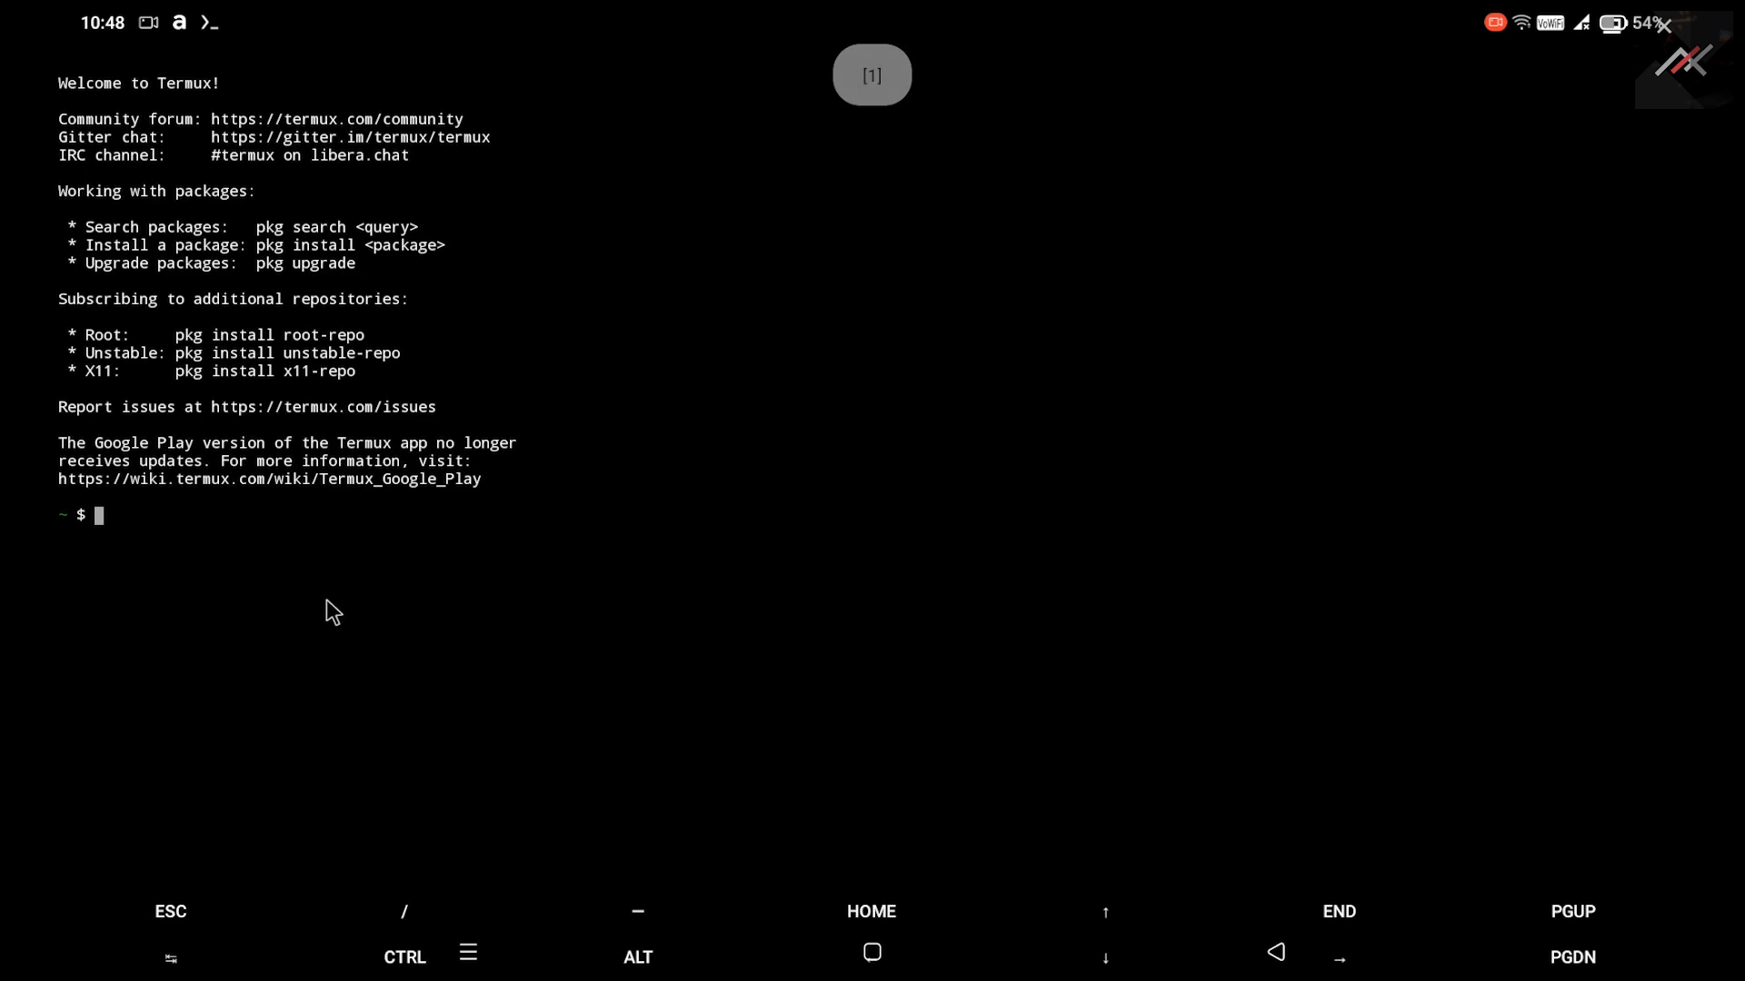
{"action": "mouse_move", "coordinate": [219, 544]}
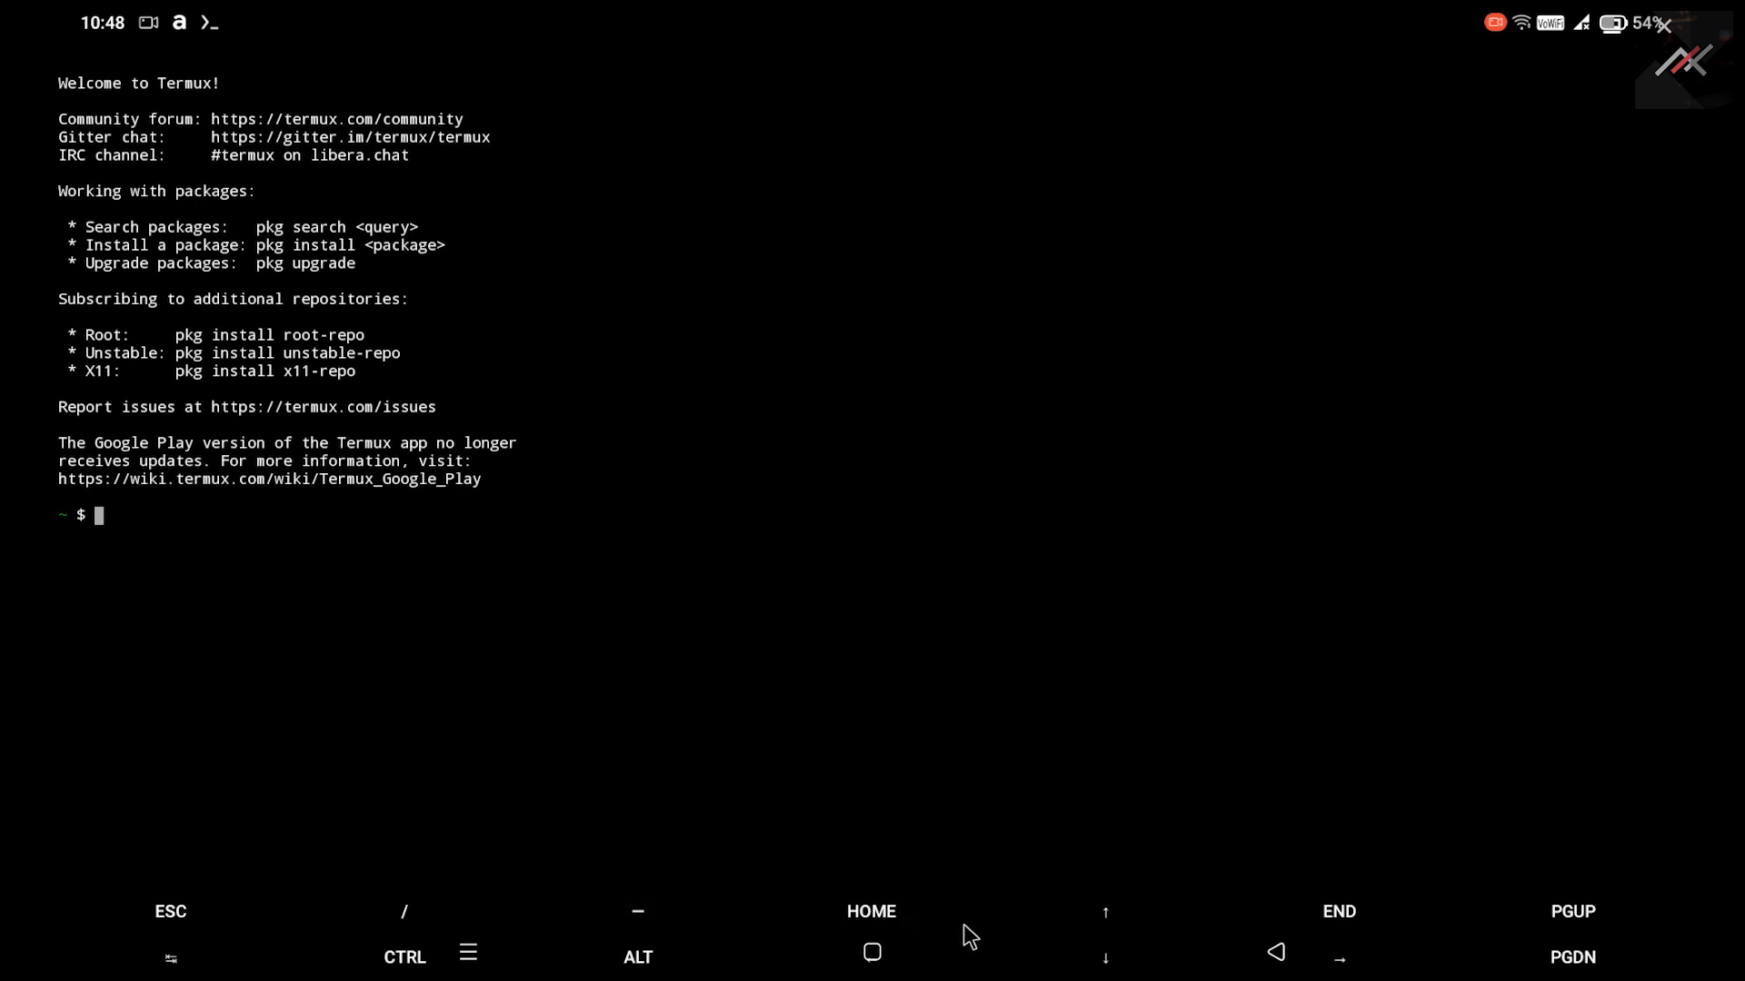
Paste the Ubuntu 20.04 XFCE install command (pkg update, wget ubuntu20-xfce.sh) at the Termux prompt.
{"action": "type", "text": "pkg update -y && pkg install wget curl proot tar -y && wget https://raw.githubusercontent.com/AndronixApp/AndronixOrigin/master/Installer/Ubuntu20/ubuntu20-xfce.sh -O ubuntu20-xfce.sh && chmod +x ubu"}
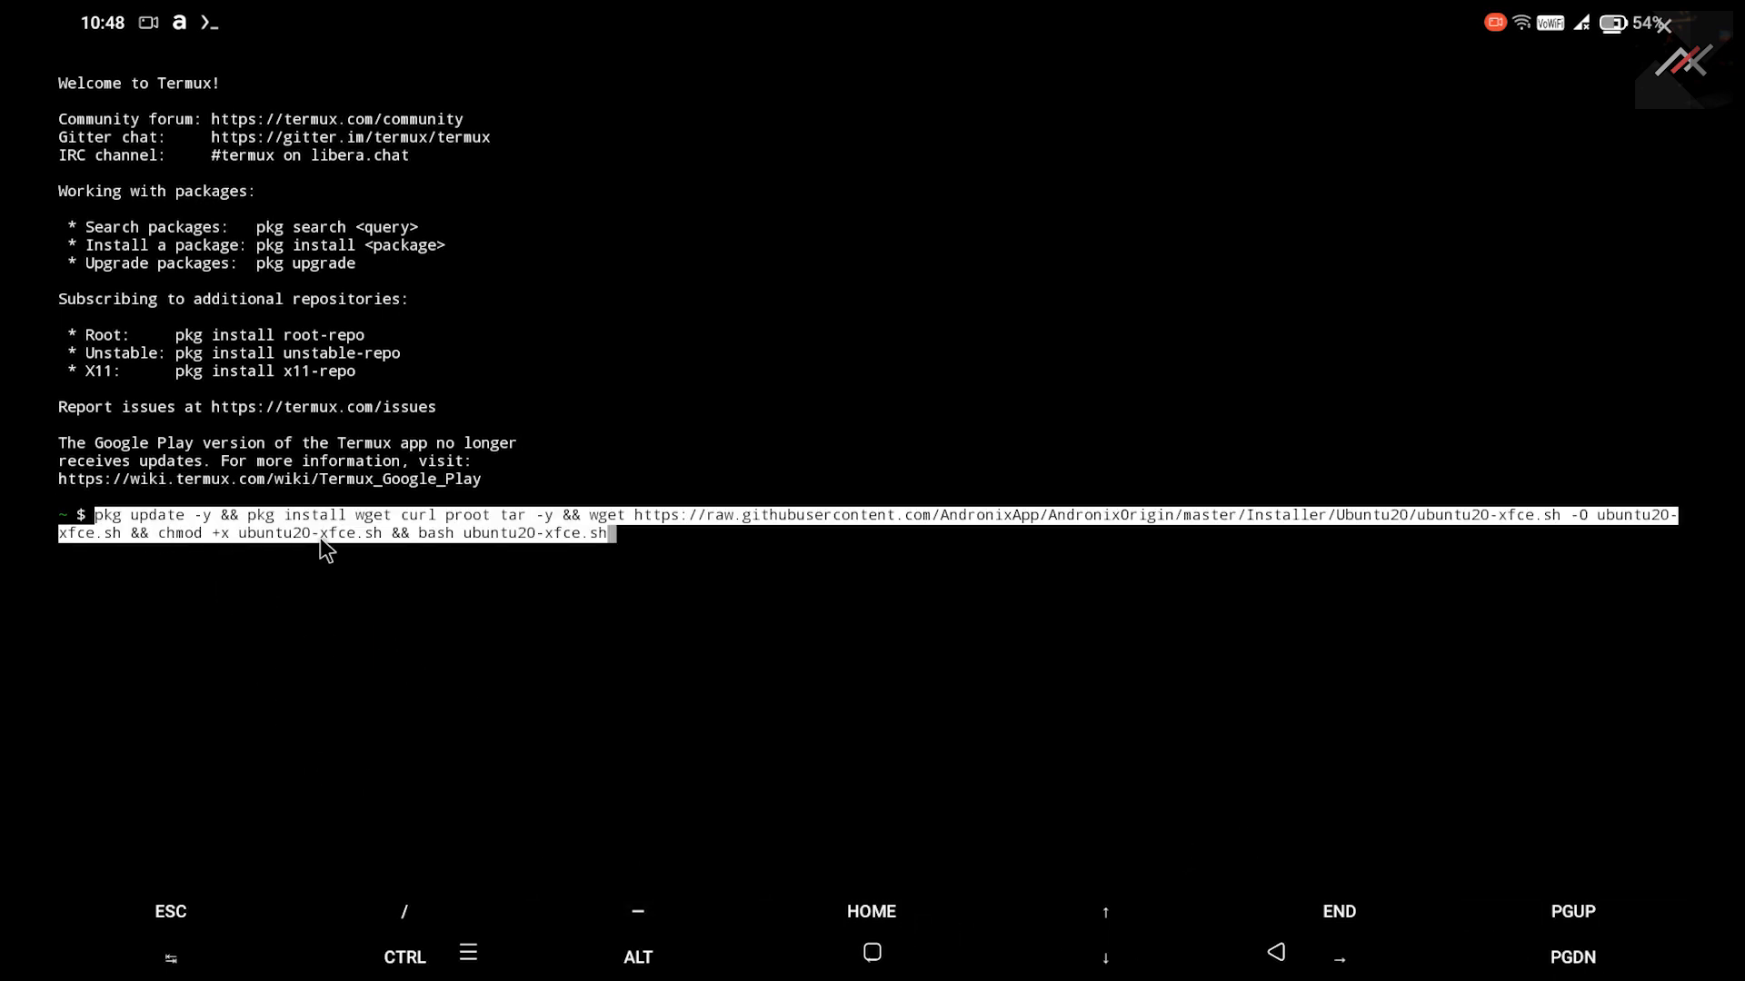
{"action": "mouse_move", "coordinate": [467, 532]}
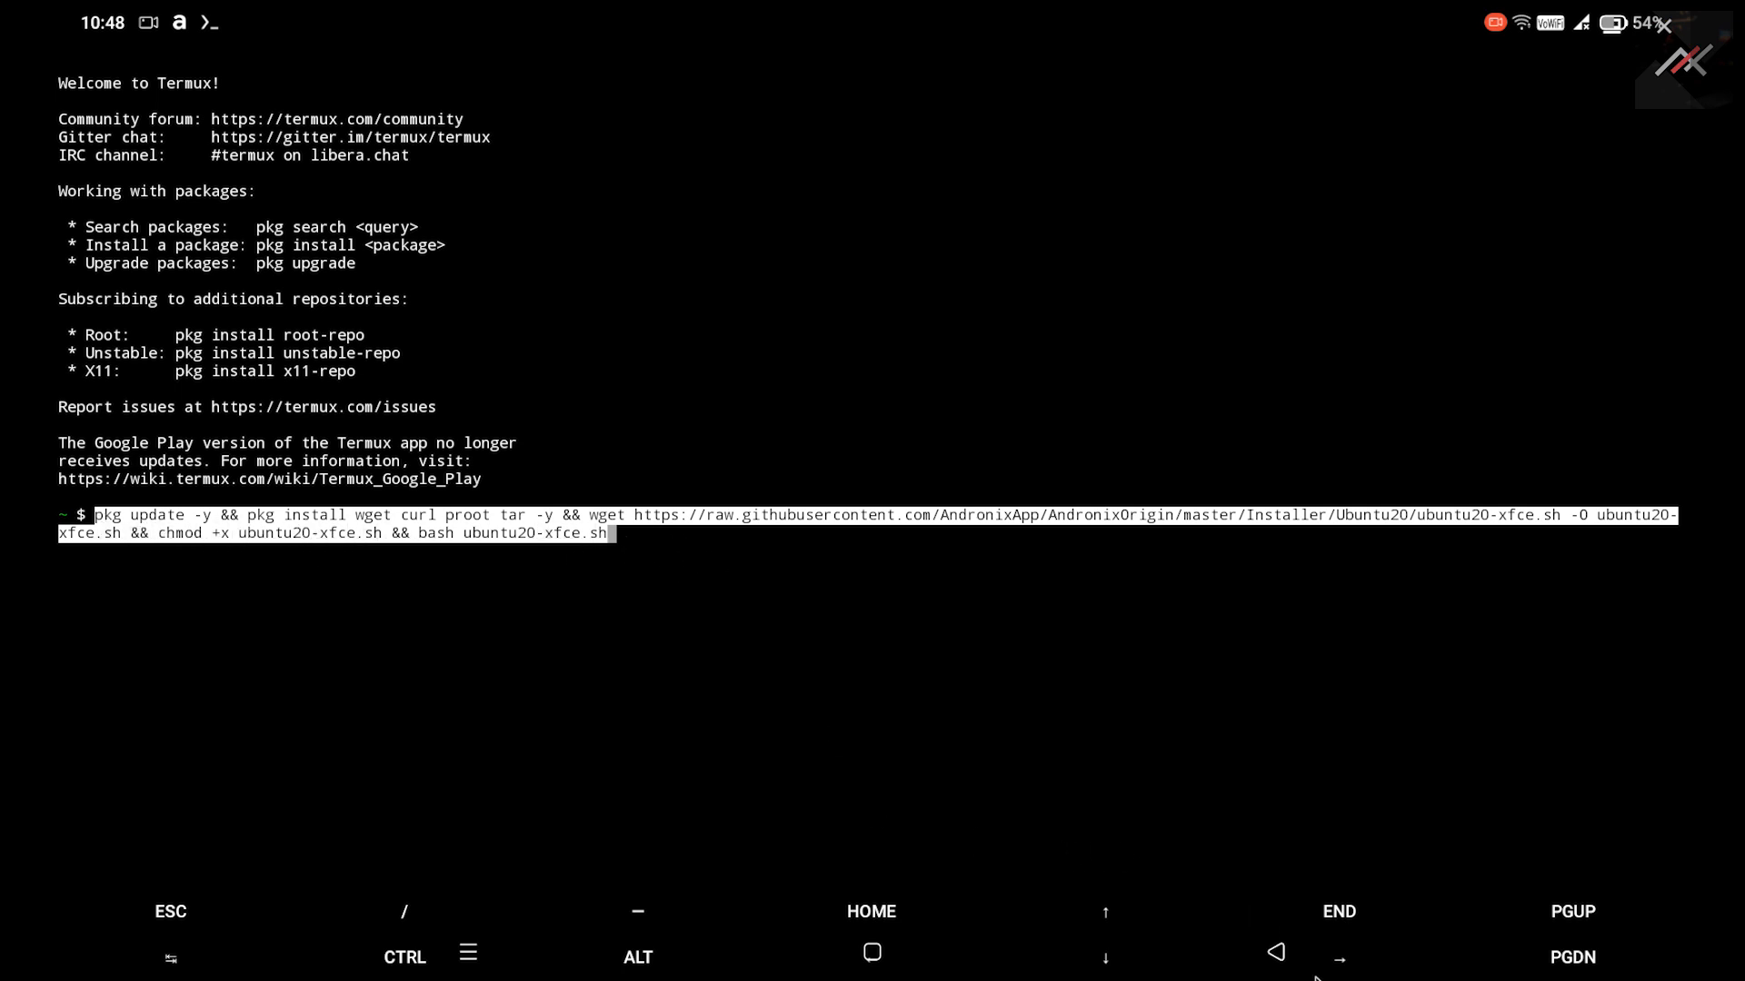
{"action": "mouse_move", "coordinate": [624, 647]}
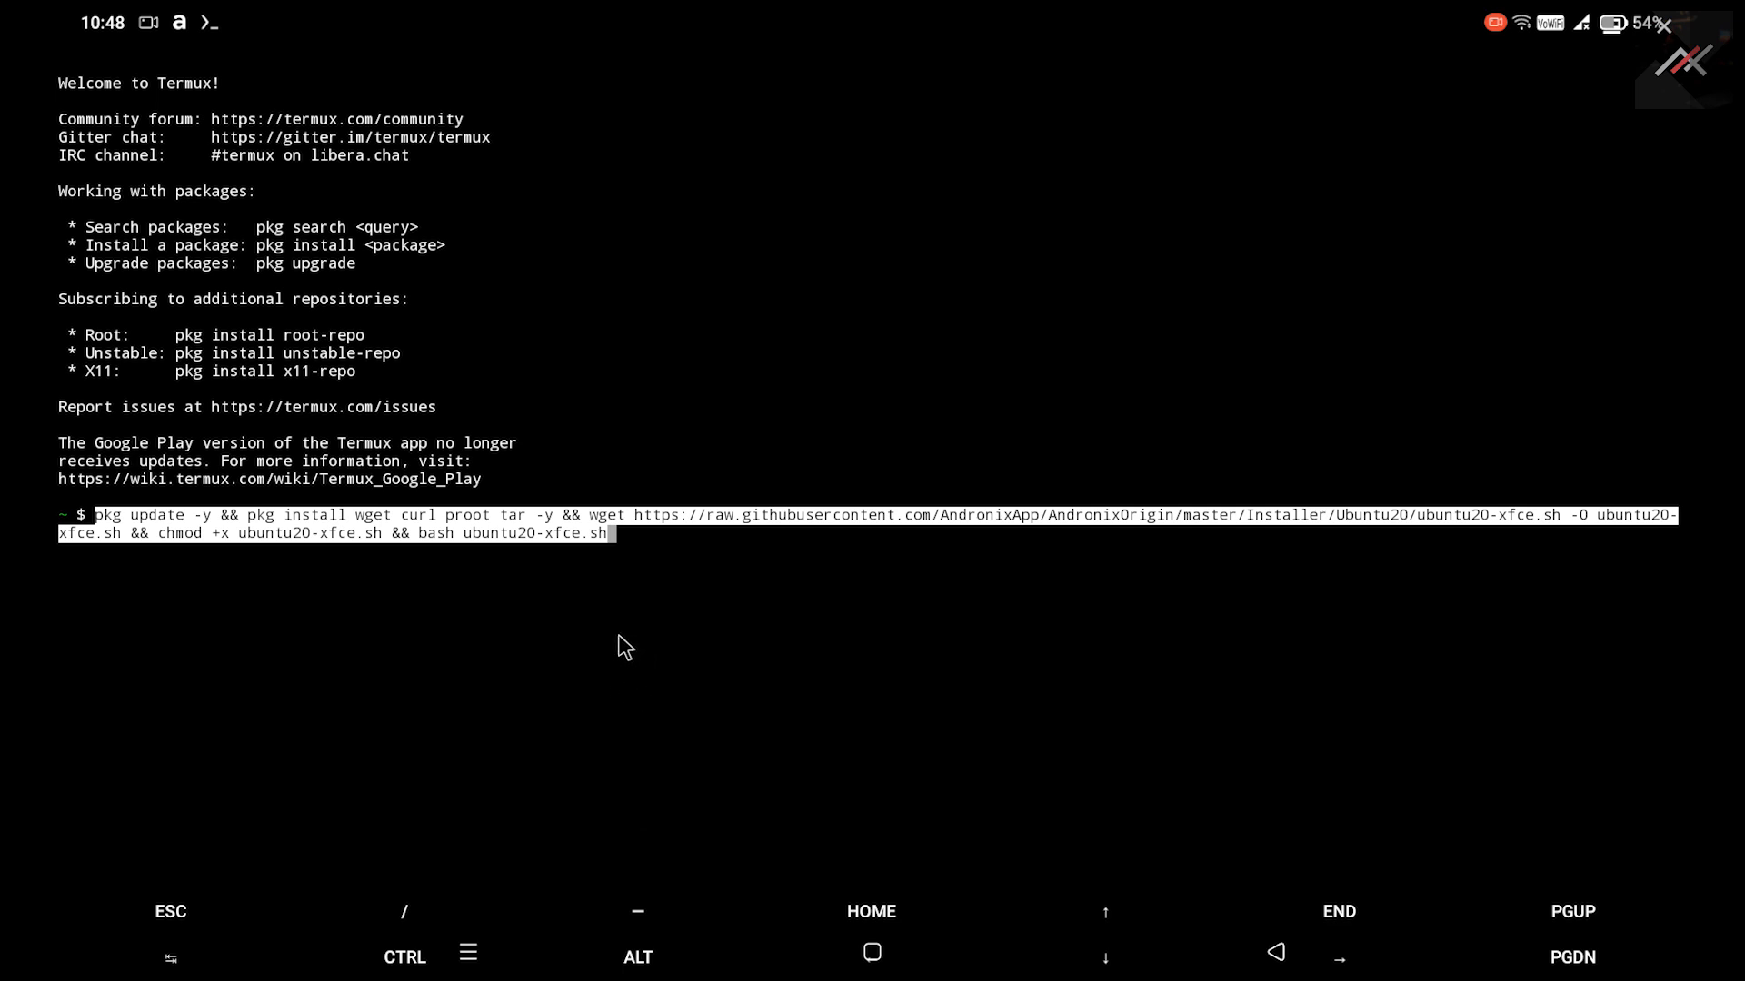
{"action": "mouse_move", "coordinate": [632, 547]}
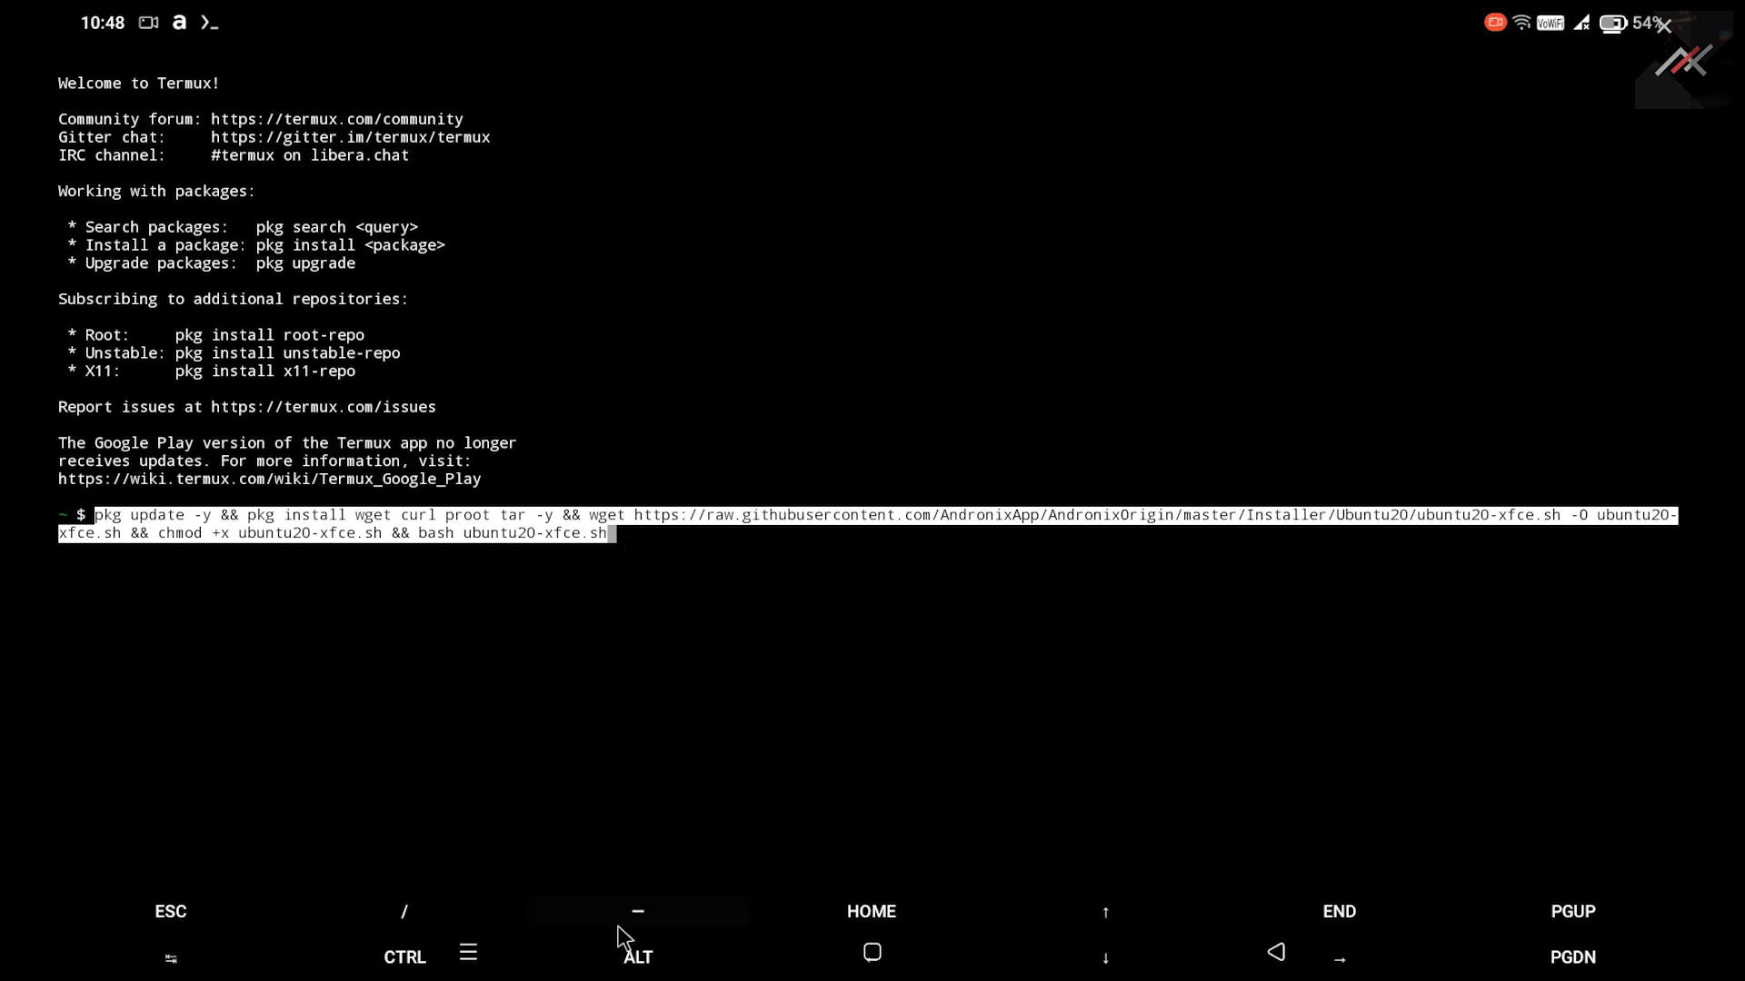
{"action": "mouse_move", "coordinate": [813, 585]}
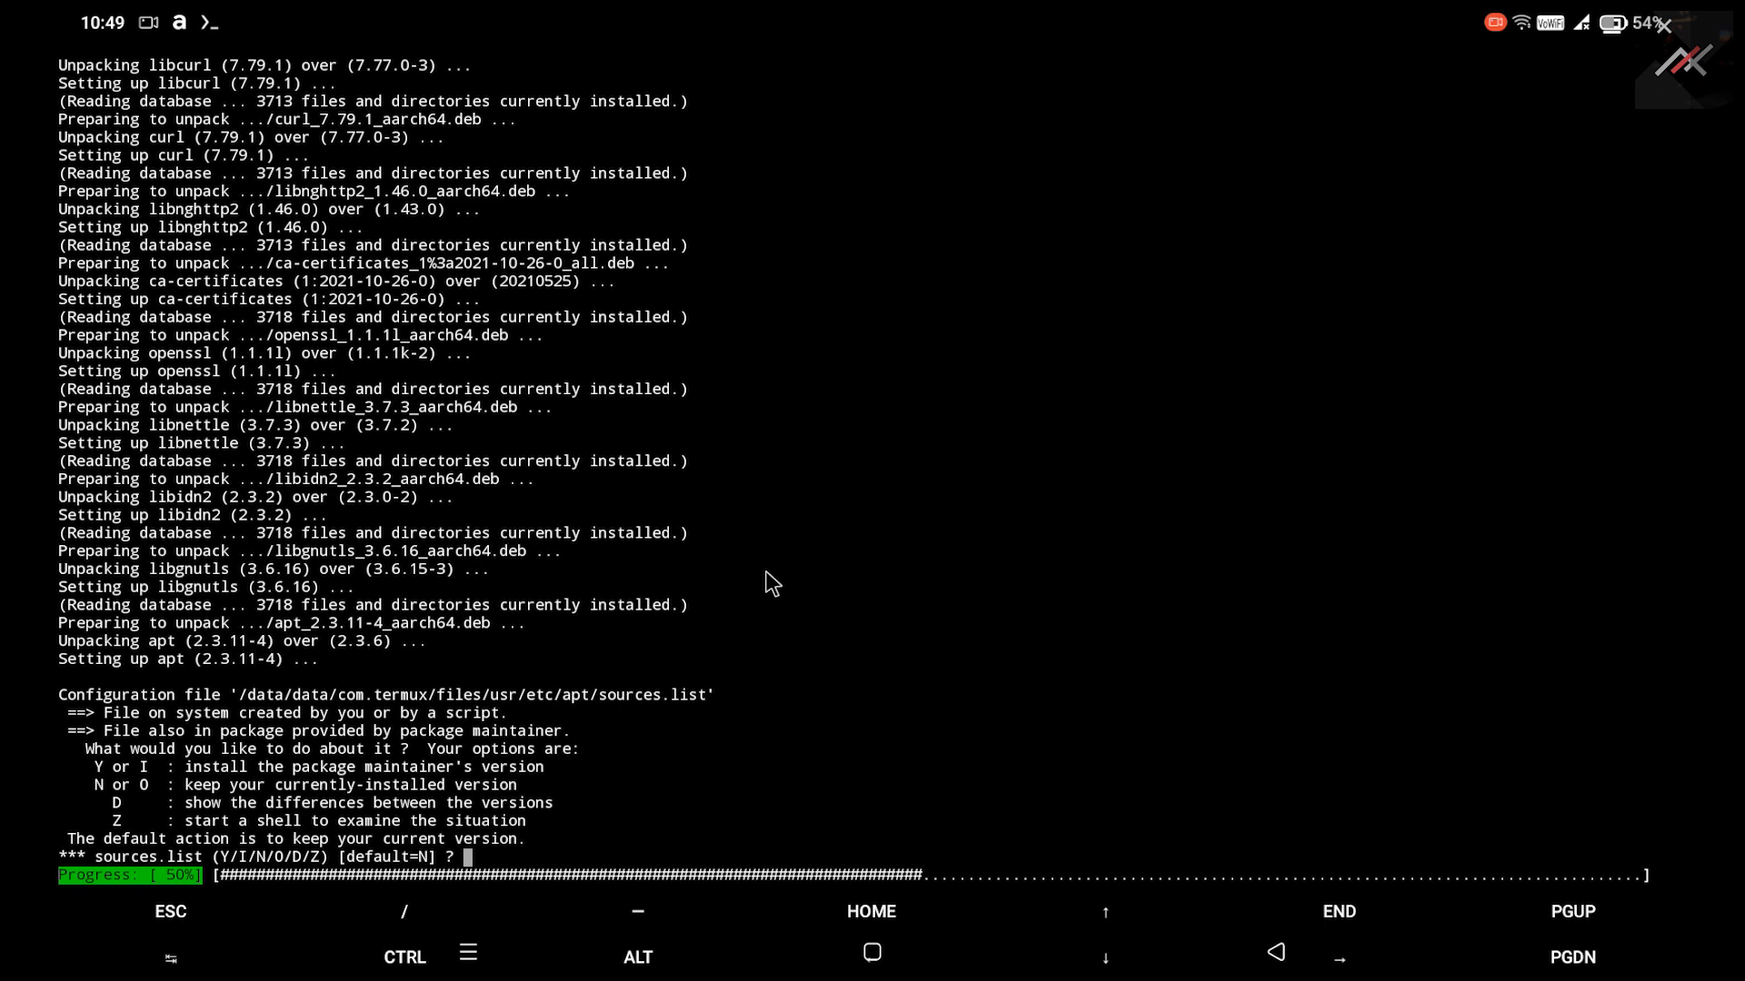
{"action": "mouse_move", "coordinate": [766, 581]}
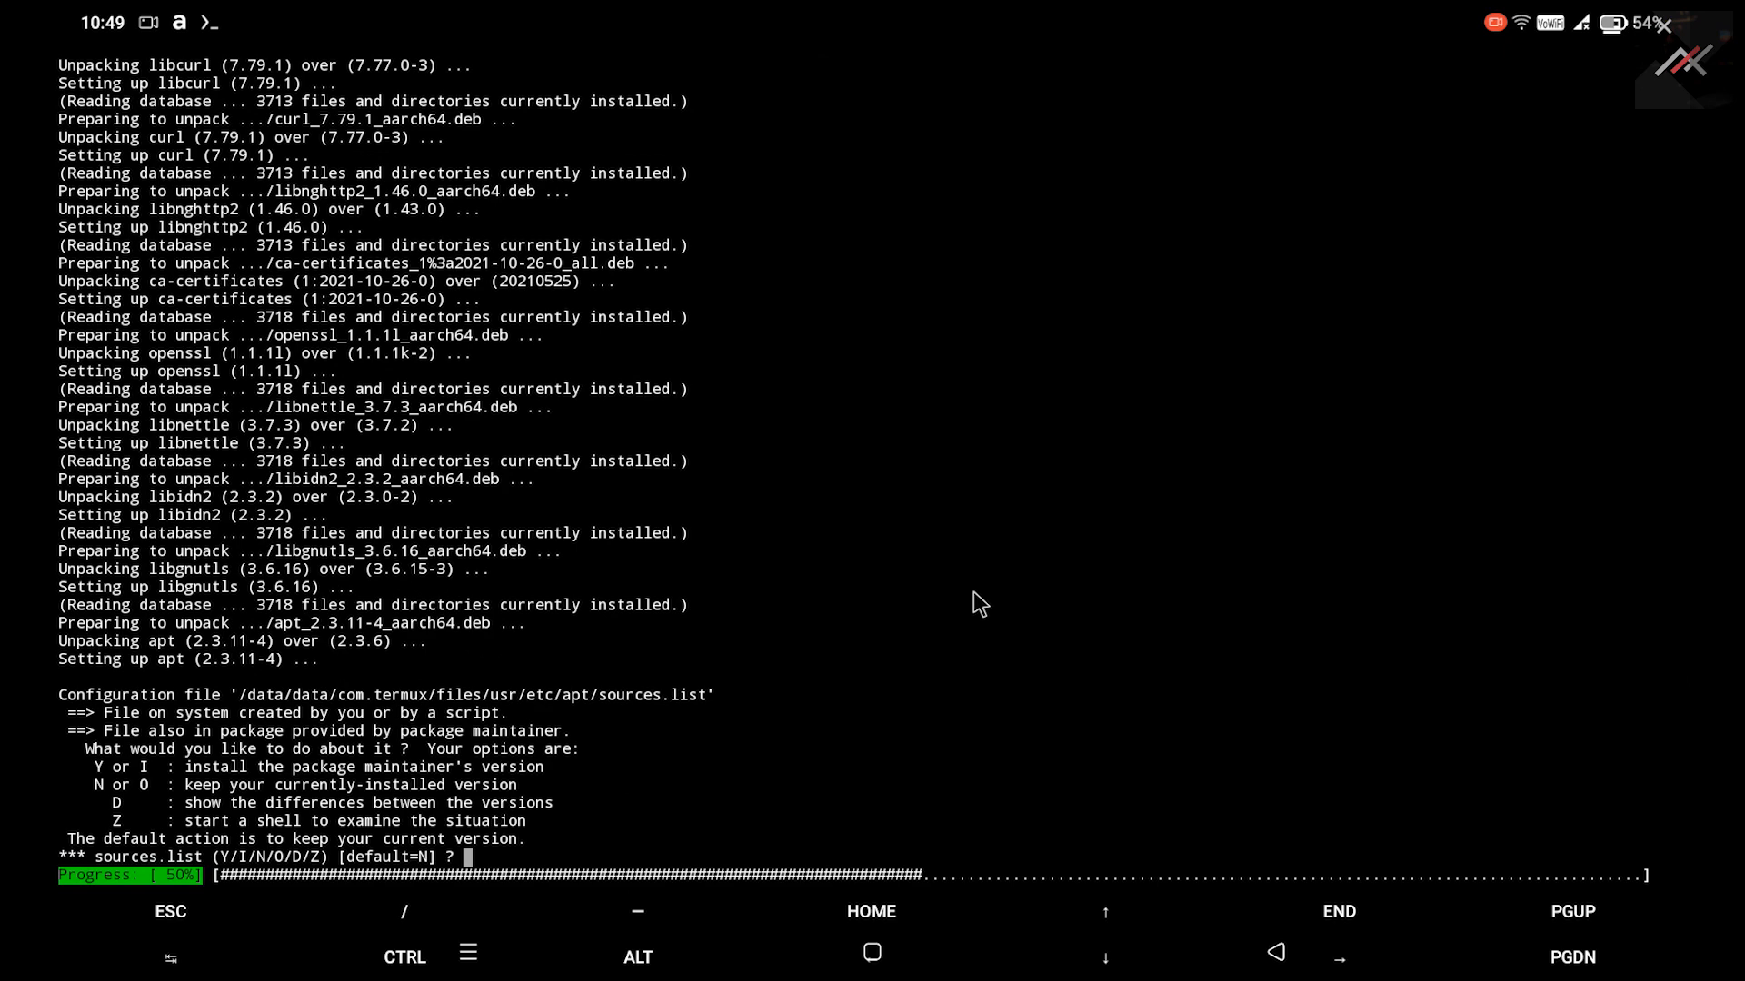
{"action": "mouse_move", "coordinate": [621, 26]}
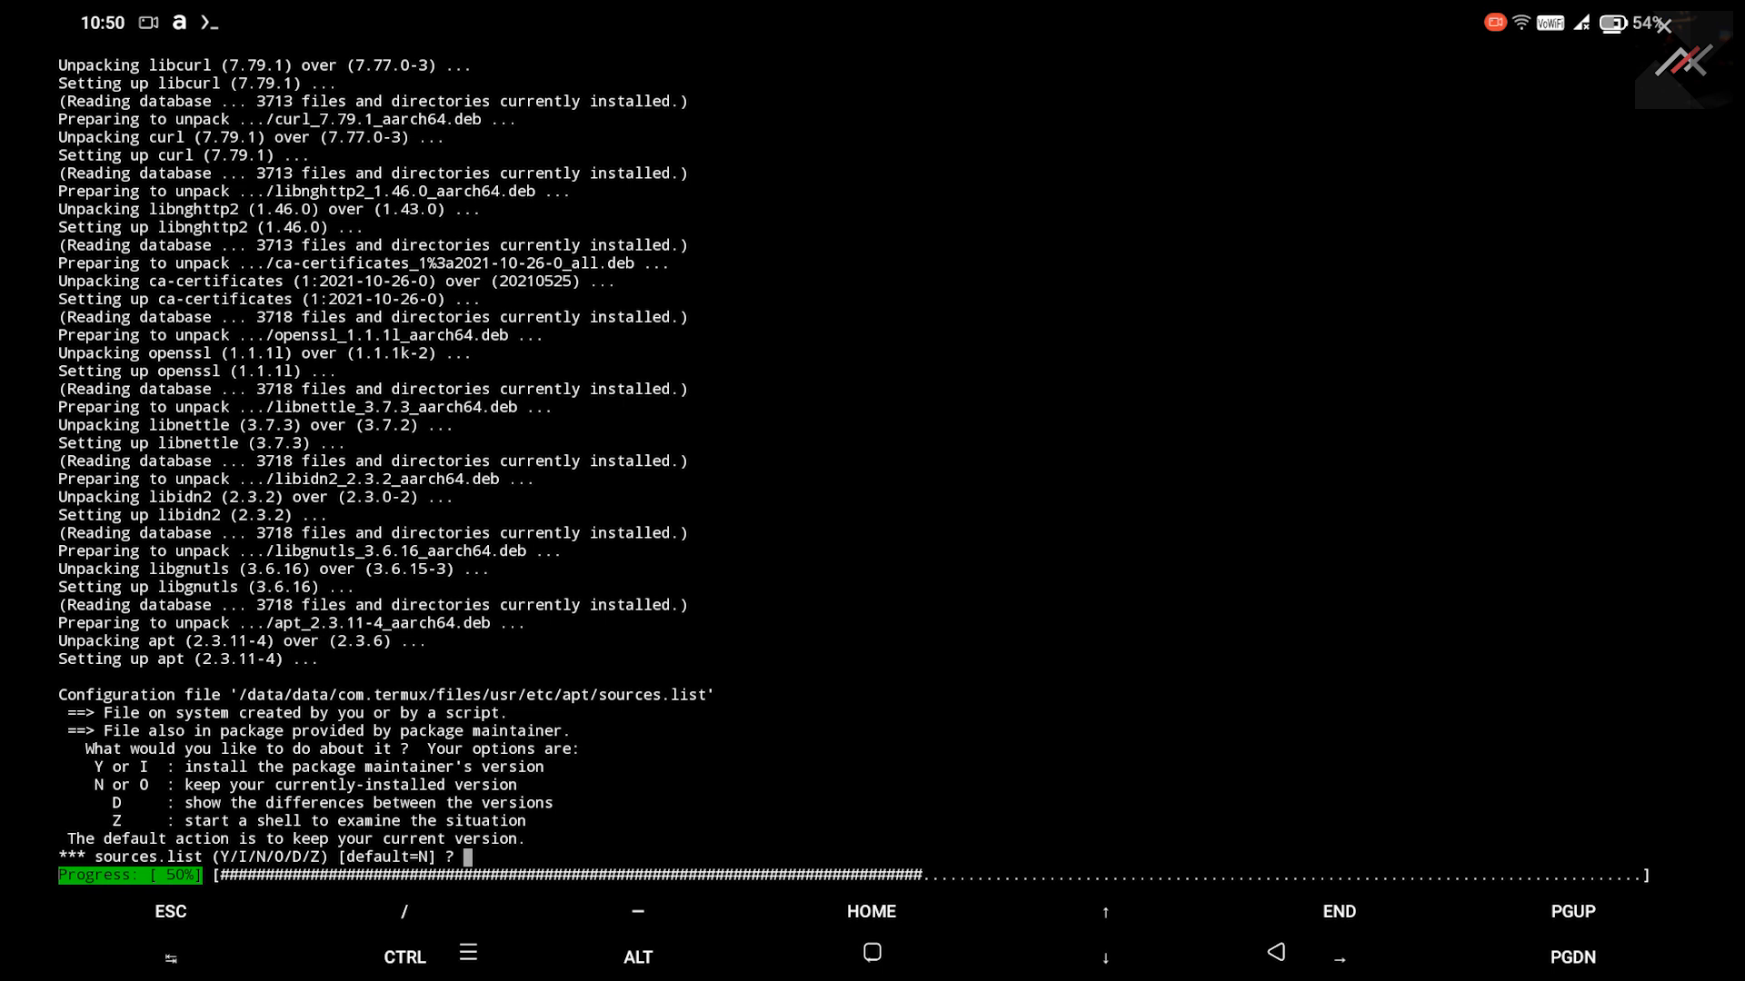
Answer Y at the sources.list and motd prompts so the install script continues.
{"action": "type", "text": "Y"}
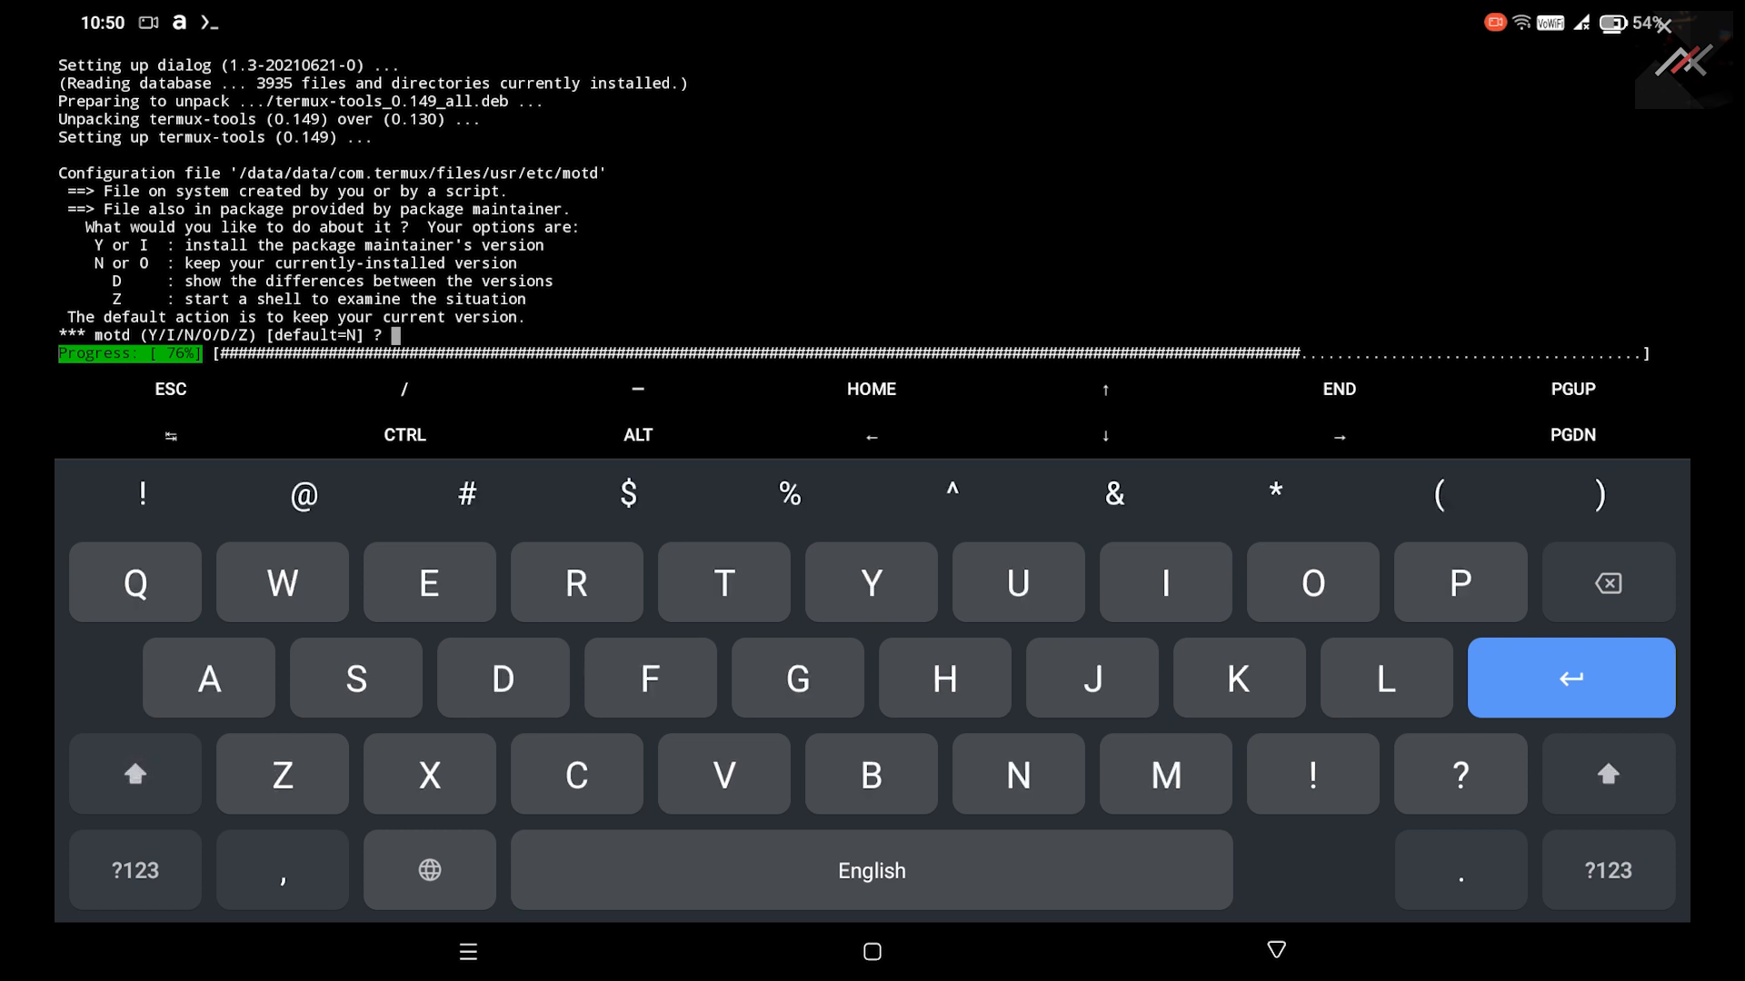
{"action": "type", "text": "Y"}
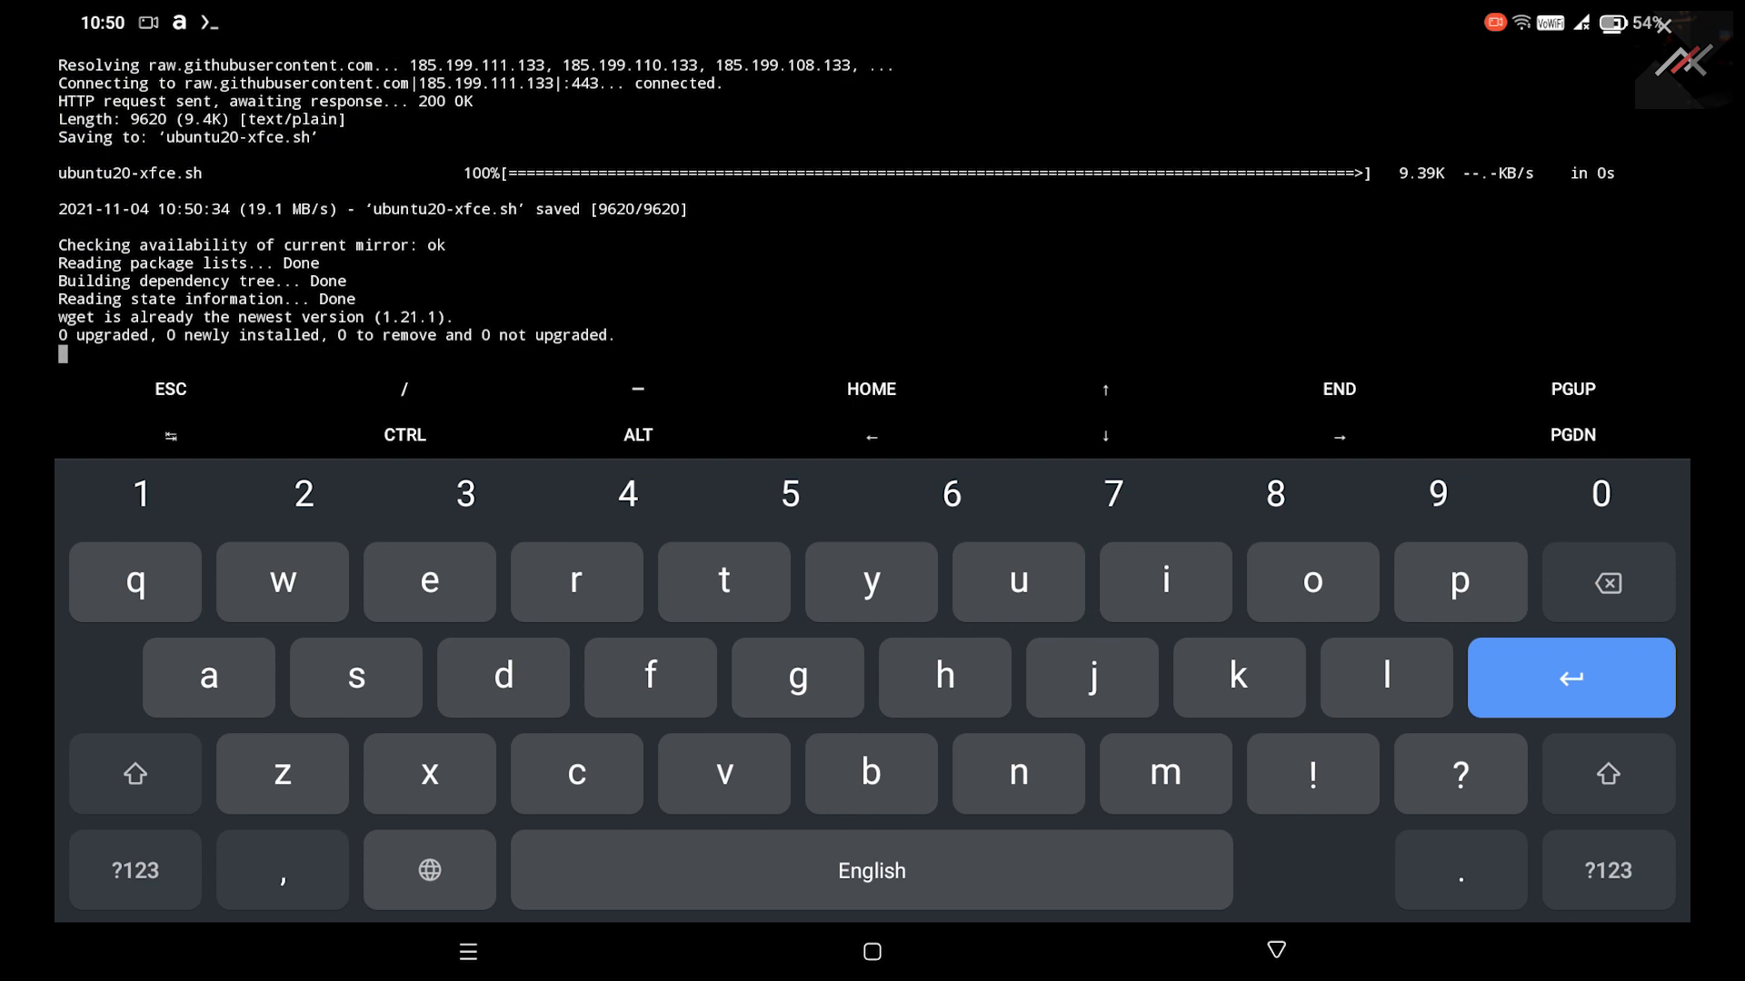
{"action": "key", "text": "Return"}
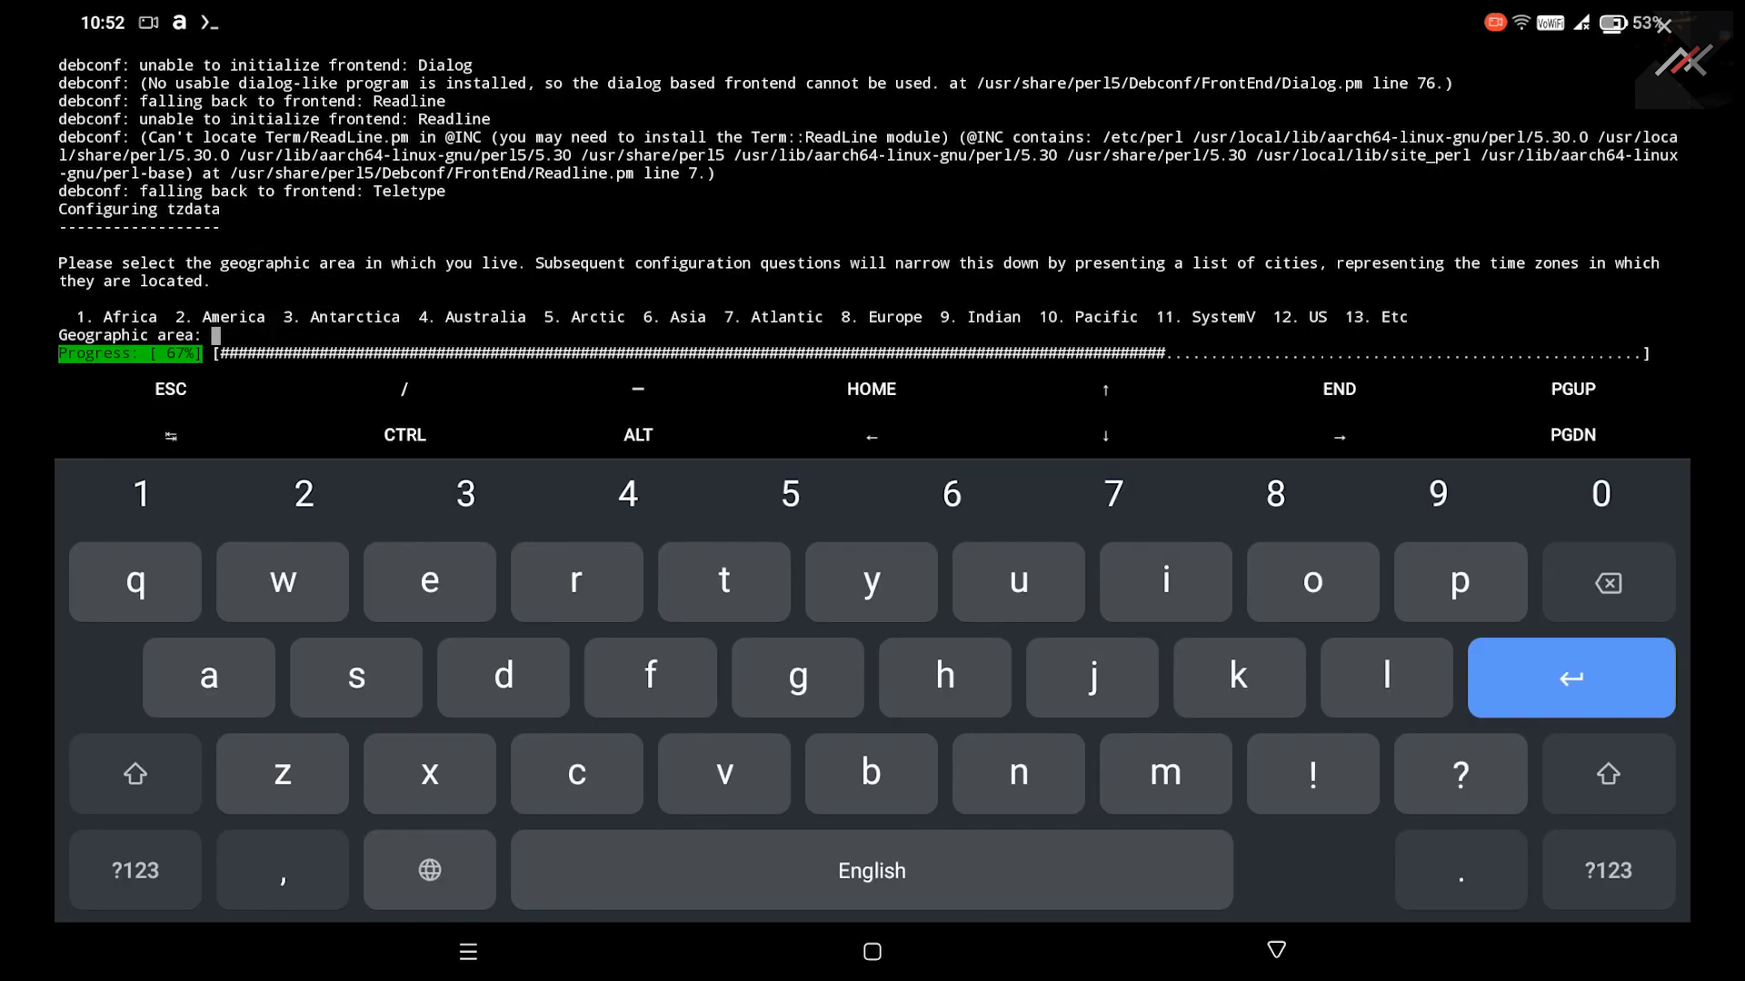
Enter 6 to choose Asia as the time zone geographic area.
{"action": "type", "text": "6"}
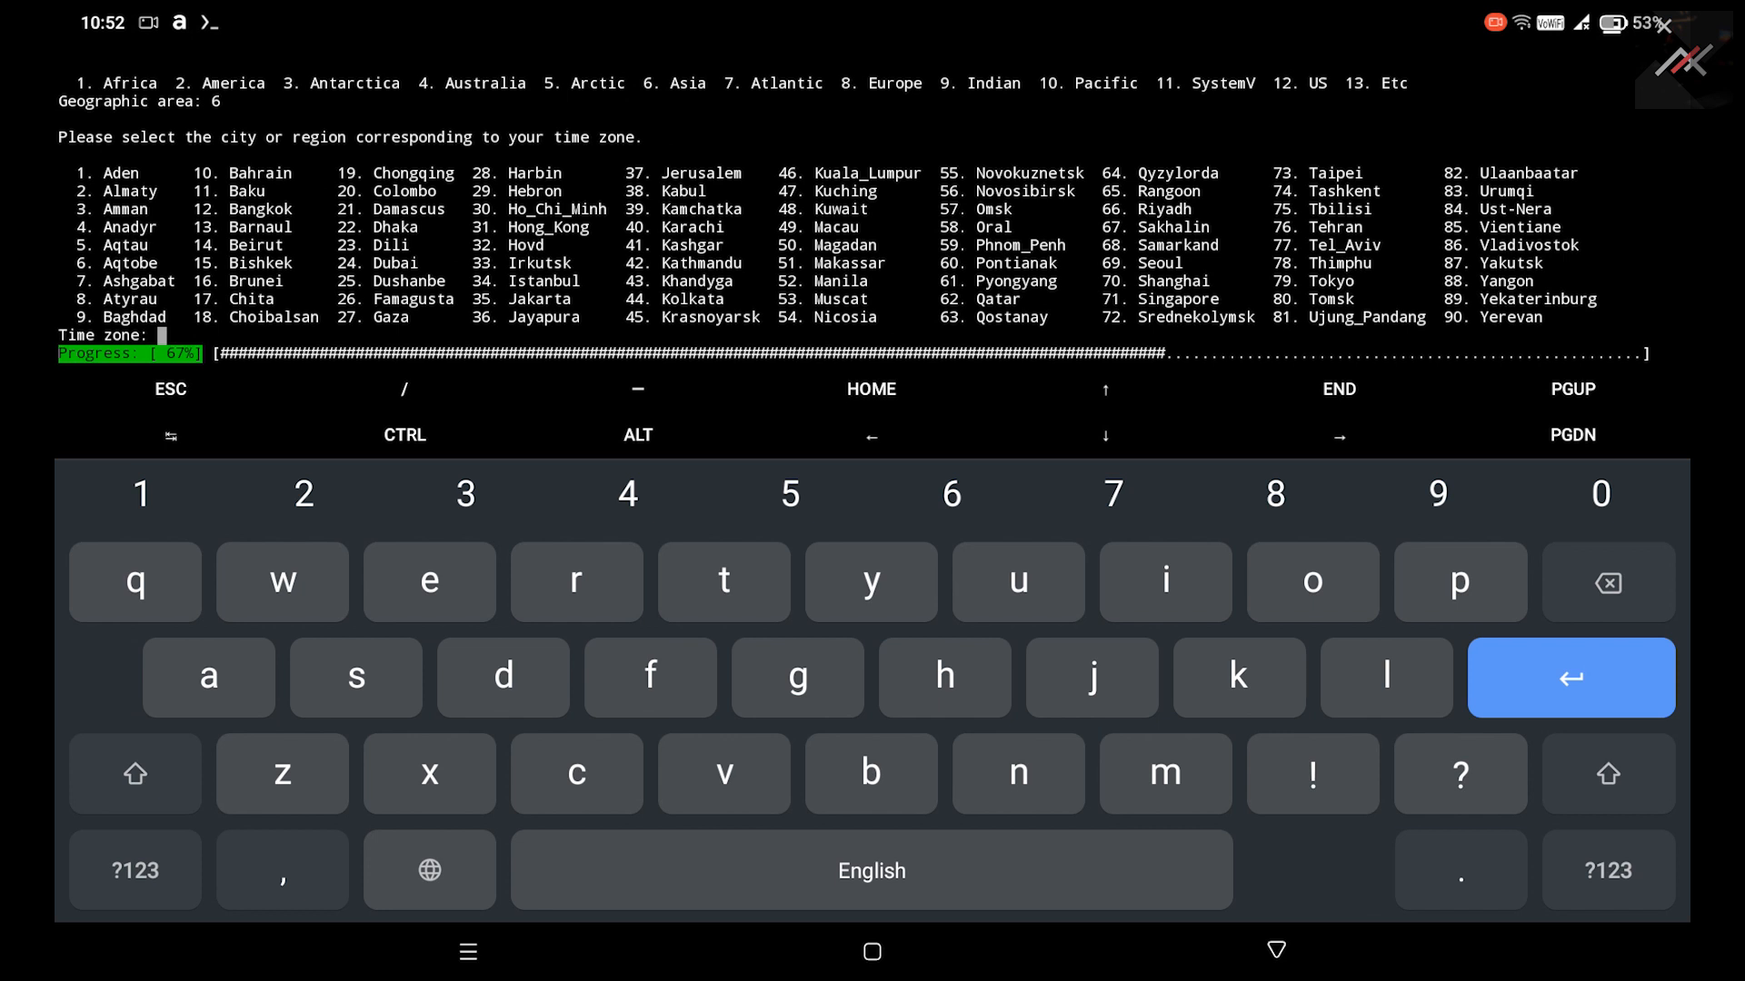
{"action": "mouse_move", "coordinate": [1141, 267]}
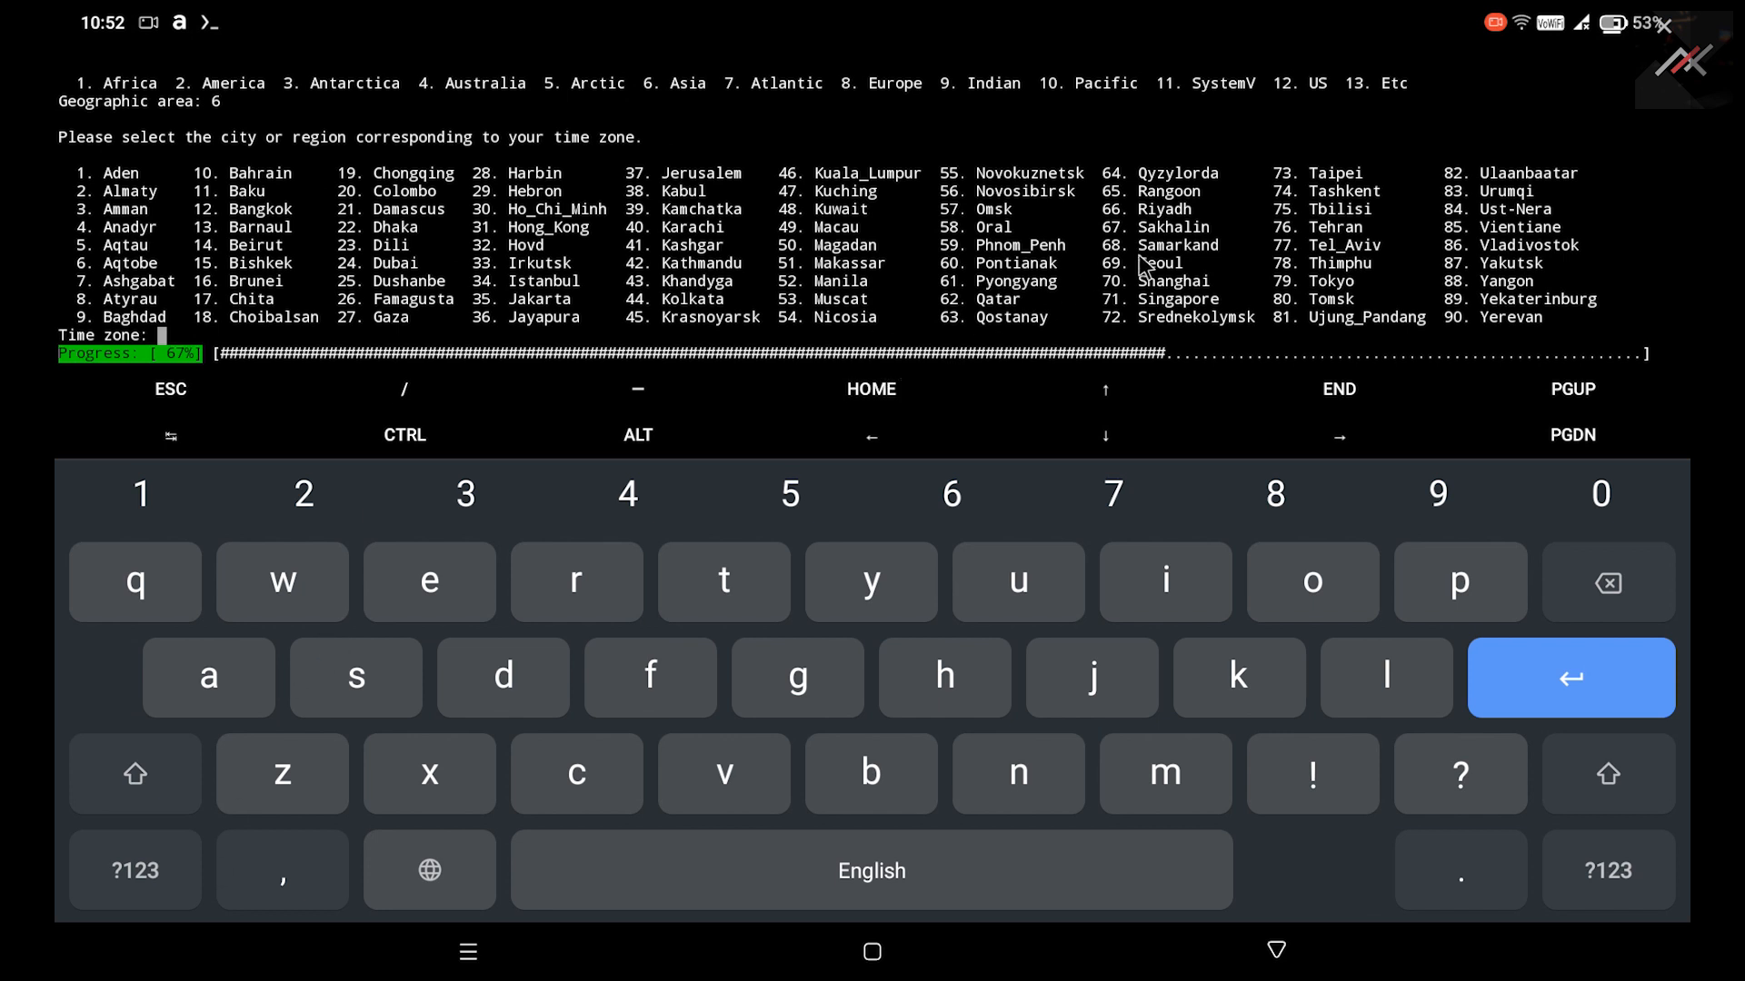
{"action": "mouse_move", "coordinate": [690, 306]}
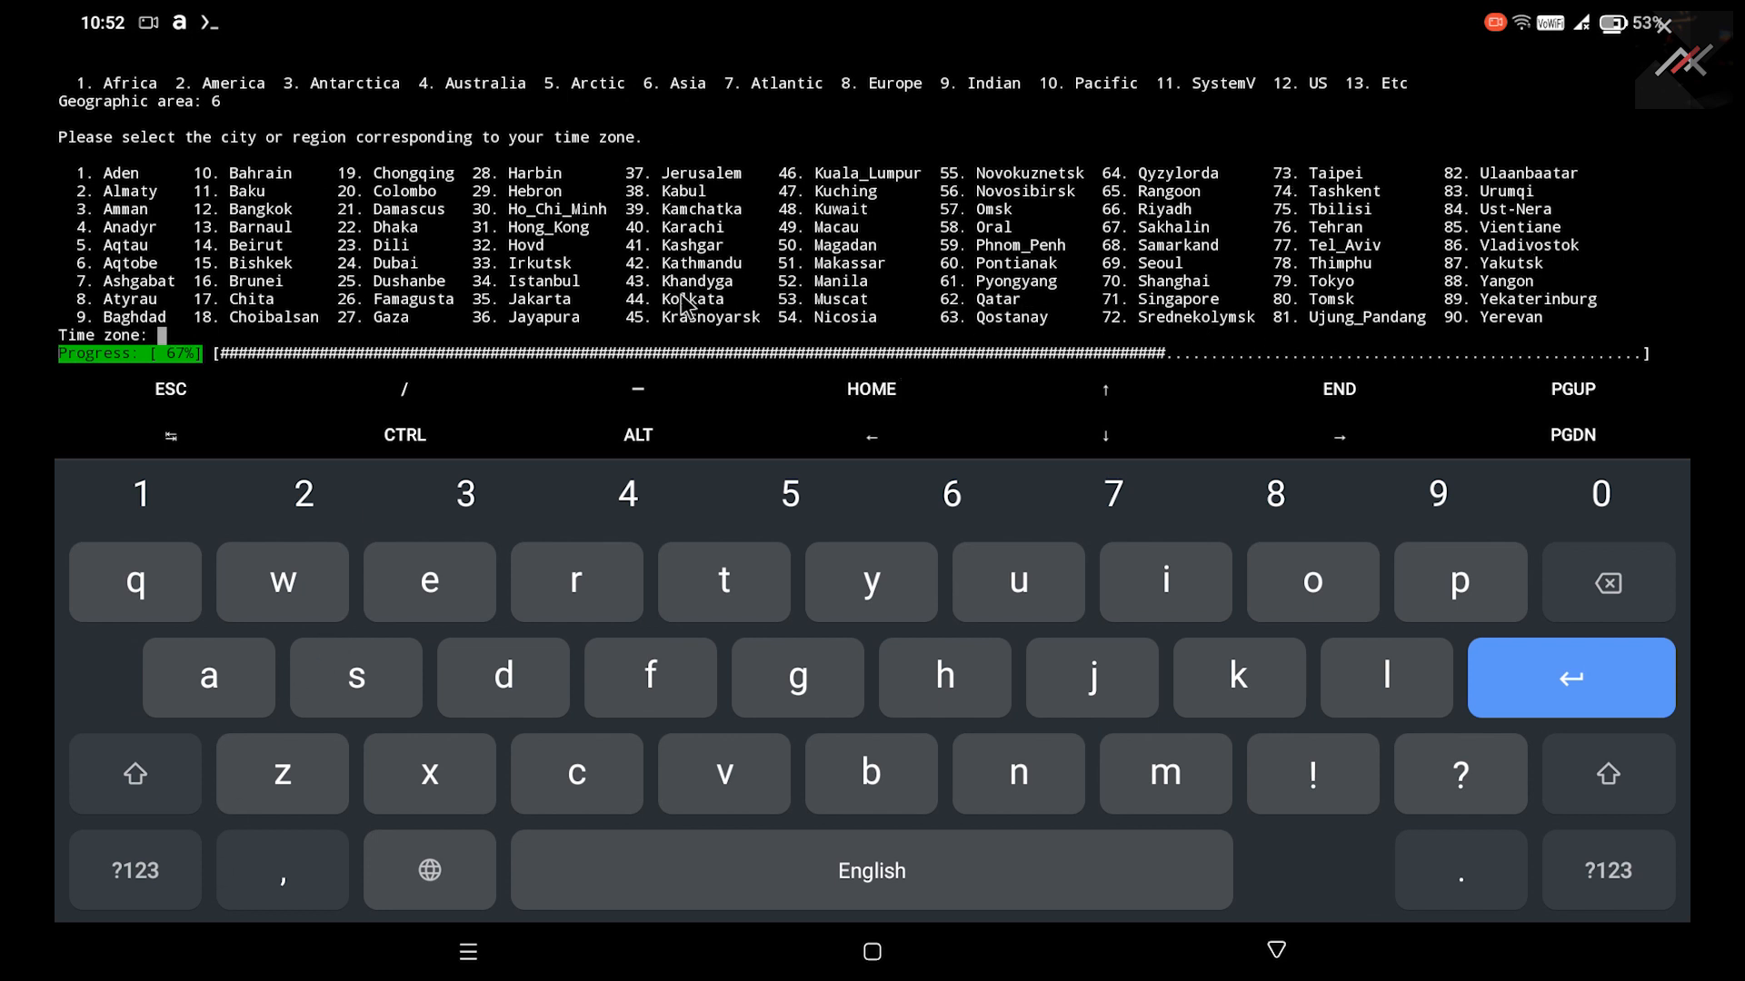
{"action": "mouse_move", "coordinate": [181, 242]}
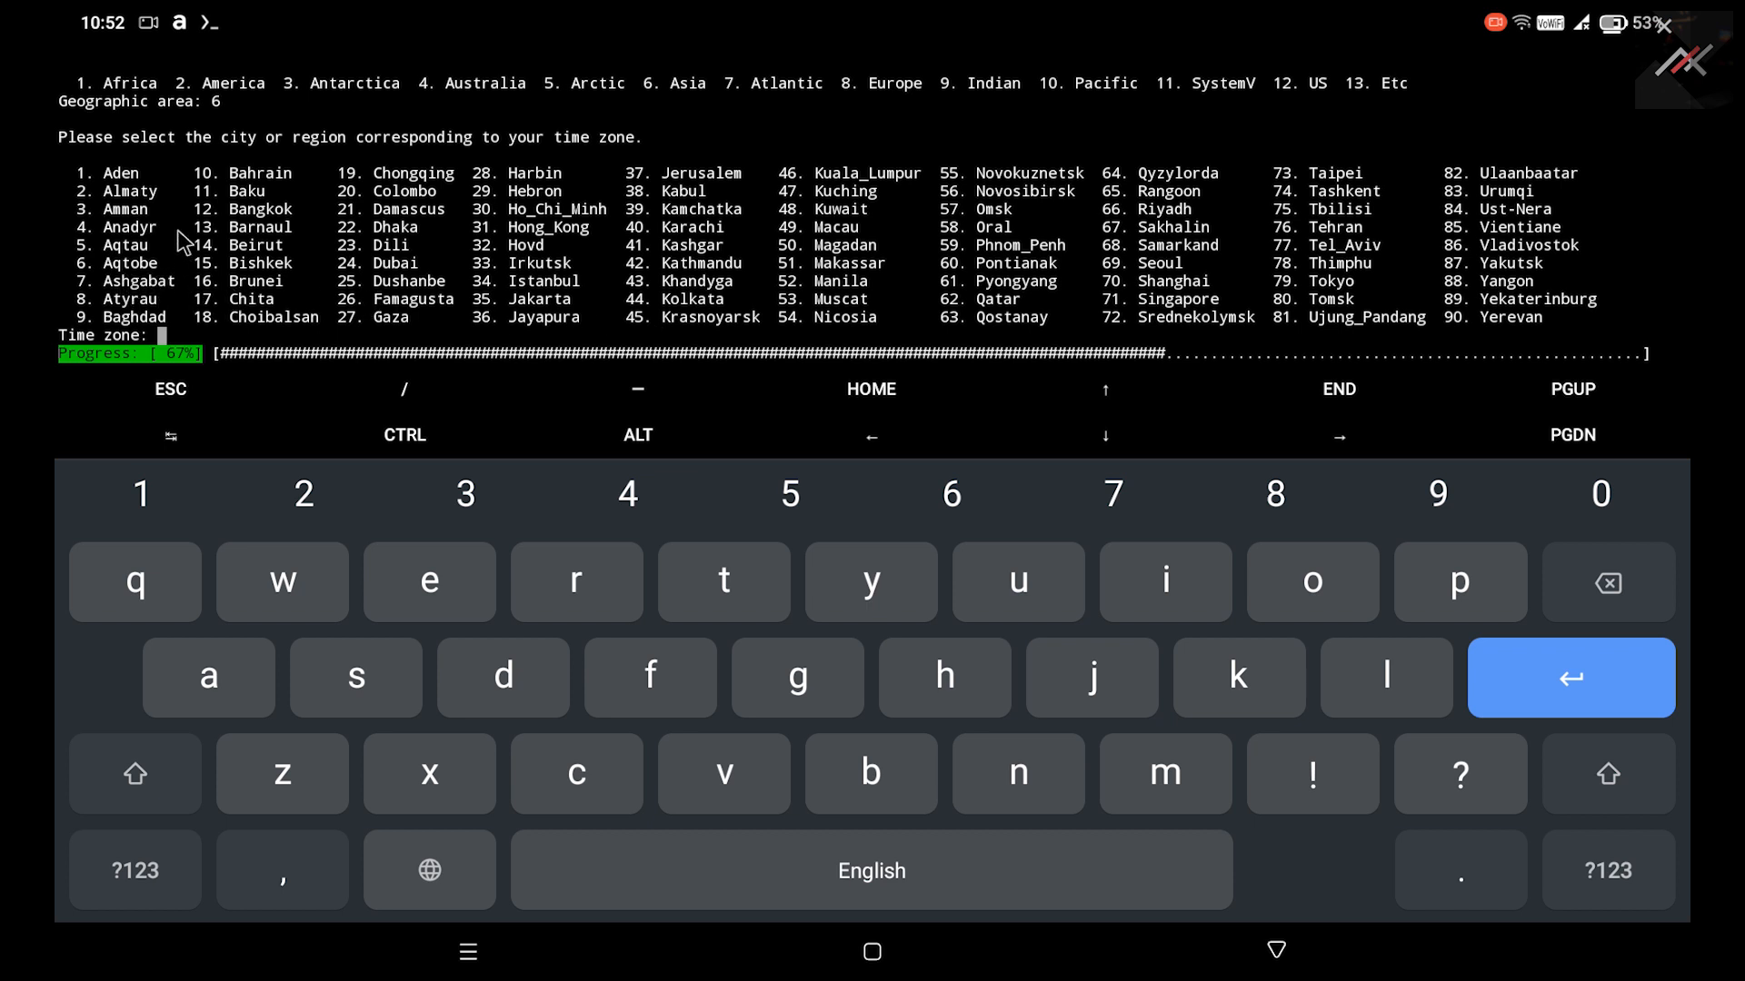
{"action": "mouse_move", "coordinate": [571, 209]}
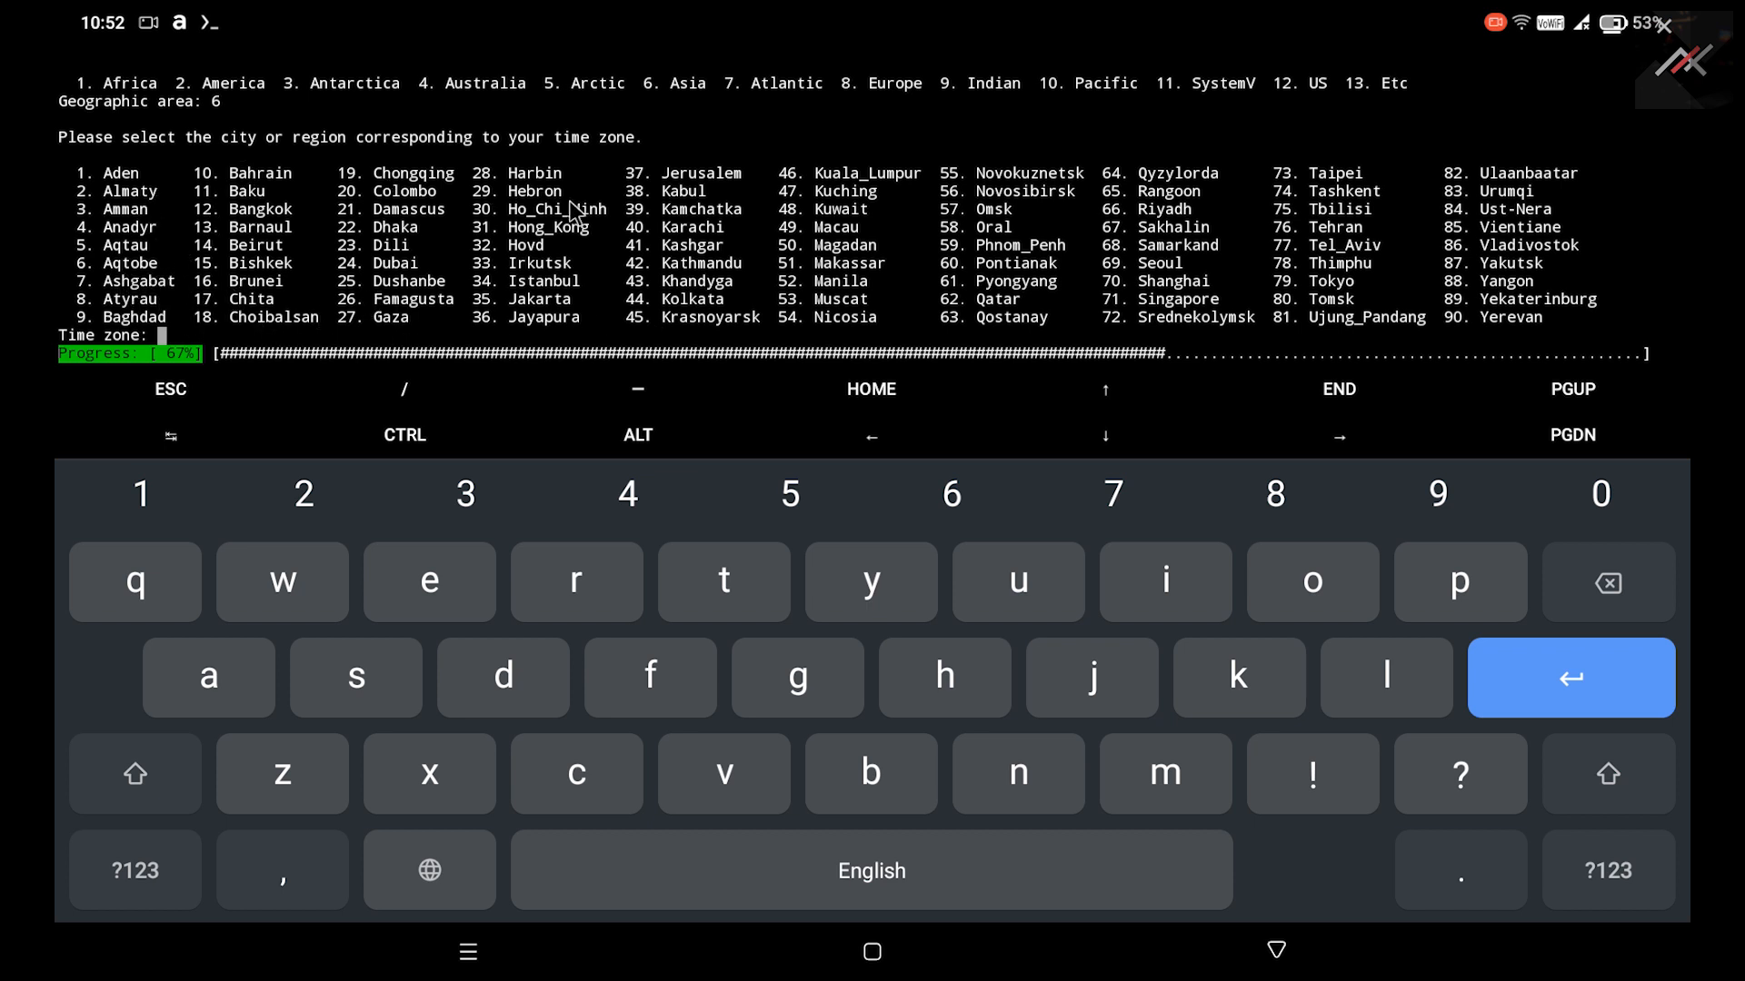
{"action": "mouse_move", "coordinate": [671, 312]}
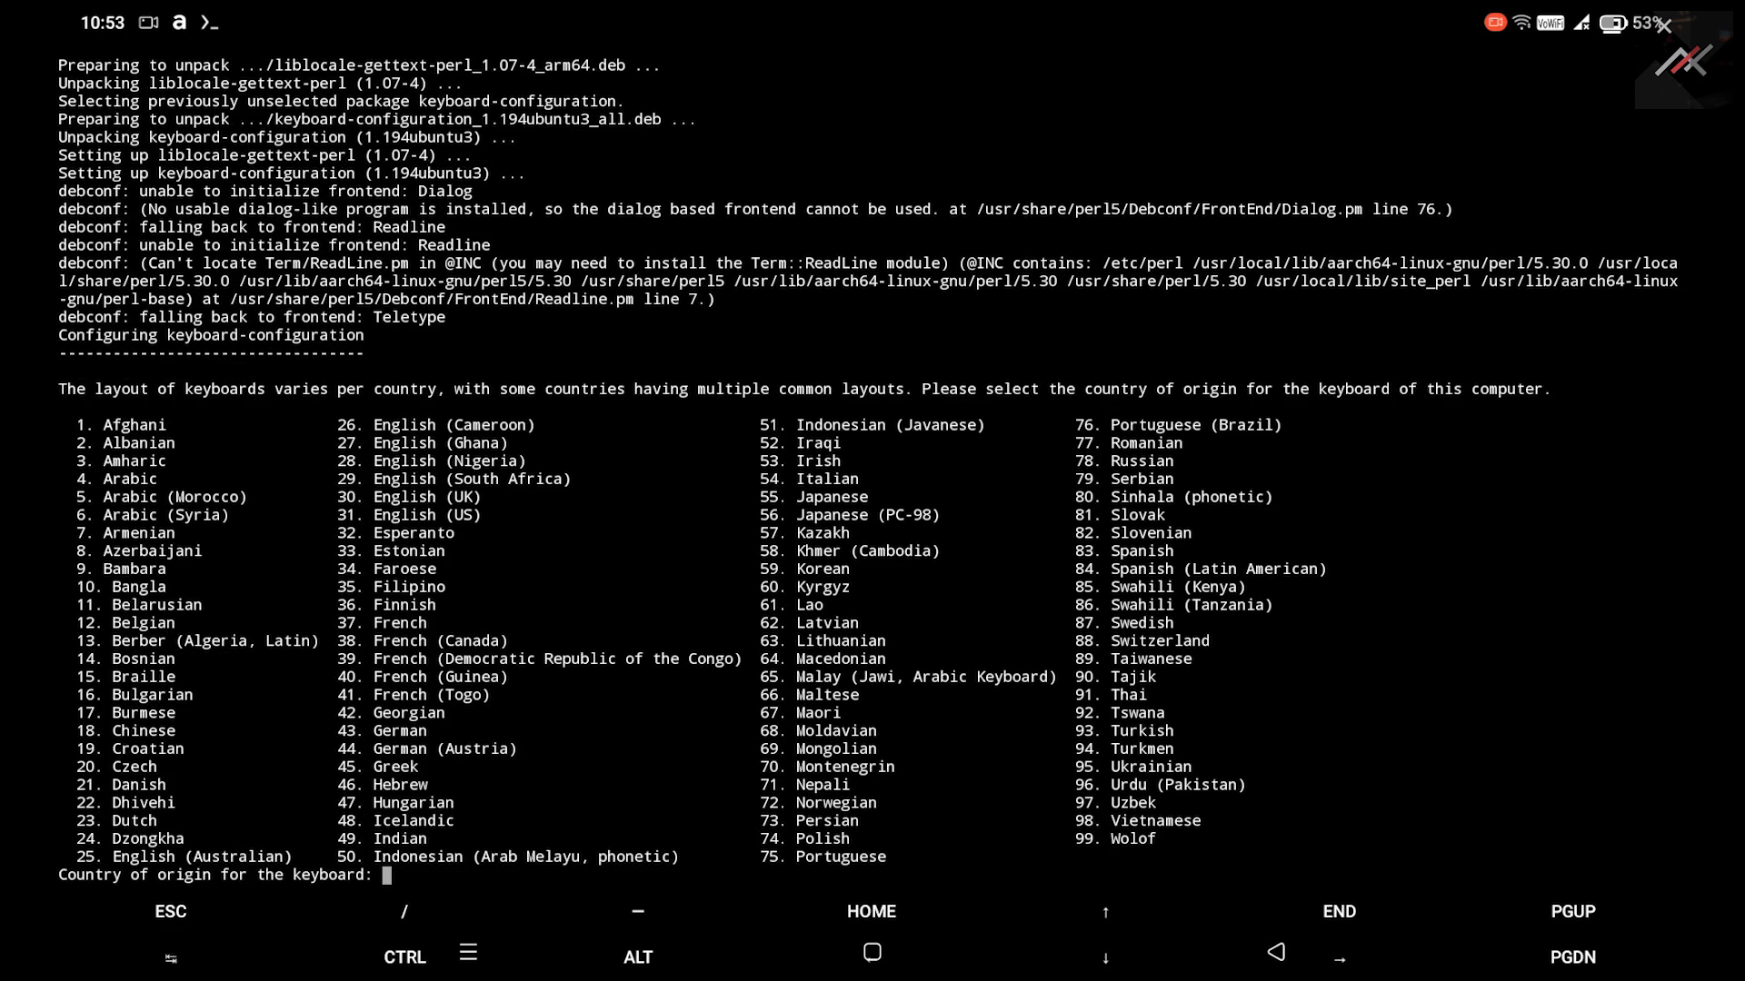
{"action": "mouse_move", "coordinate": [886, 581]}
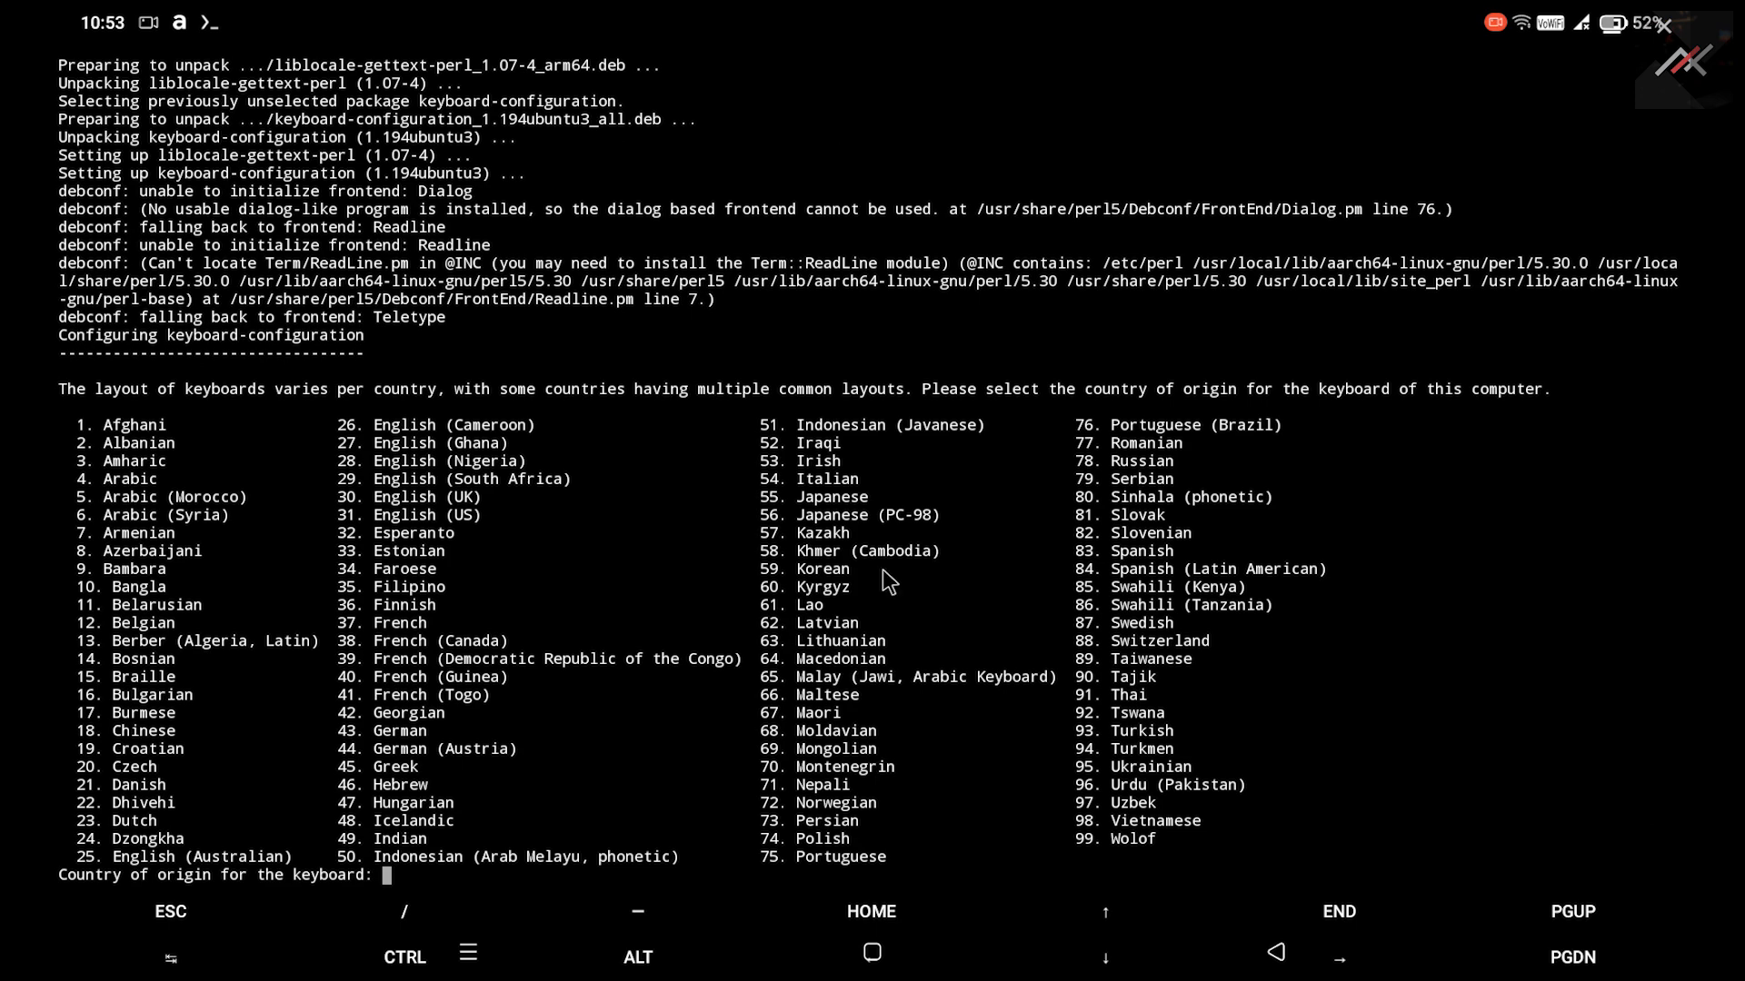
{"action": "mouse_move", "coordinate": [494, 594]}
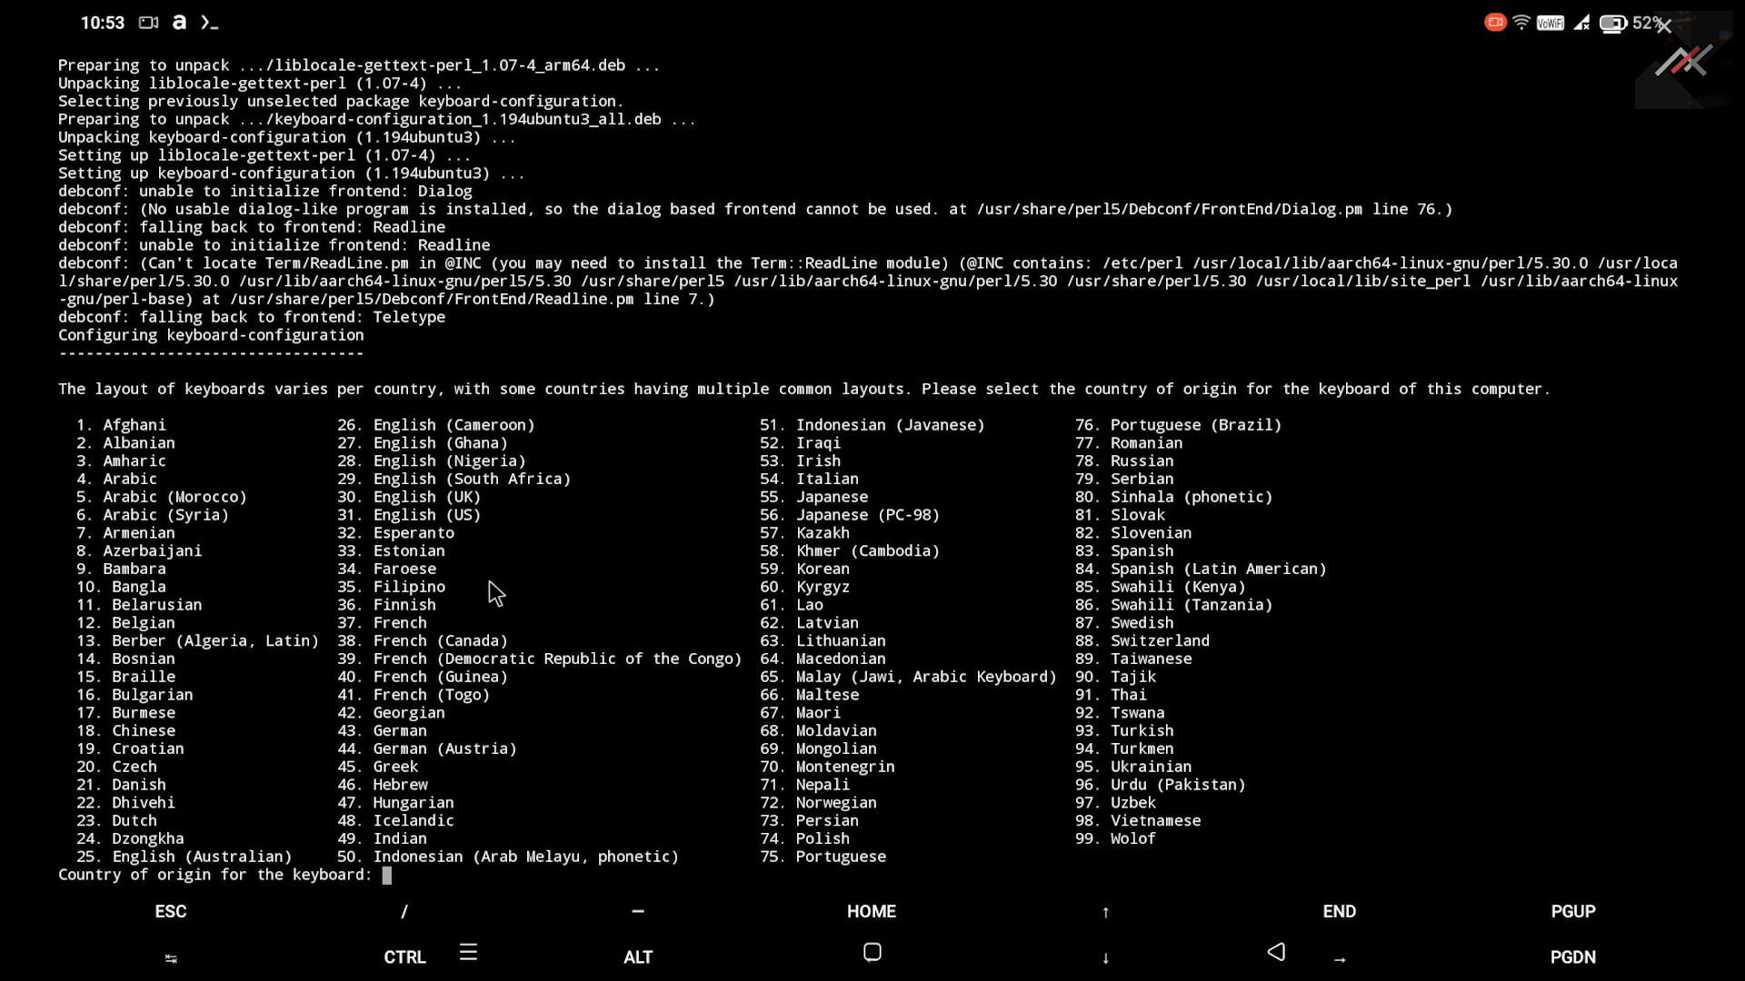
{"action": "mouse_move", "coordinate": [478, 516]}
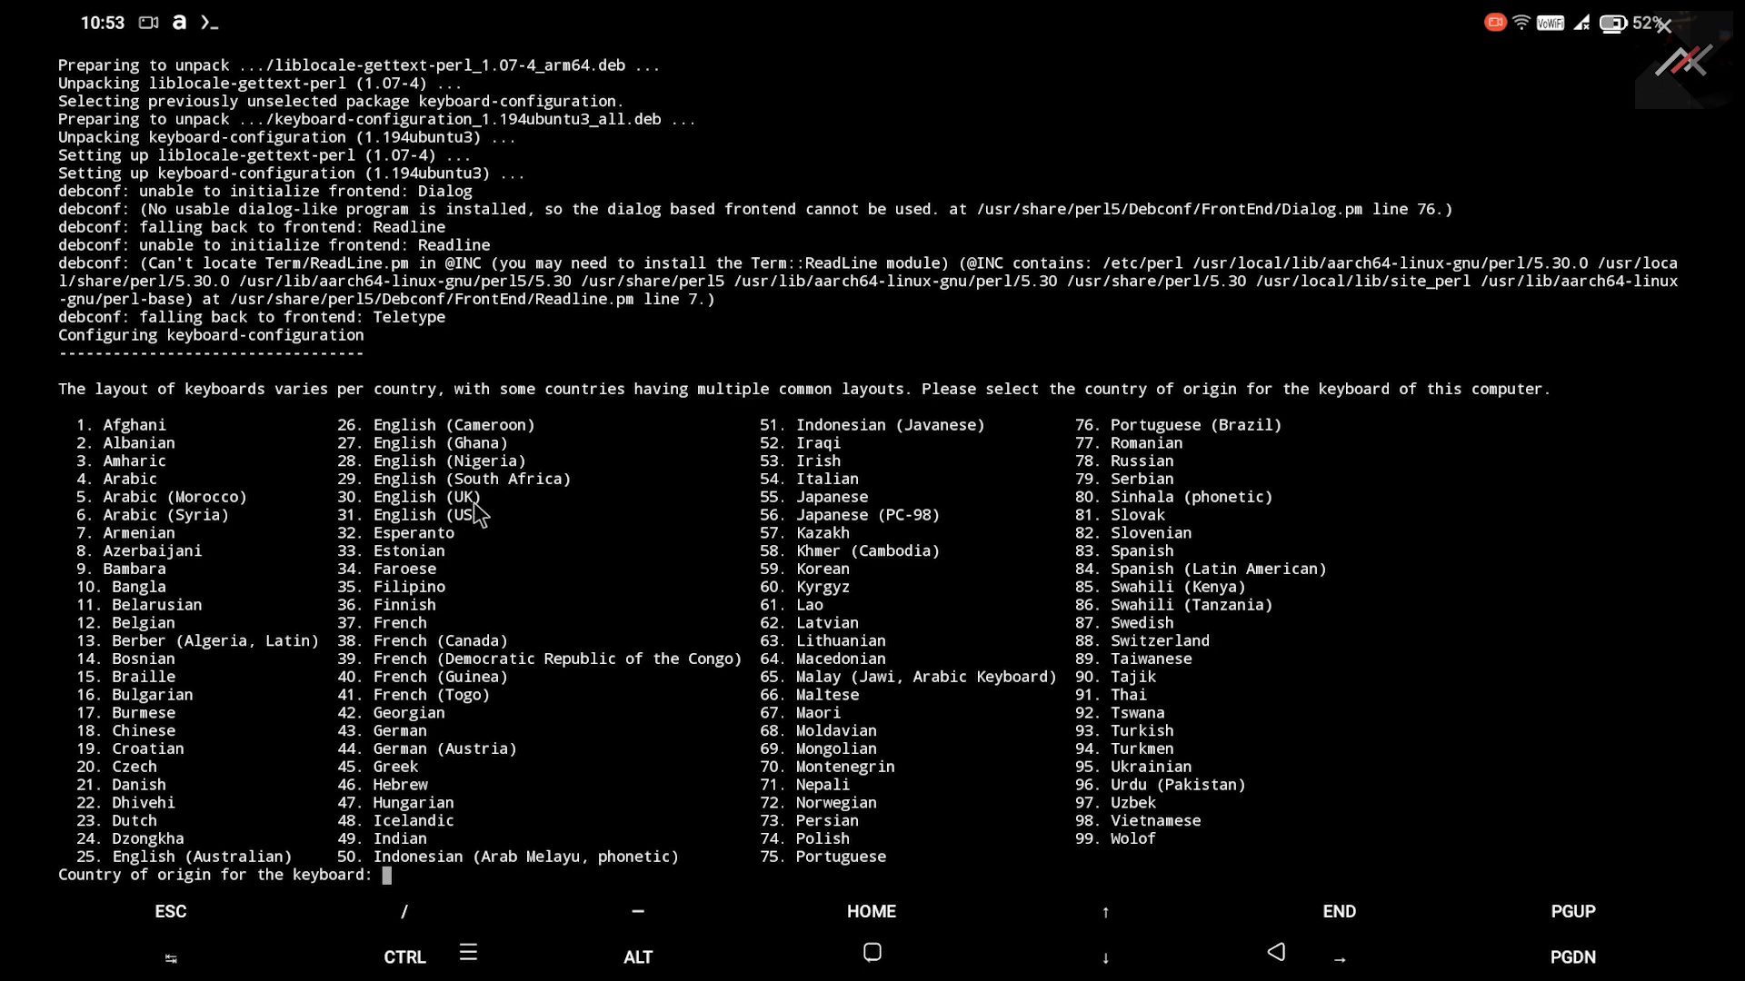
{"action": "mouse_move", "coordinate": [343, 531]}
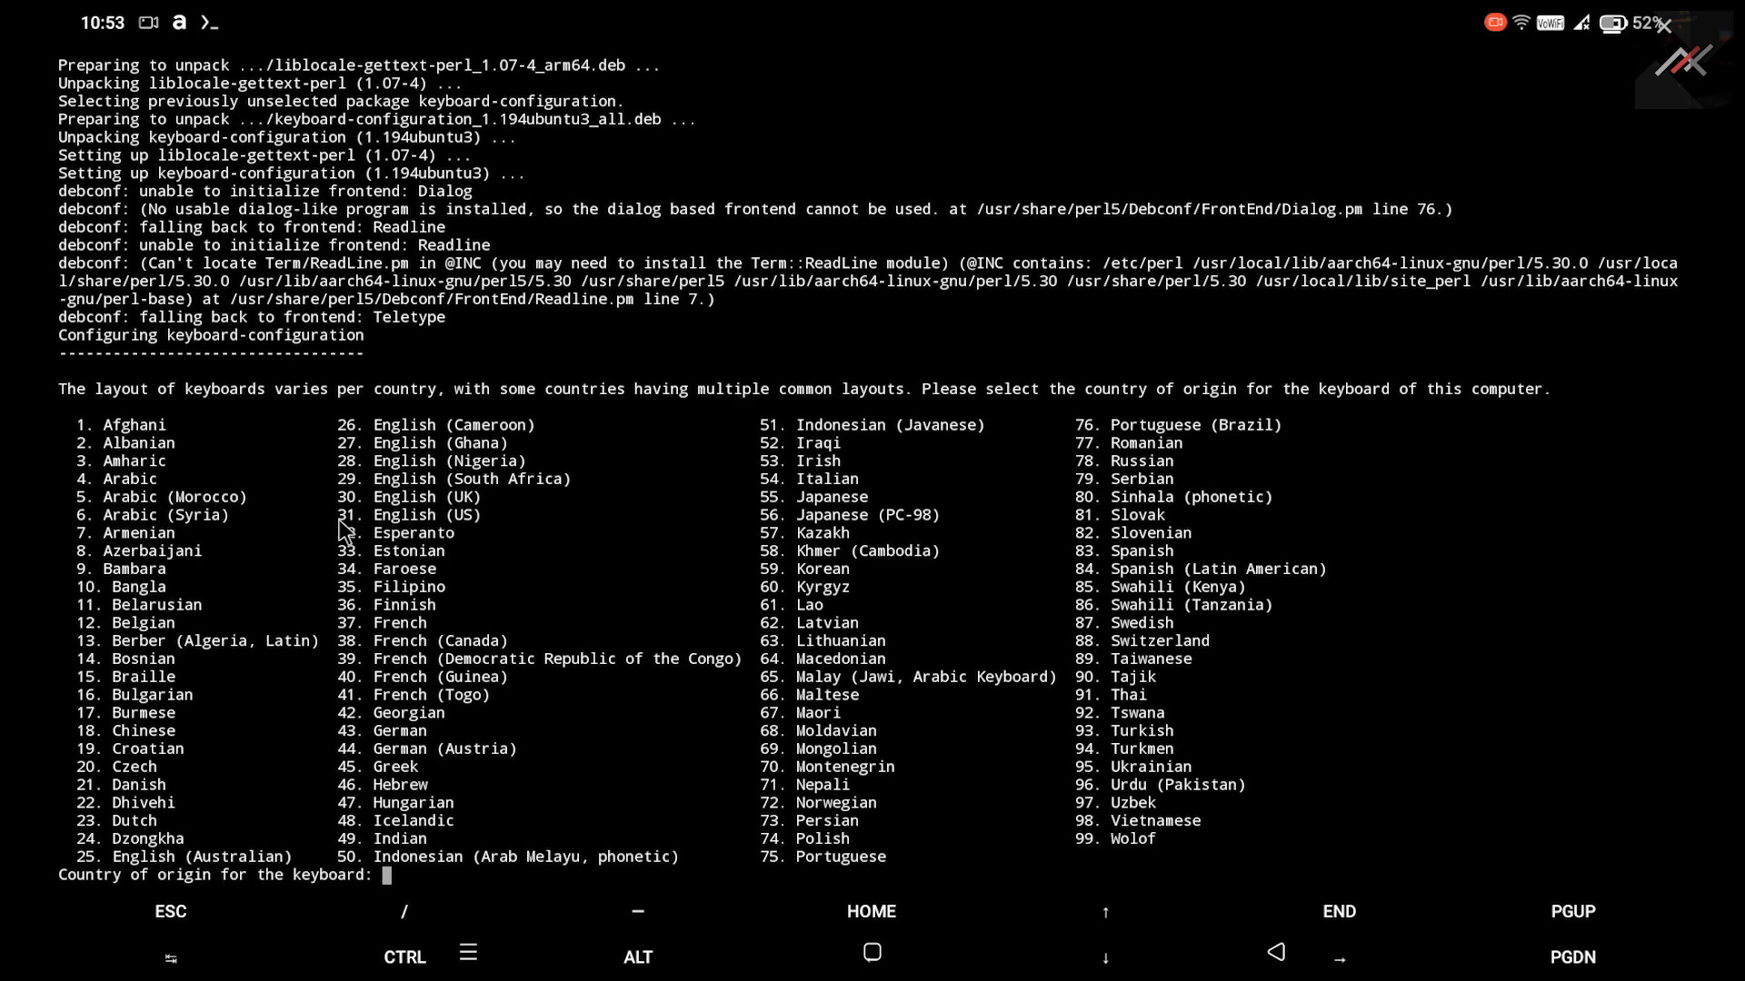
{"action": "mouse_move", "coordinate": [416, 576]}
{"action": "type", "text": "31"}
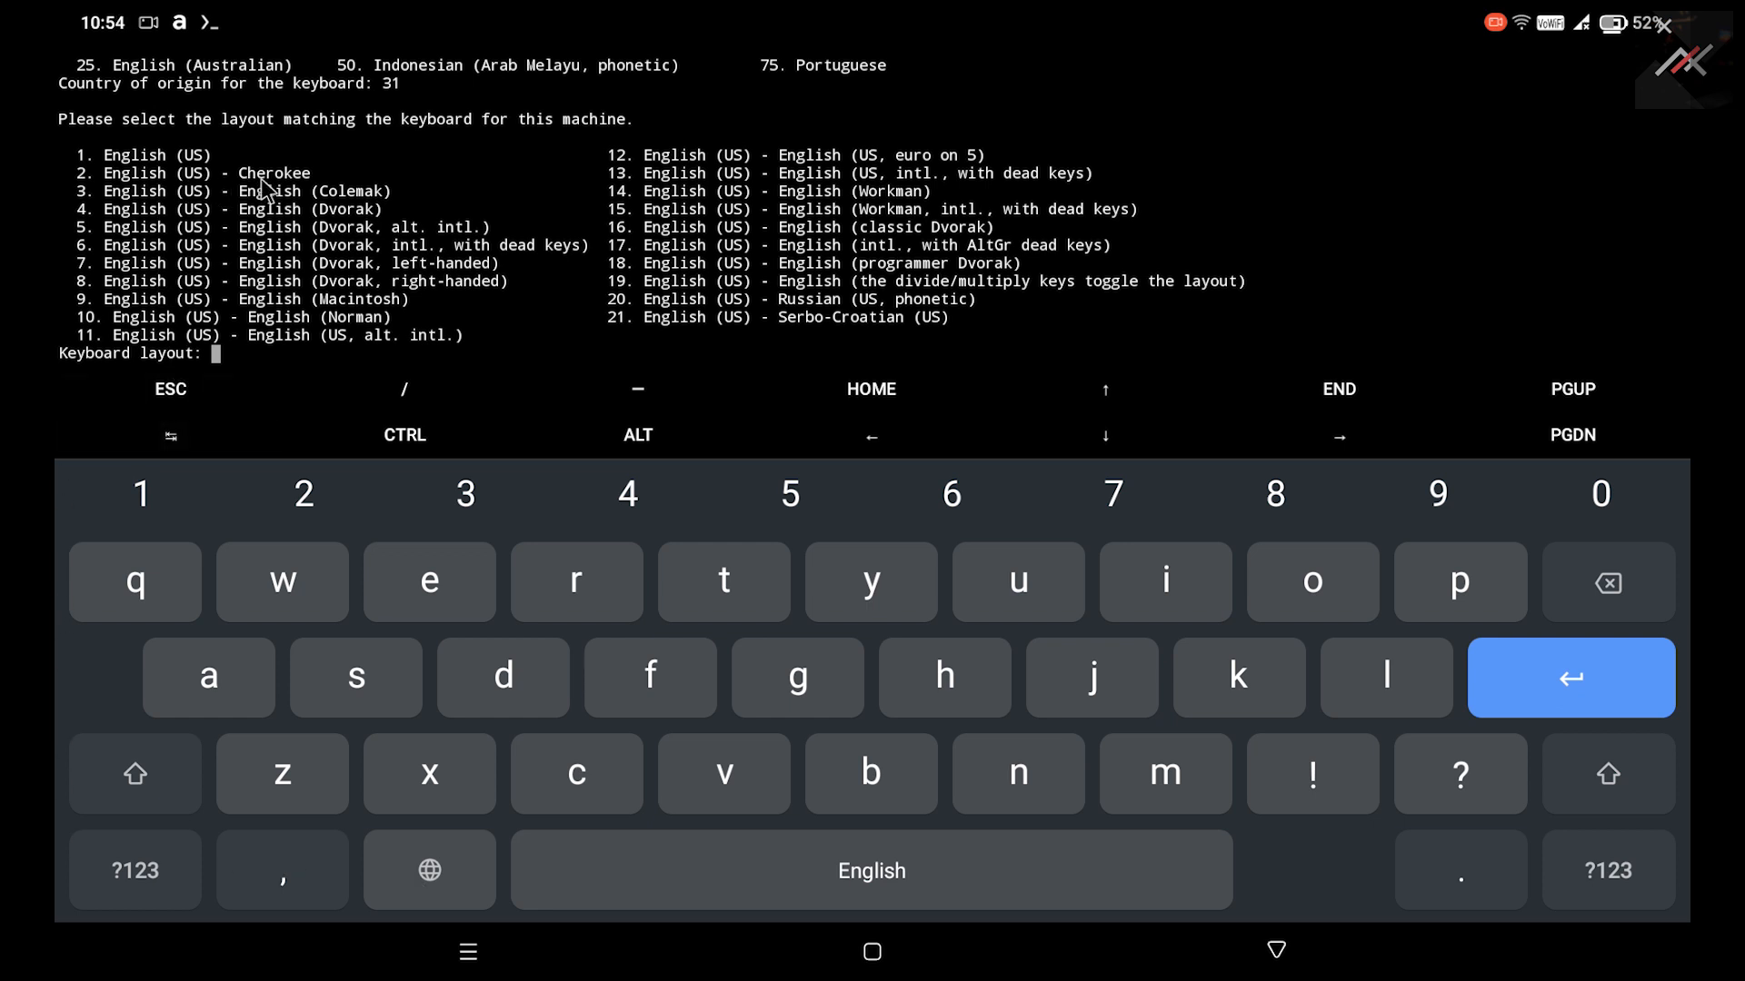
{"action": "mouse_move", "coordinate": [907, 323]}
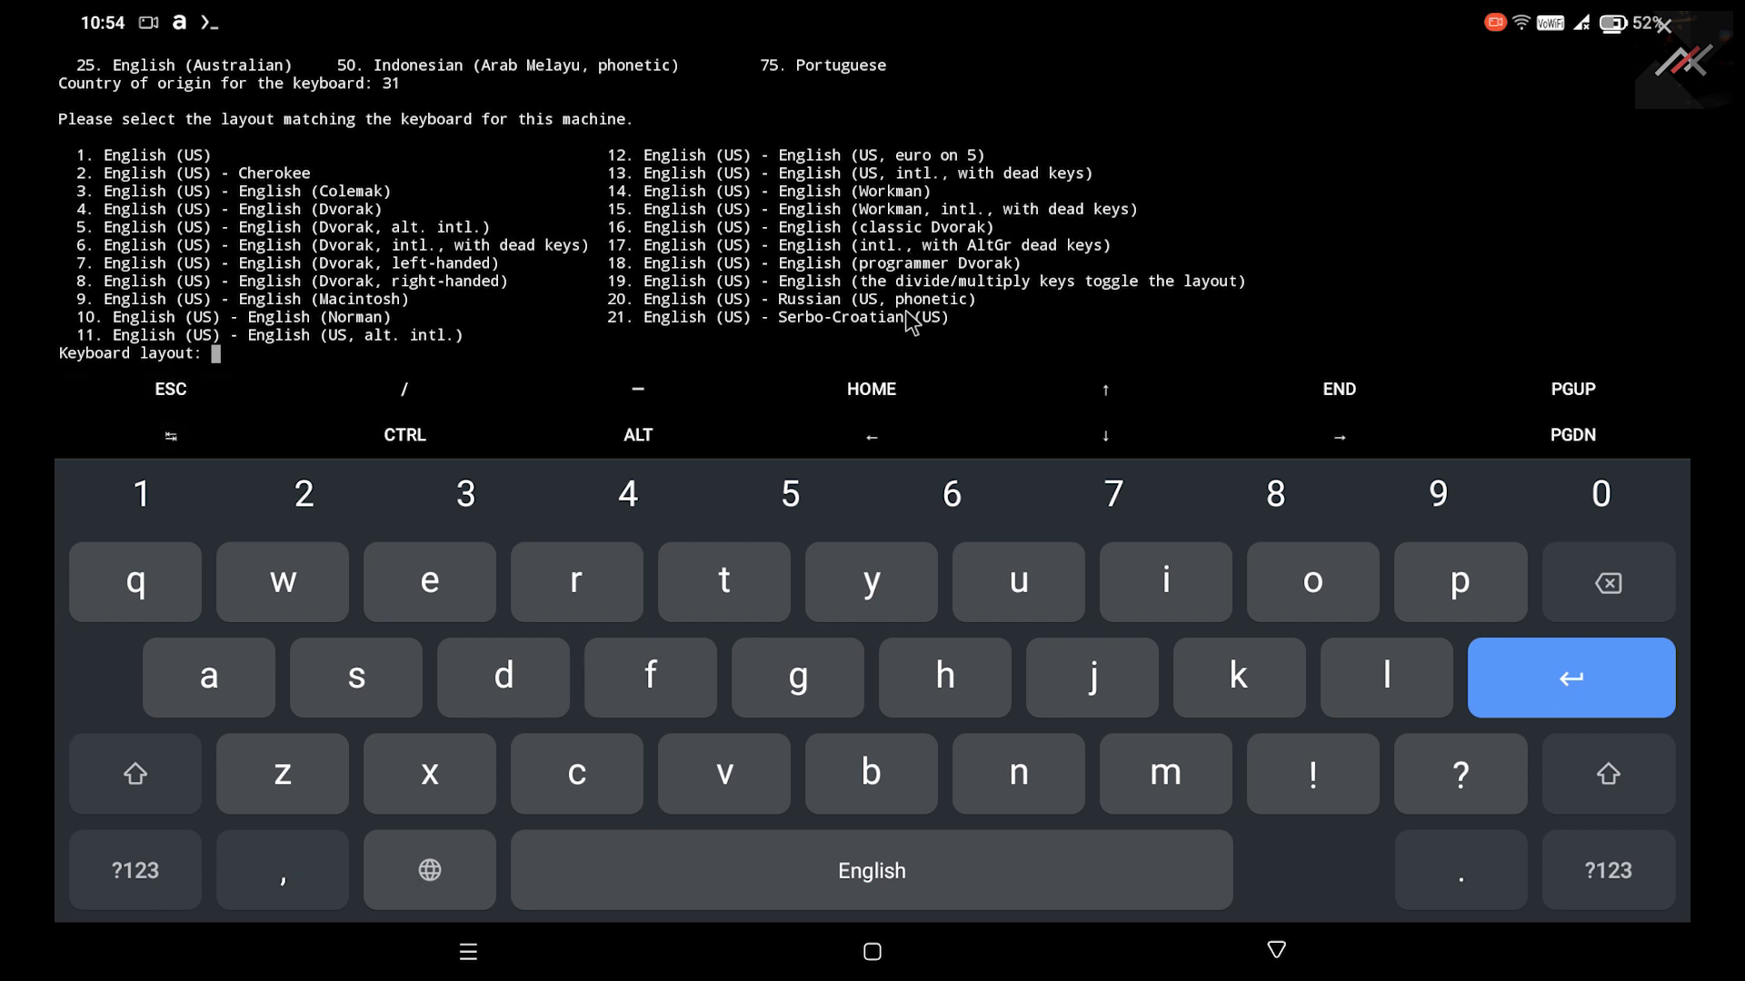
{"action": "mouse_move", "coordinate": [173, 164]}
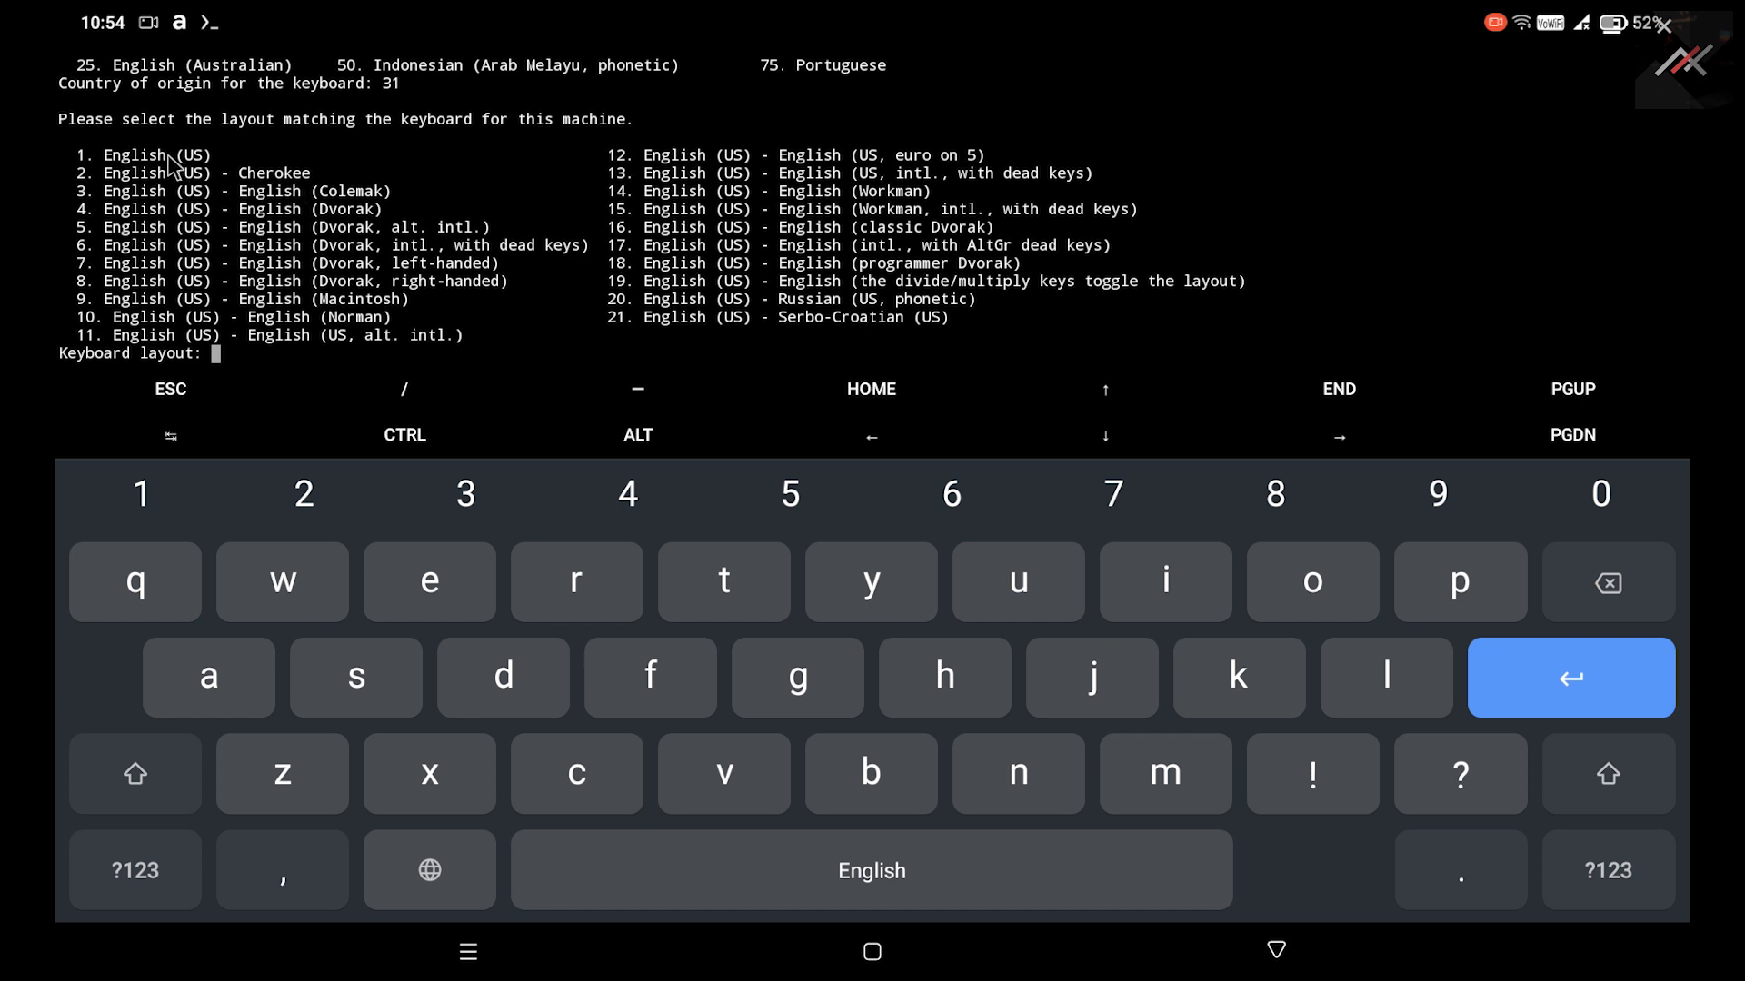
Enter 1 to confirm the plain English (US) keyboard layout.
{"action": "type", "text": "1"}
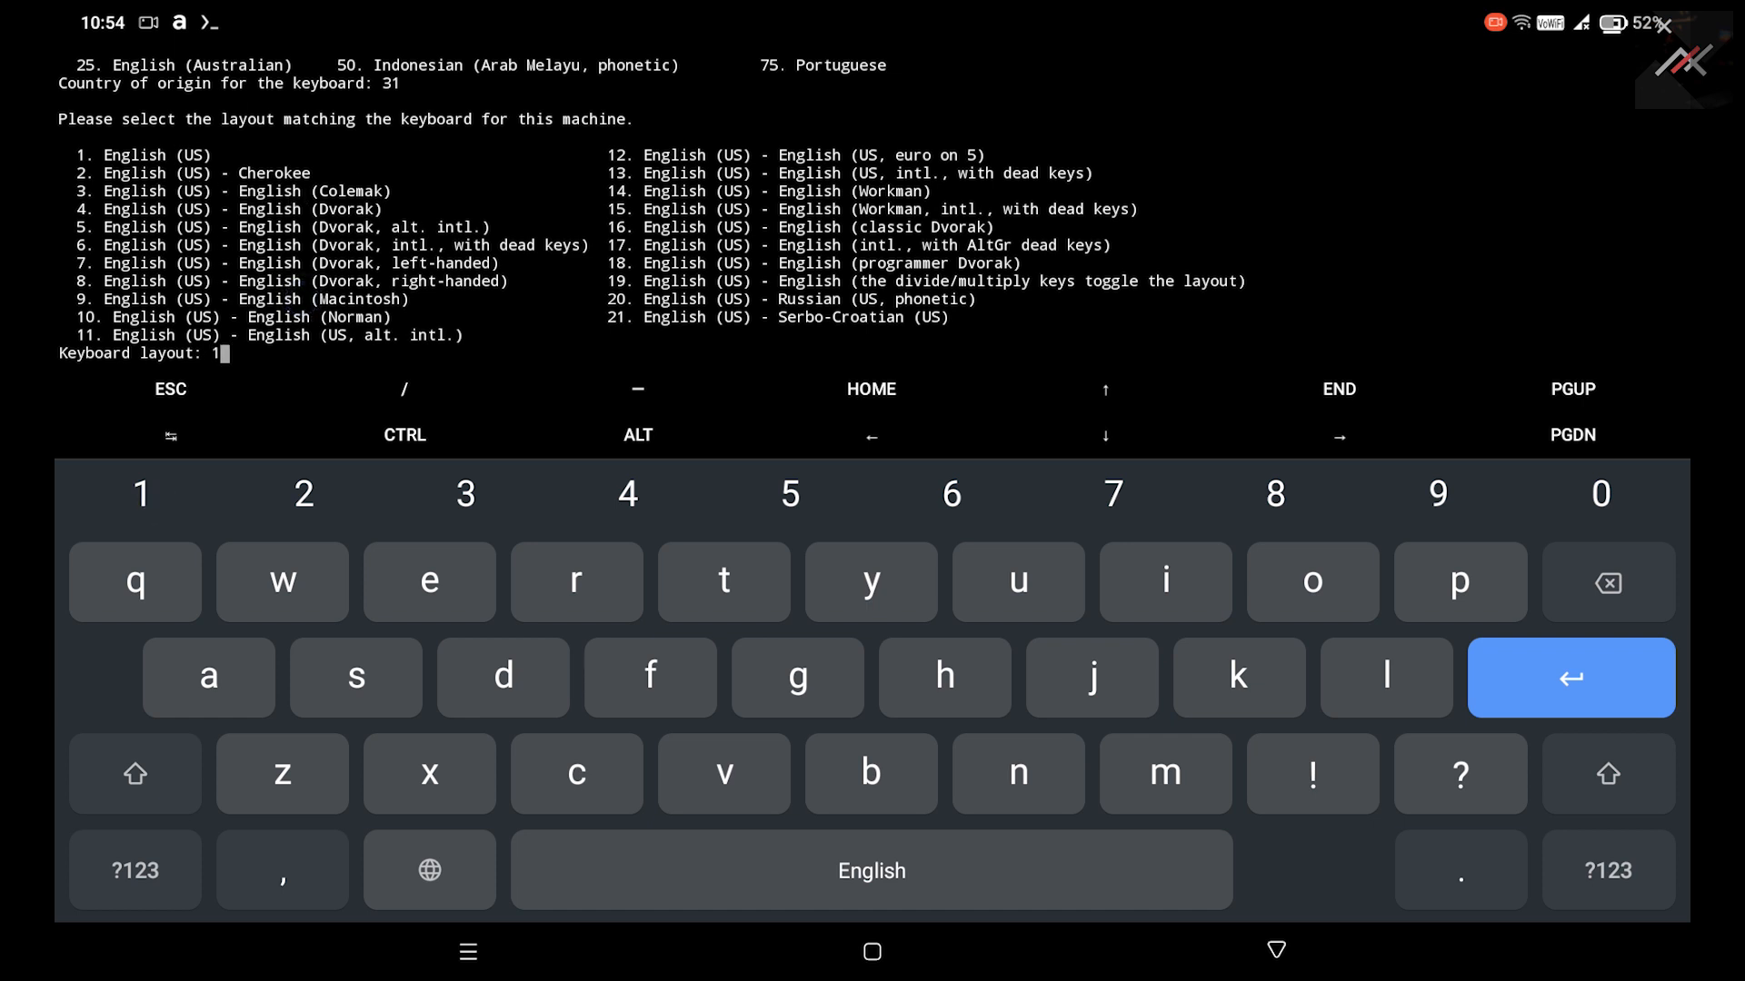
{"action": "key", "text": "Return"}
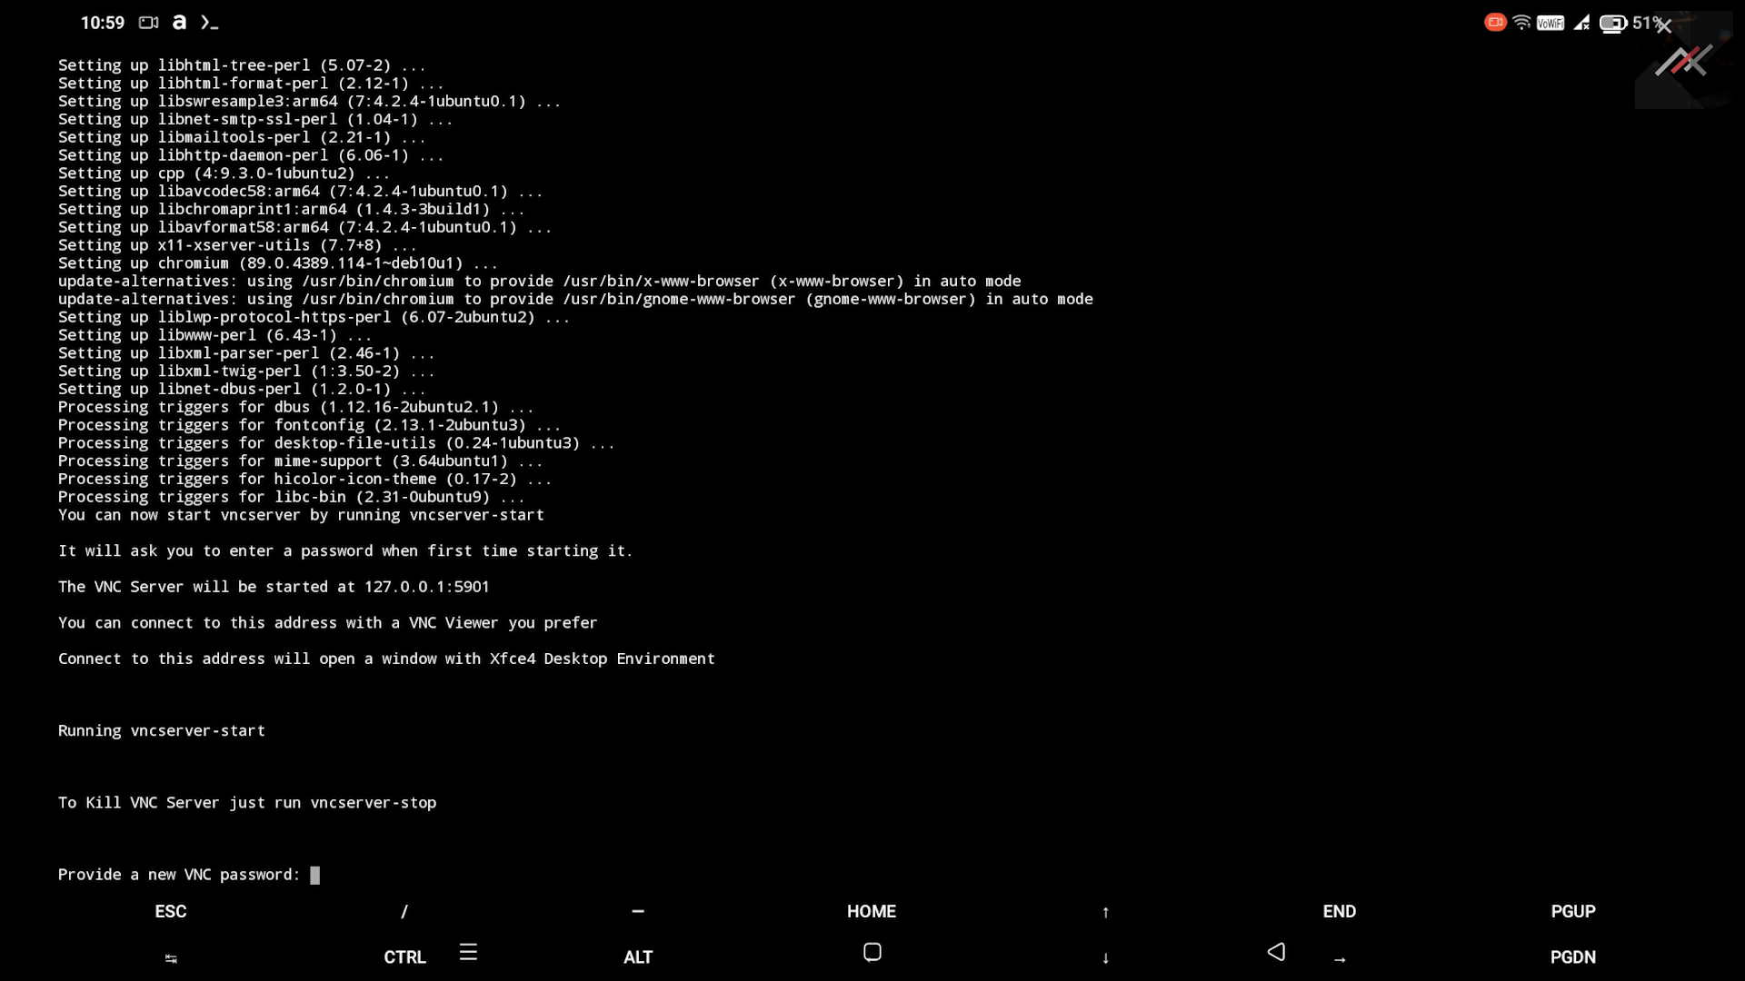
{"action": "mouse_move", "coordinate": [390, 838]}
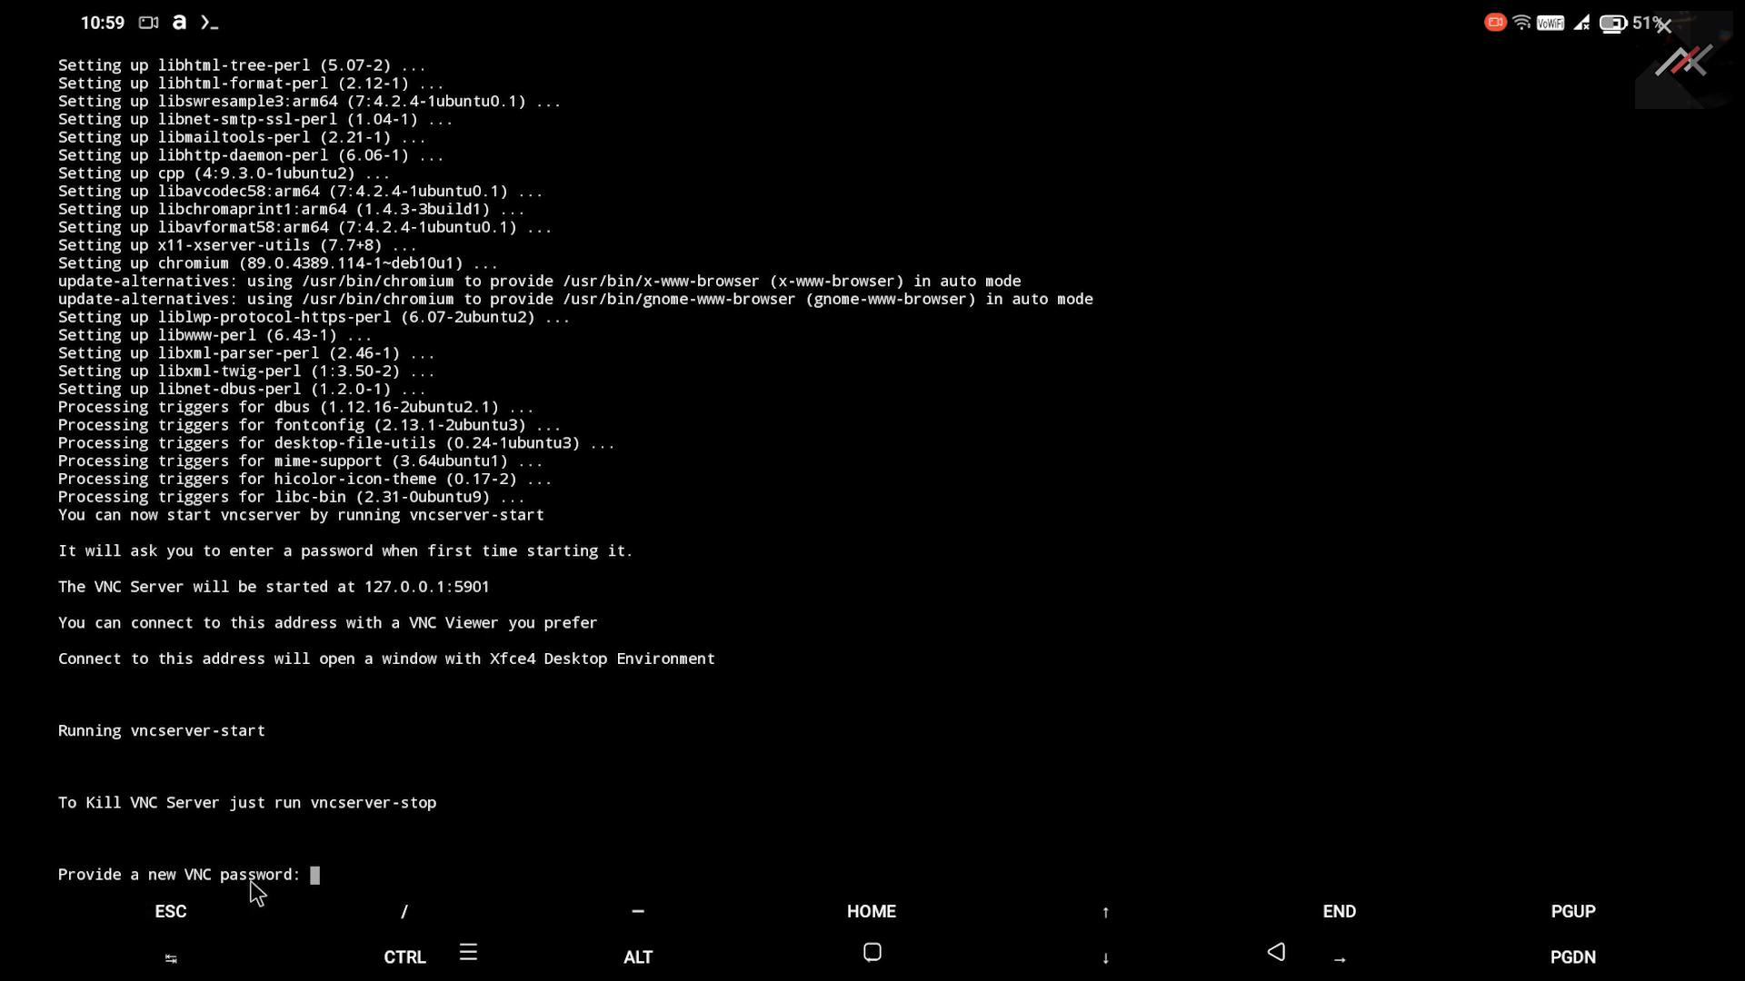
{"action": "mouse_move", "coordinate": [127, 739]}
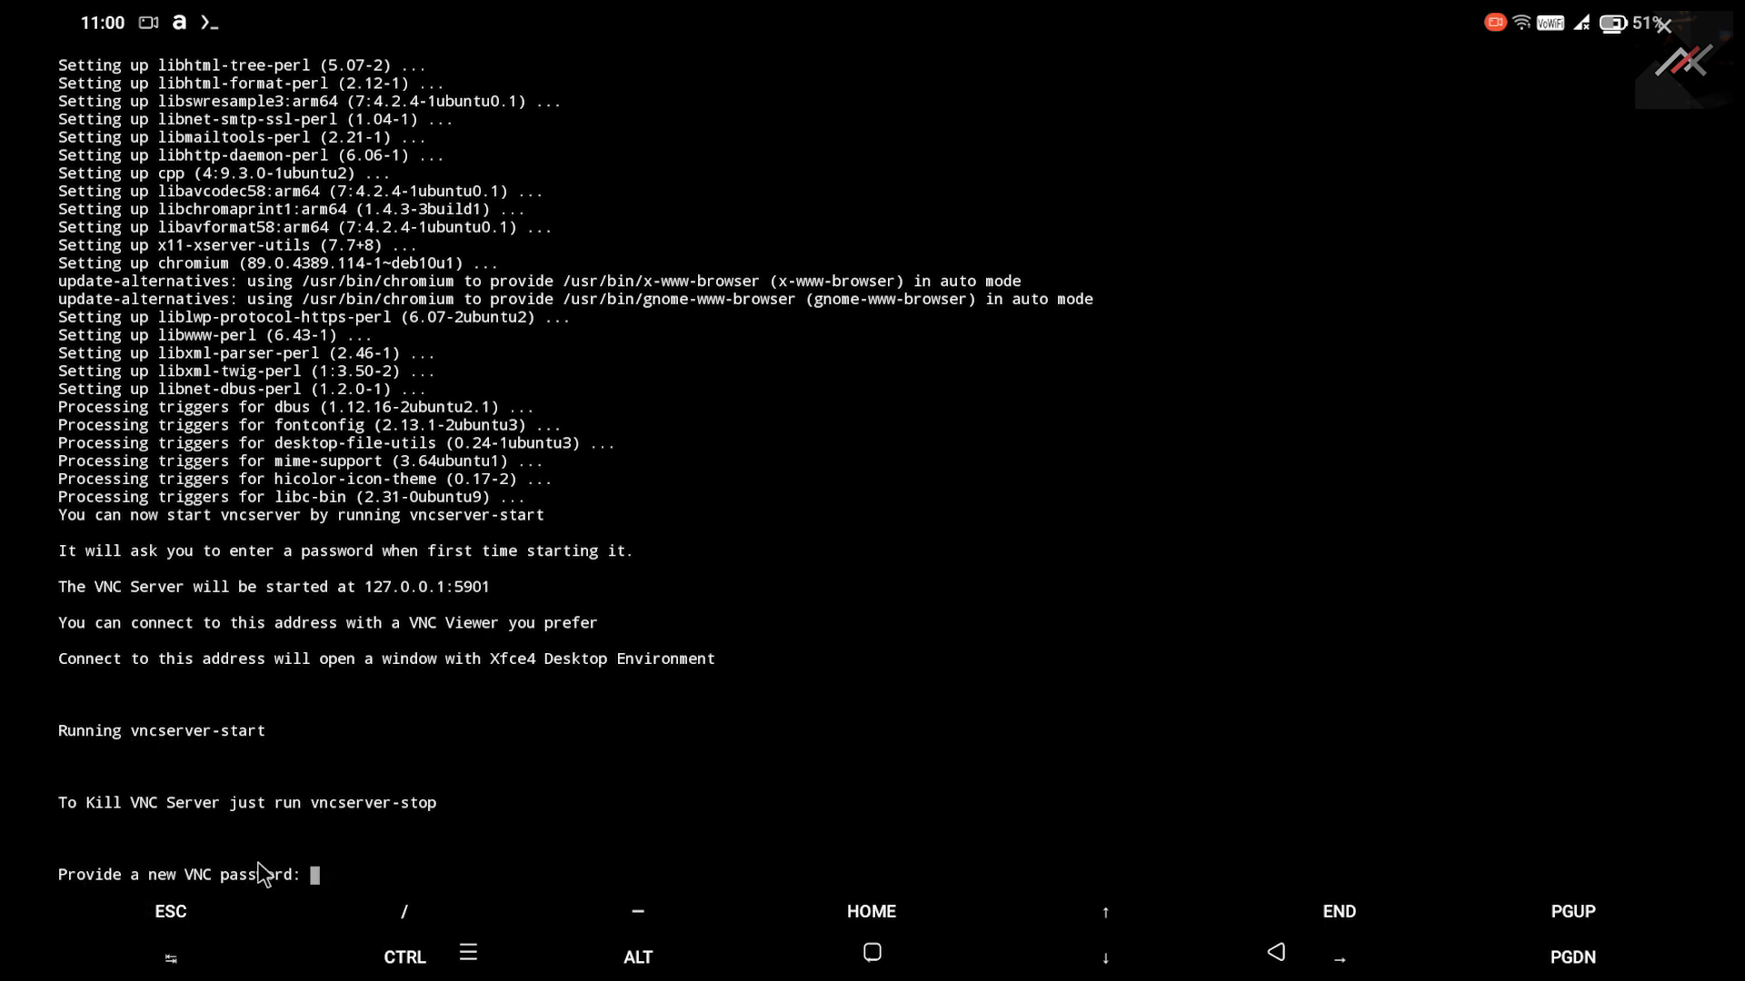
{"action": "mouse_move", "coordinate": [1221, 906]}
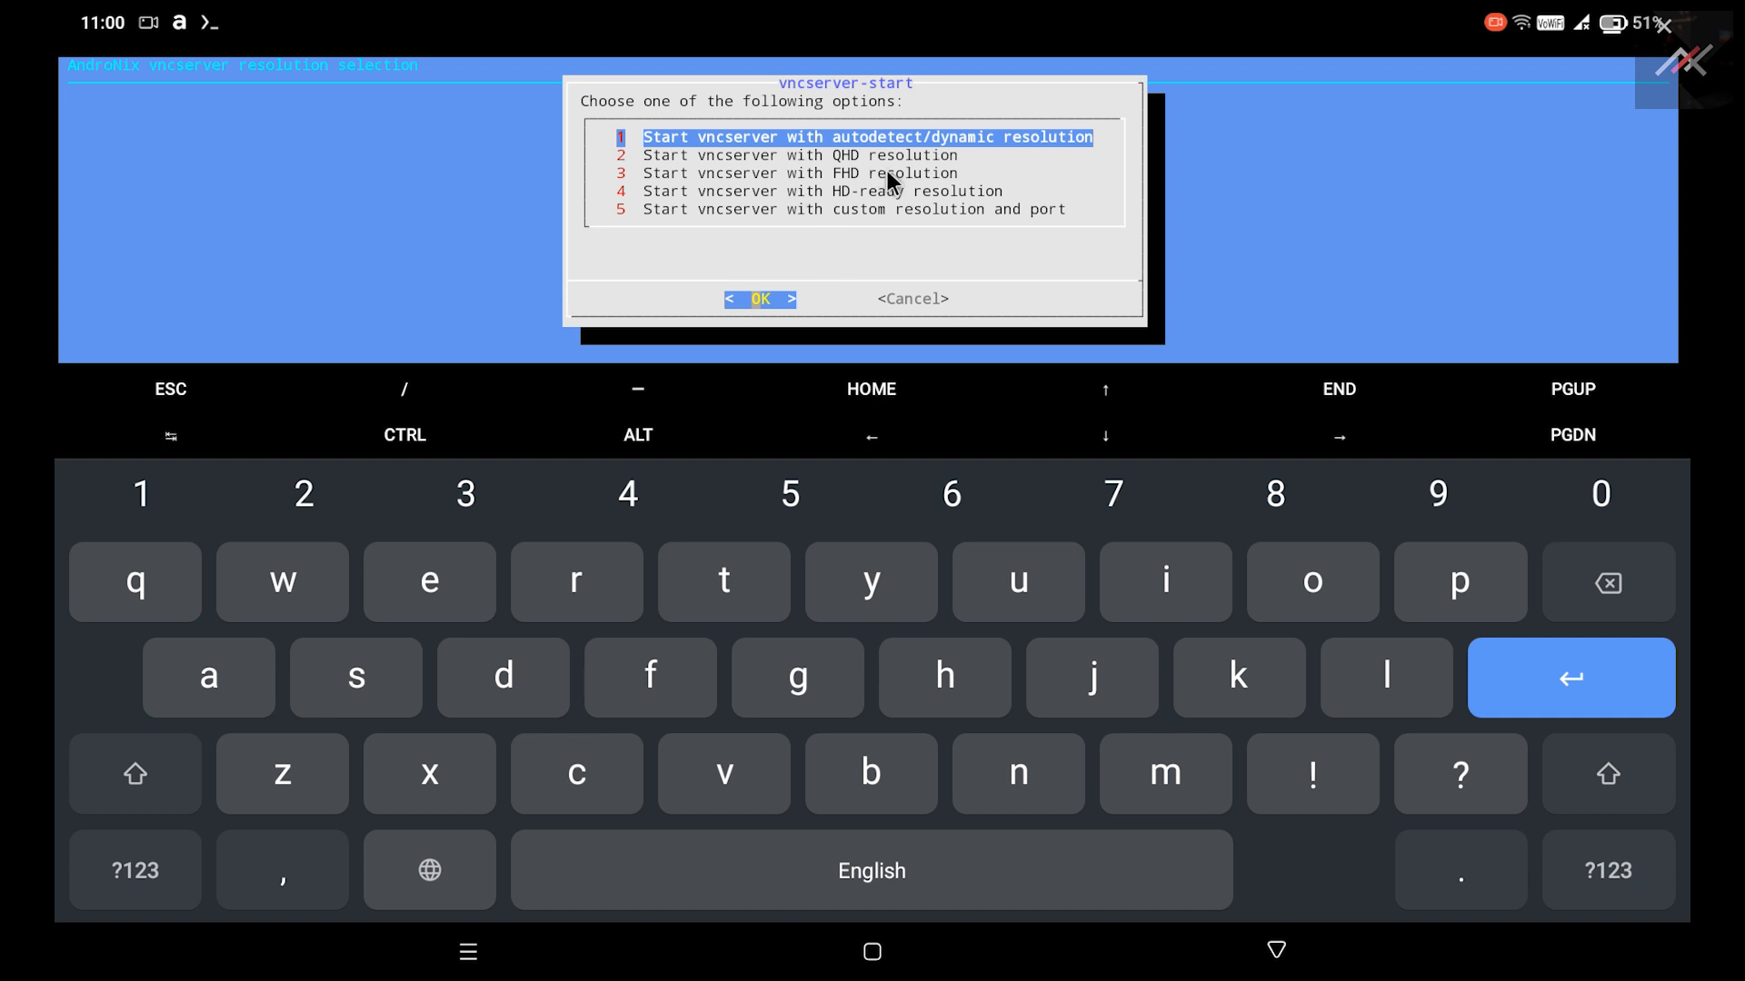
Choose HD-ready resolution in the vncserver-start menu and start the VNC server.
{"action": "left_click", "coordinate": [798, 173]}
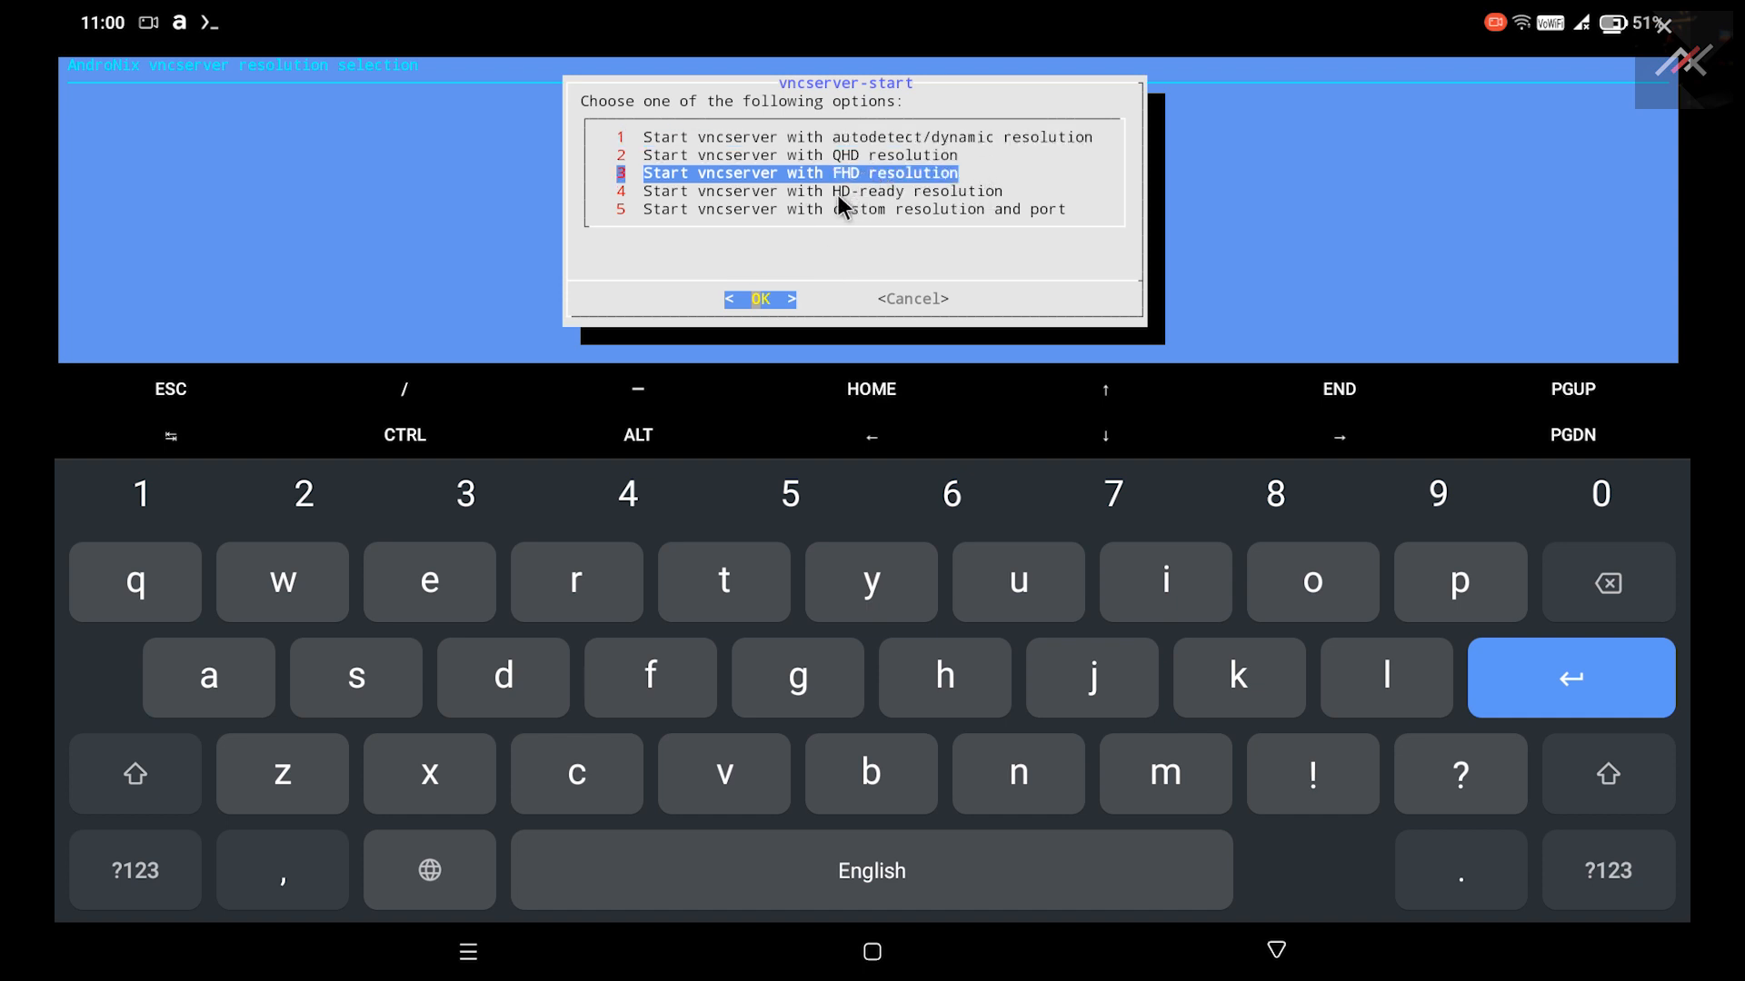
{"action": "left_click", "coordinate": [819, 190]}
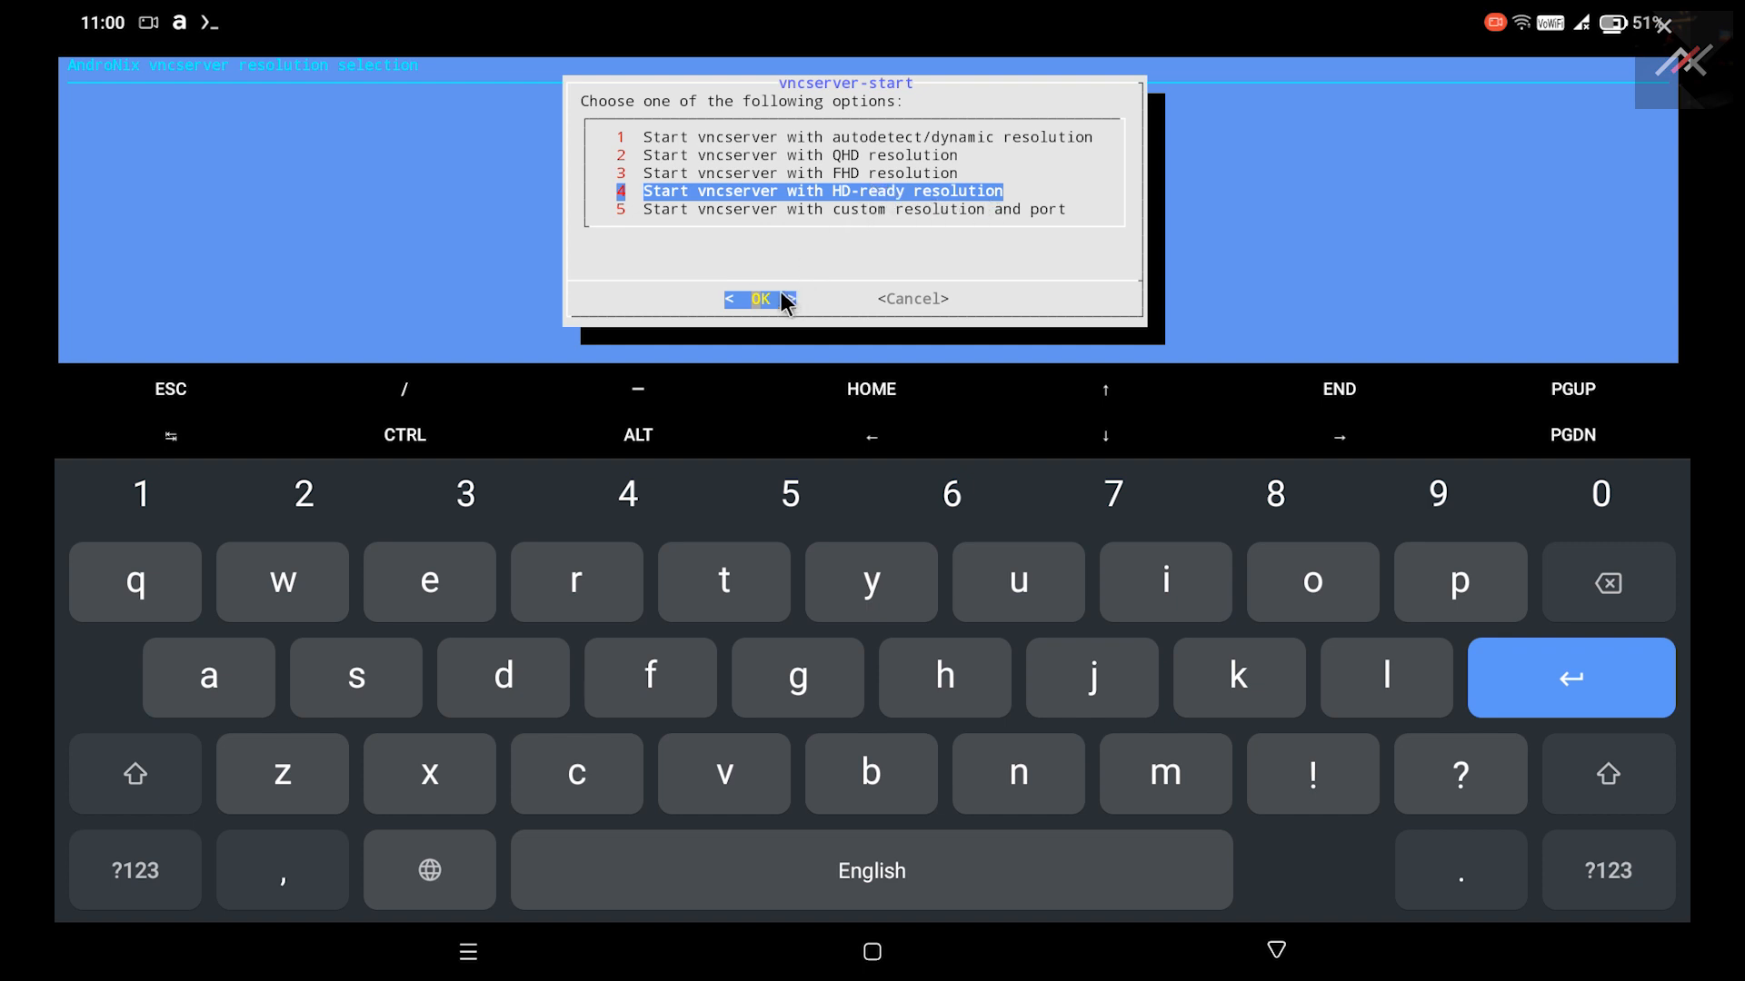
{"action": "left_click", "coordinate": [759, 299]}
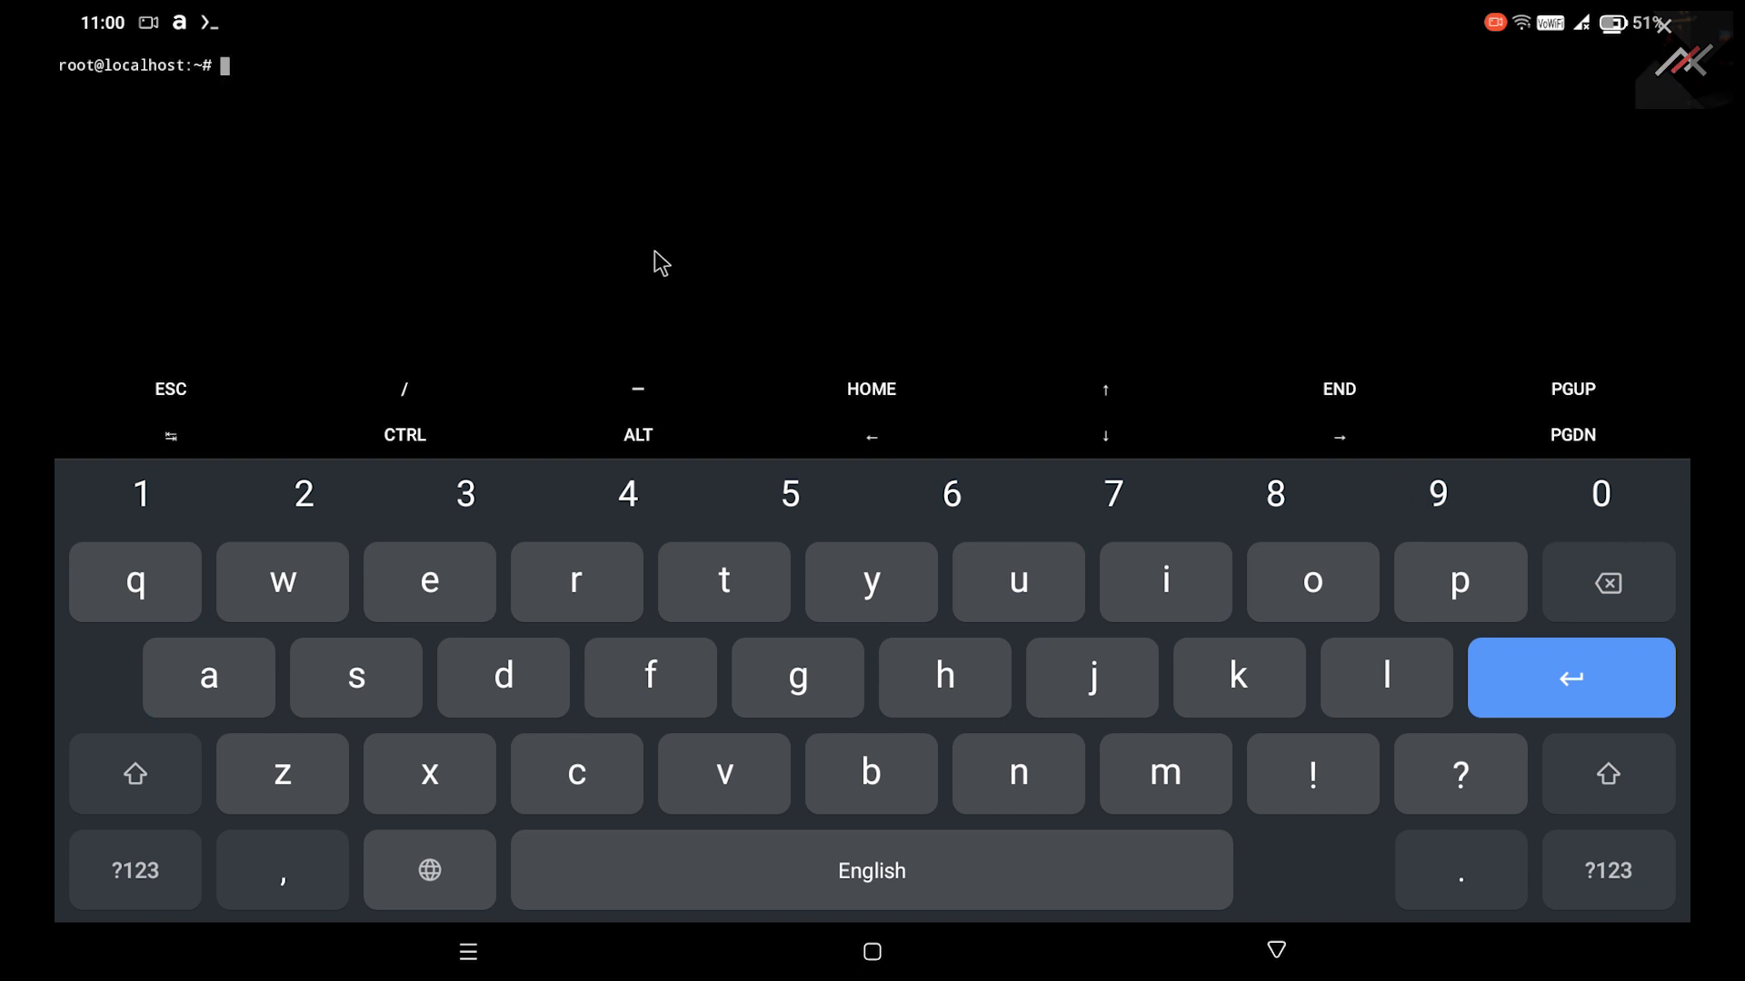
{"action": "mouse_move", "coordinate": [390, 193]}
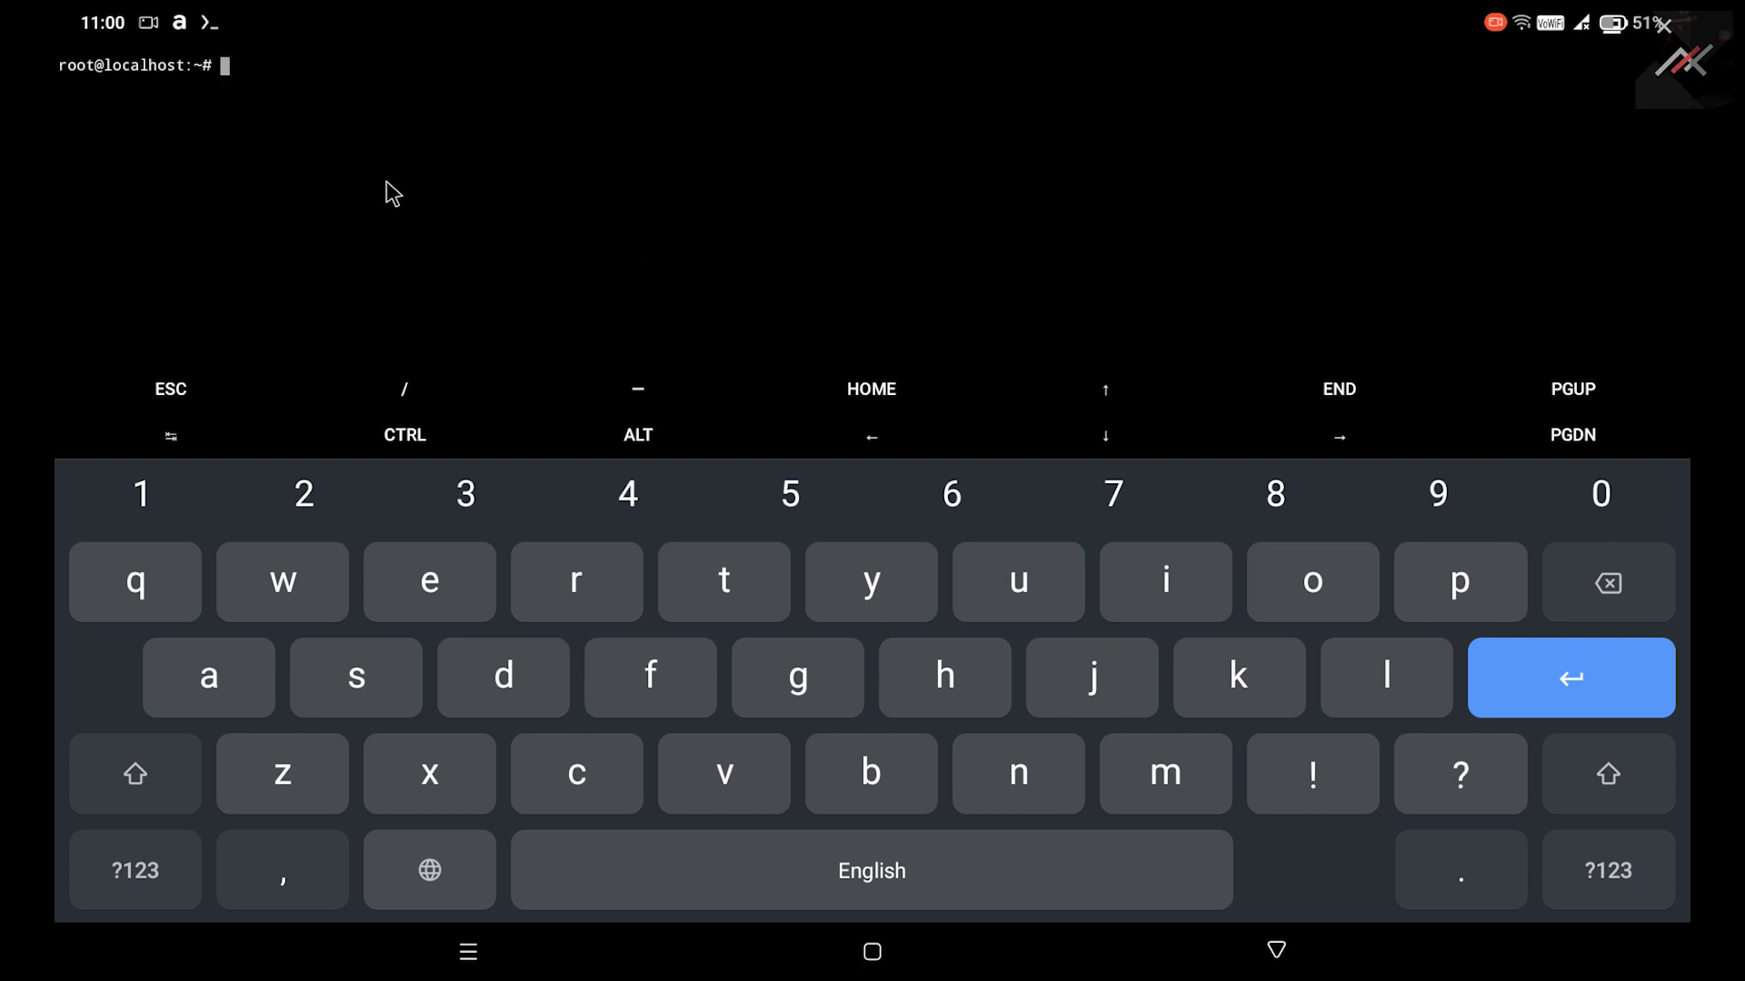
{"action": "mouse_move", "coordinate": [228, 78]}
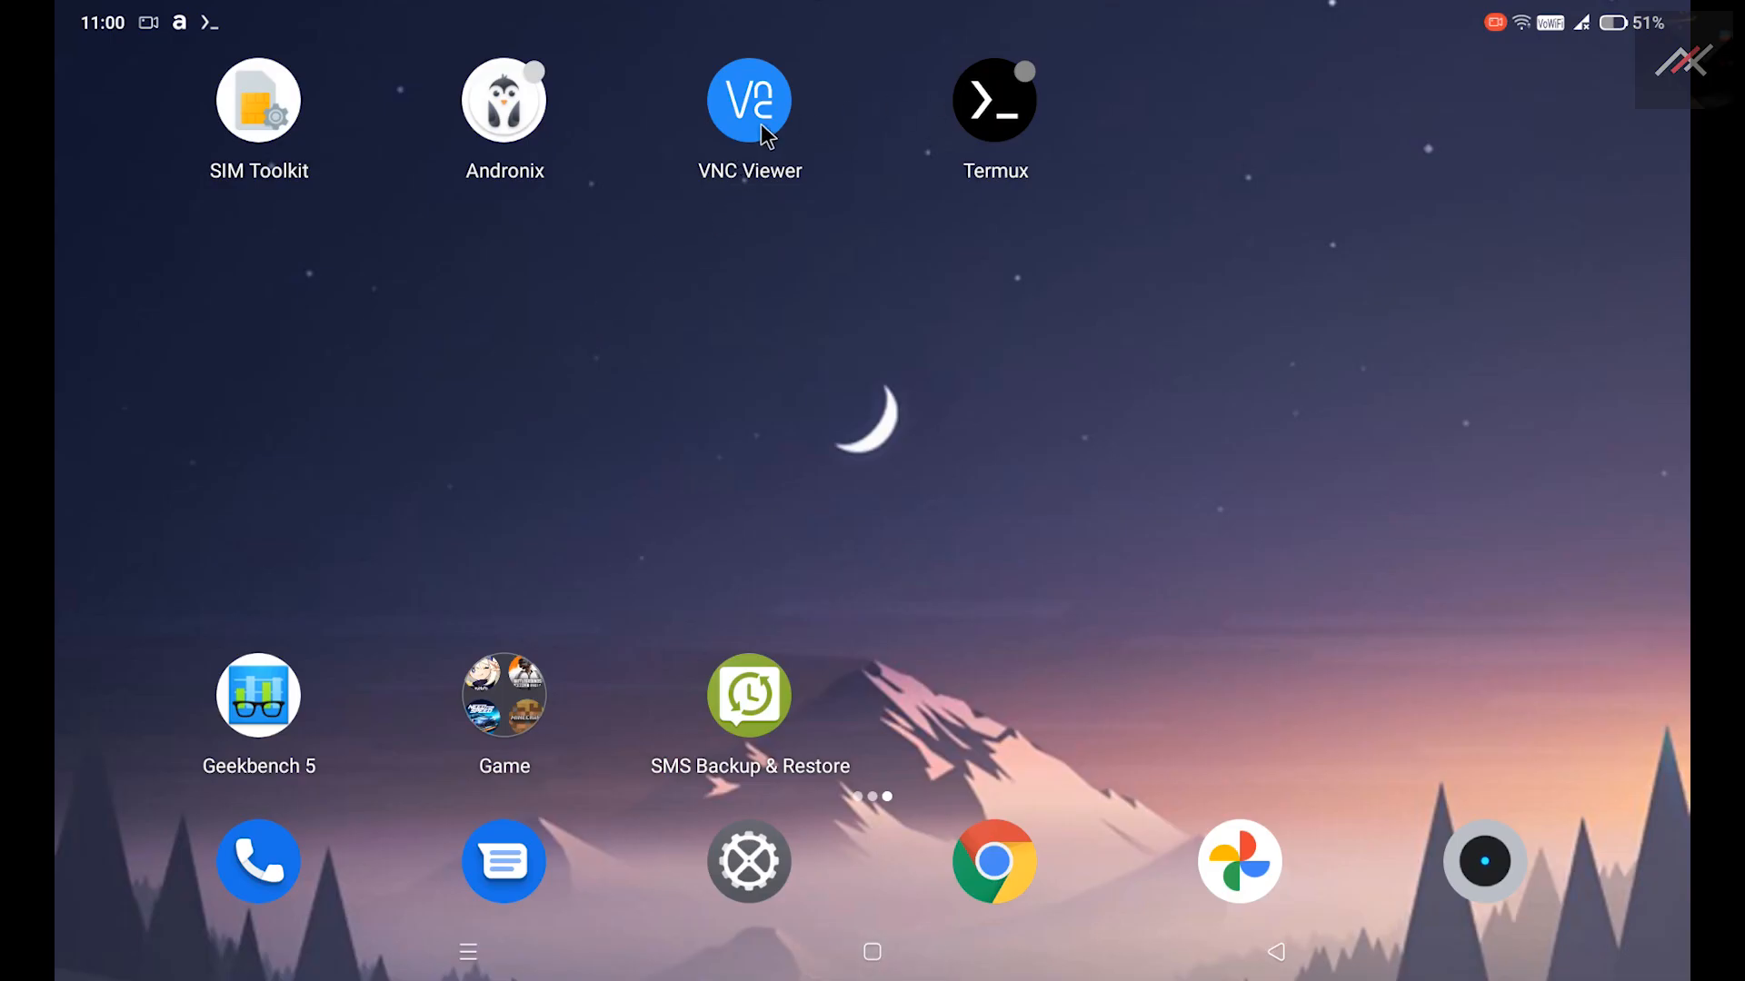
Create a new VNC connection with address localhost:1 named Test.
{"action": "left_click", "coordinate": [749, 100]}
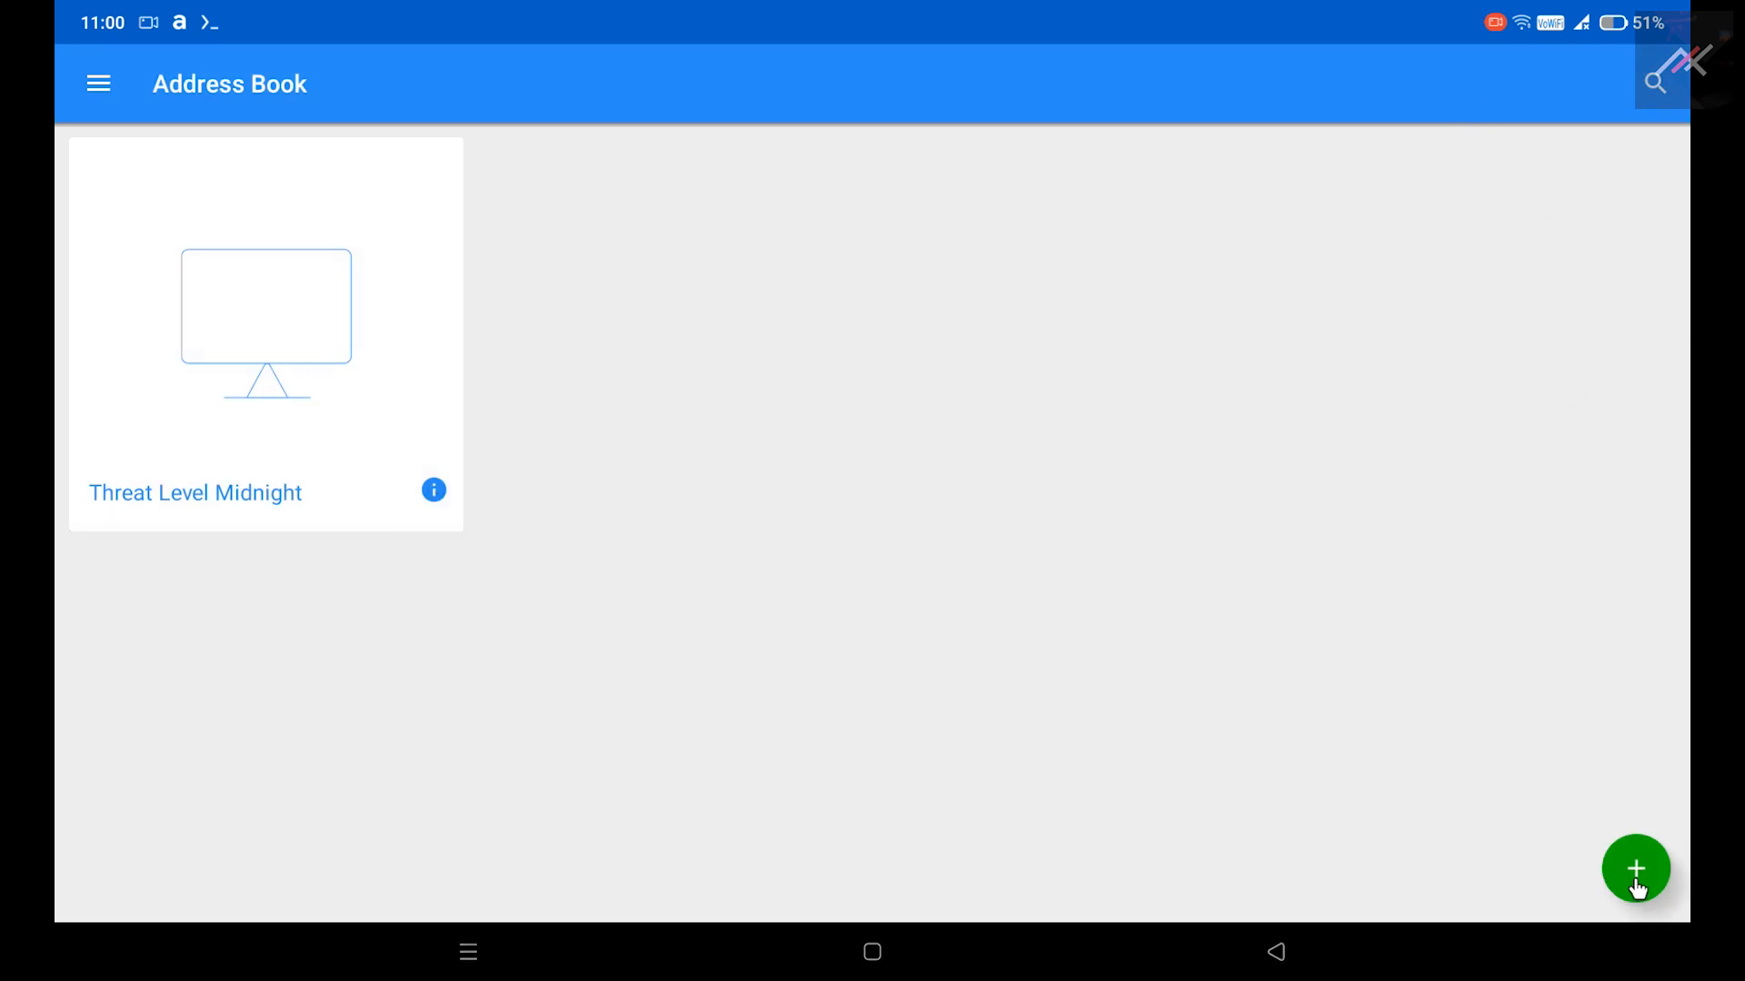
{"action": "left_click", "coordinate": [1635, 869]}
{"action": "type", "text": "localh"}
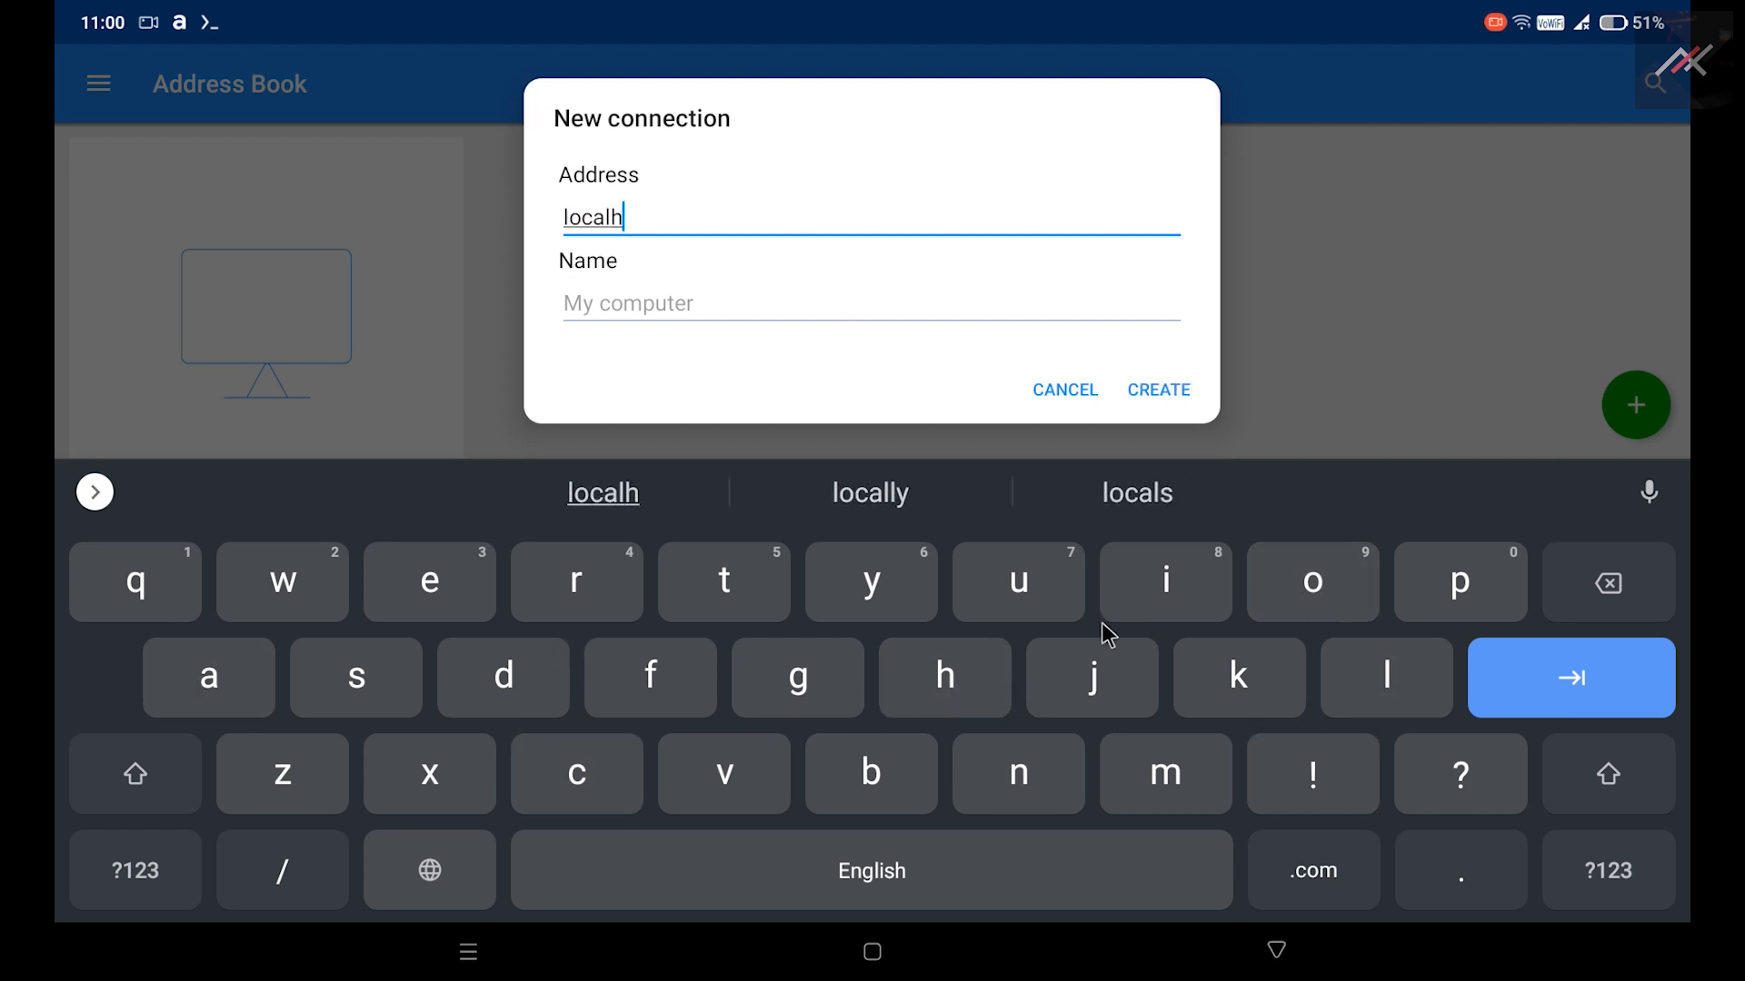
{"action": "type", "text": "ost"}
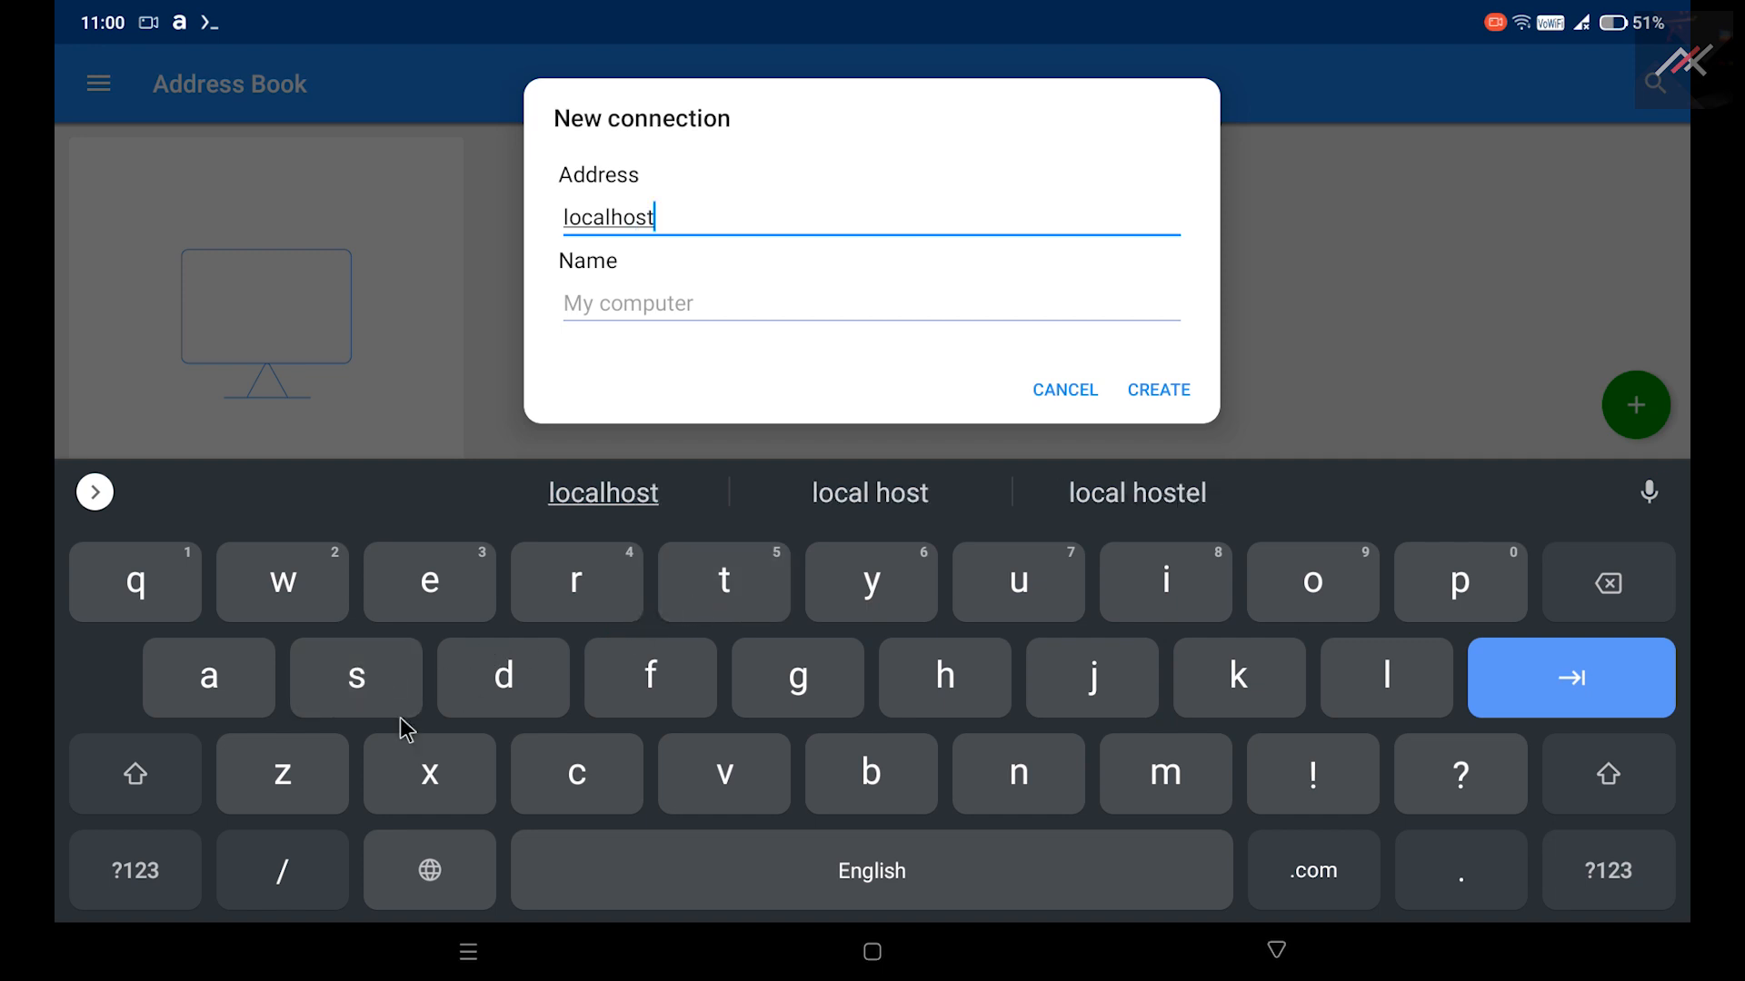
{"action": "type", "text": ":"}
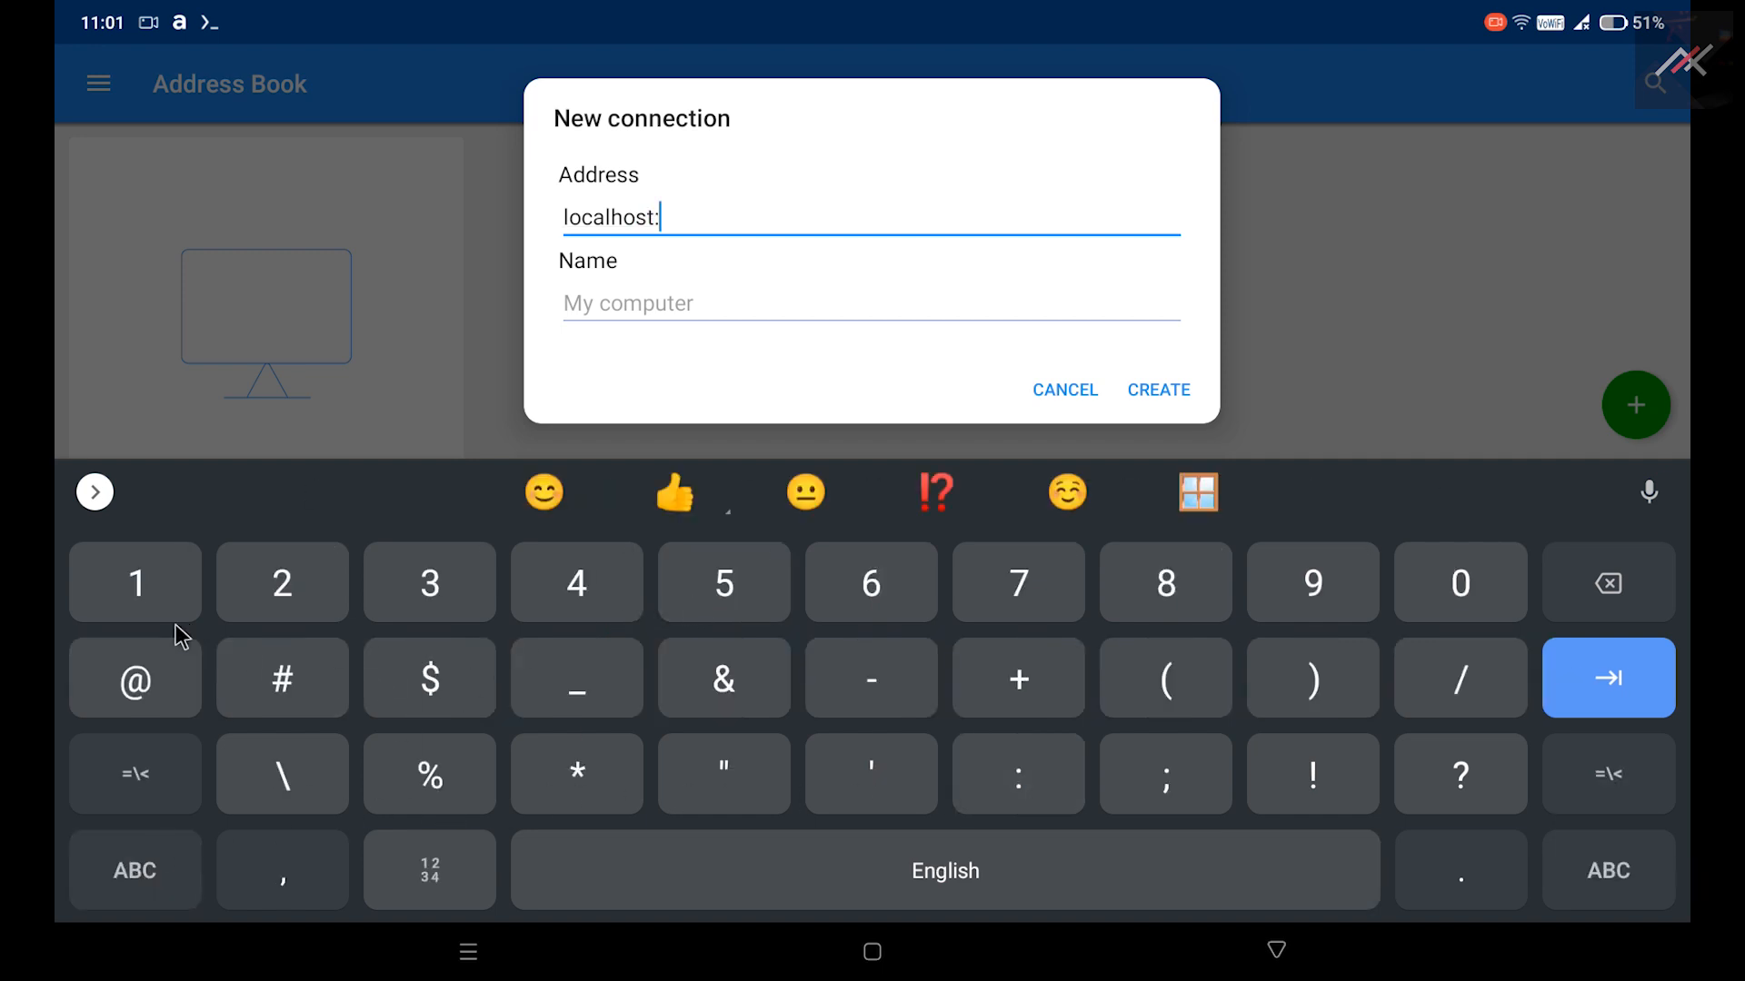
{"action": "type", "text": "1"}
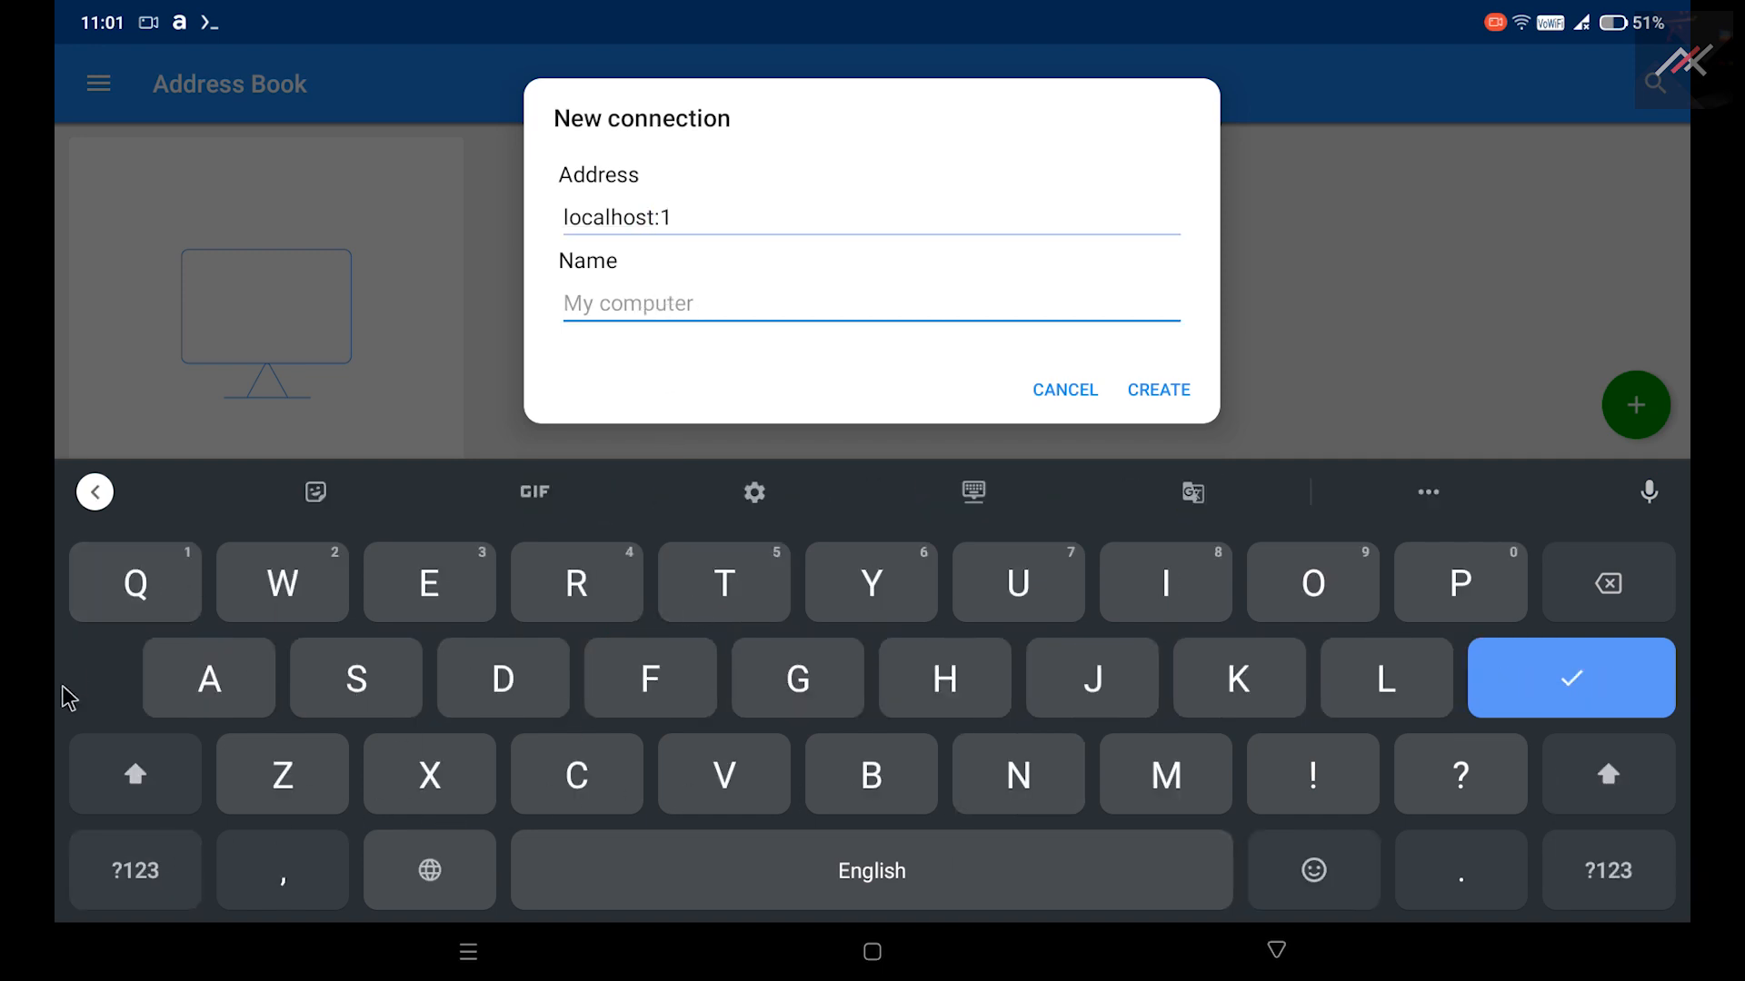
{"action": "type", "text": "T"}
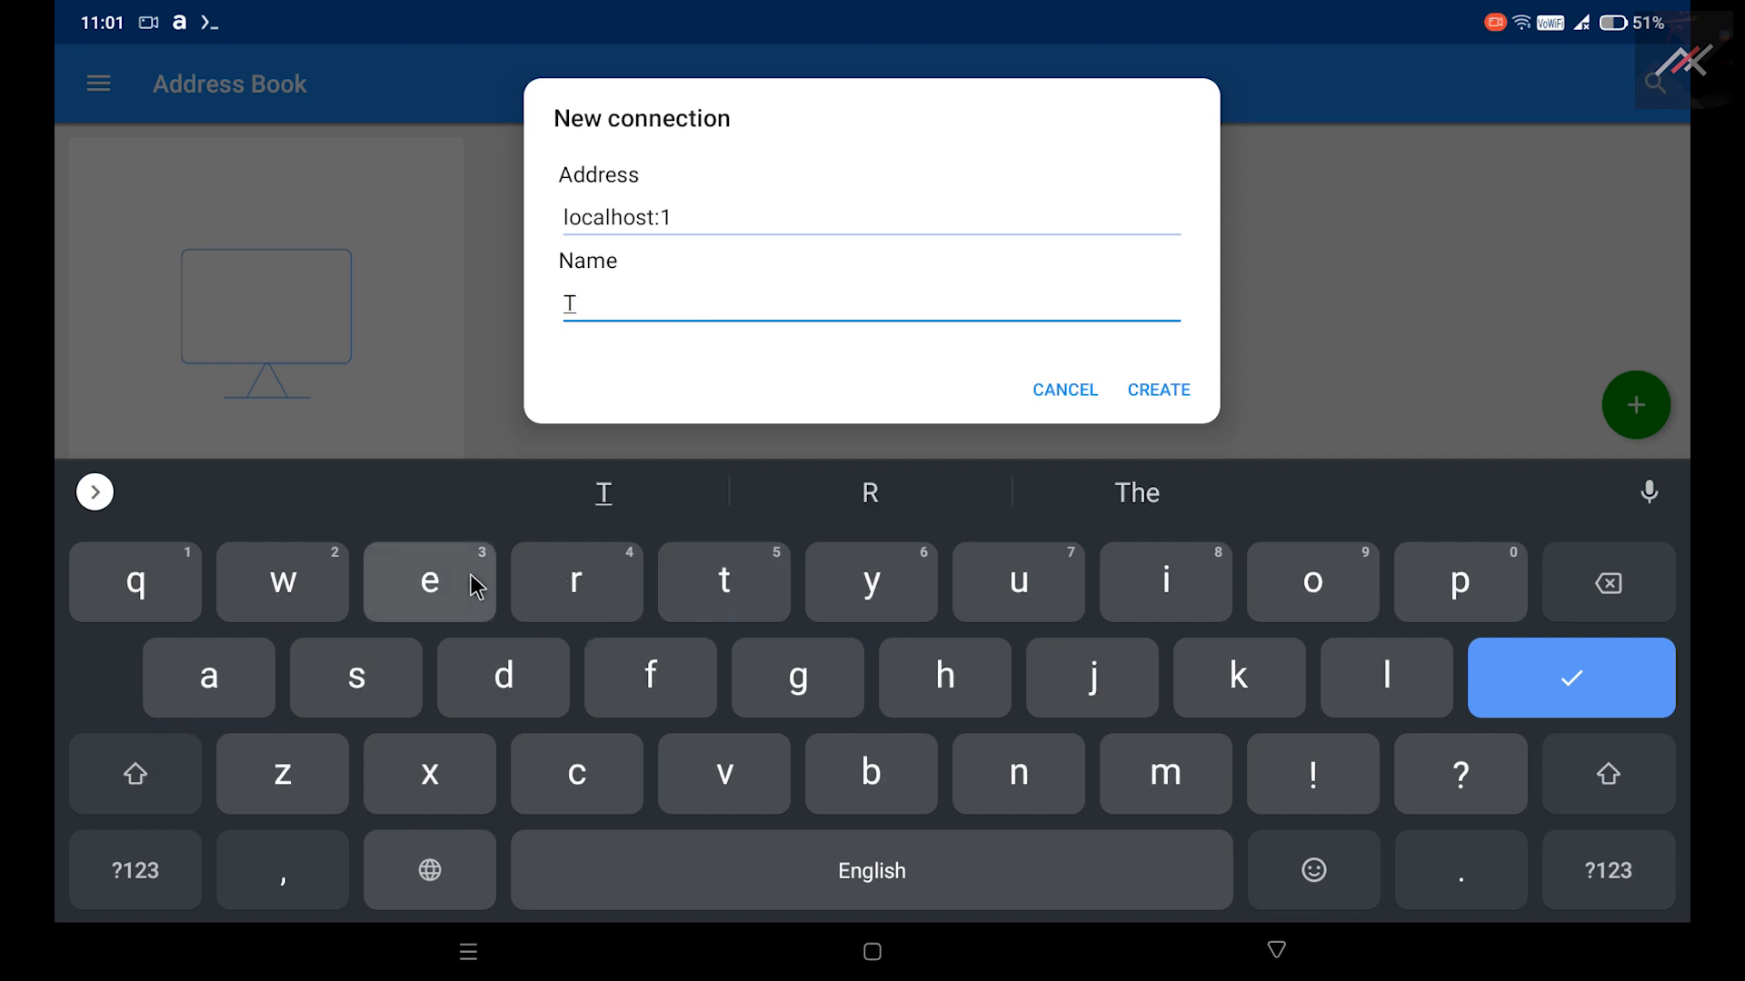
{"action": "type", "text": "est"}
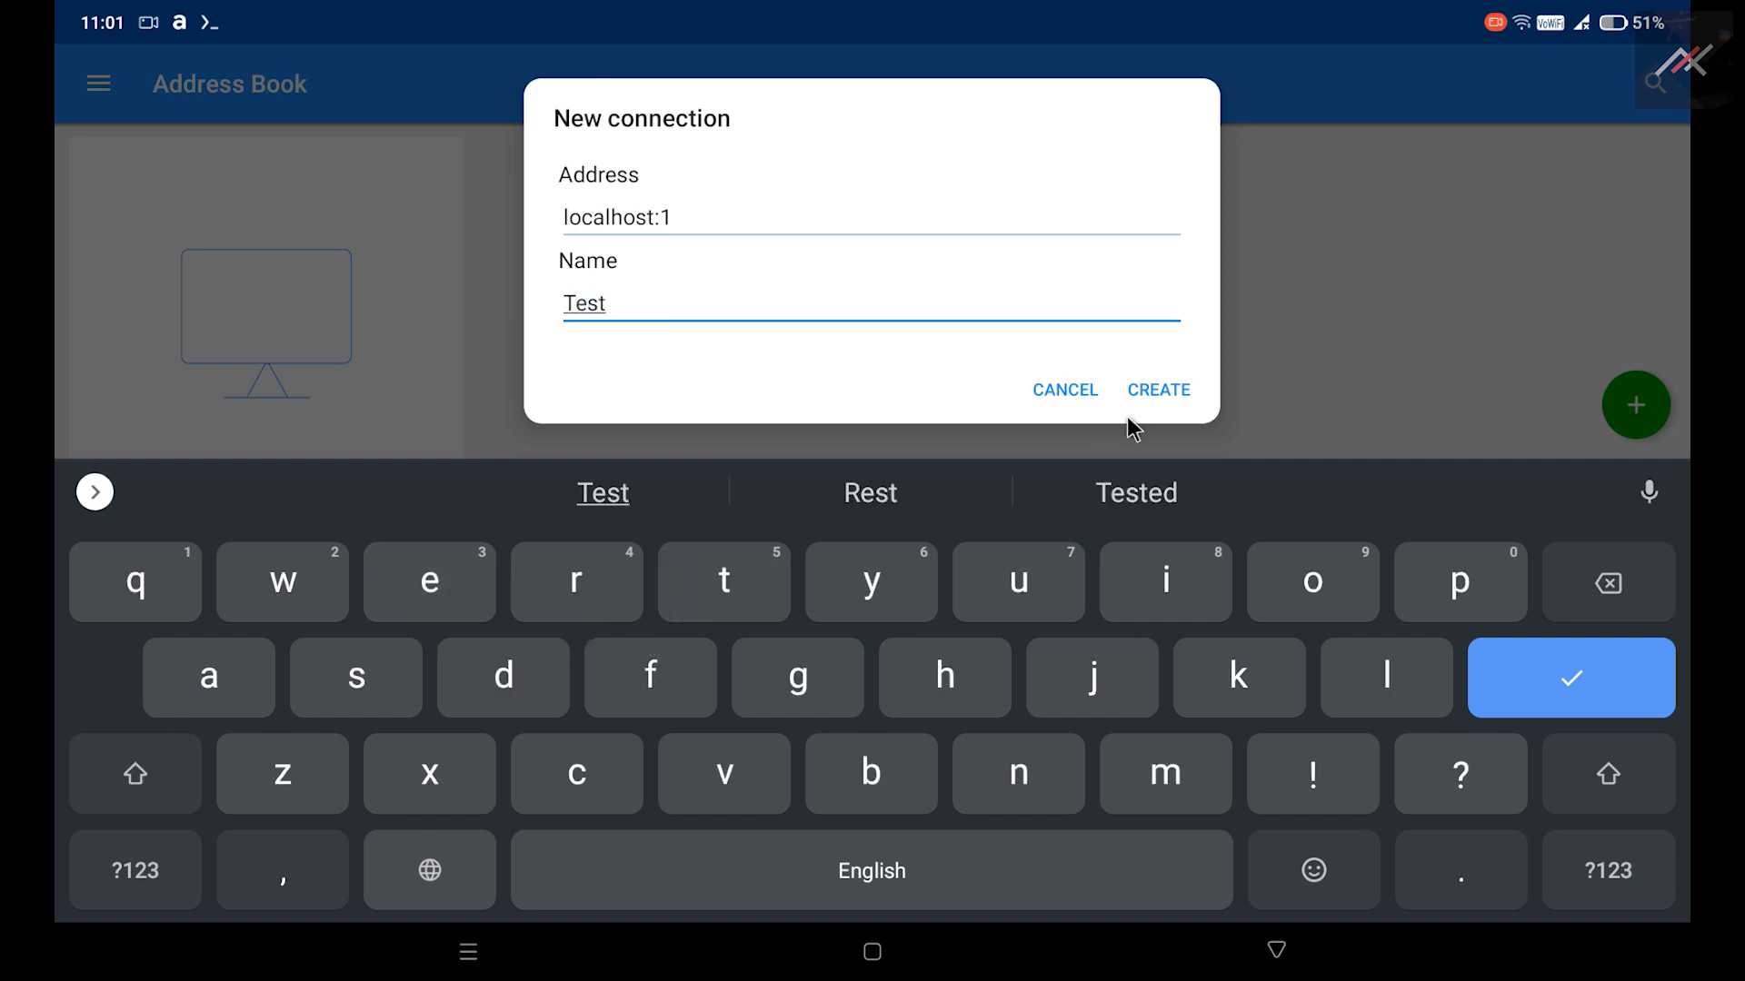
{"action": "left_click", "coordinate": [1156, 390]}
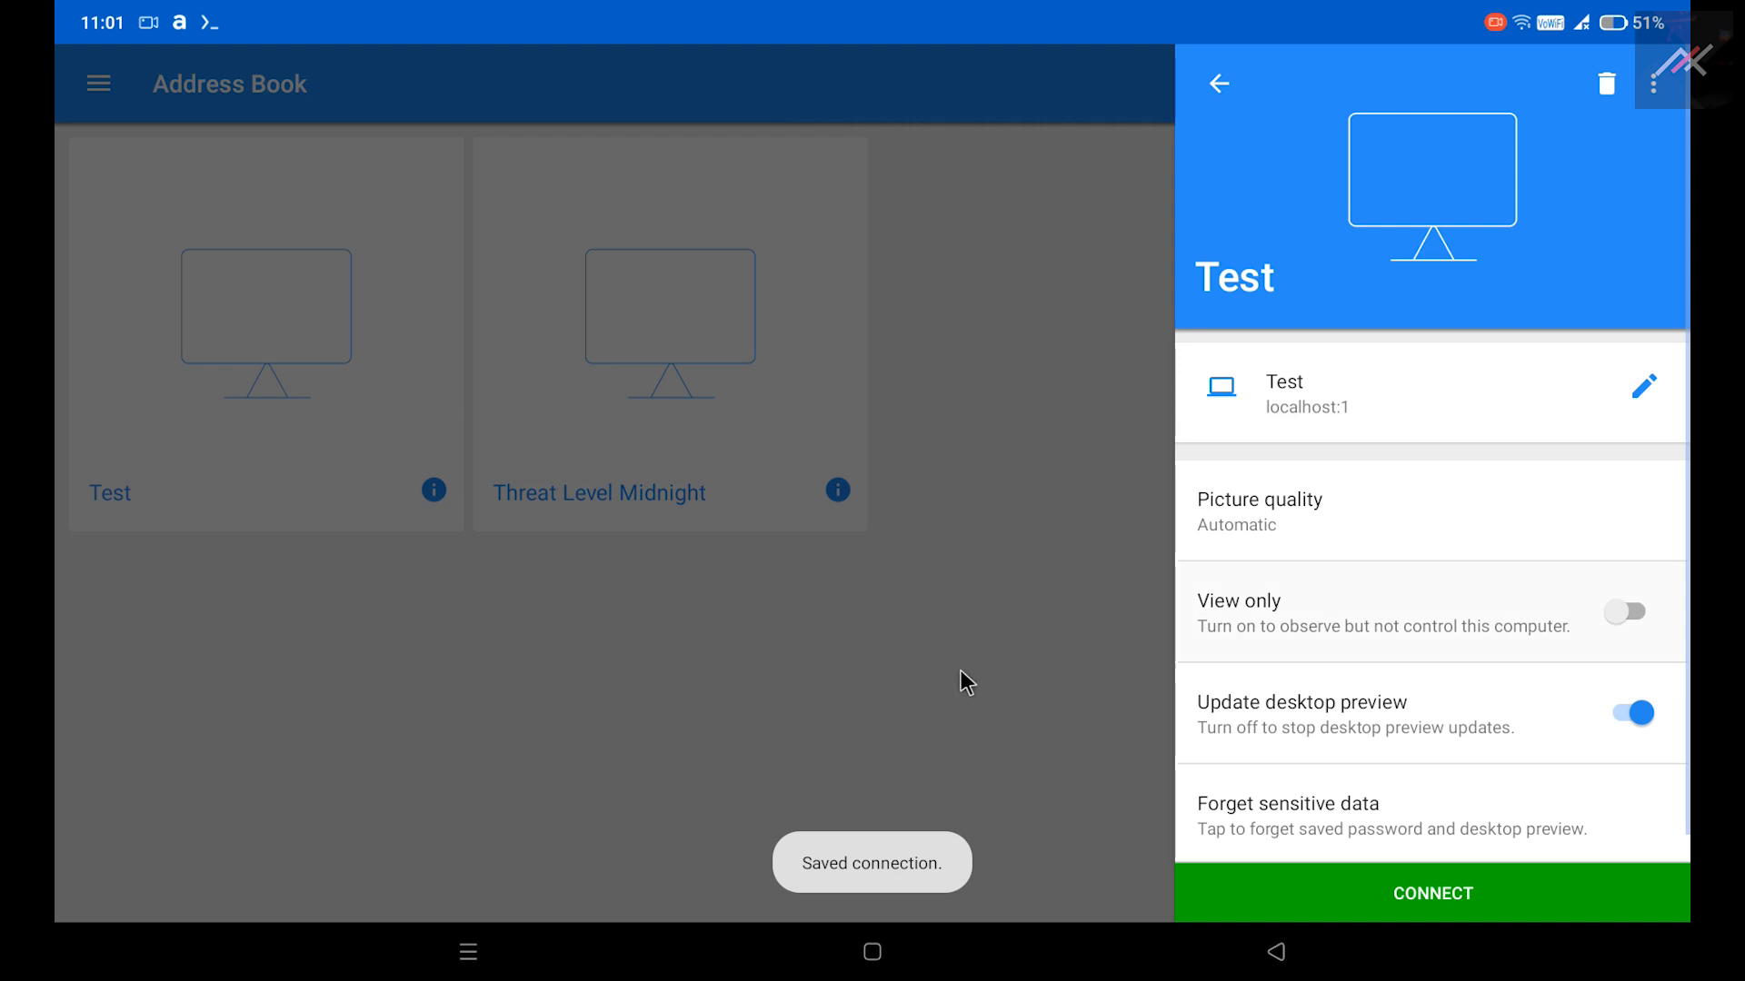
Connect to the Test desktop with the VNC password and remember-password enabled.
{"action": "left_click", "coordinate": [1432, 893]}
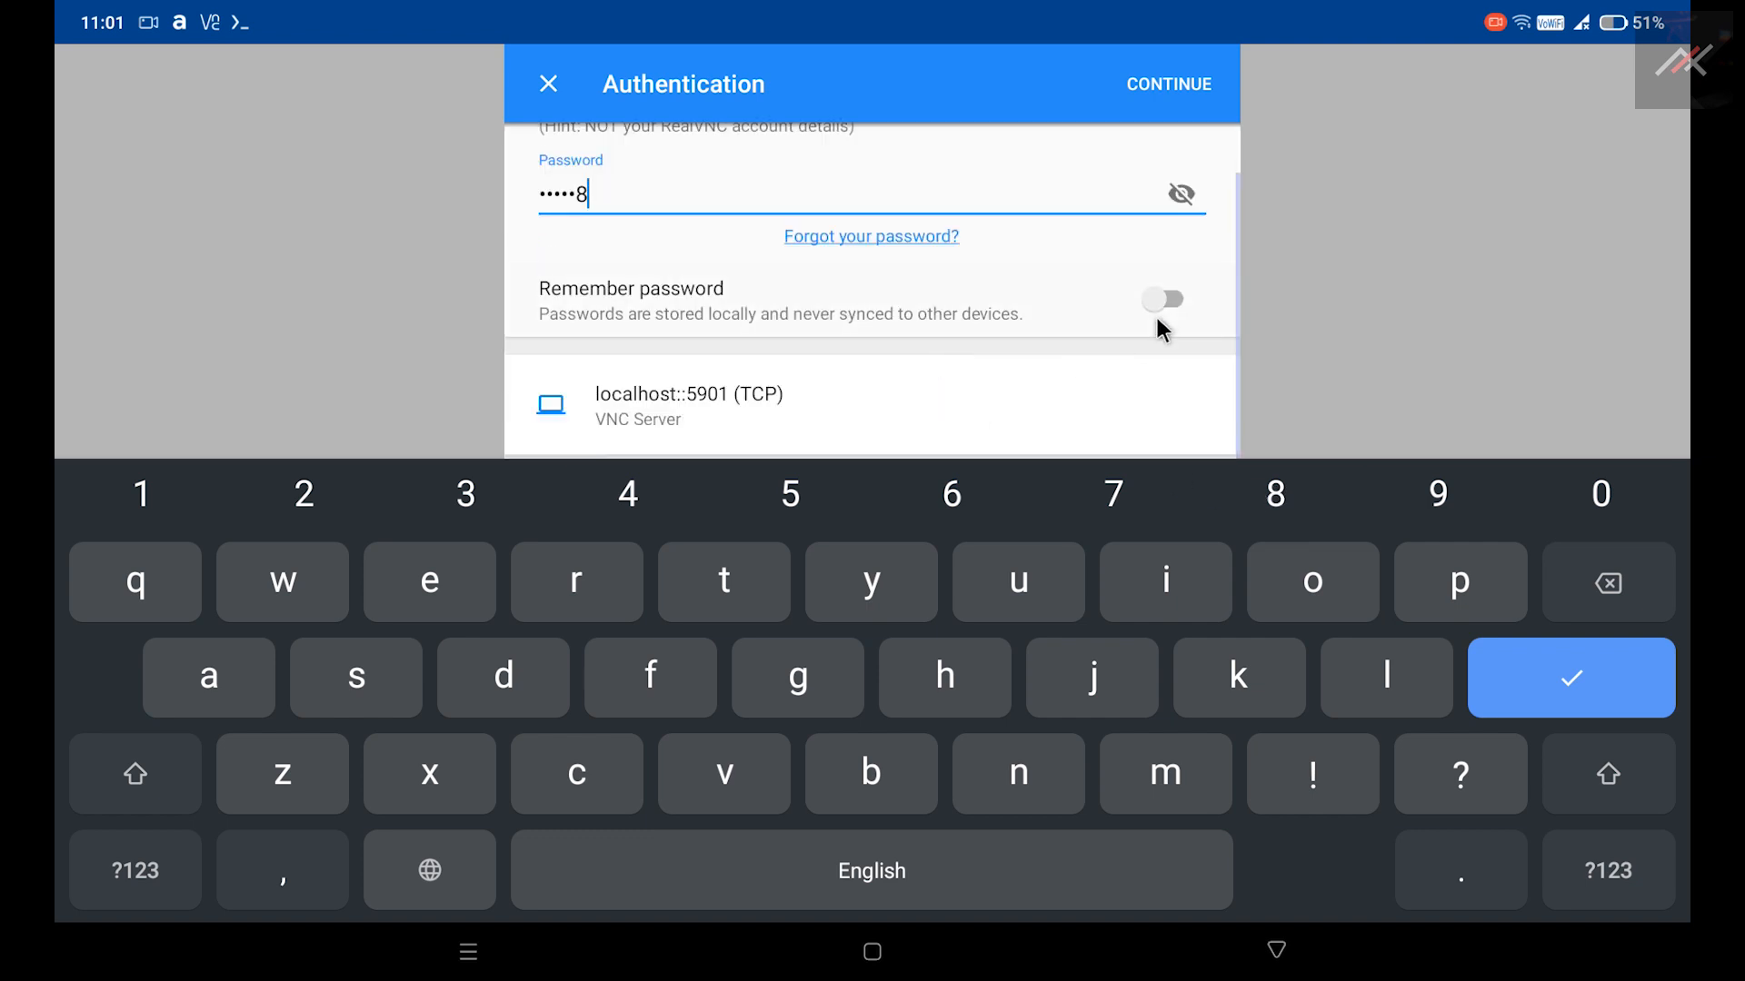
{"action": "left_click", "coordinate": [1161, 298]}
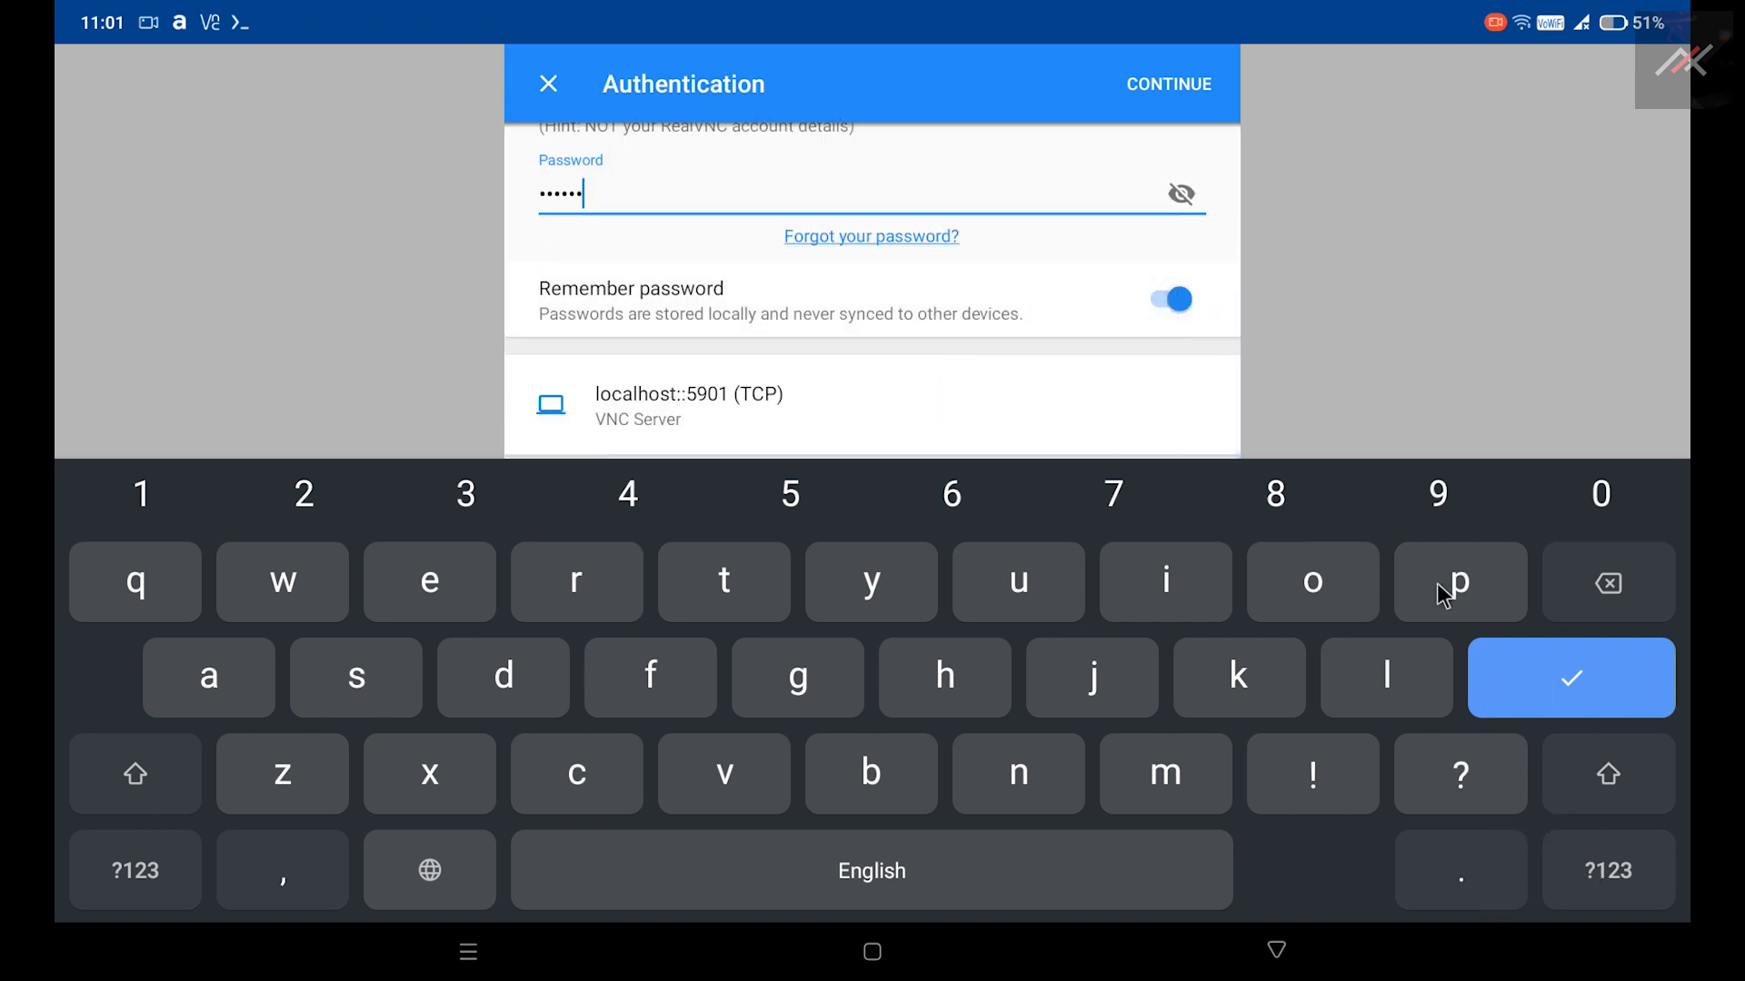
{"action": "mouse_move", "coordinate": [1052, 387]}
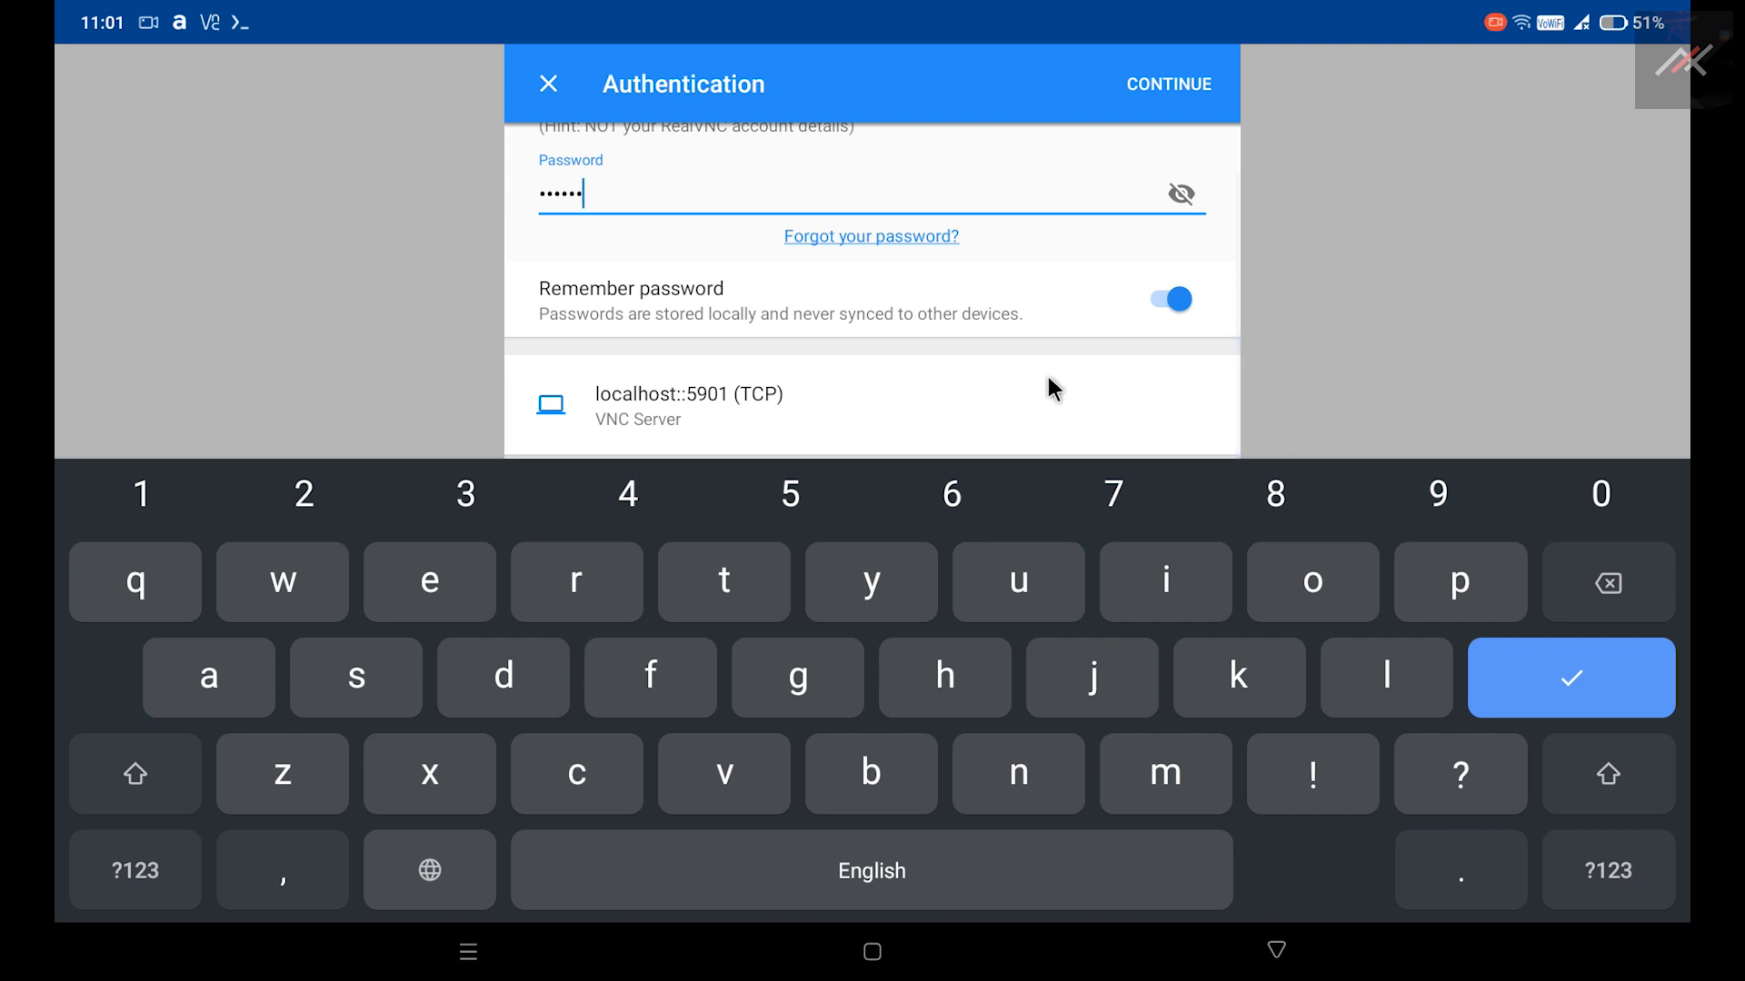
{"action": "mouse_move", "coordinate": [1285, 963]}
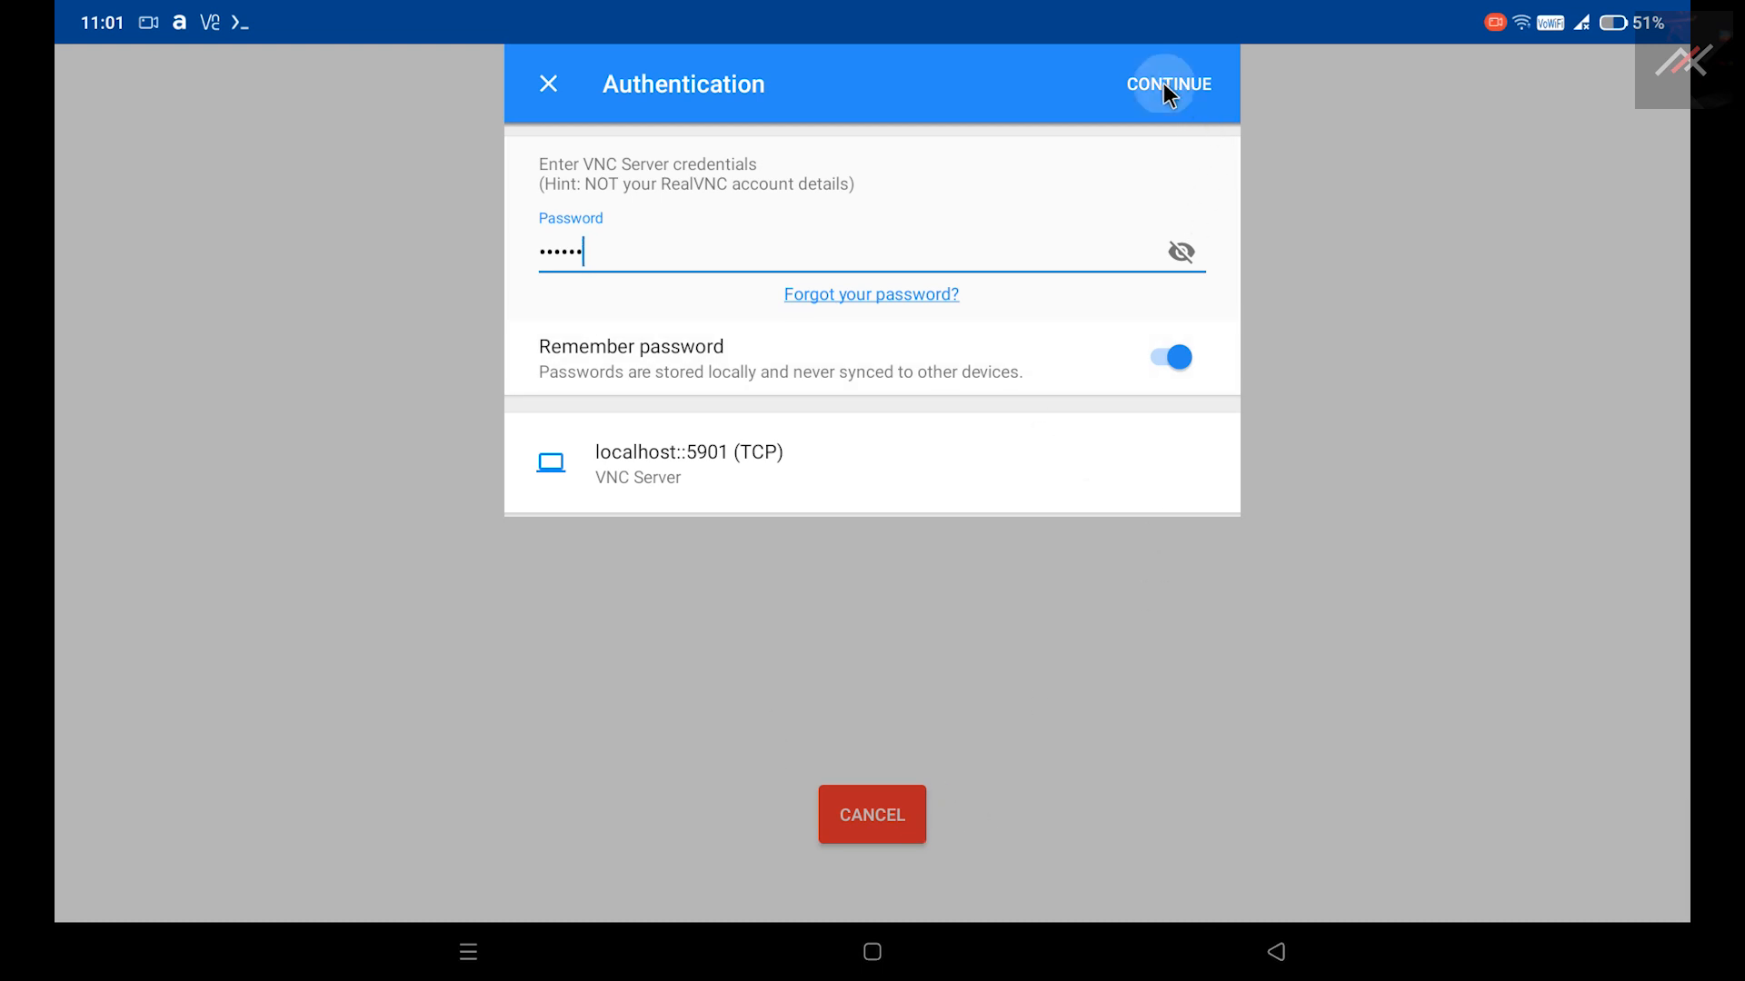
{"action": "left_click", "coordinate": [1166, 83]}
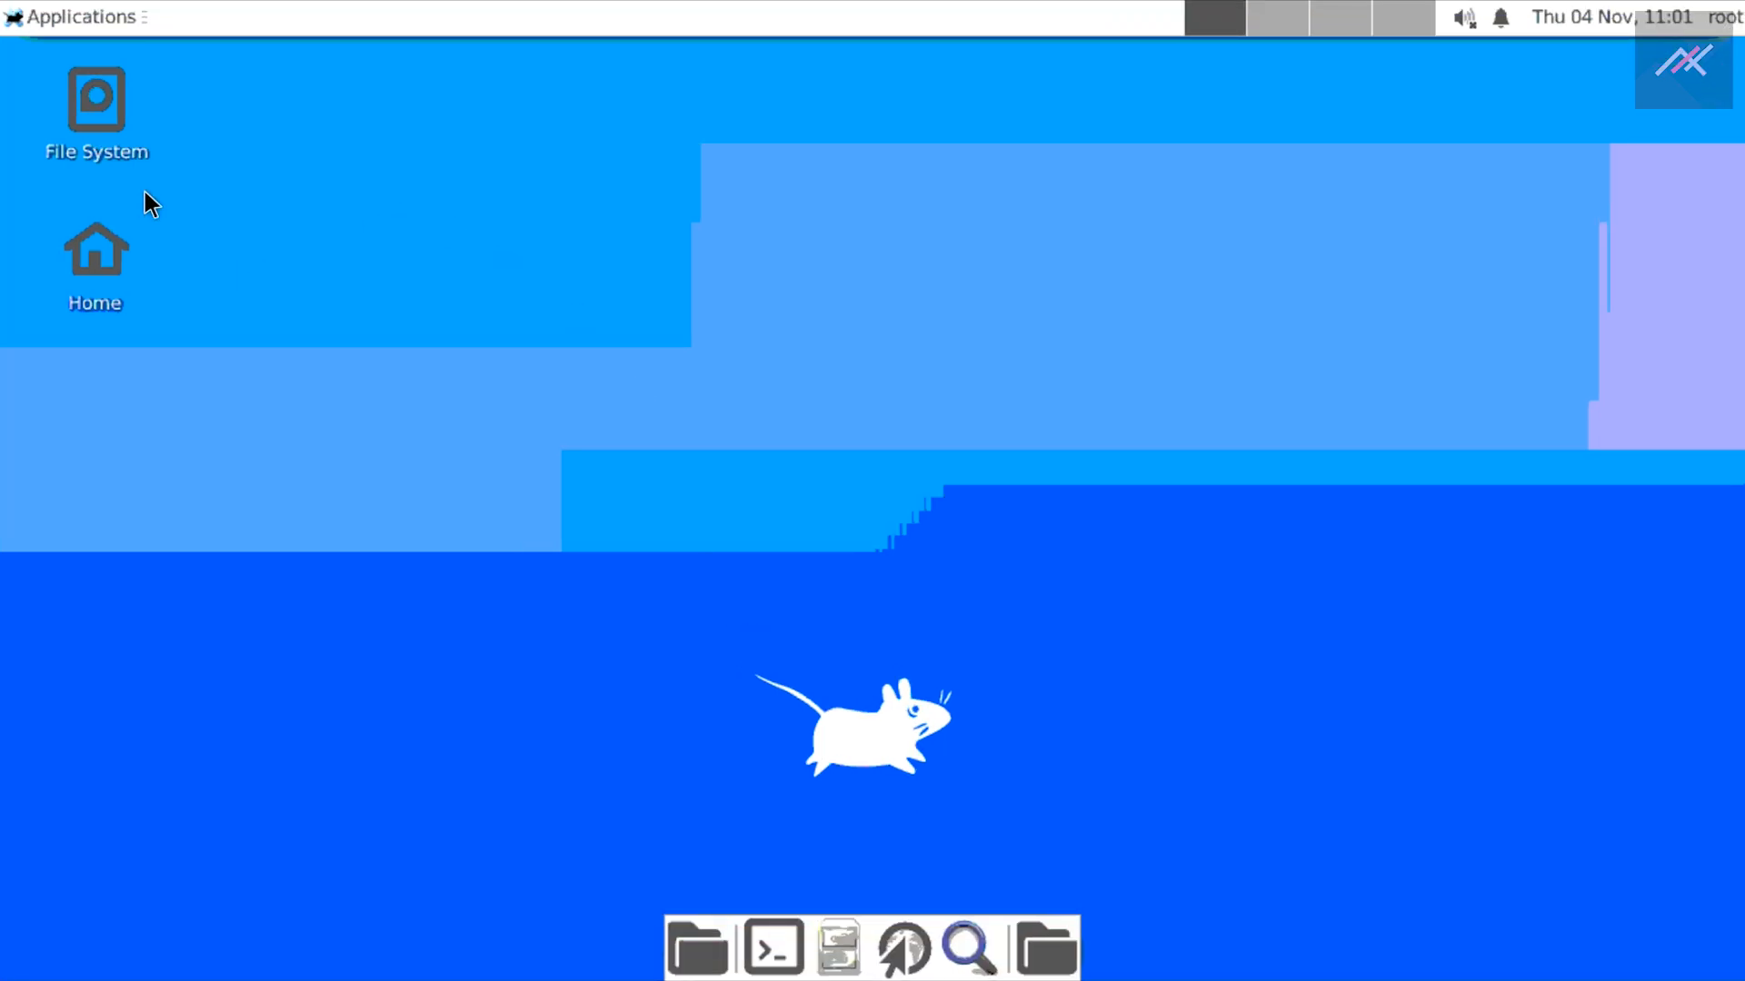
{"action": "left_click", "coordinate": [73, 16]}
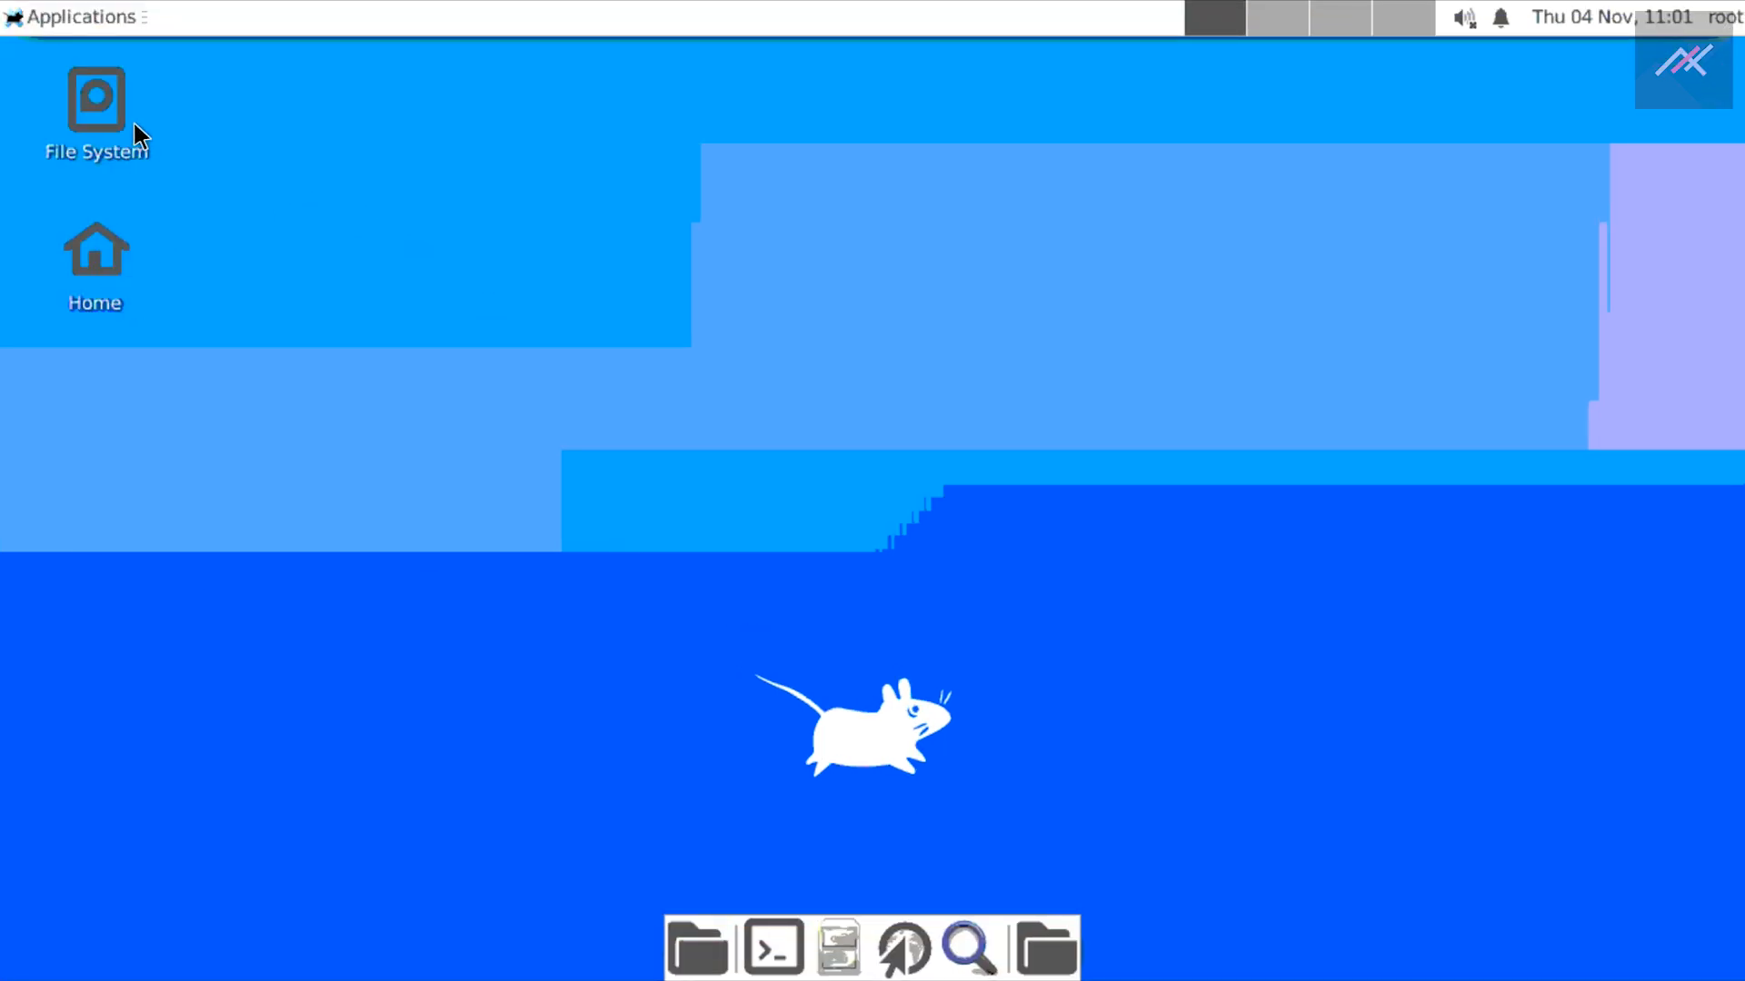
{"action": "mouse_move", "coordinate": [237, 104]}
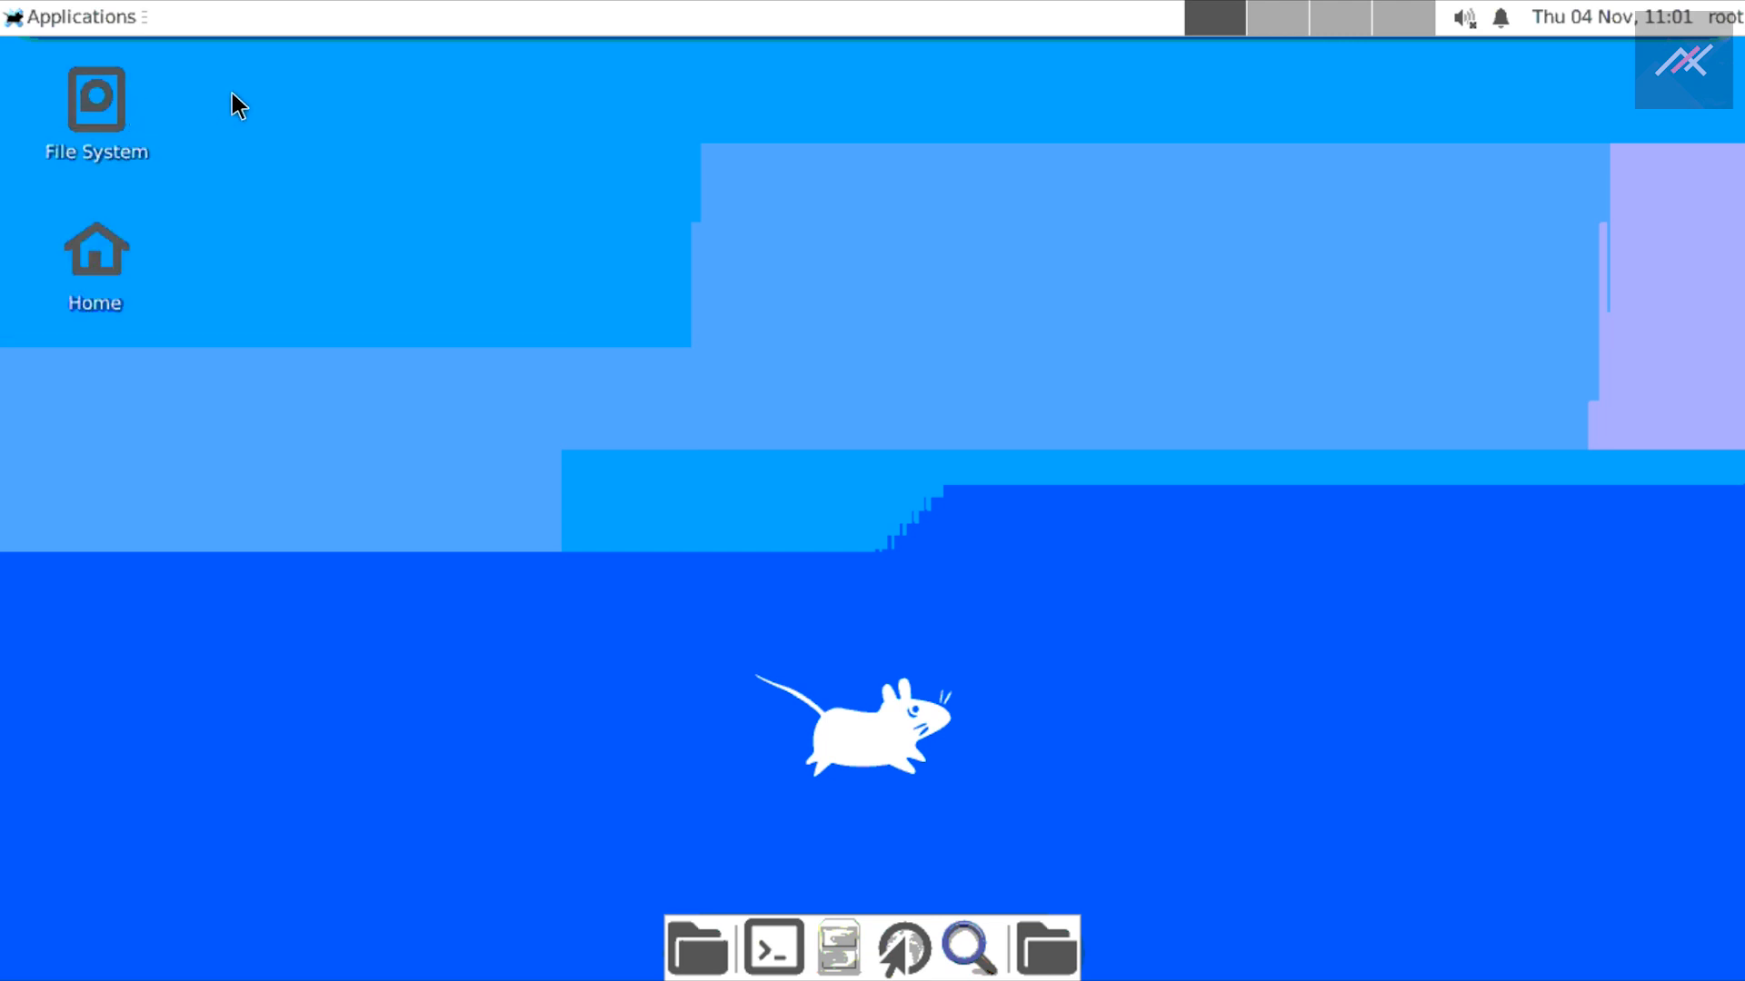
{"action": "double_click", "coordinate": [95, 94]}
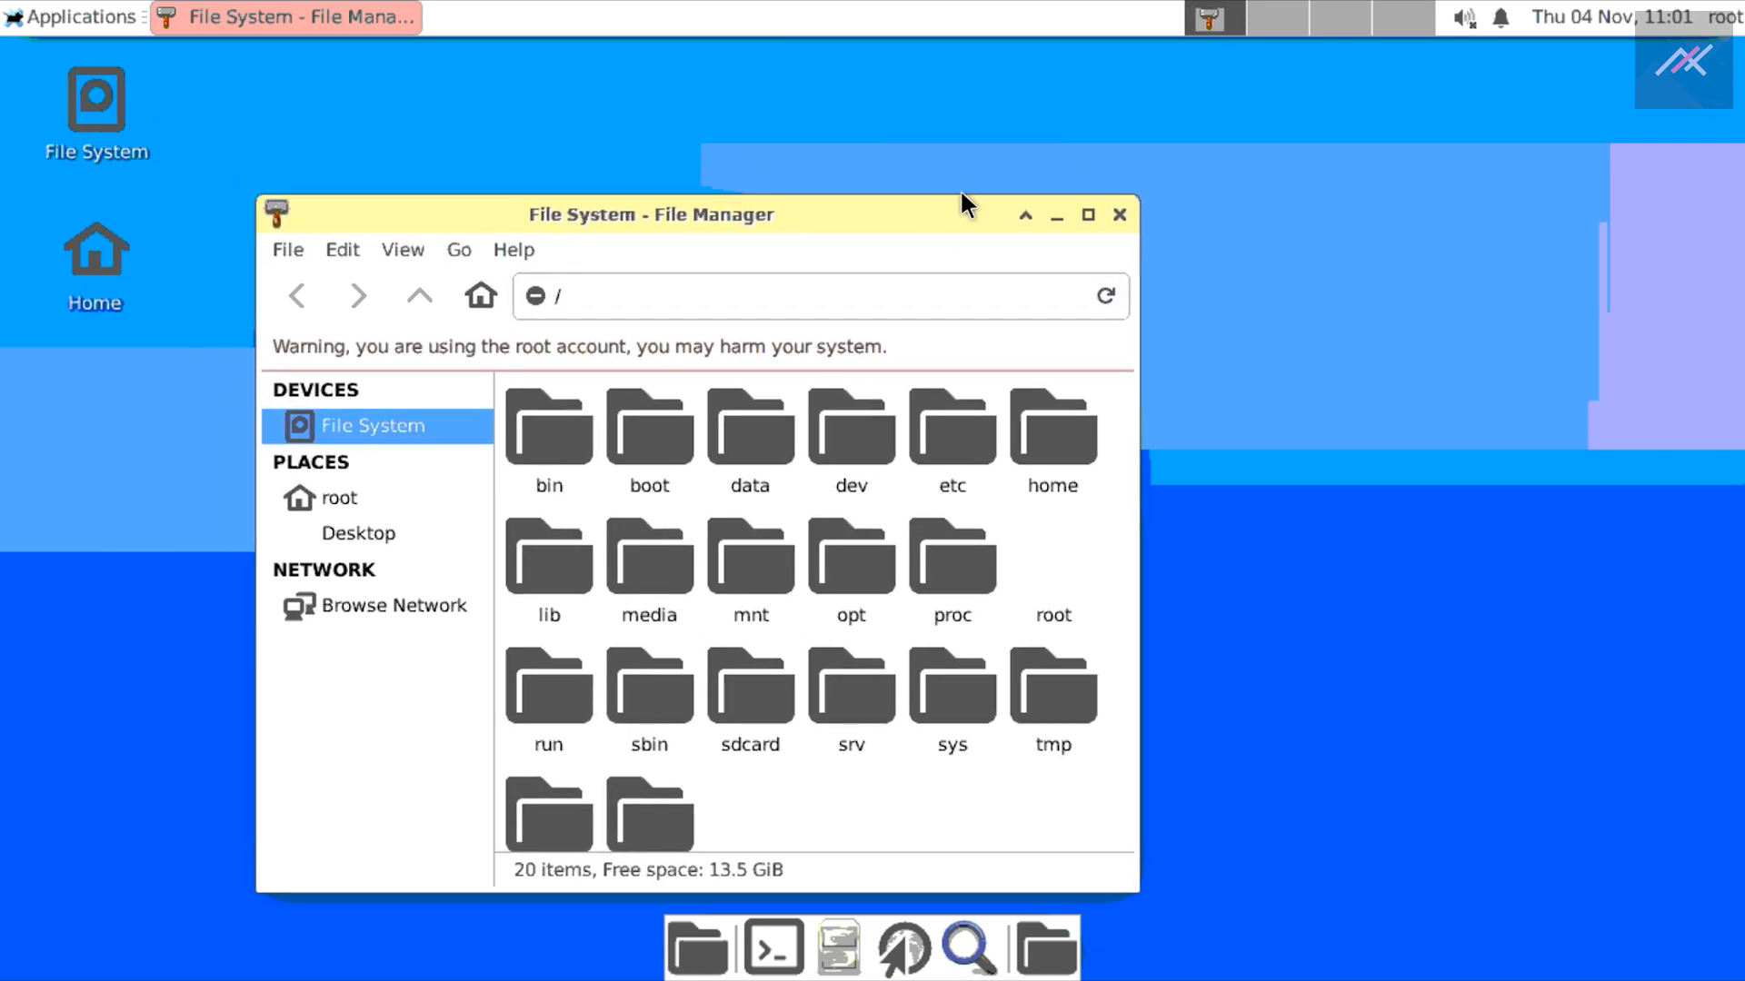
{"action": "left_click", "coordinate": [1086, 214]}
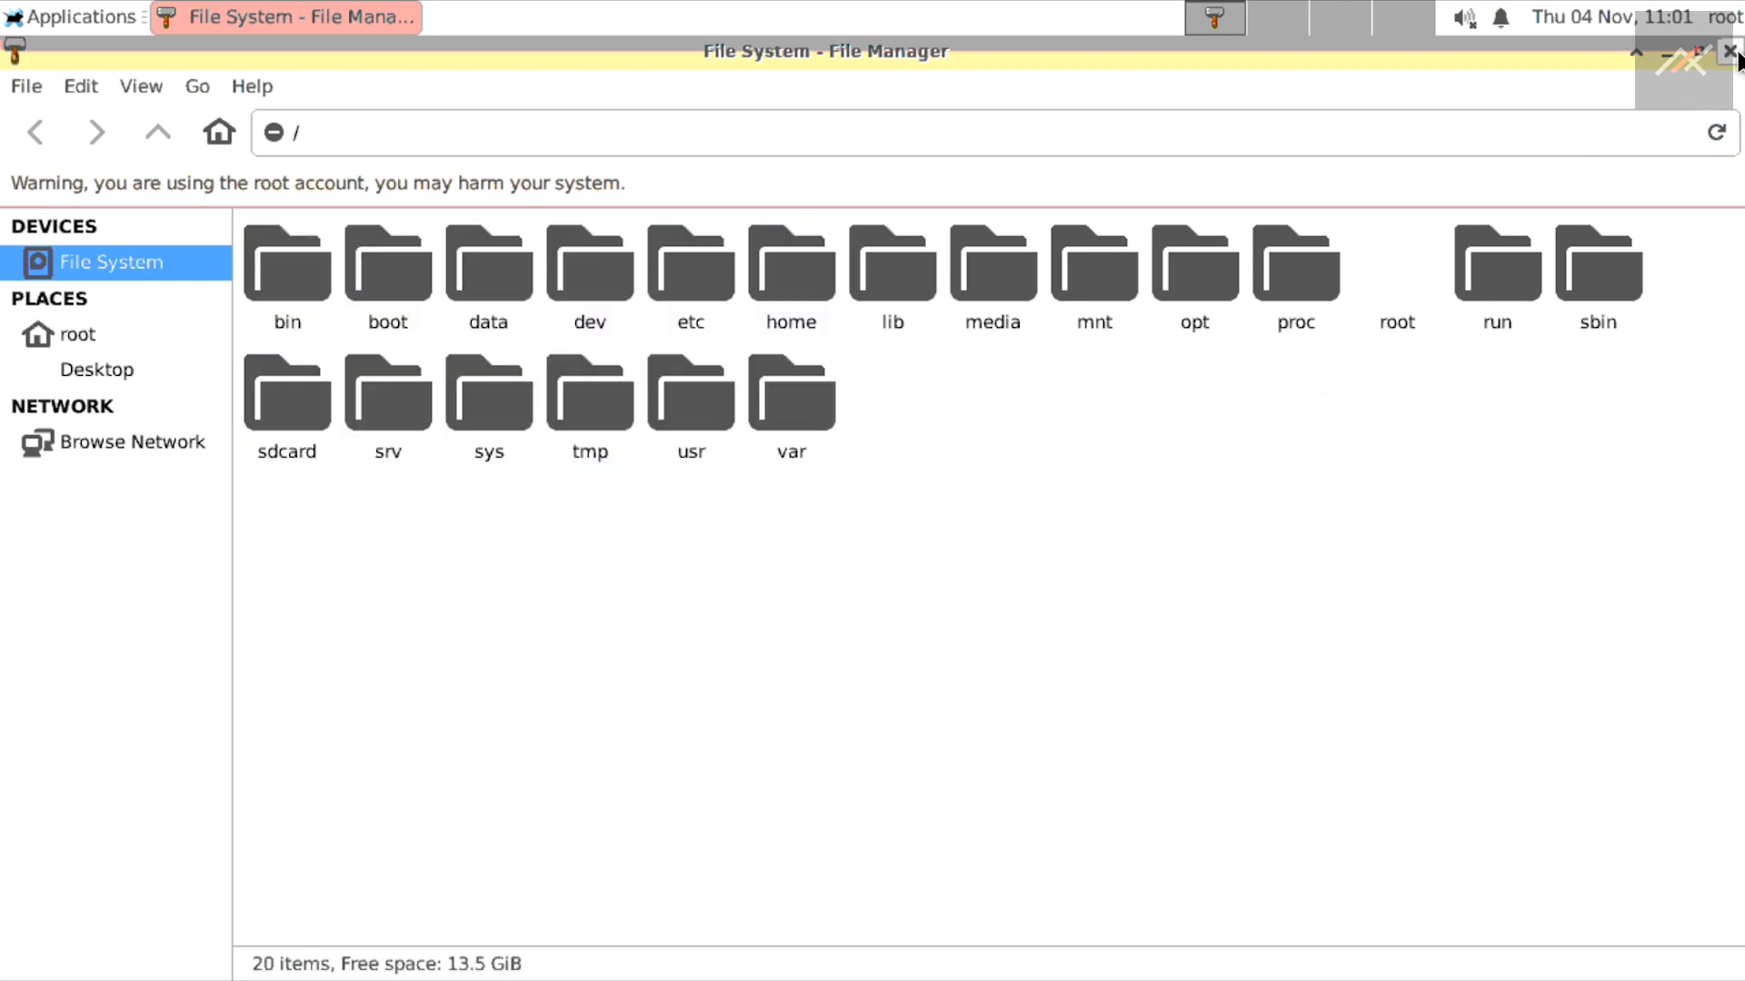
{"action": "left_click", "coordinate": [1729, 58]}
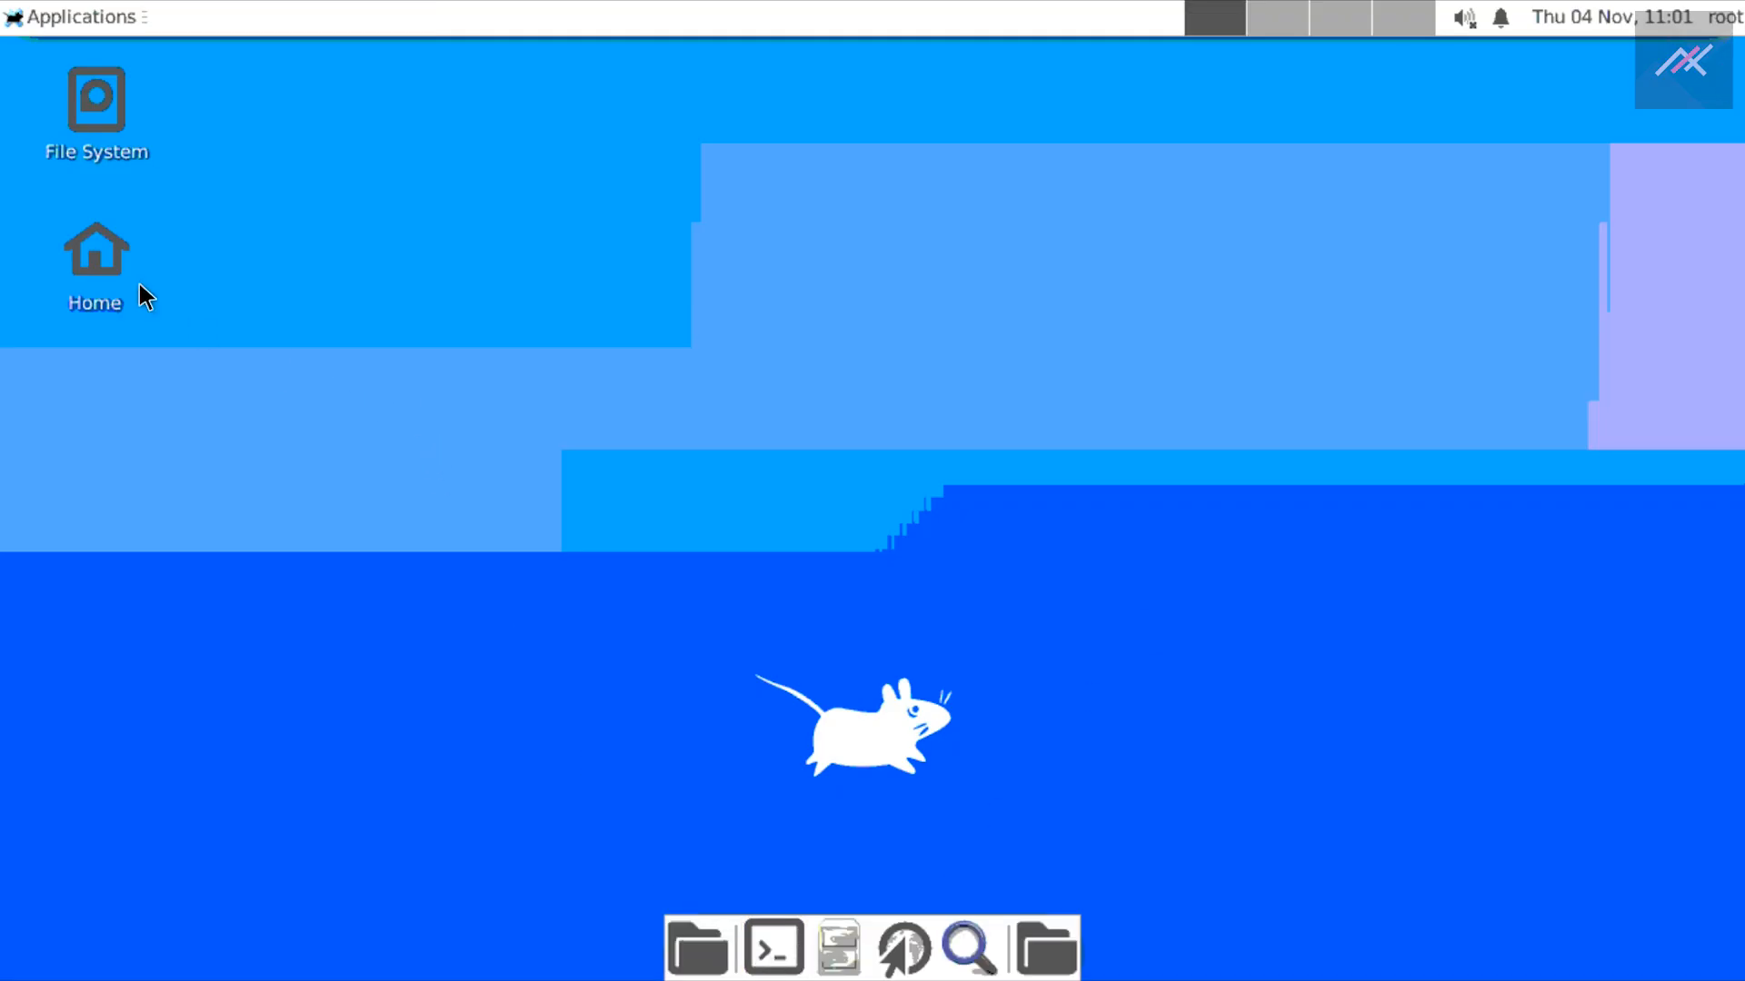
{"action": "mouse_move", "coordinate": [1101, 955]}
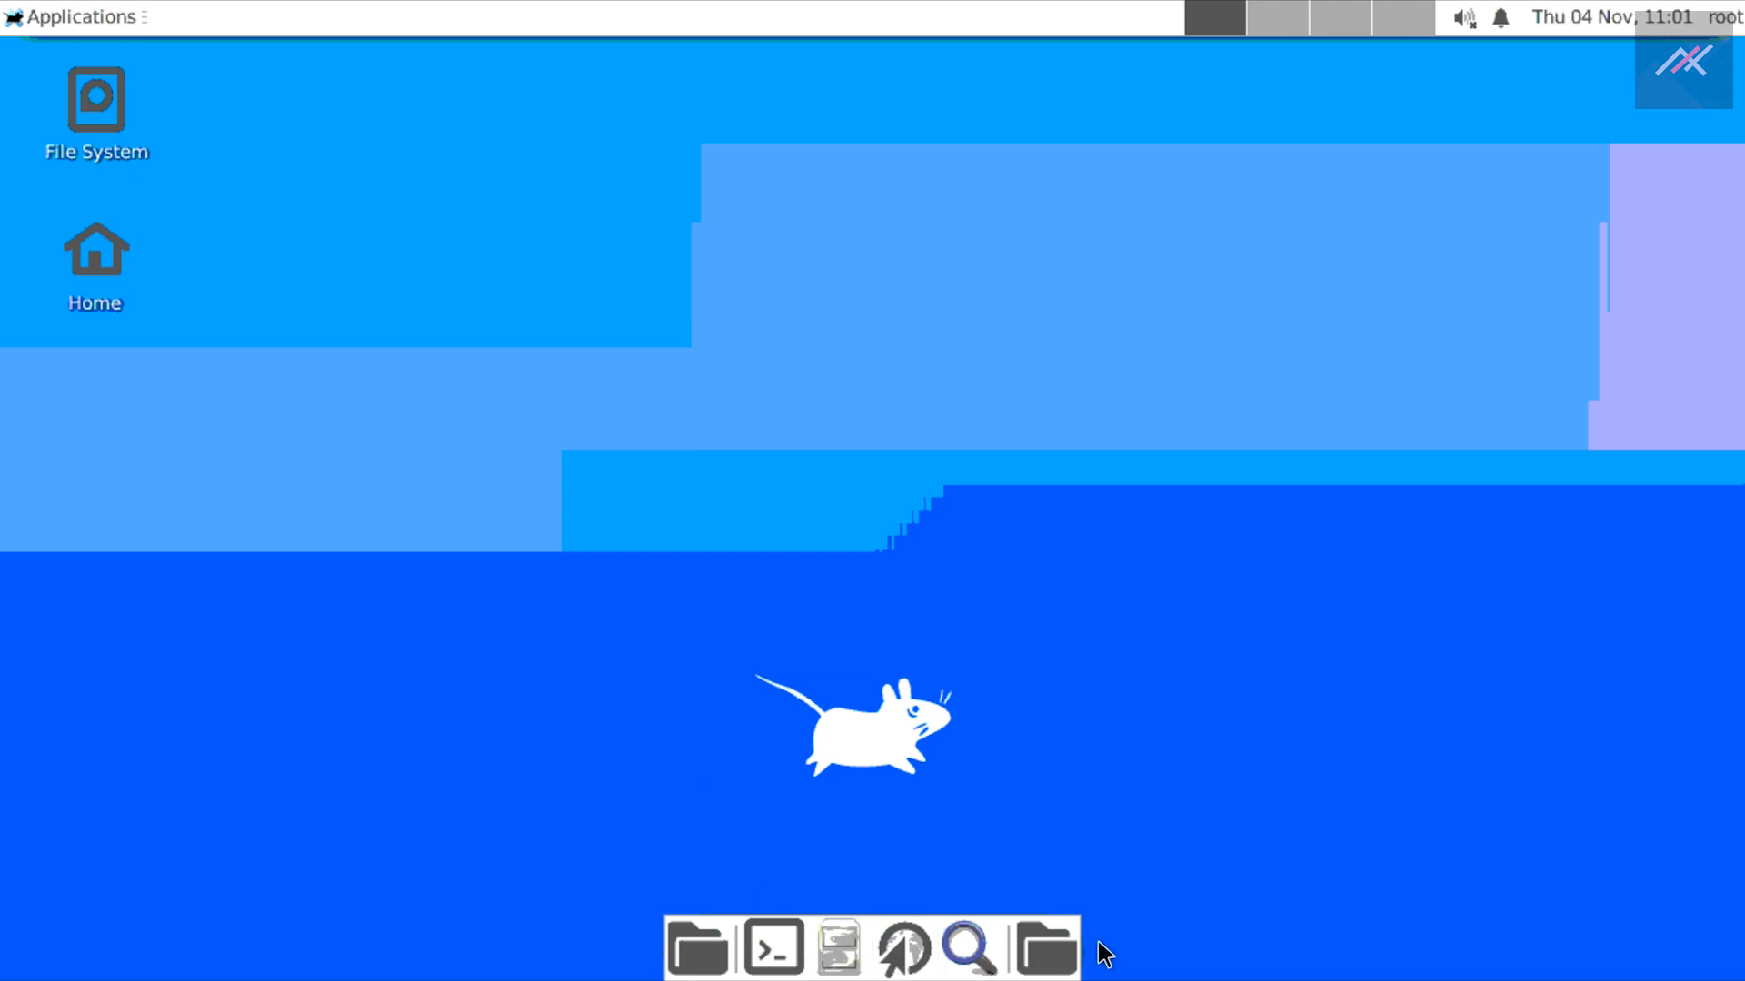
Launch a terminal window and dismiss the 'Failed to execute default Web Browser' error.
{"action": "left_click", "coordinate": [73, 16]}
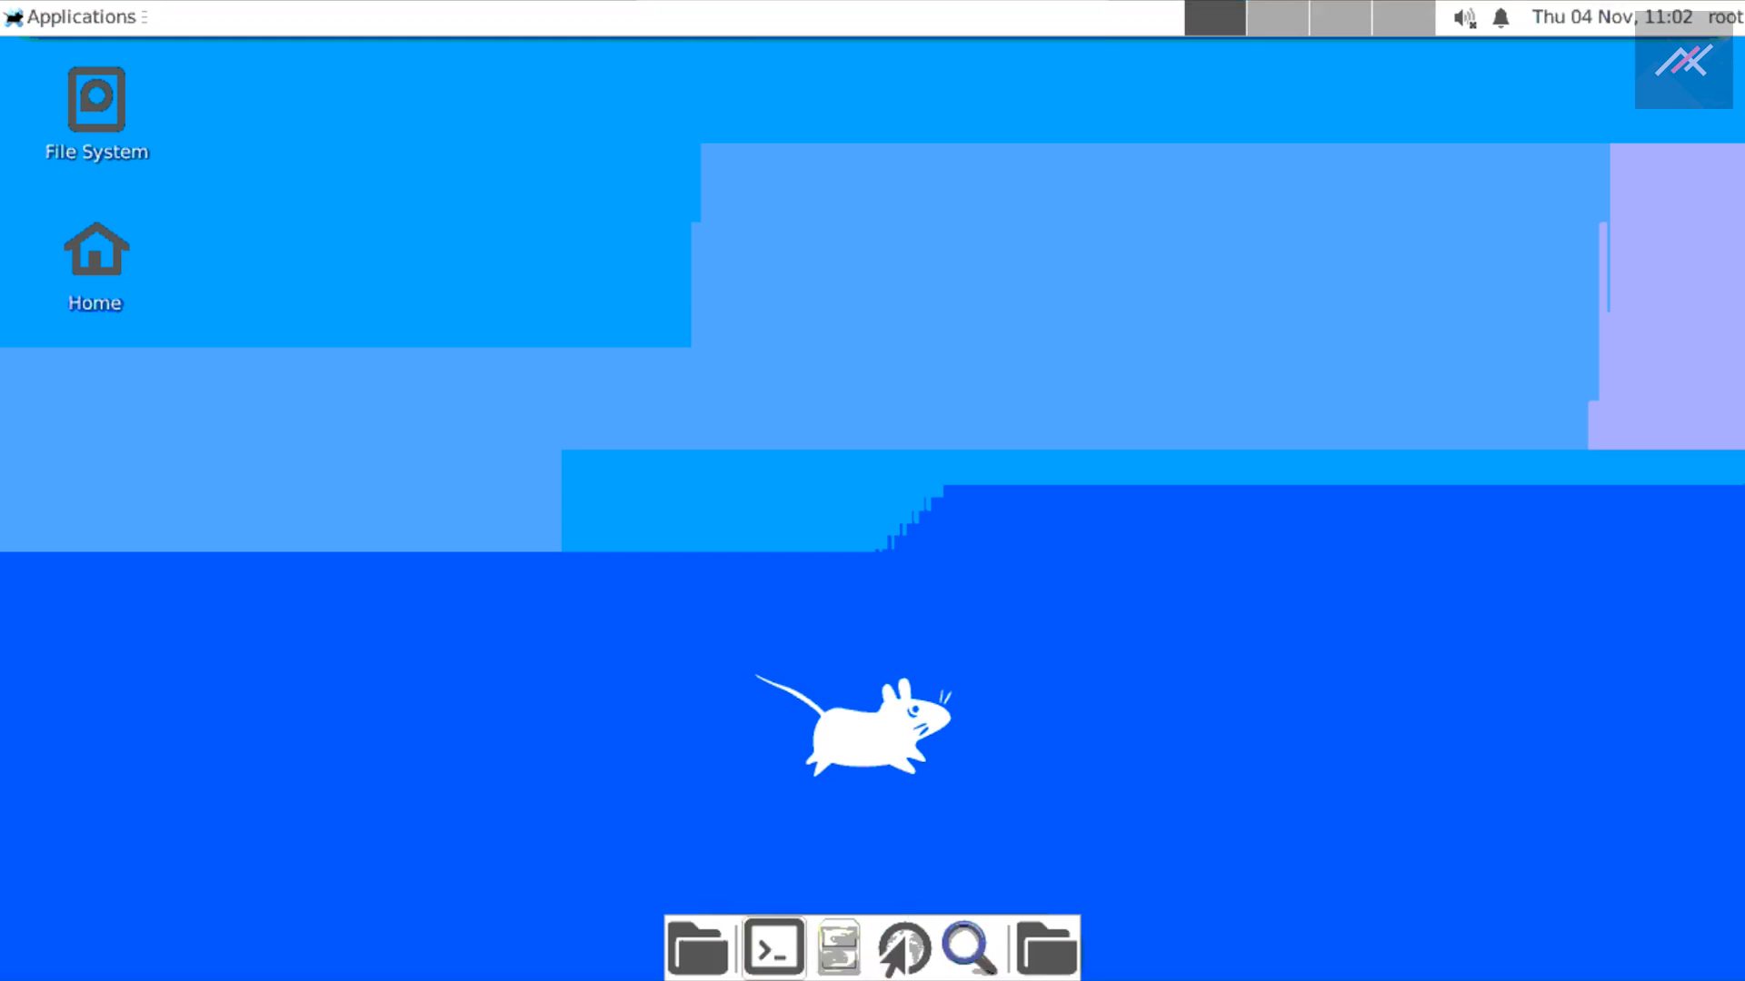
{"action": "left_click", "coordinate": [1614, 16]}
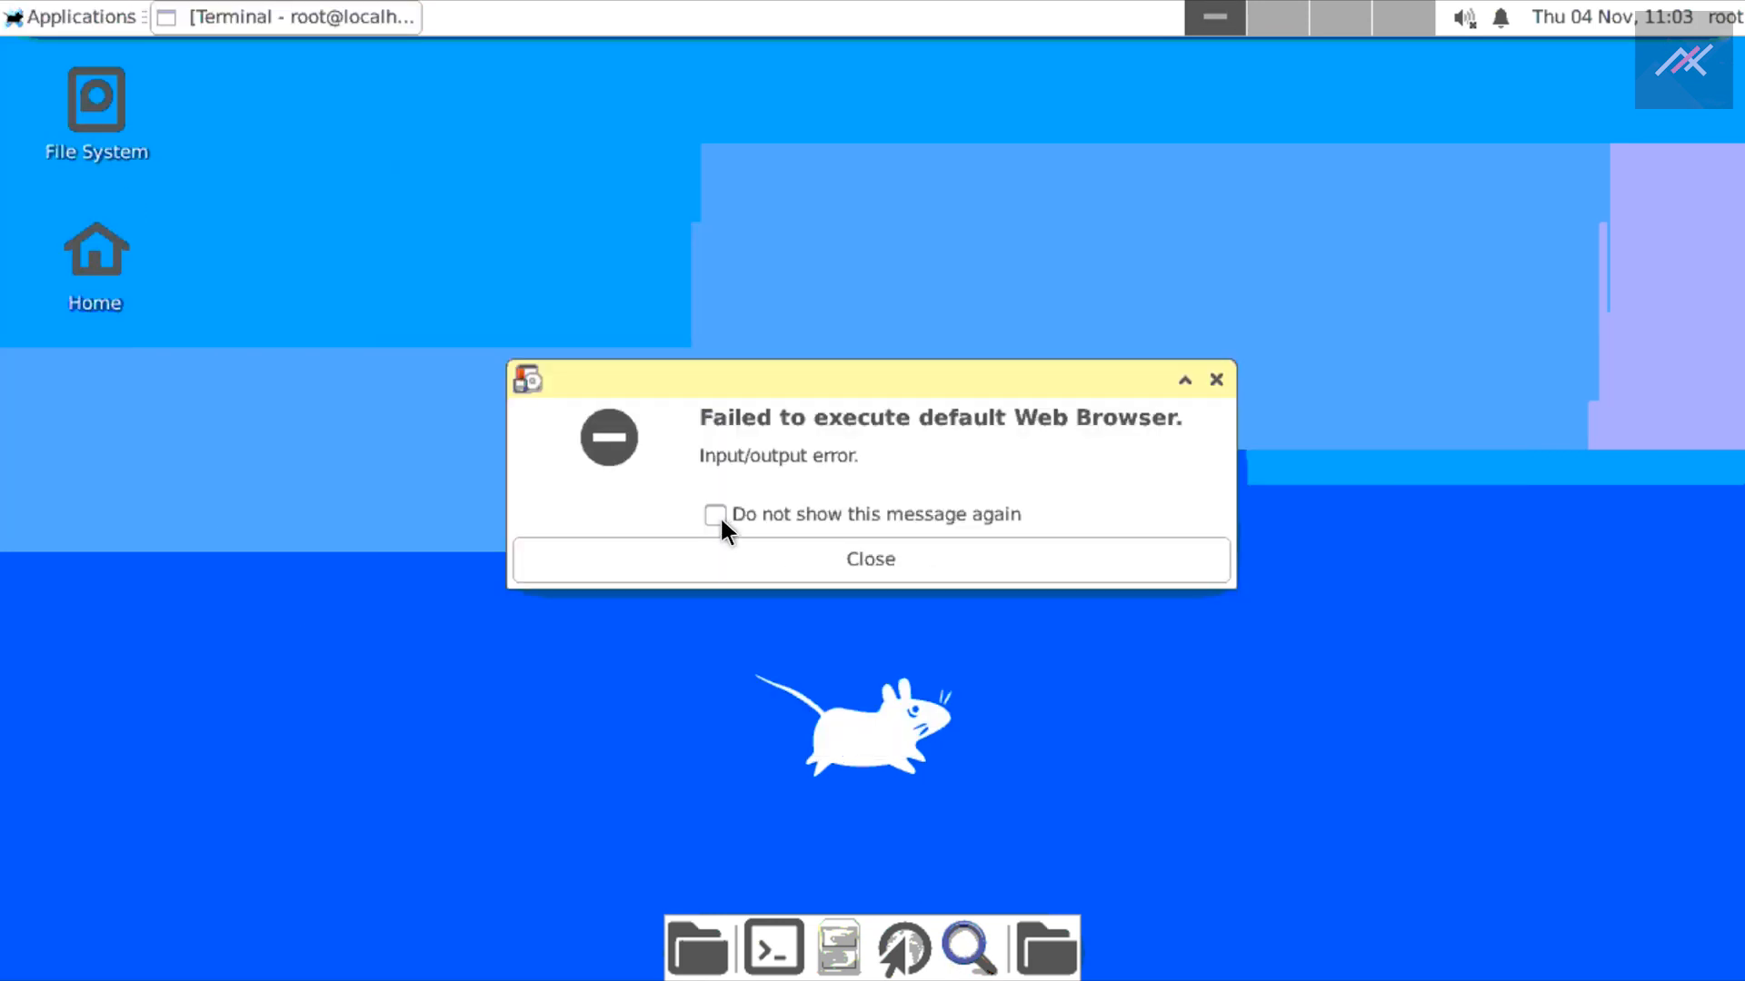
{"action": "left_click", "coordinate": [871, 559]}
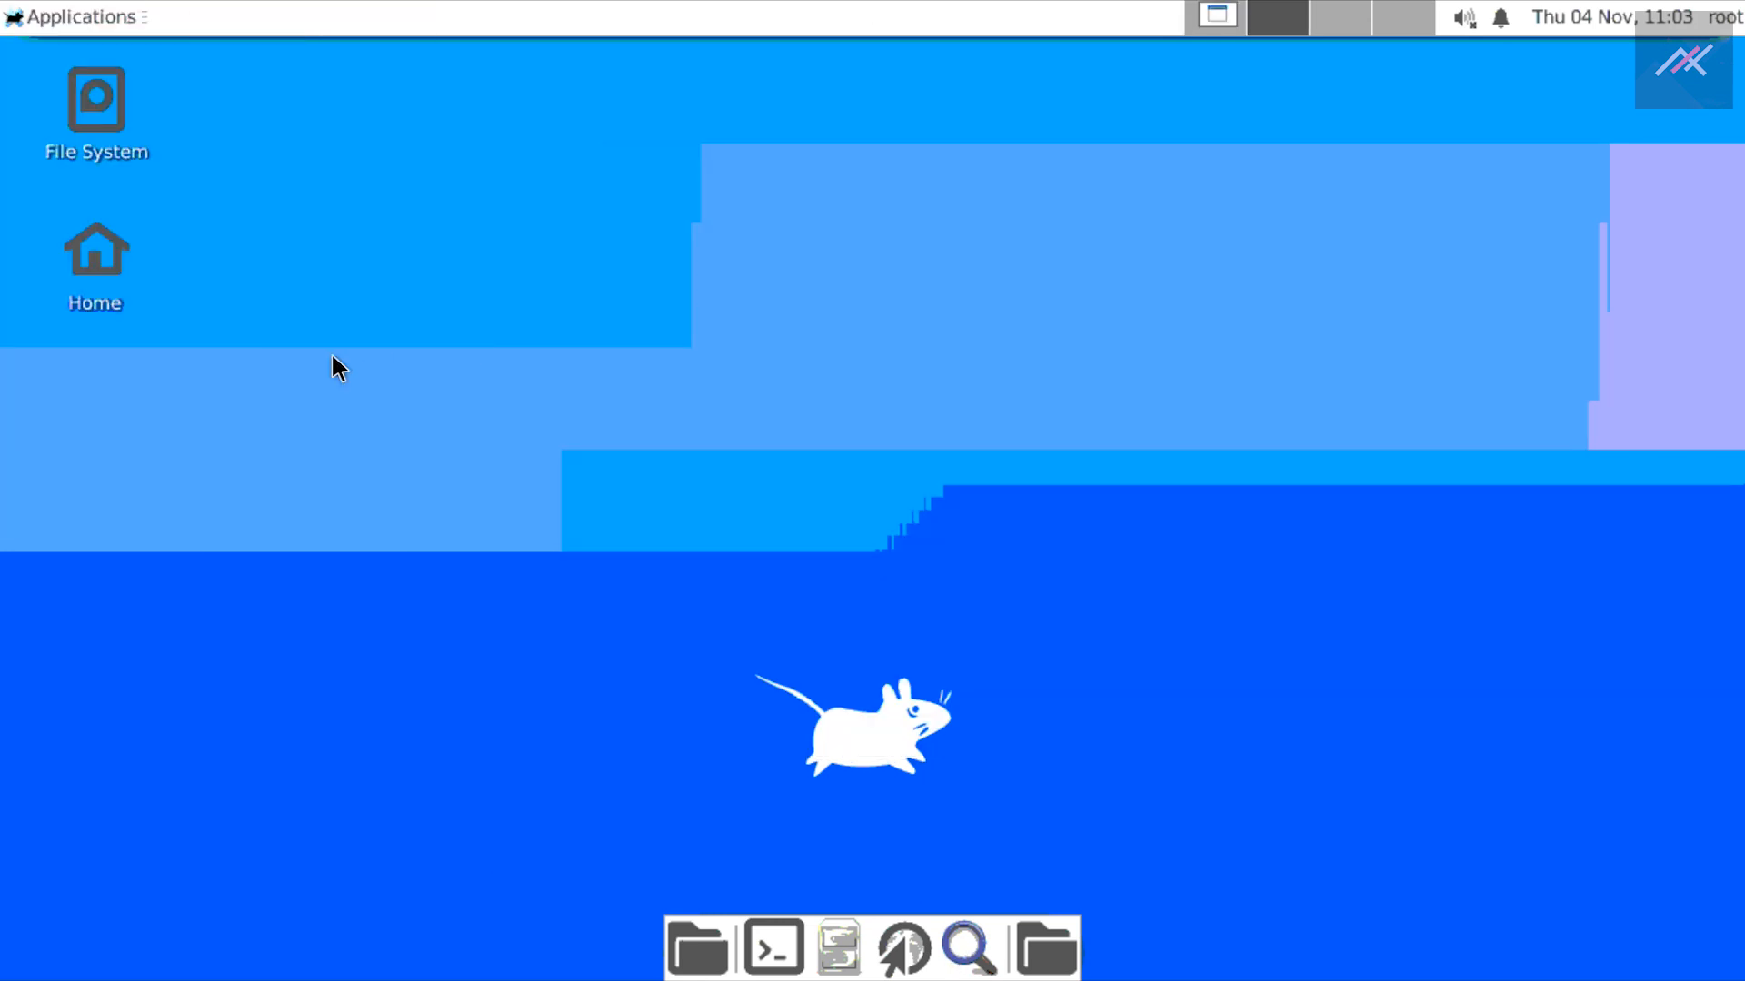
Search 'install python on upbuntu' in Chromium and open a Python install guide.
{"action": "left_click", "coordinate": [902, 947]}
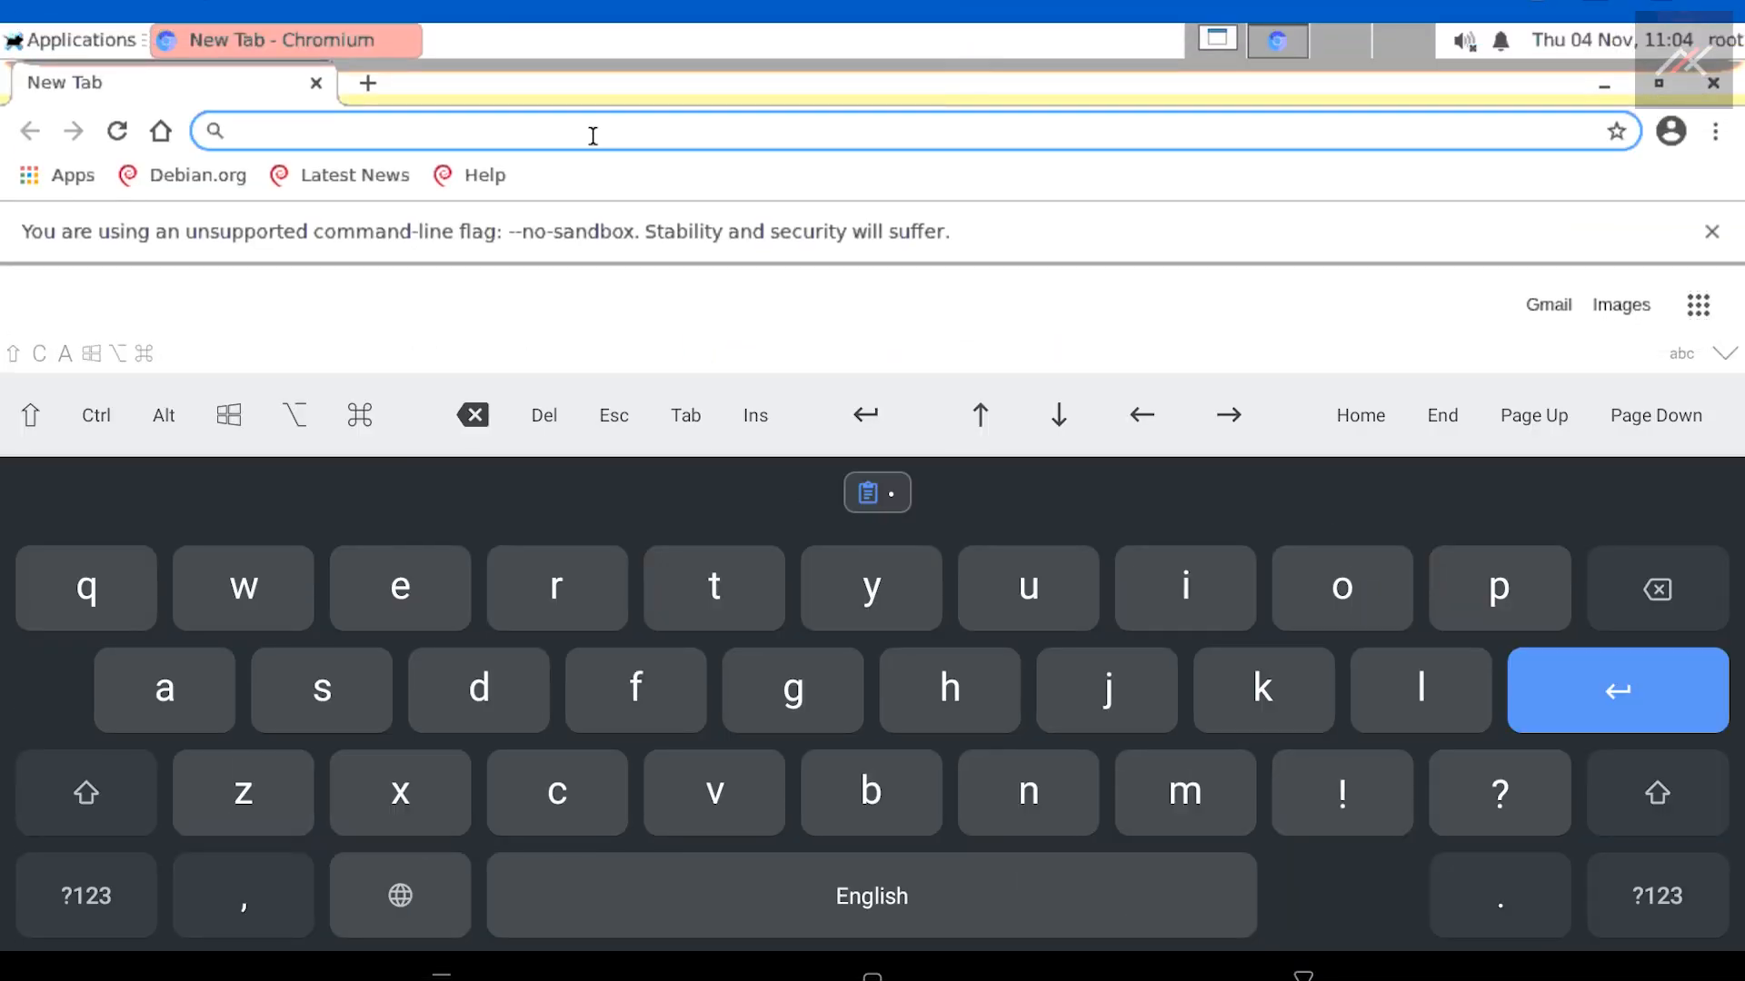
{"action": "type", "text": "install python on upbuntu"}
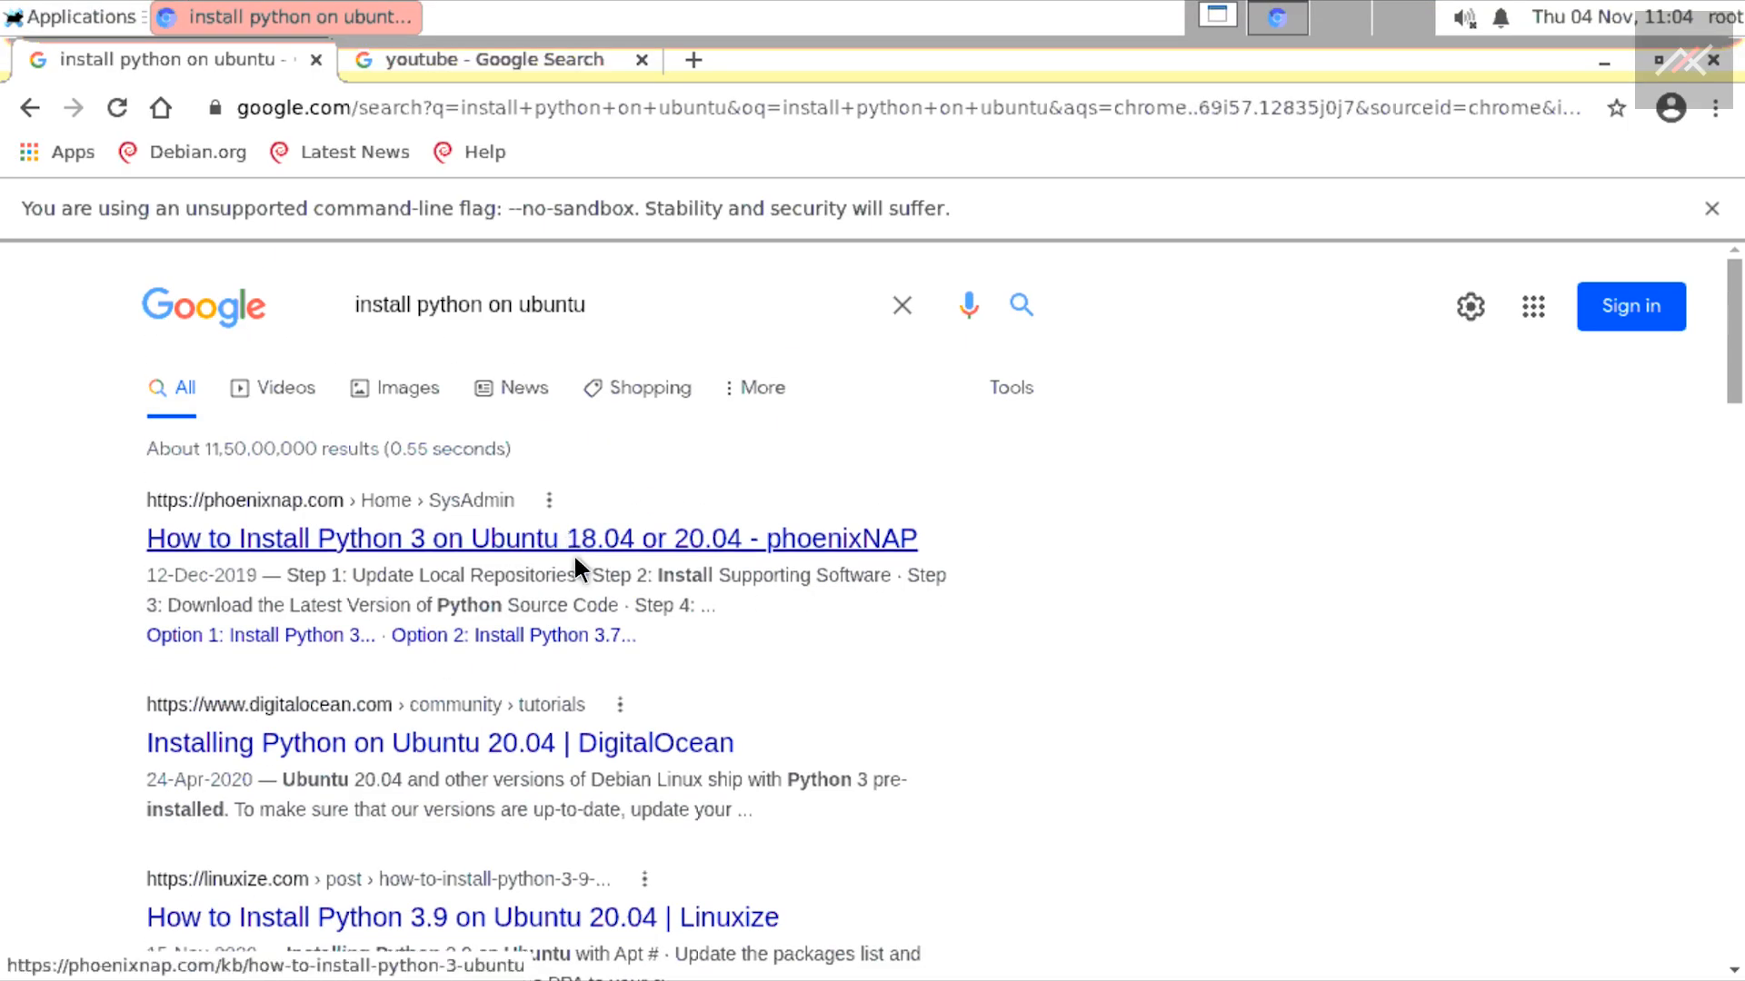
{"action": "left_click", "coordinate": [490, 59]}
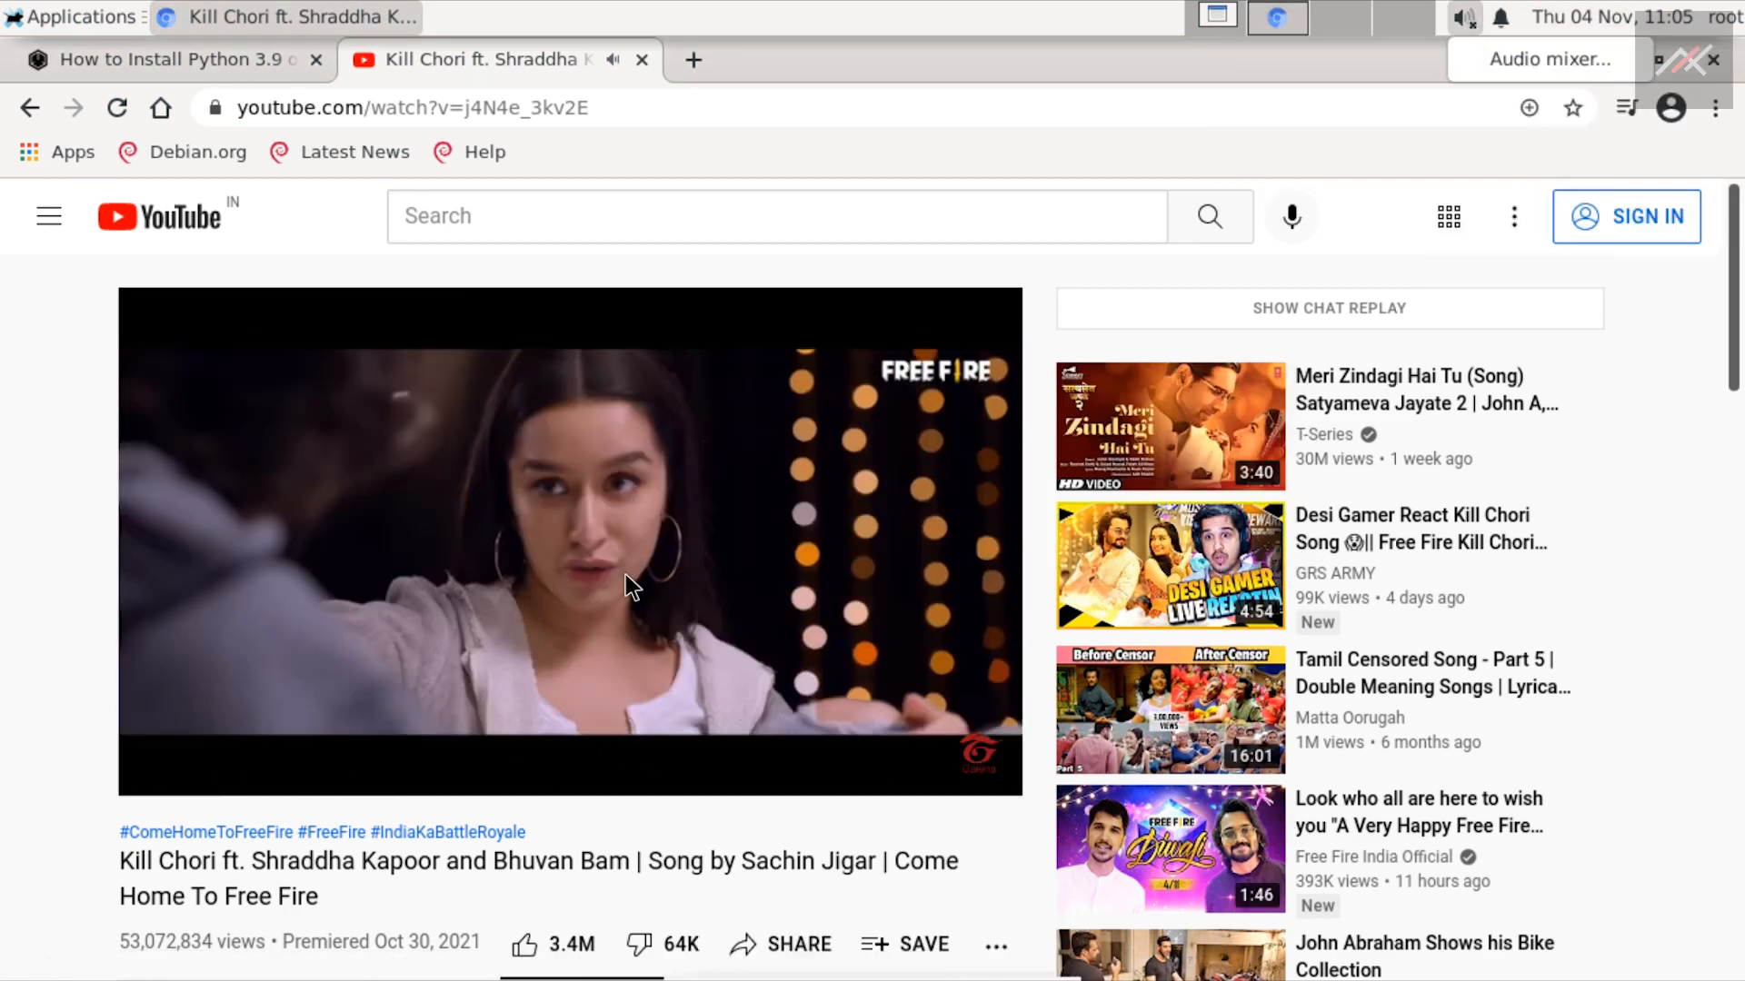
Run apt update and paste the 'sudo apt install python3.9' command in the terminal.
{"action": "left_click", "coordinate": [172, 59]}
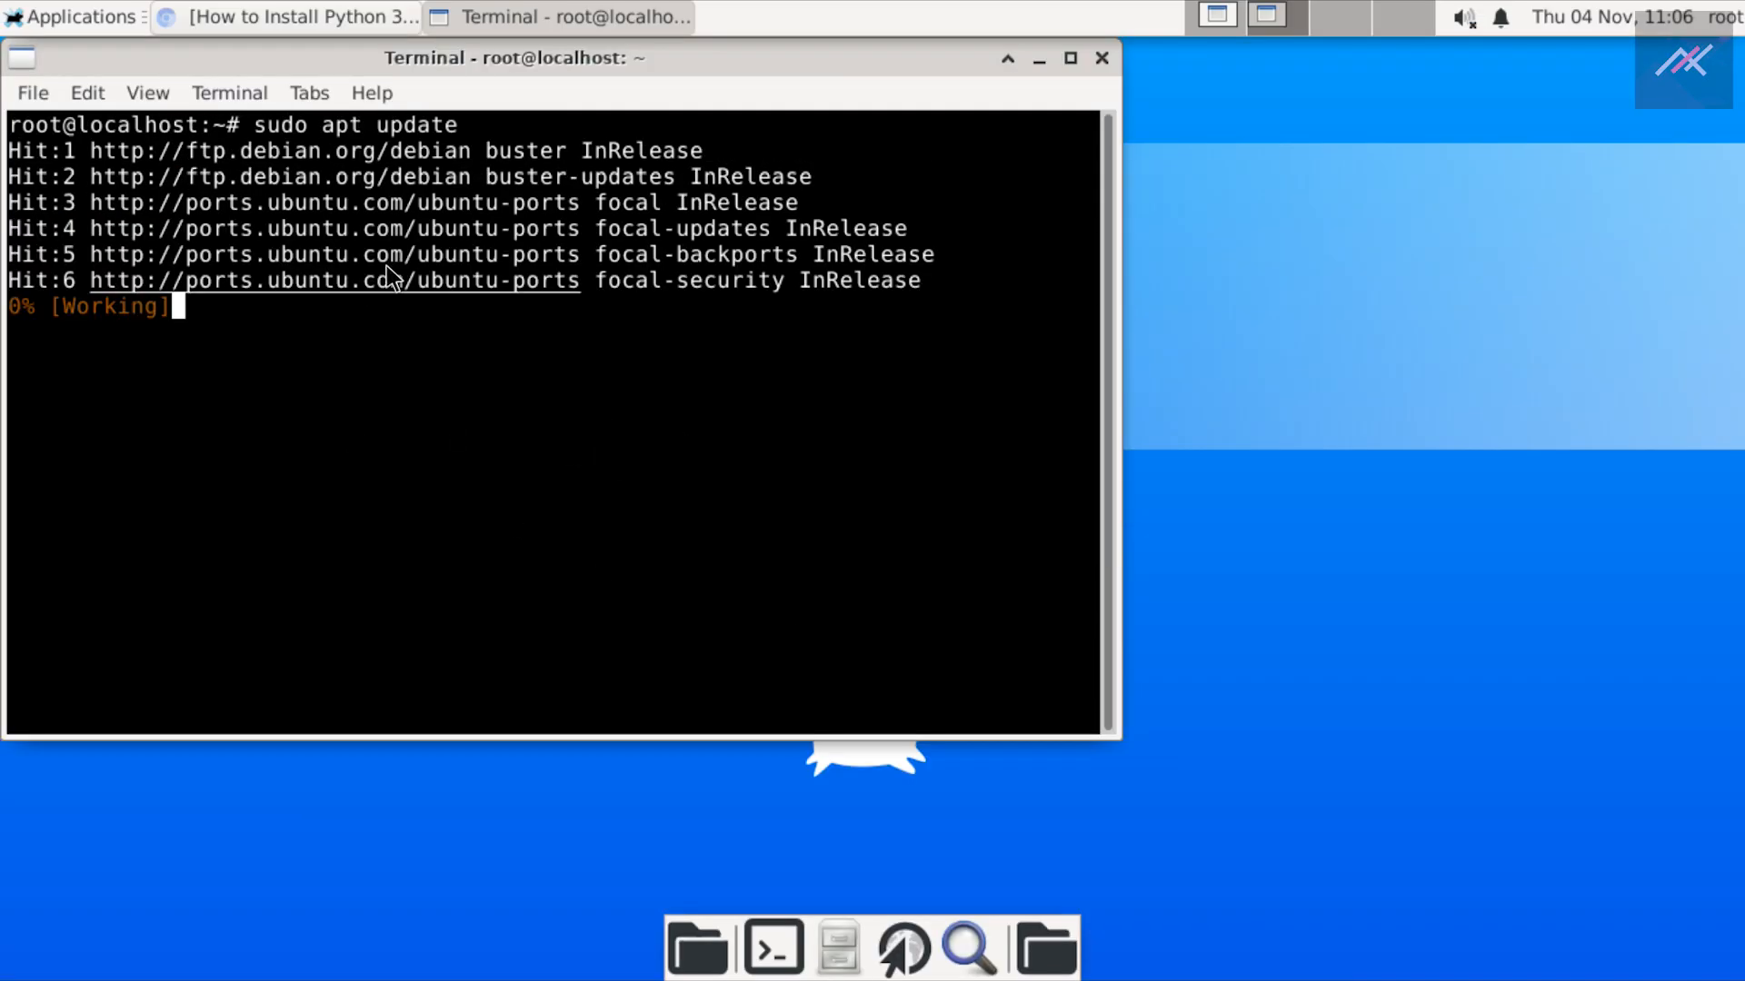
{"action": "left_click", "coordinate": [283, 16]}
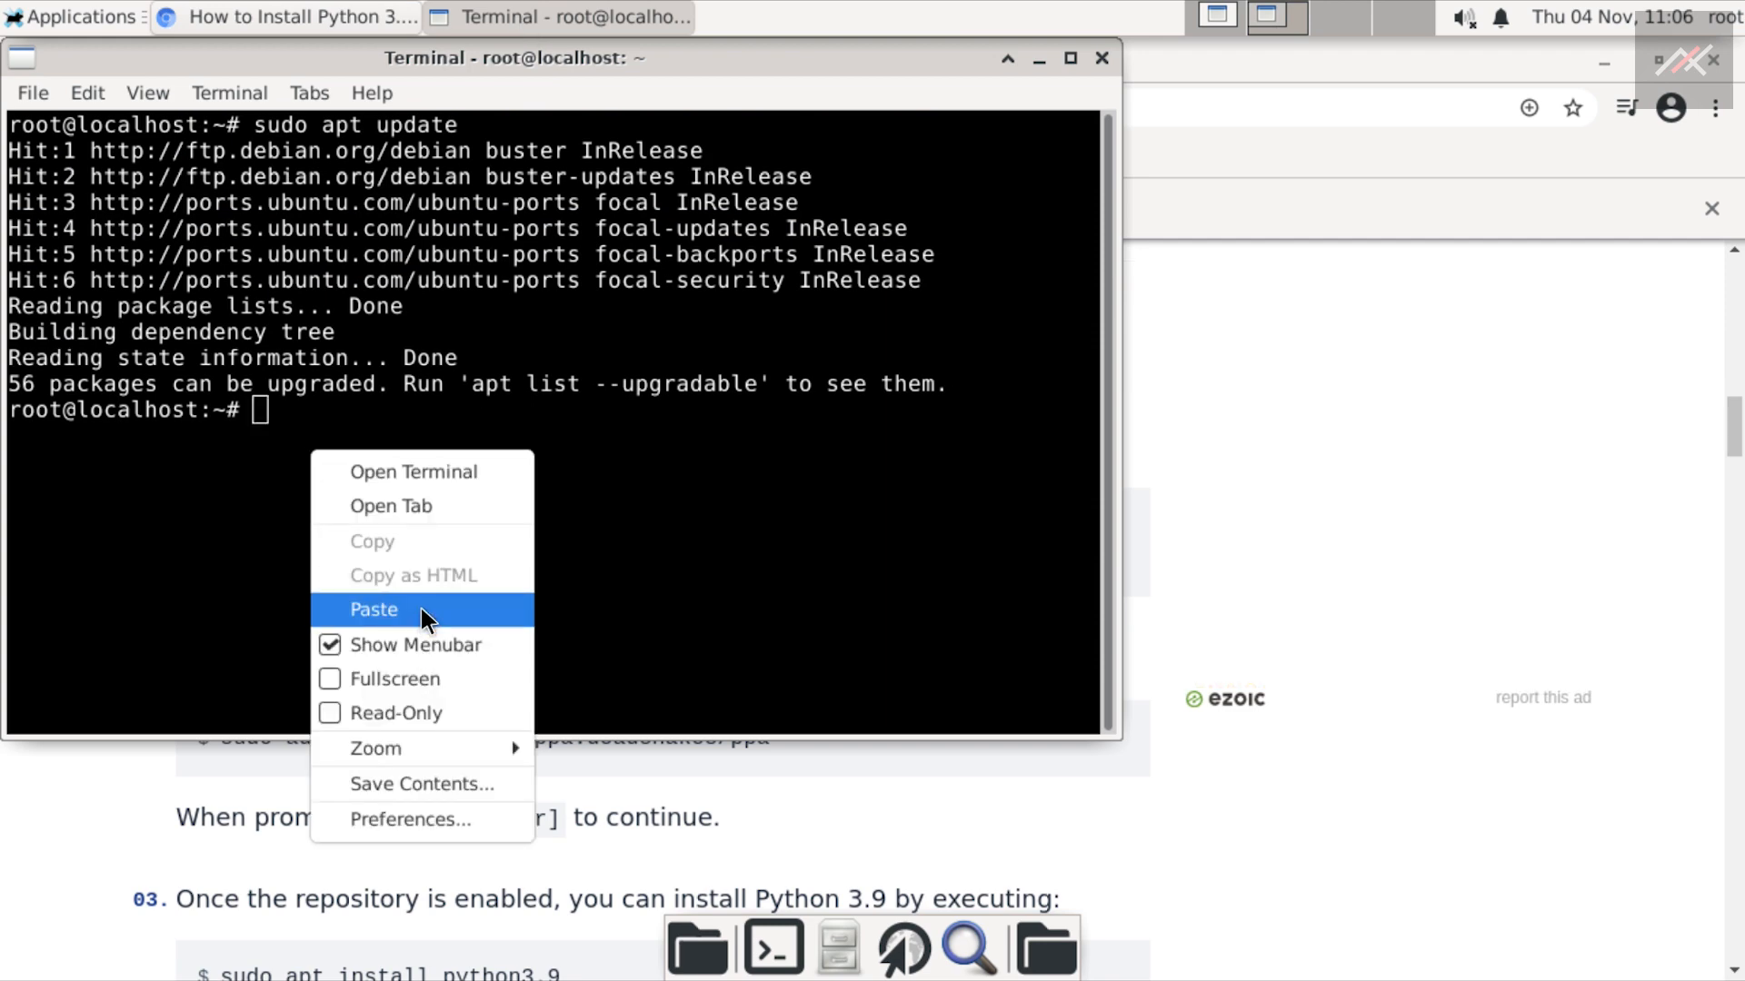
{"action": "left_click", "coordinate": [376, 608]}
{"action": "type", "text": "python--version"}
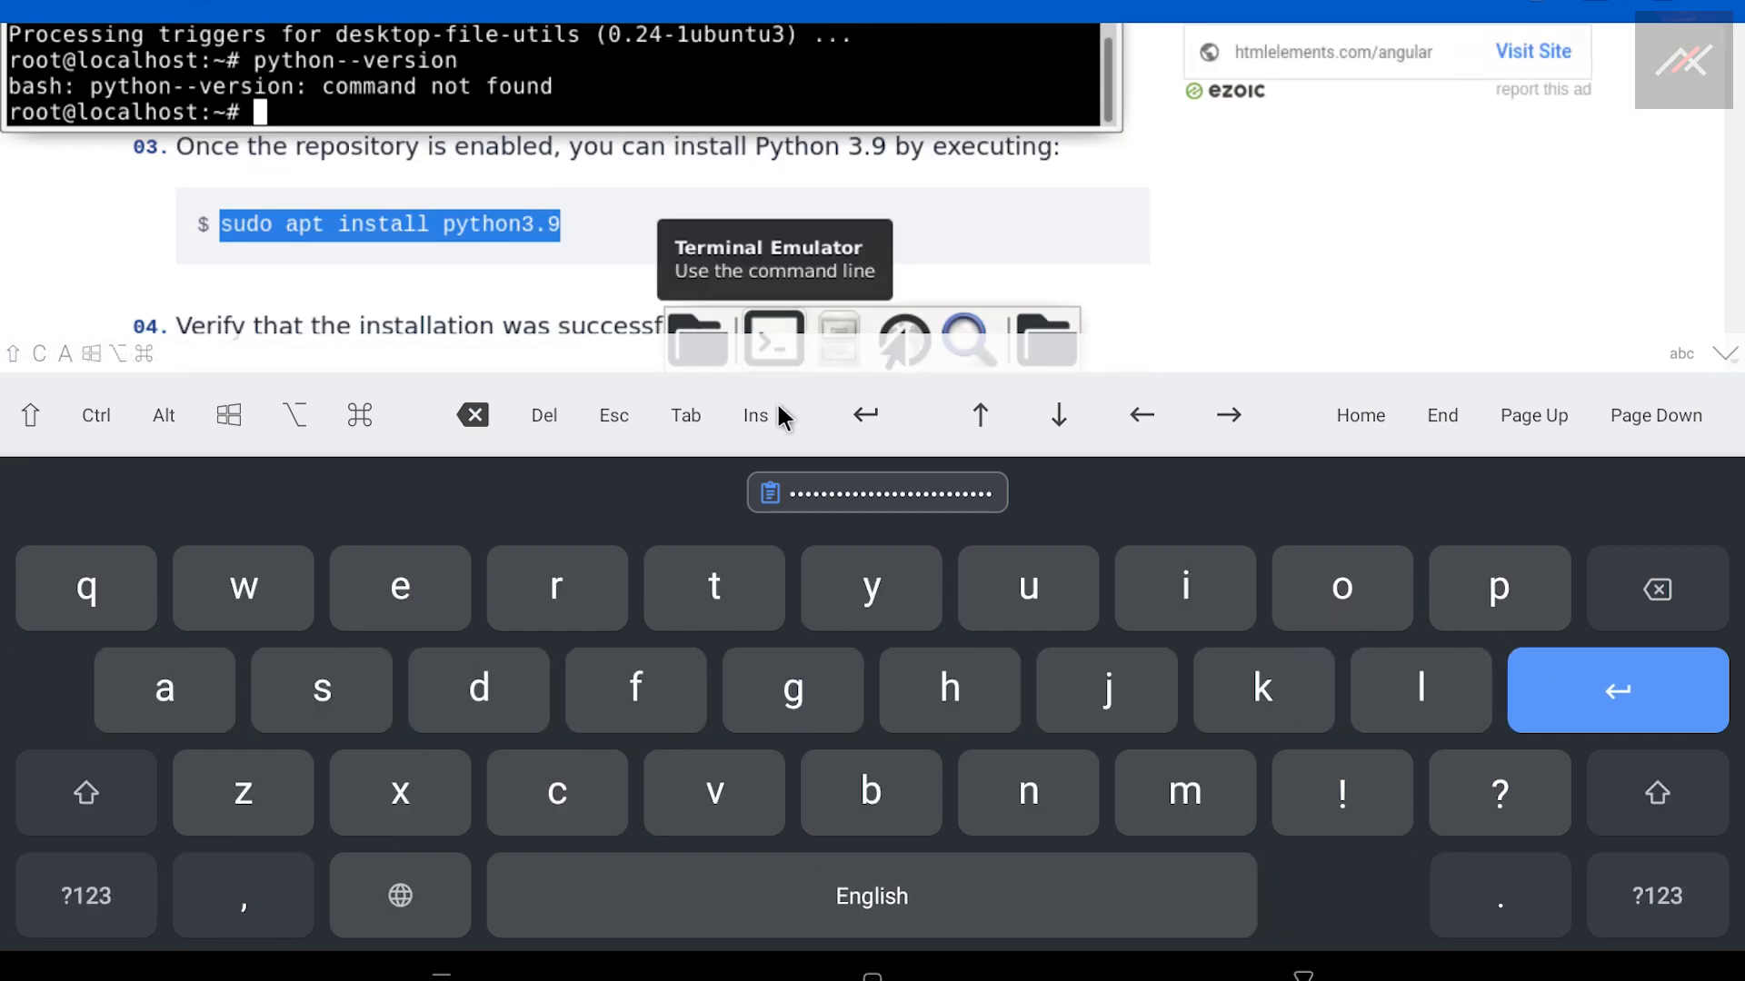
{"action": "mouse_move", "coordinate": [539, 271]}
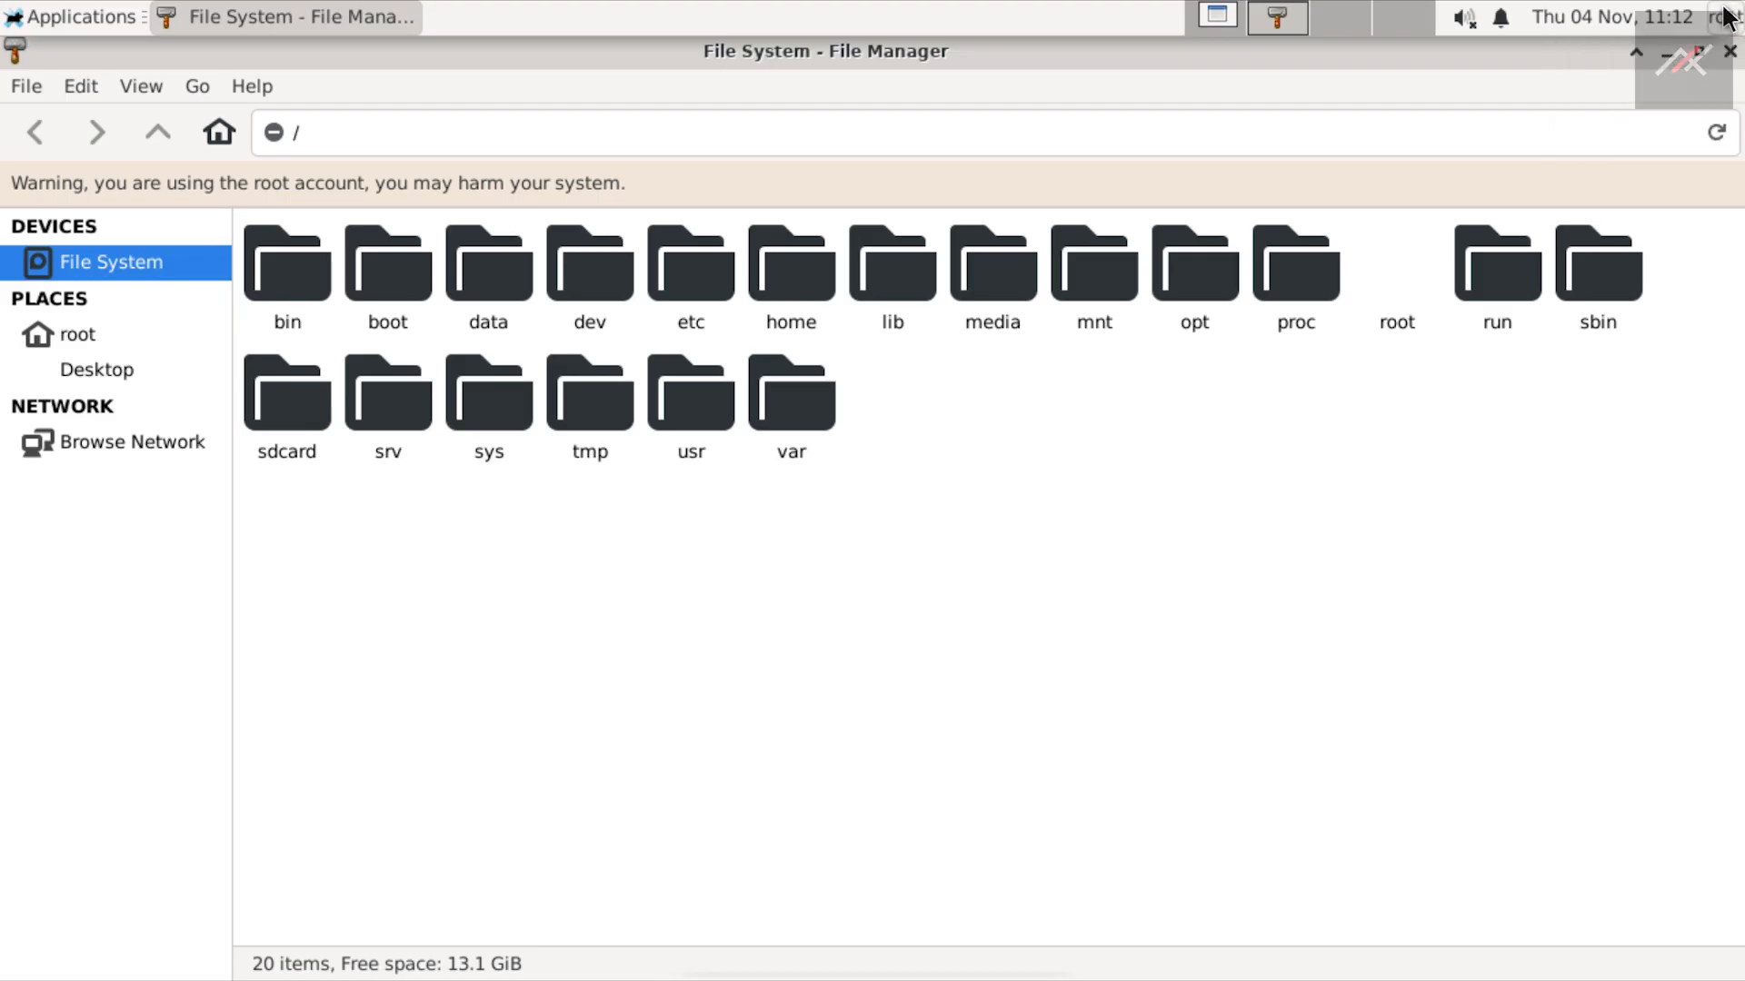
Disconnect from the remote Xfce desktop via the VNC Viewer toolbar.
{"action": "left_click", "coordinate": [1731, 16]}
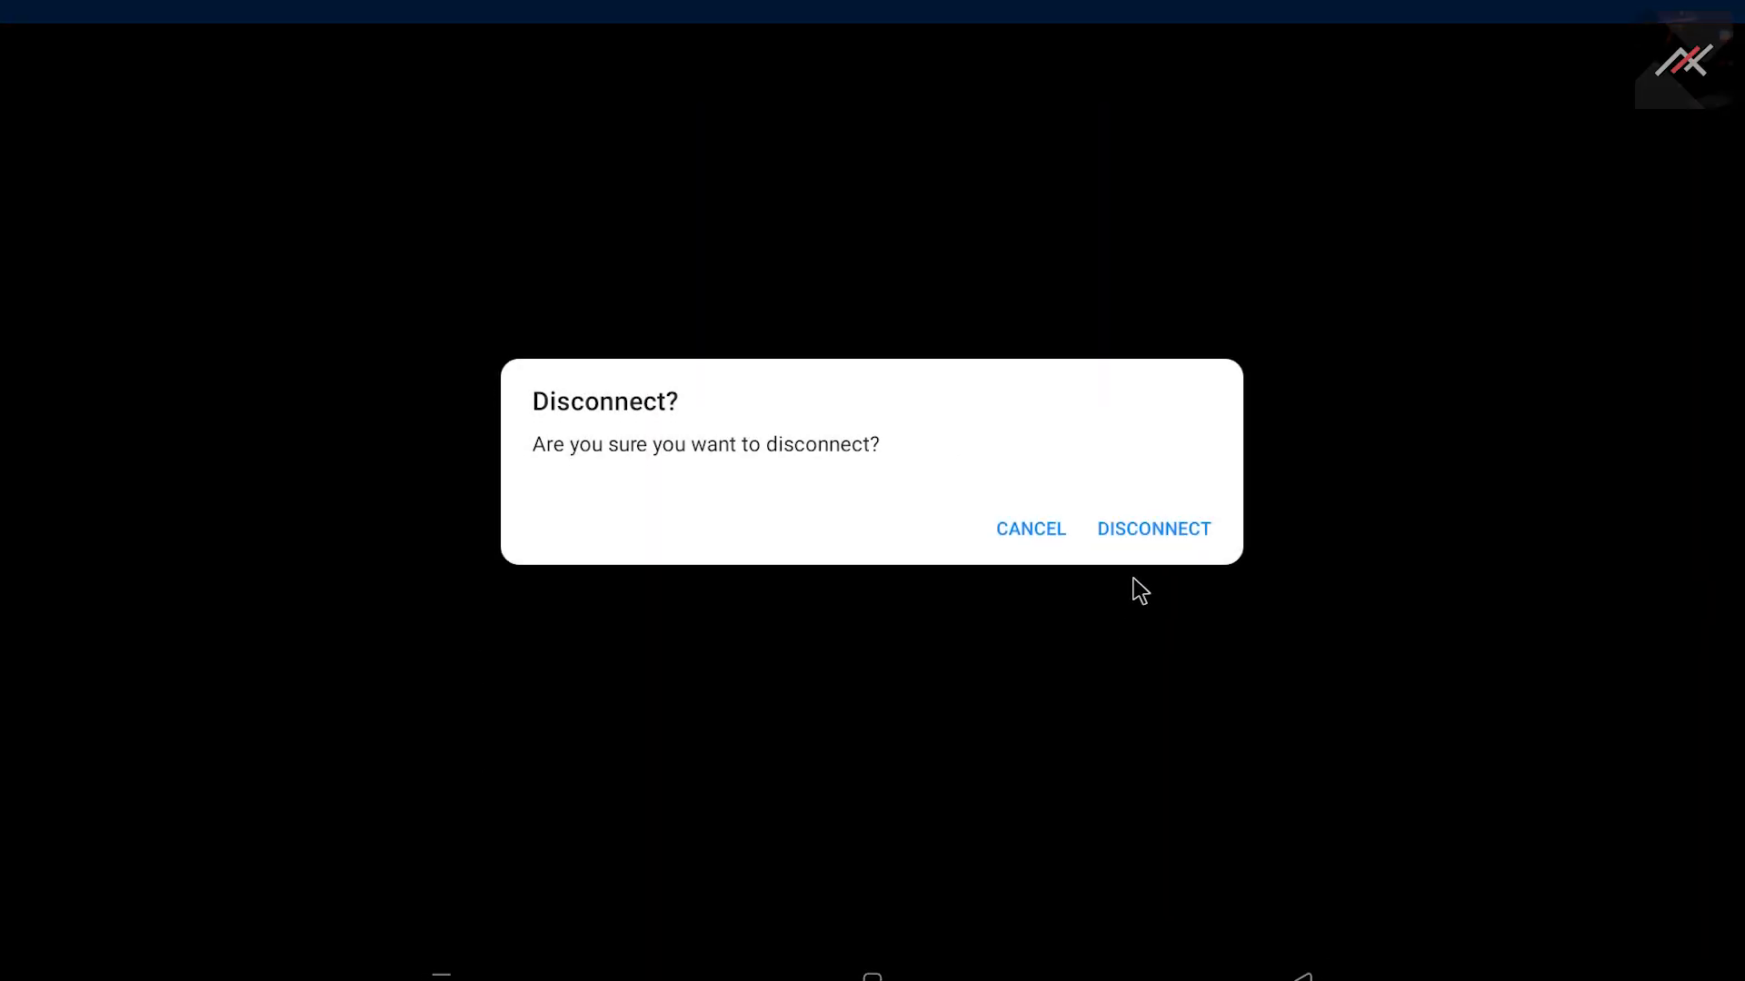
{"action": "left_click", "coordinate": [1153, 528]}
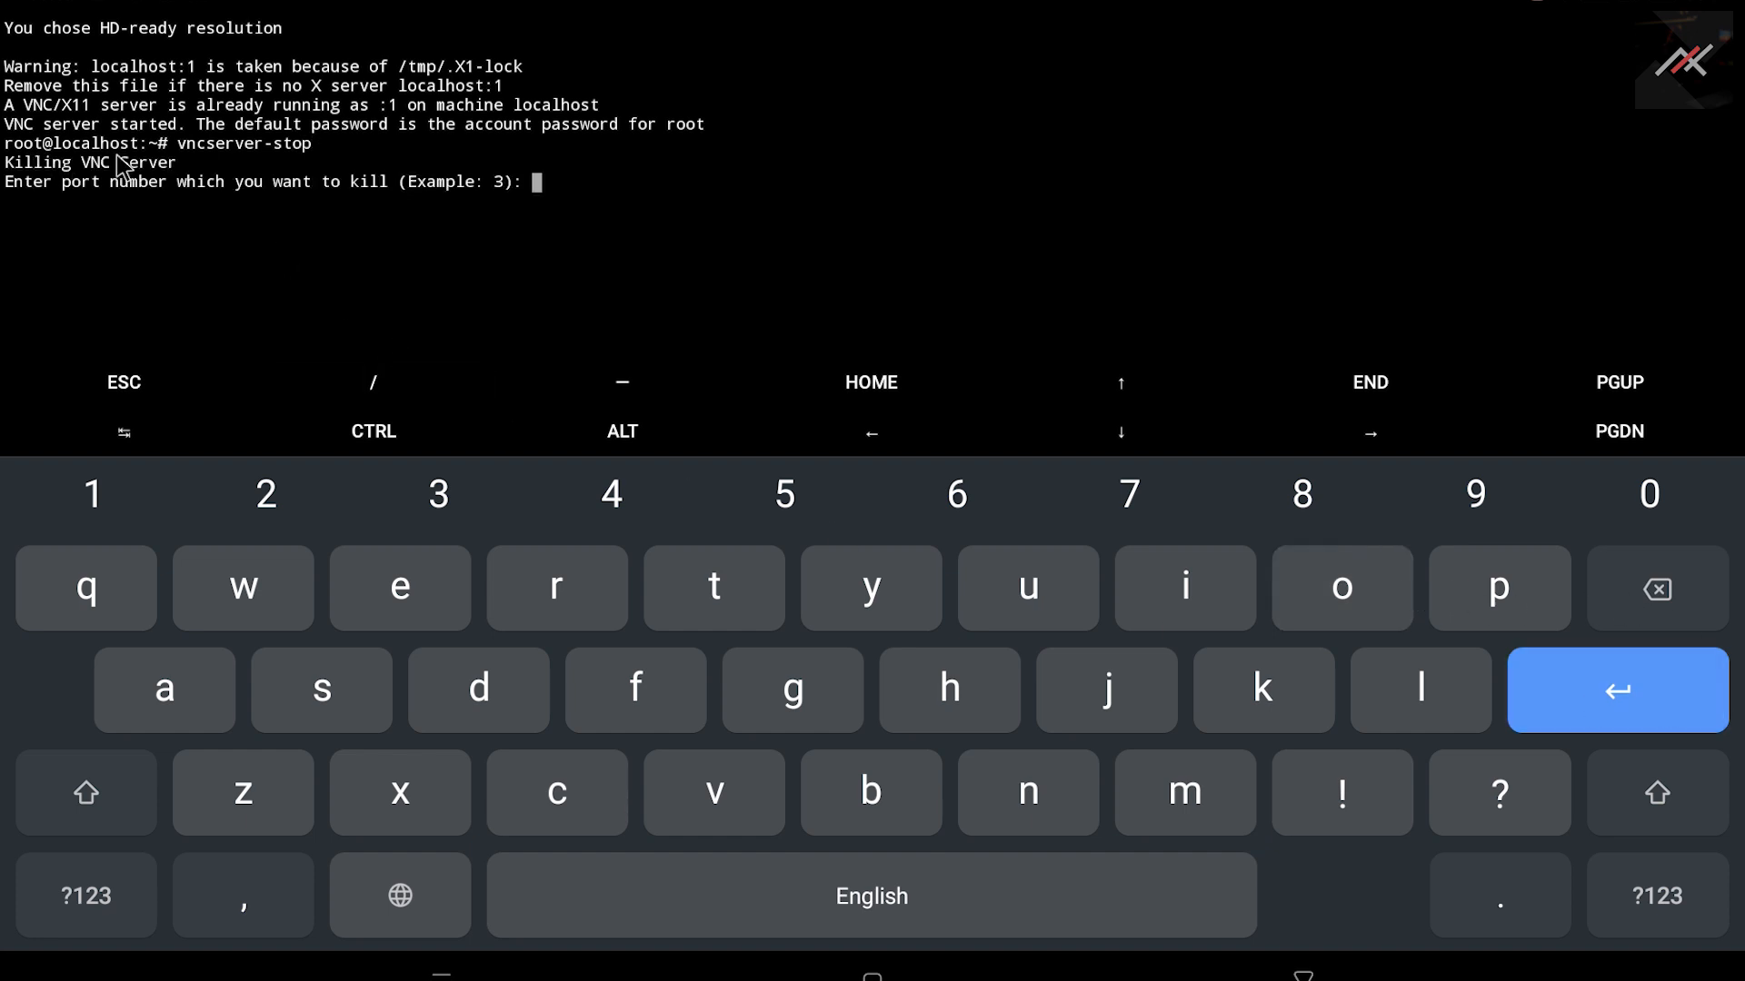
Enter the display port for vncserver-stop, exit Ubuntu, and begin typing exit in Termux.
{"action": "left_click", "coordinate": [84, 896]}
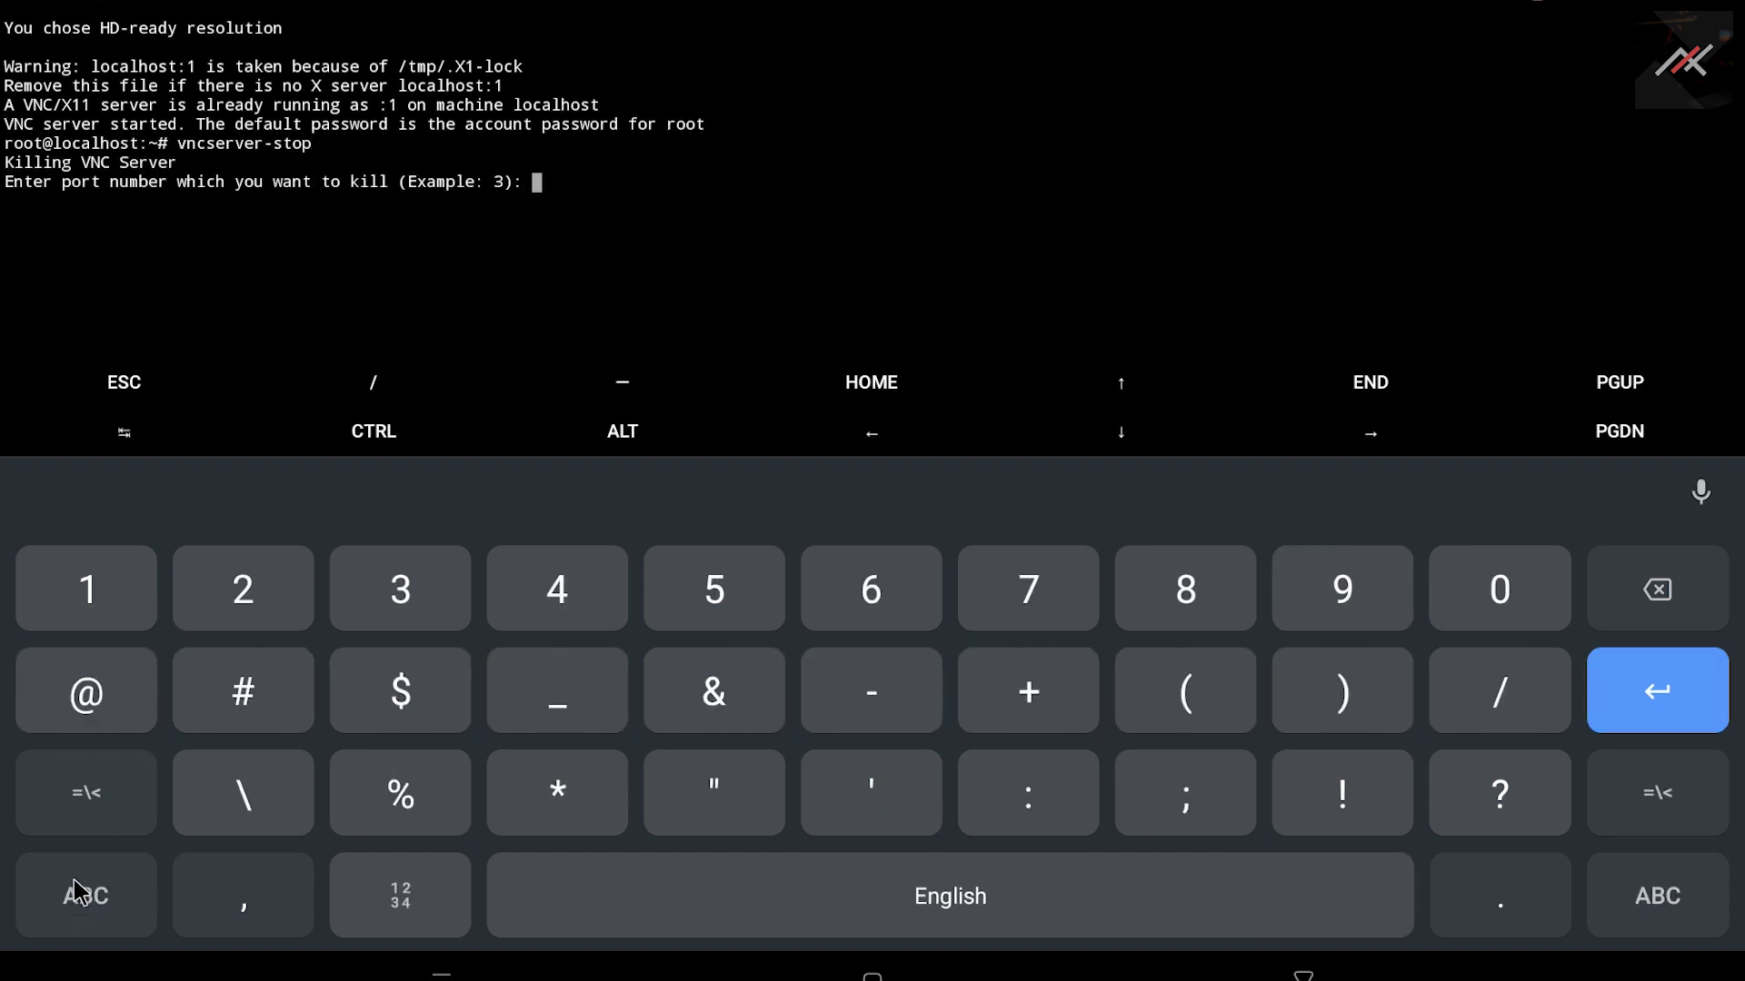
{"action": "left_click", "coordinate": [85, 588]}
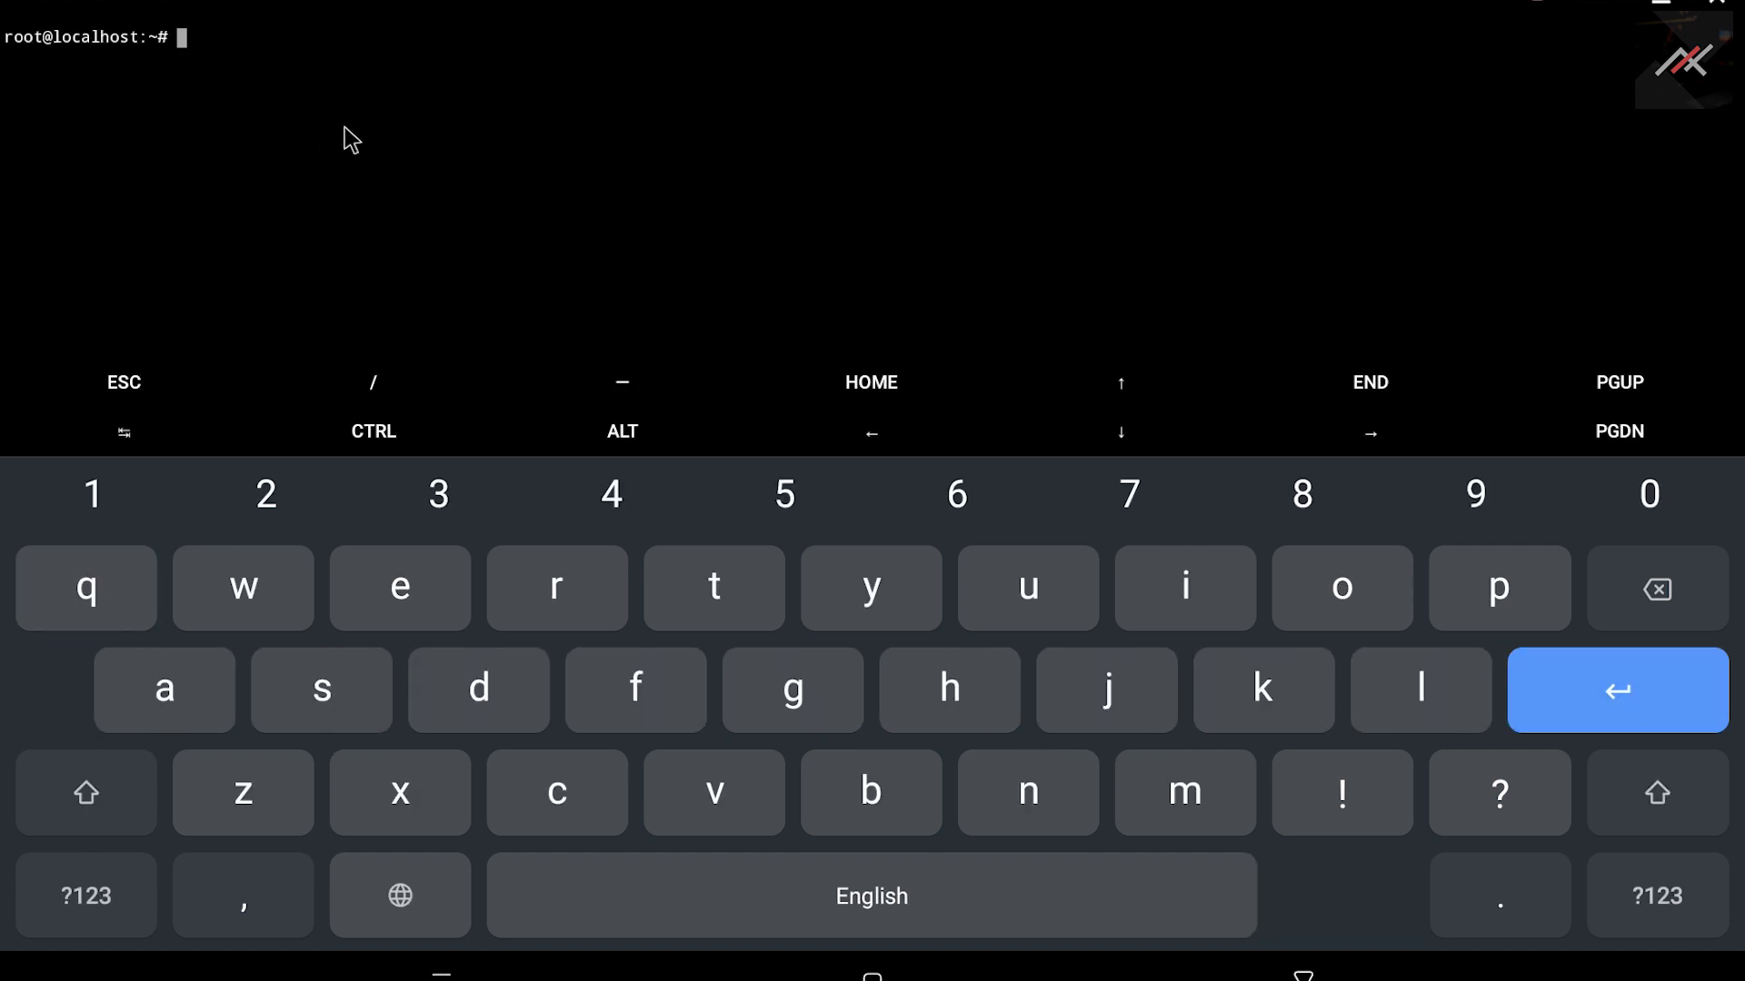
{"action": "mouse_move", "coordinate": [689, 240]}
{"action": "type", "text": "ex"}
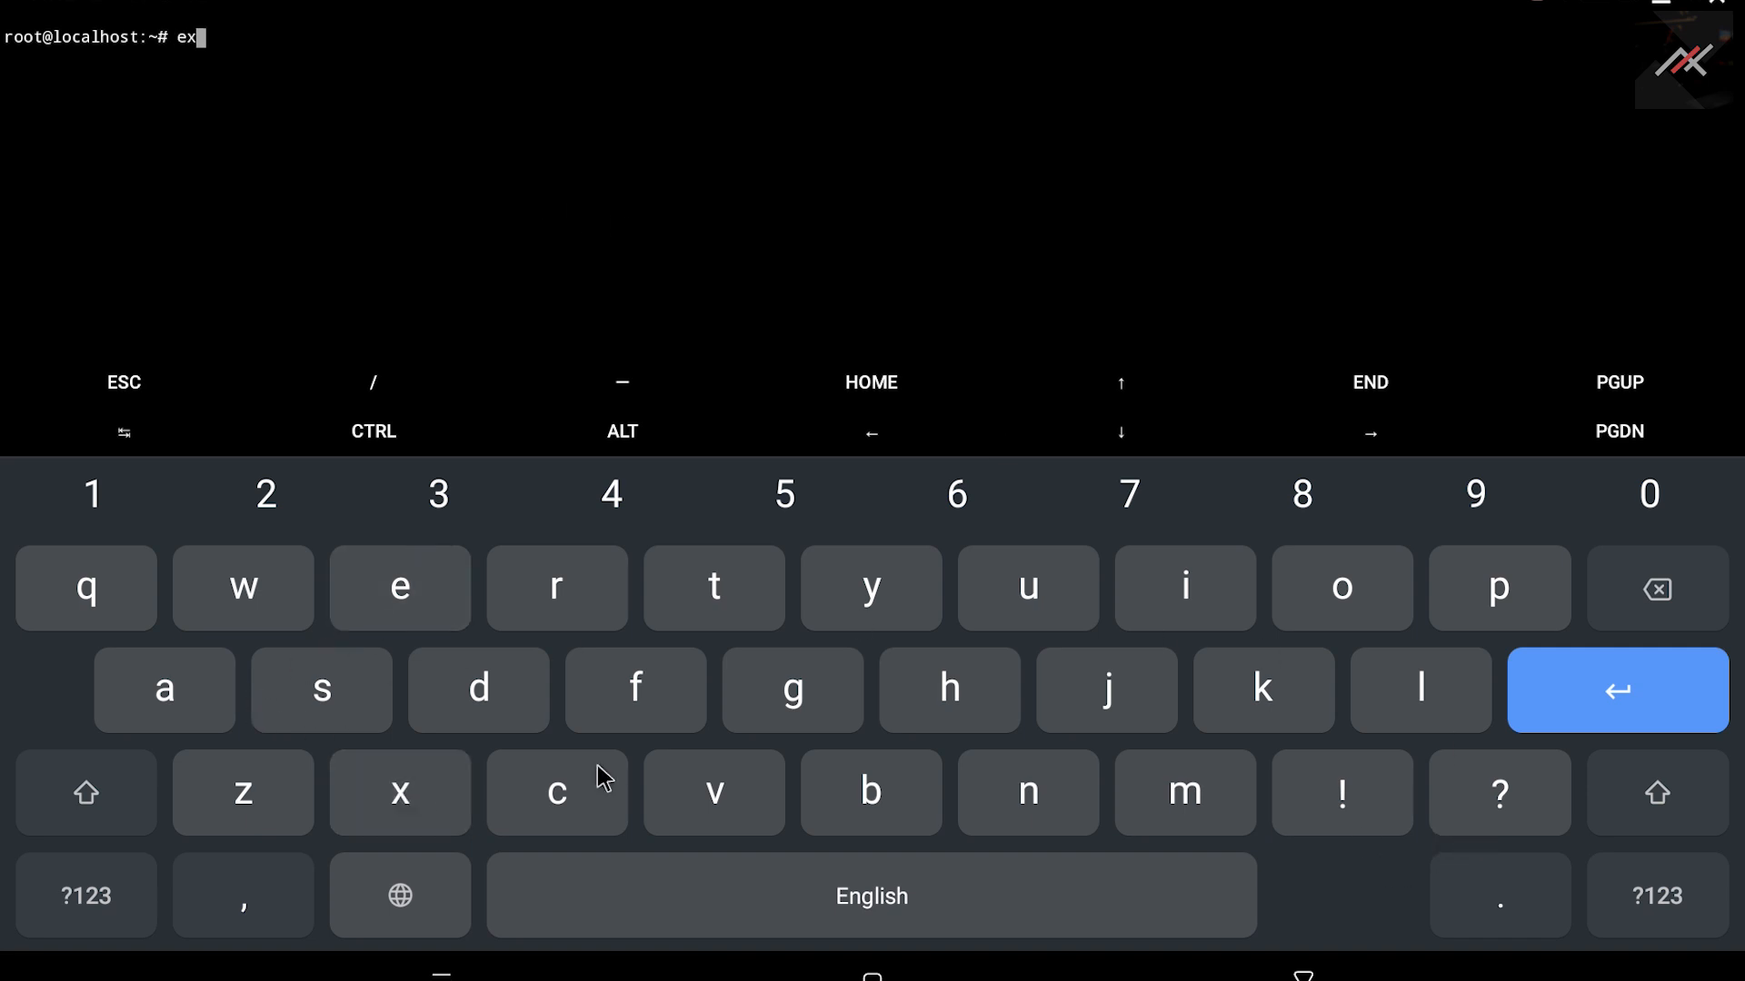
{"action": "left_click", "coordinate": [1616, 691]}
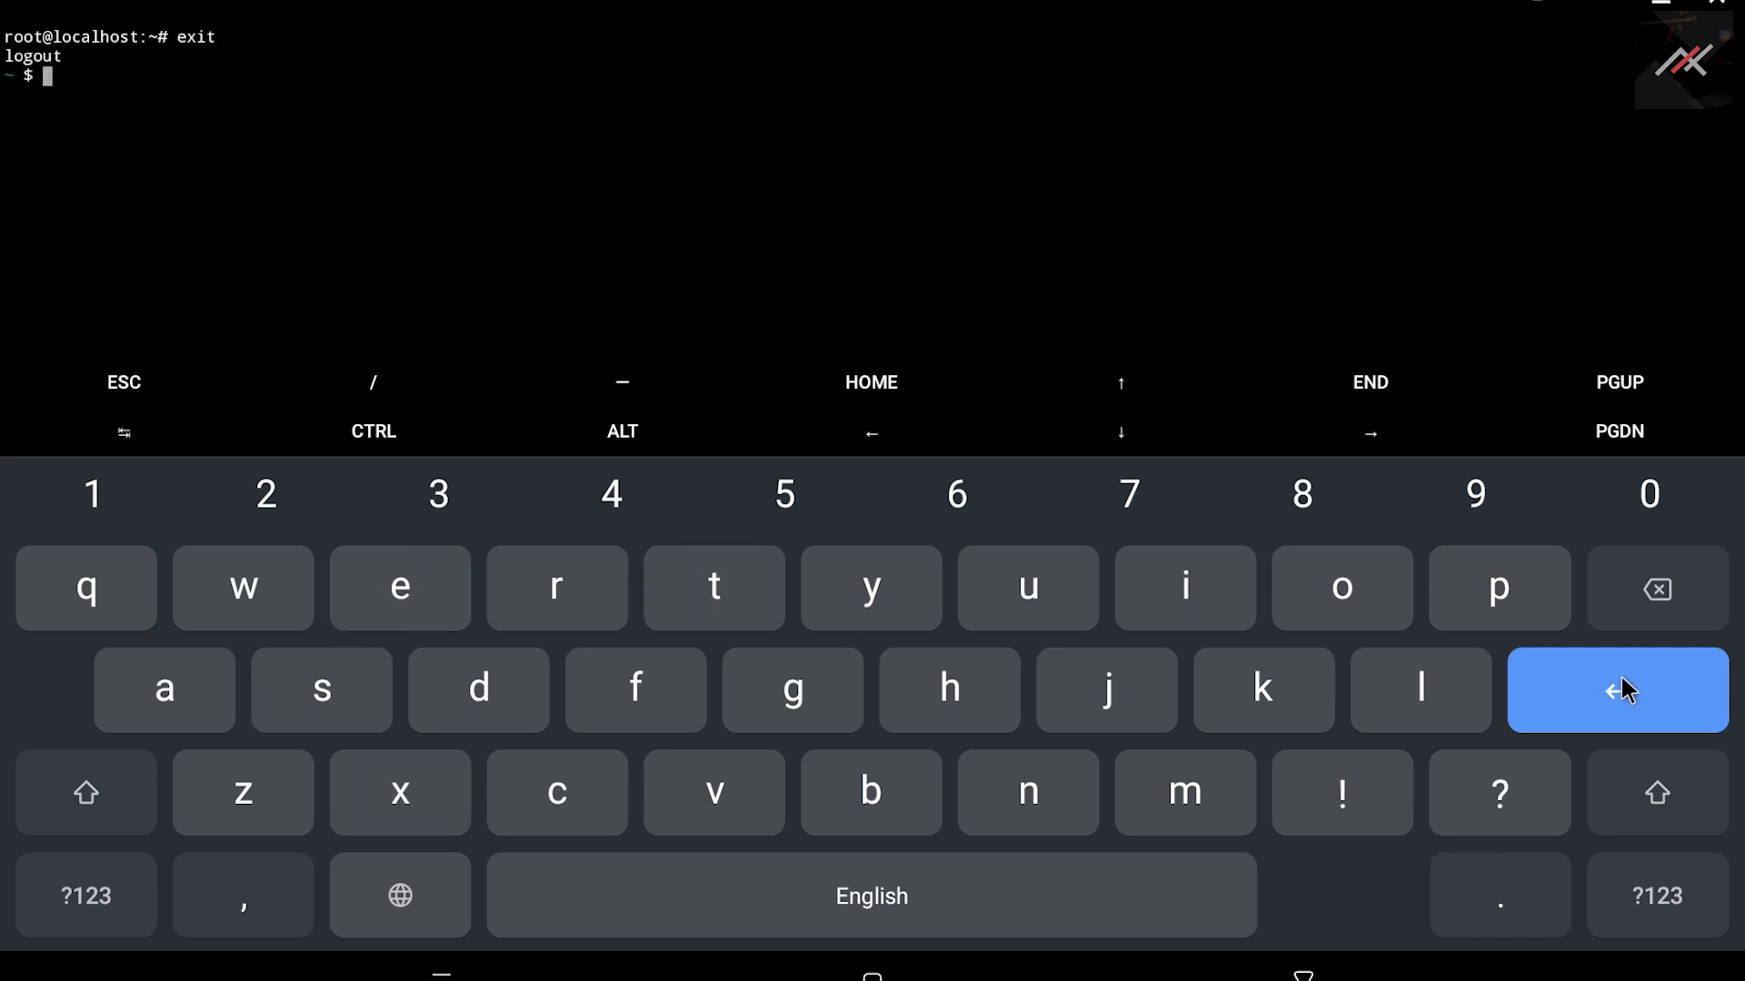
{"action": "mouse_move", "coordinate": [233, 94]}
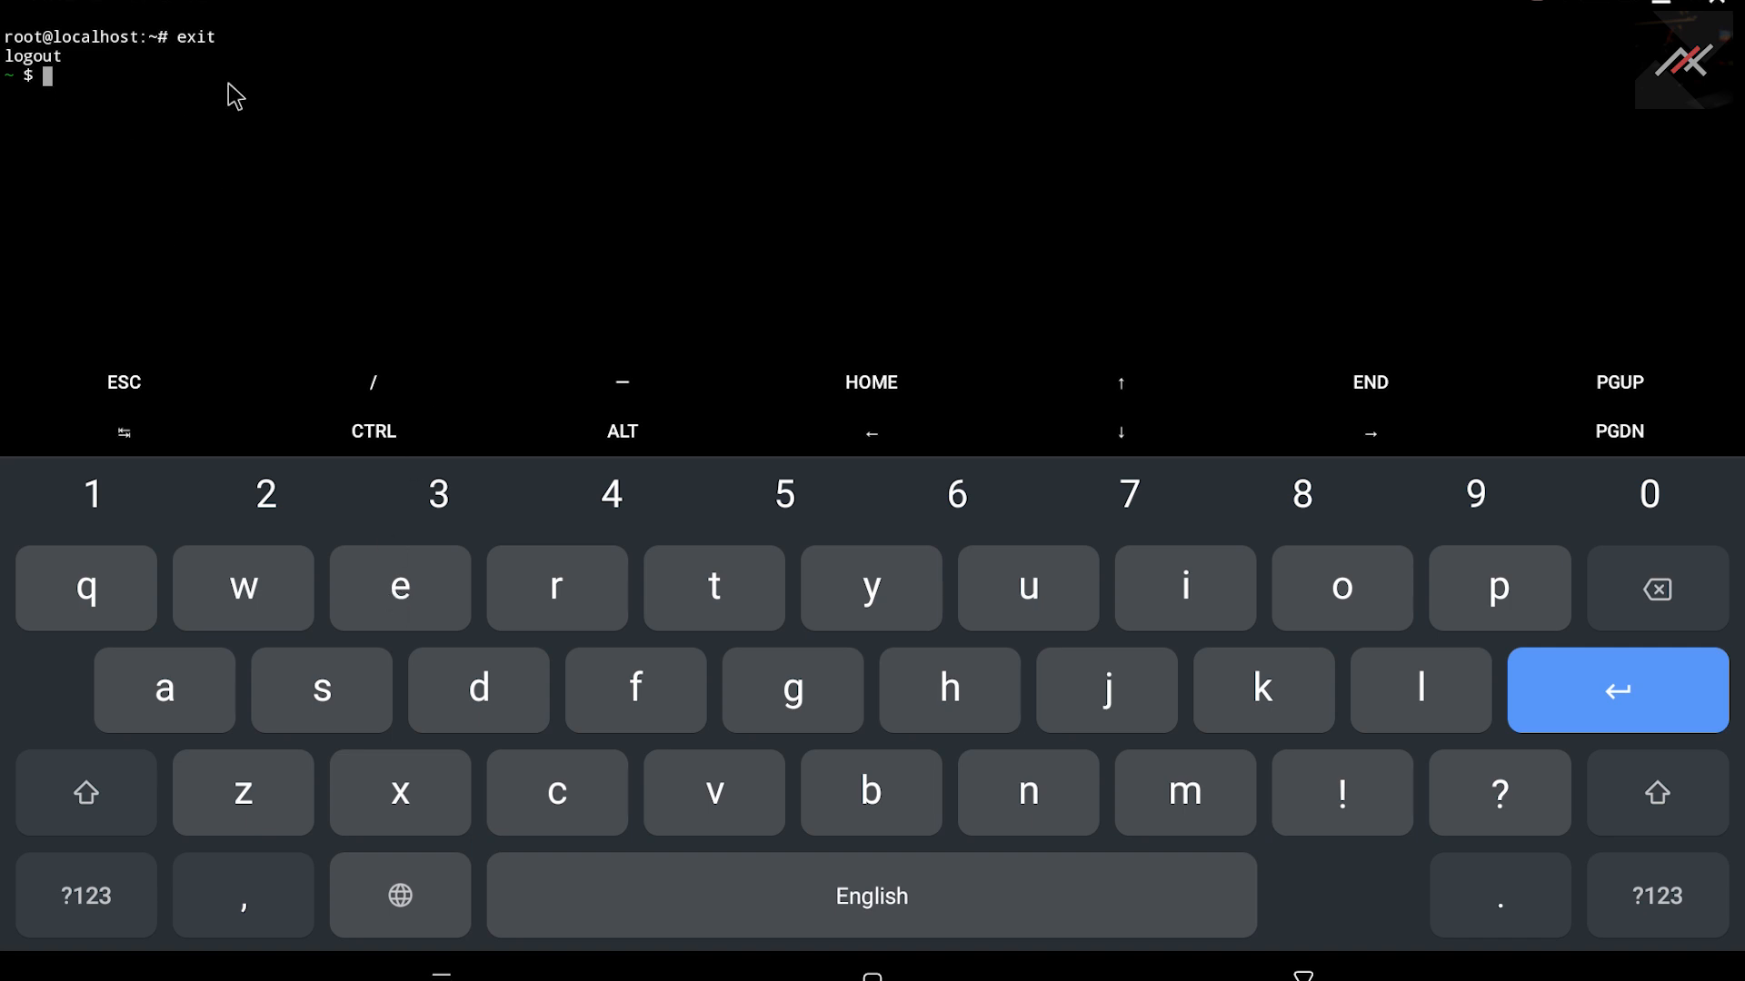
{"action": "type", "text": "exi"}
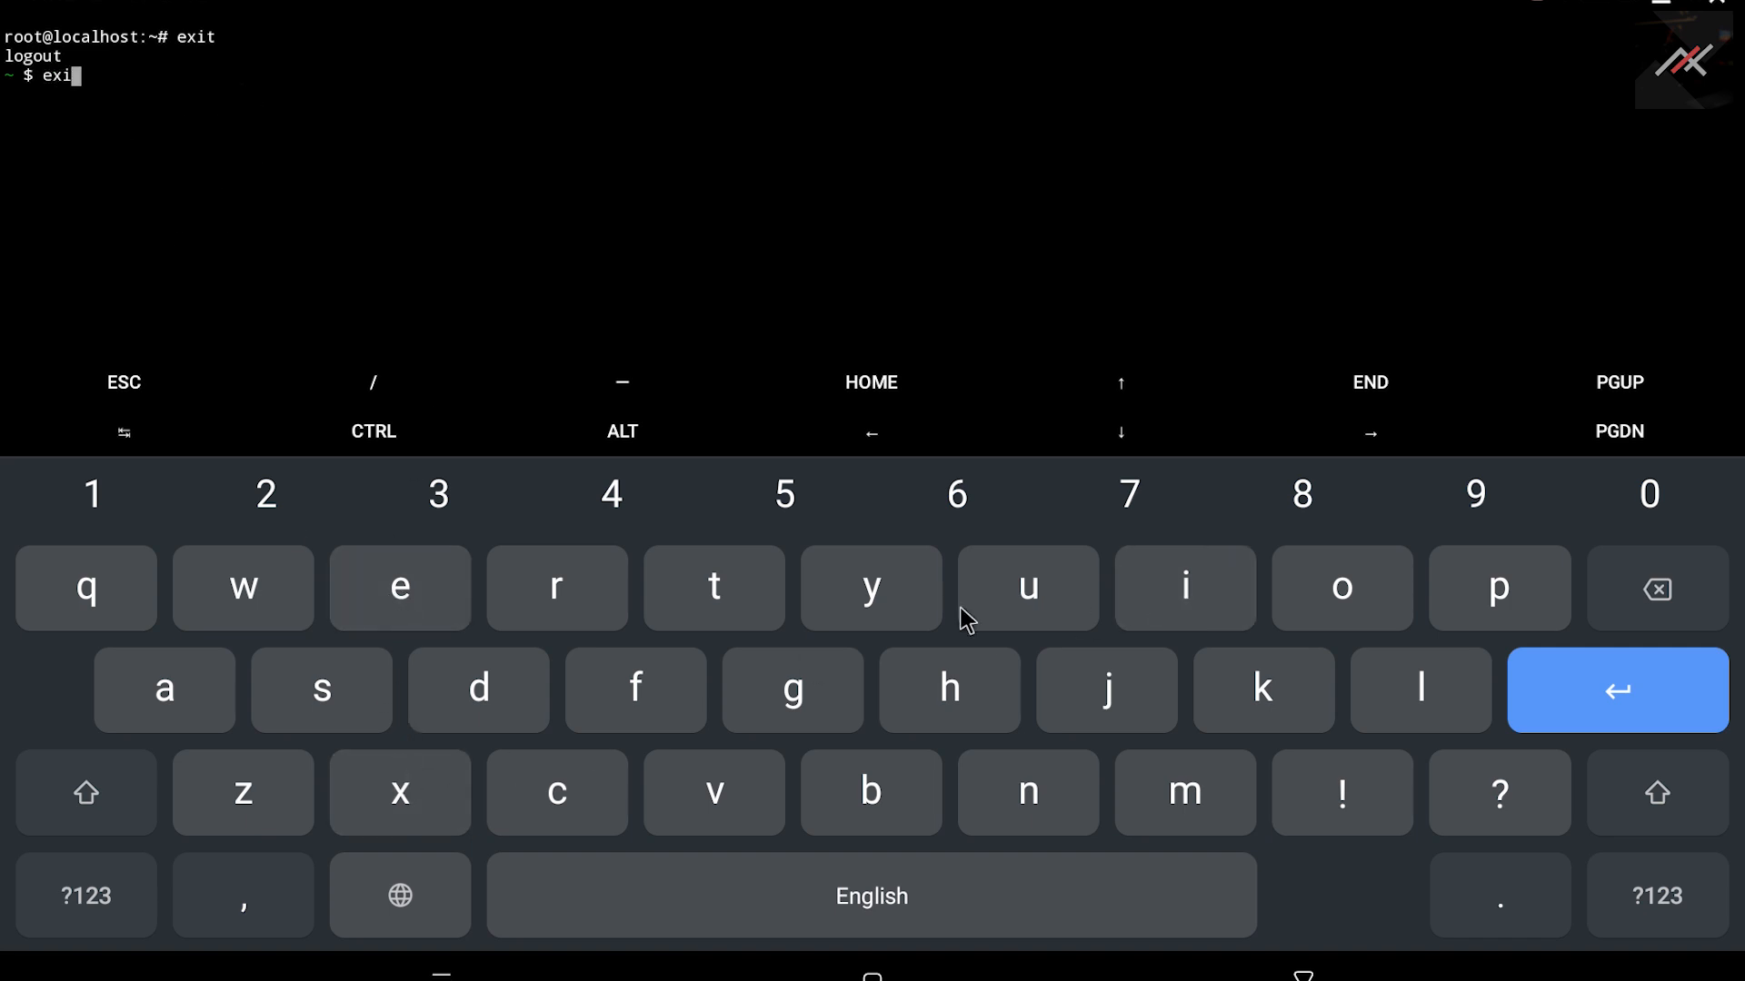